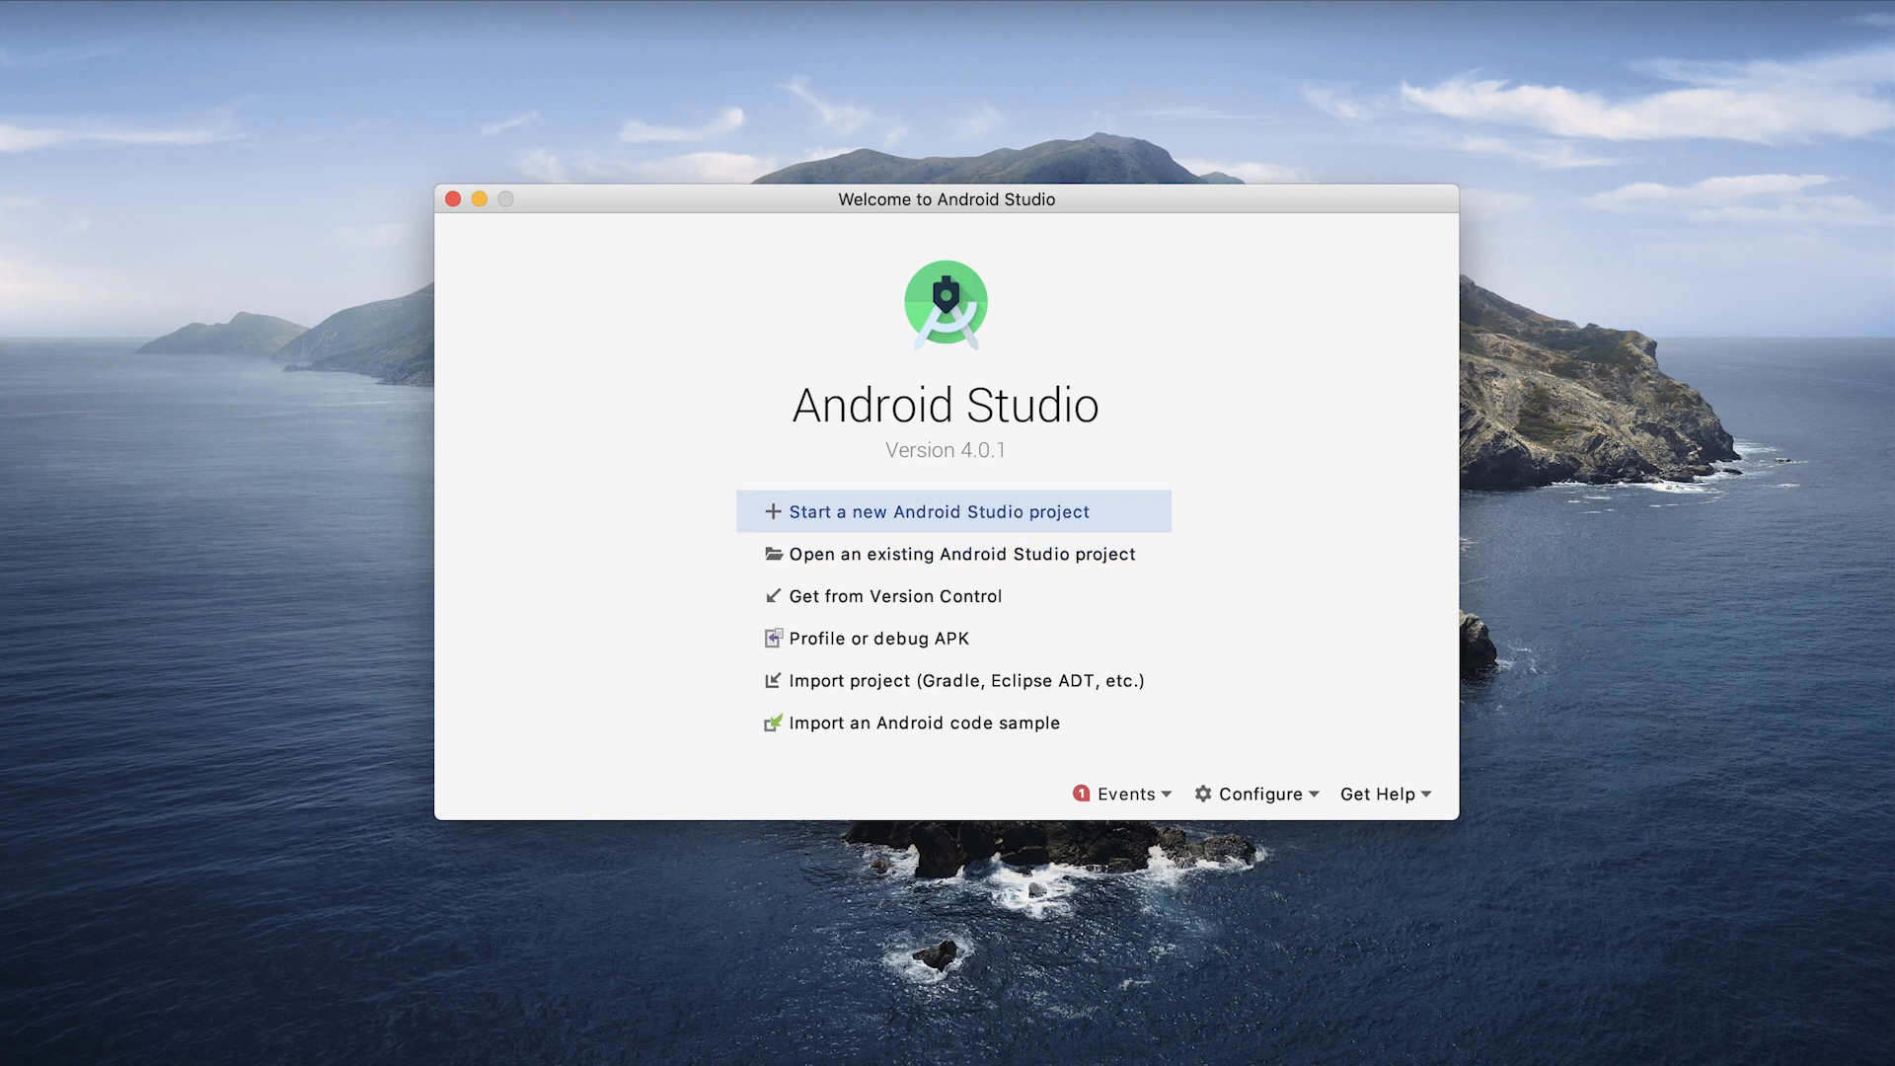
Start a new project from the Basic Activity template.
left_click(946, 512)
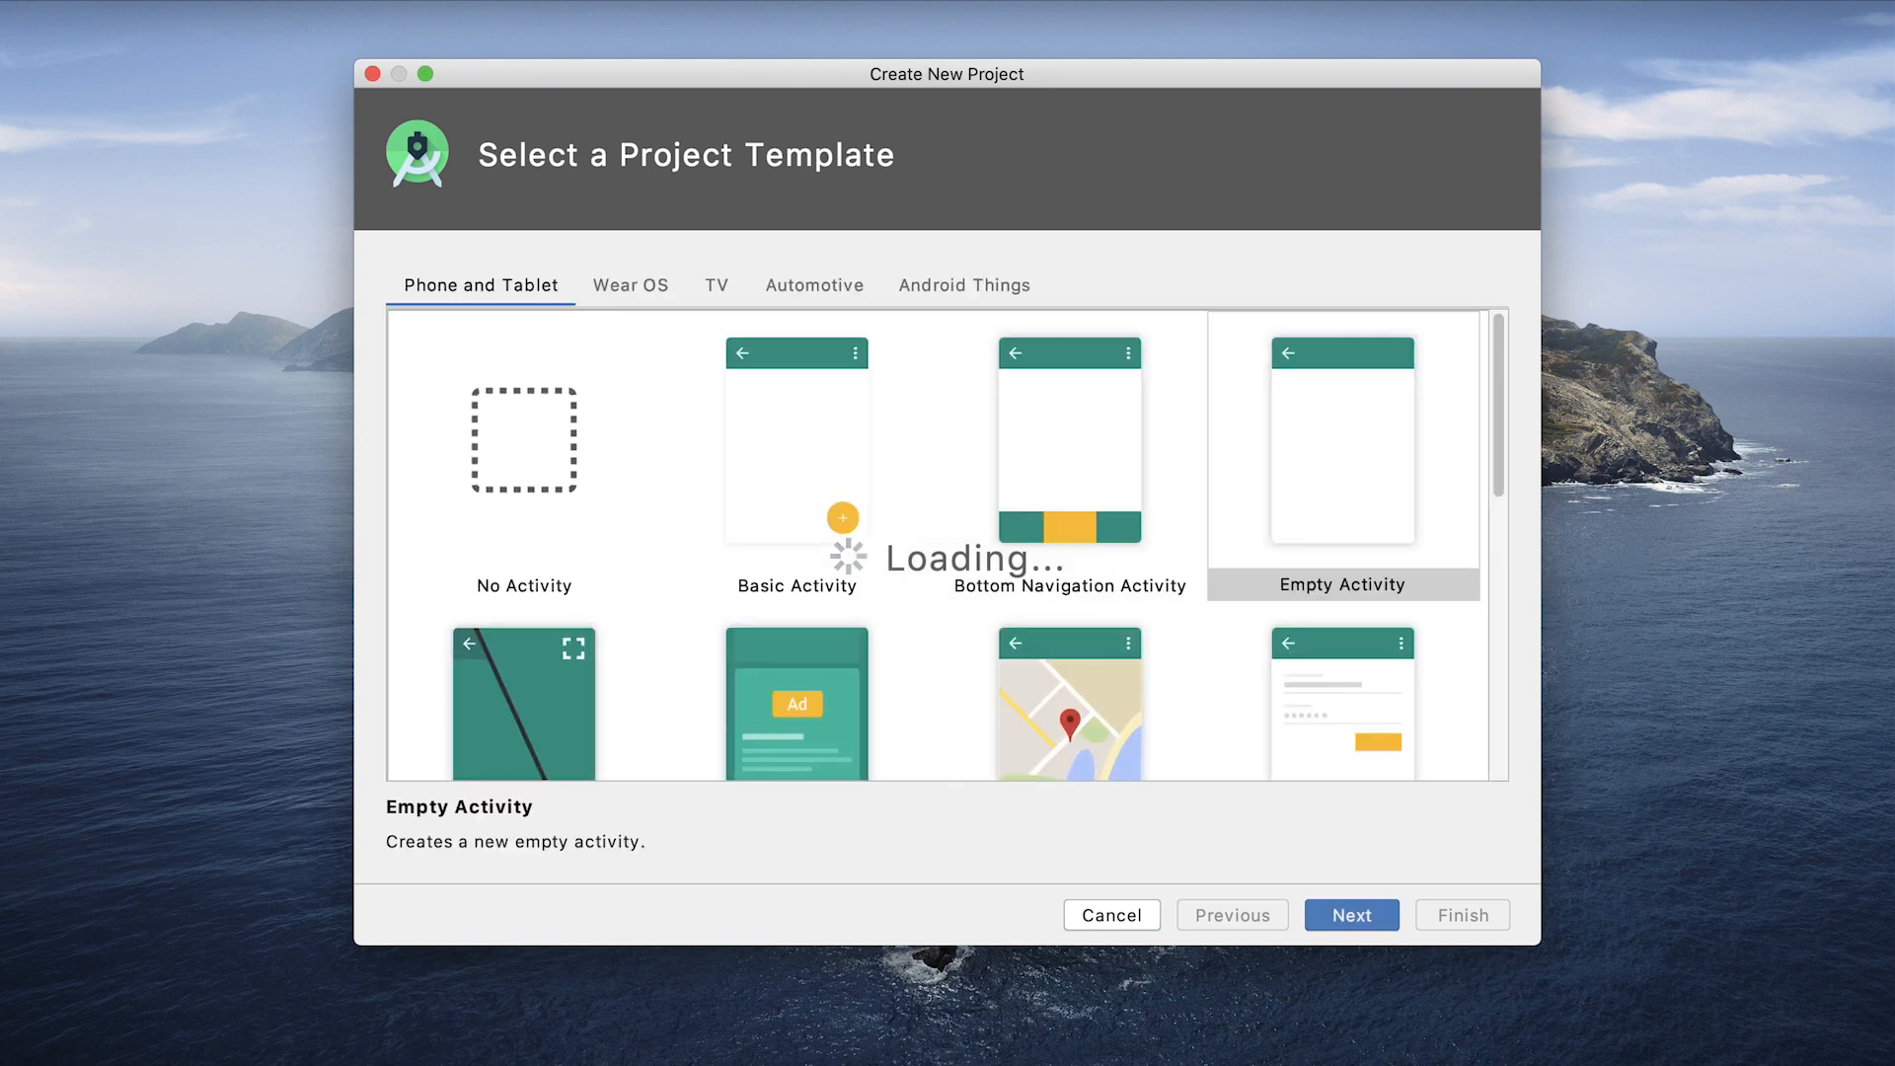
left_click(796, 460)
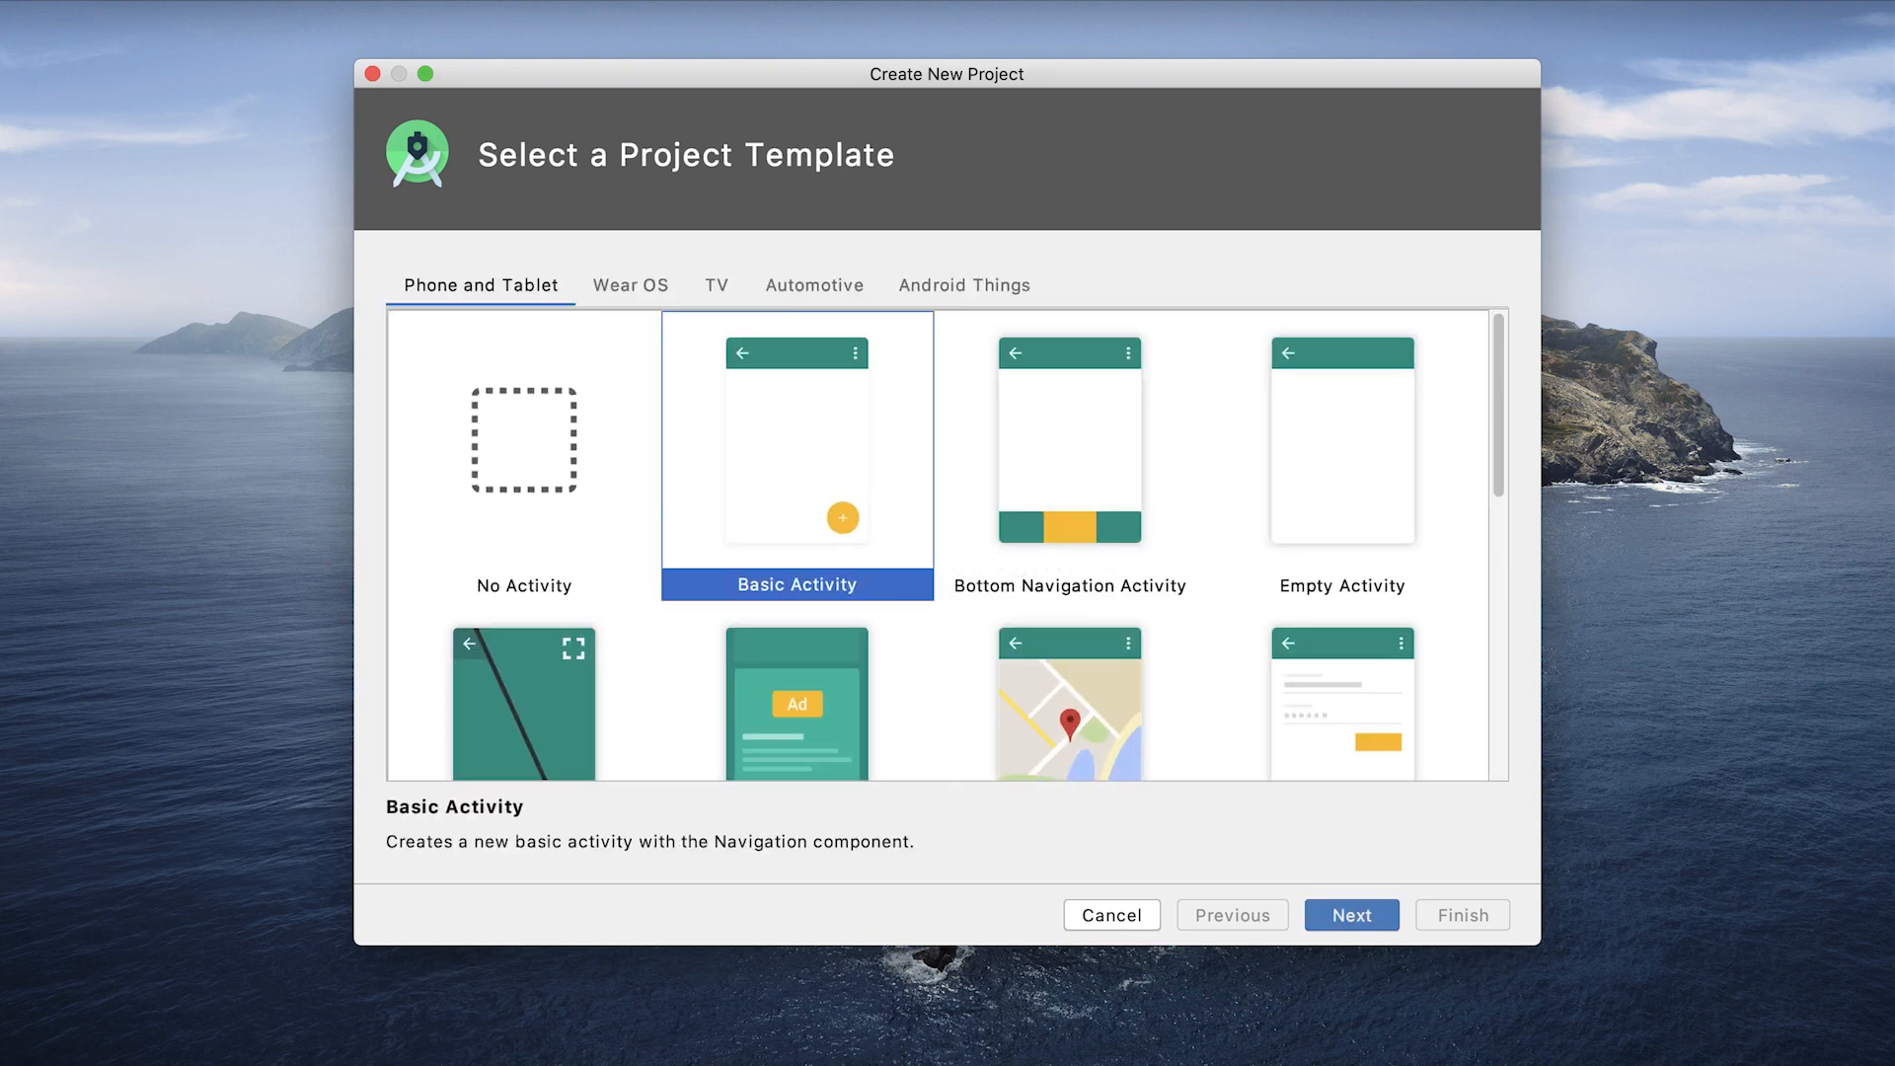
left_click(1350, 915)
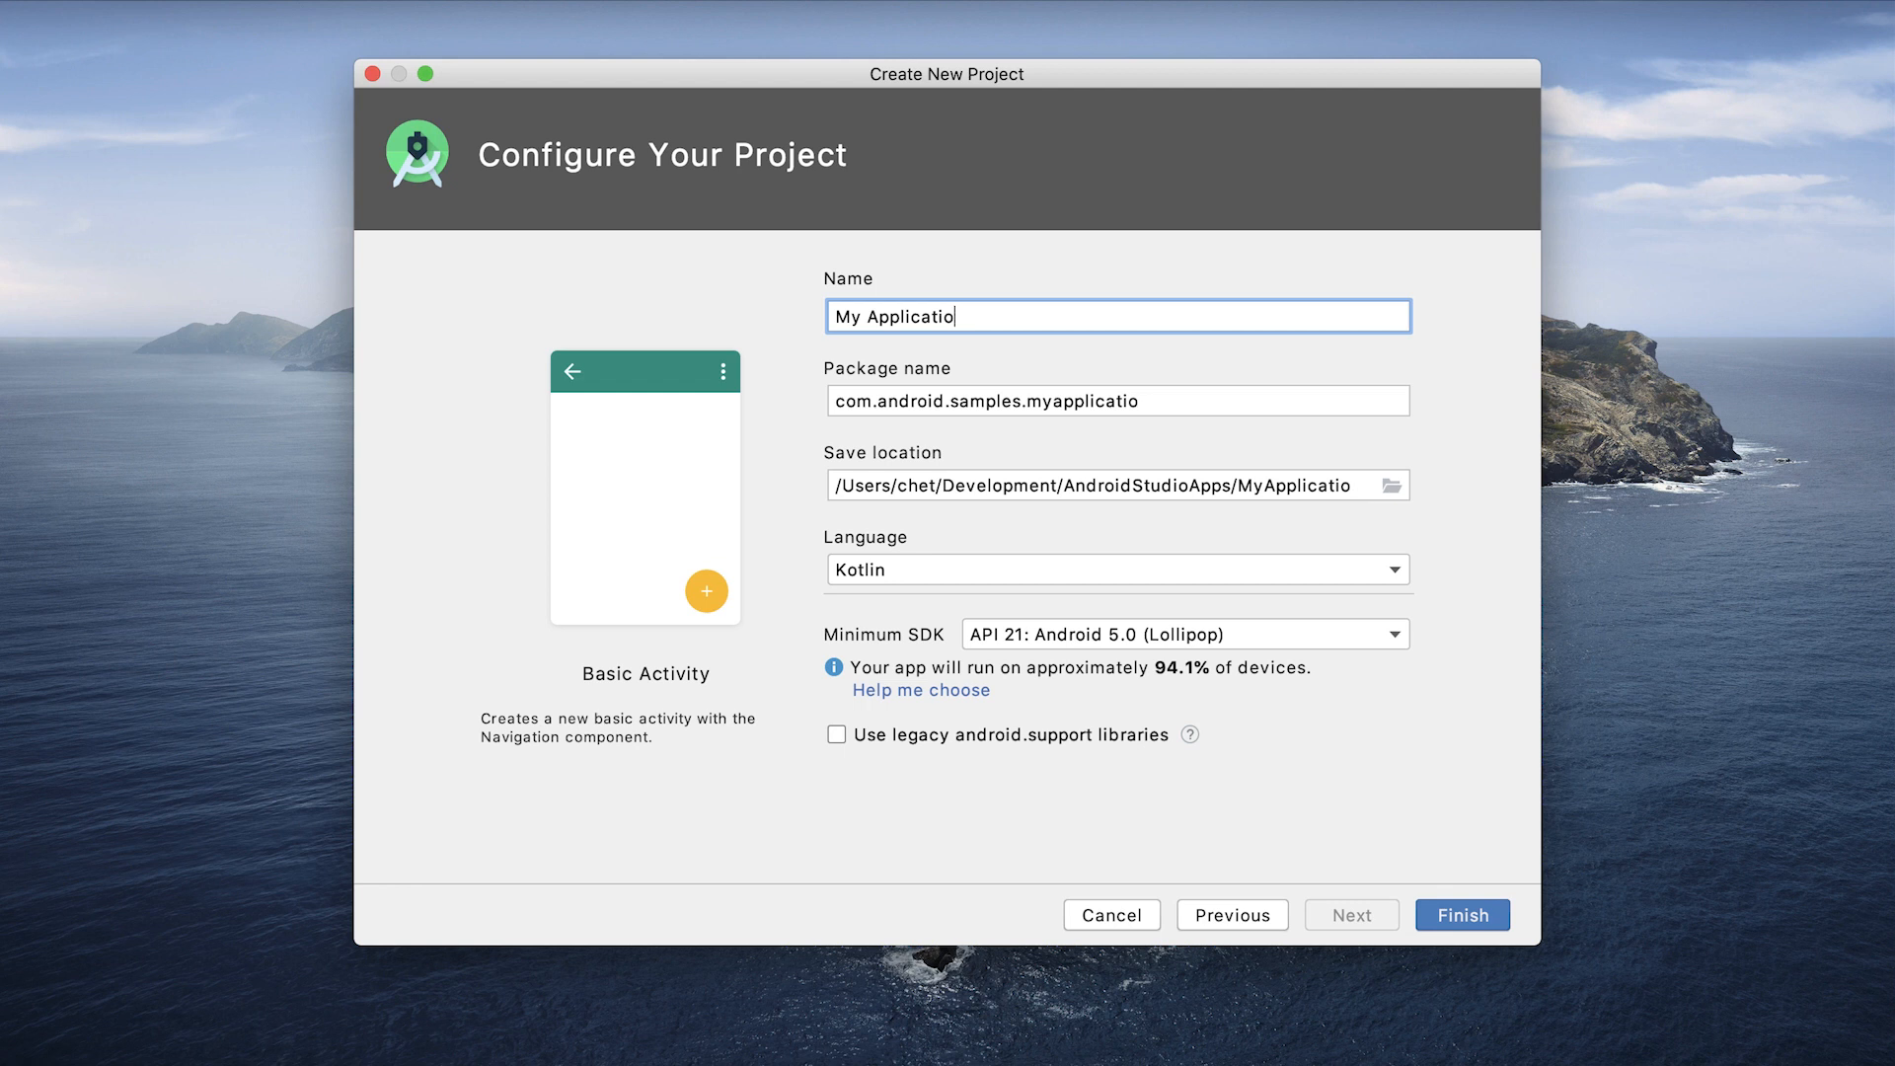
Name the project NavSample and finish creating it.
type("Nav")
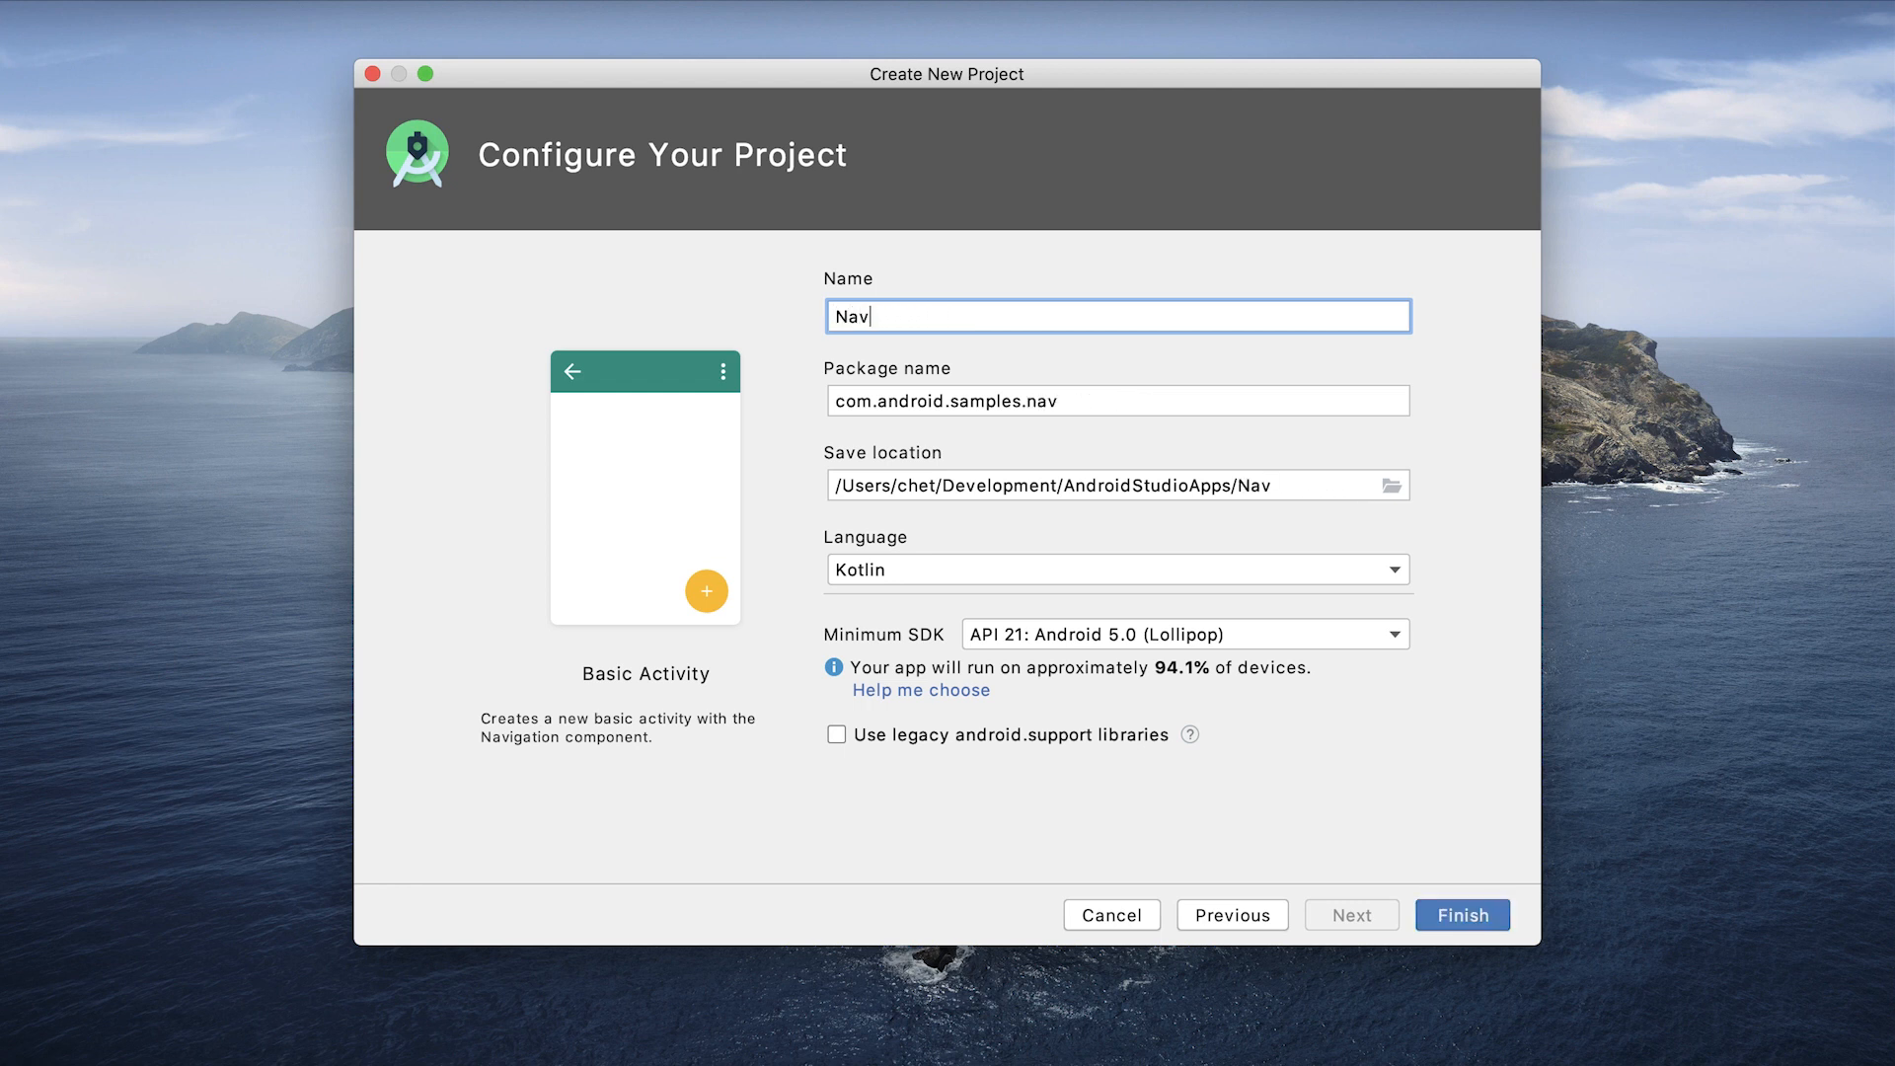
type("Sample")
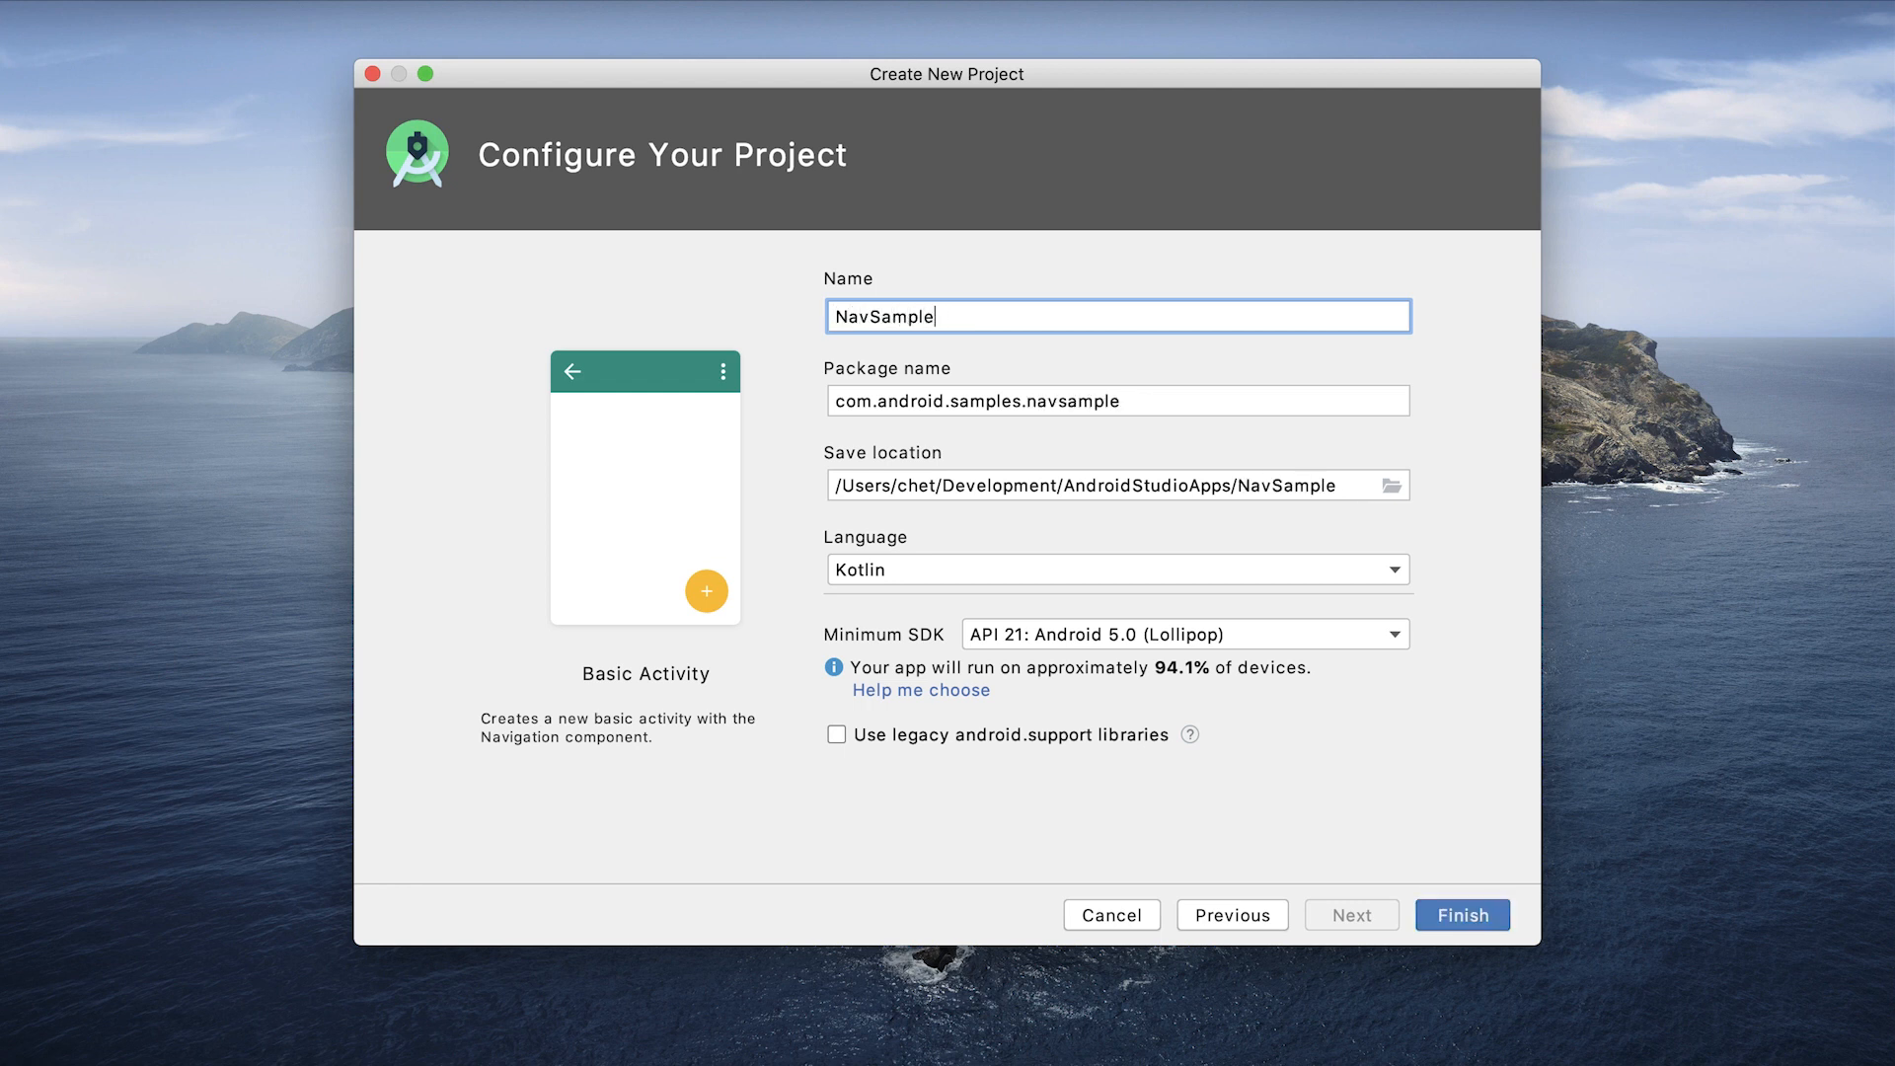
left_click(1461, 914)
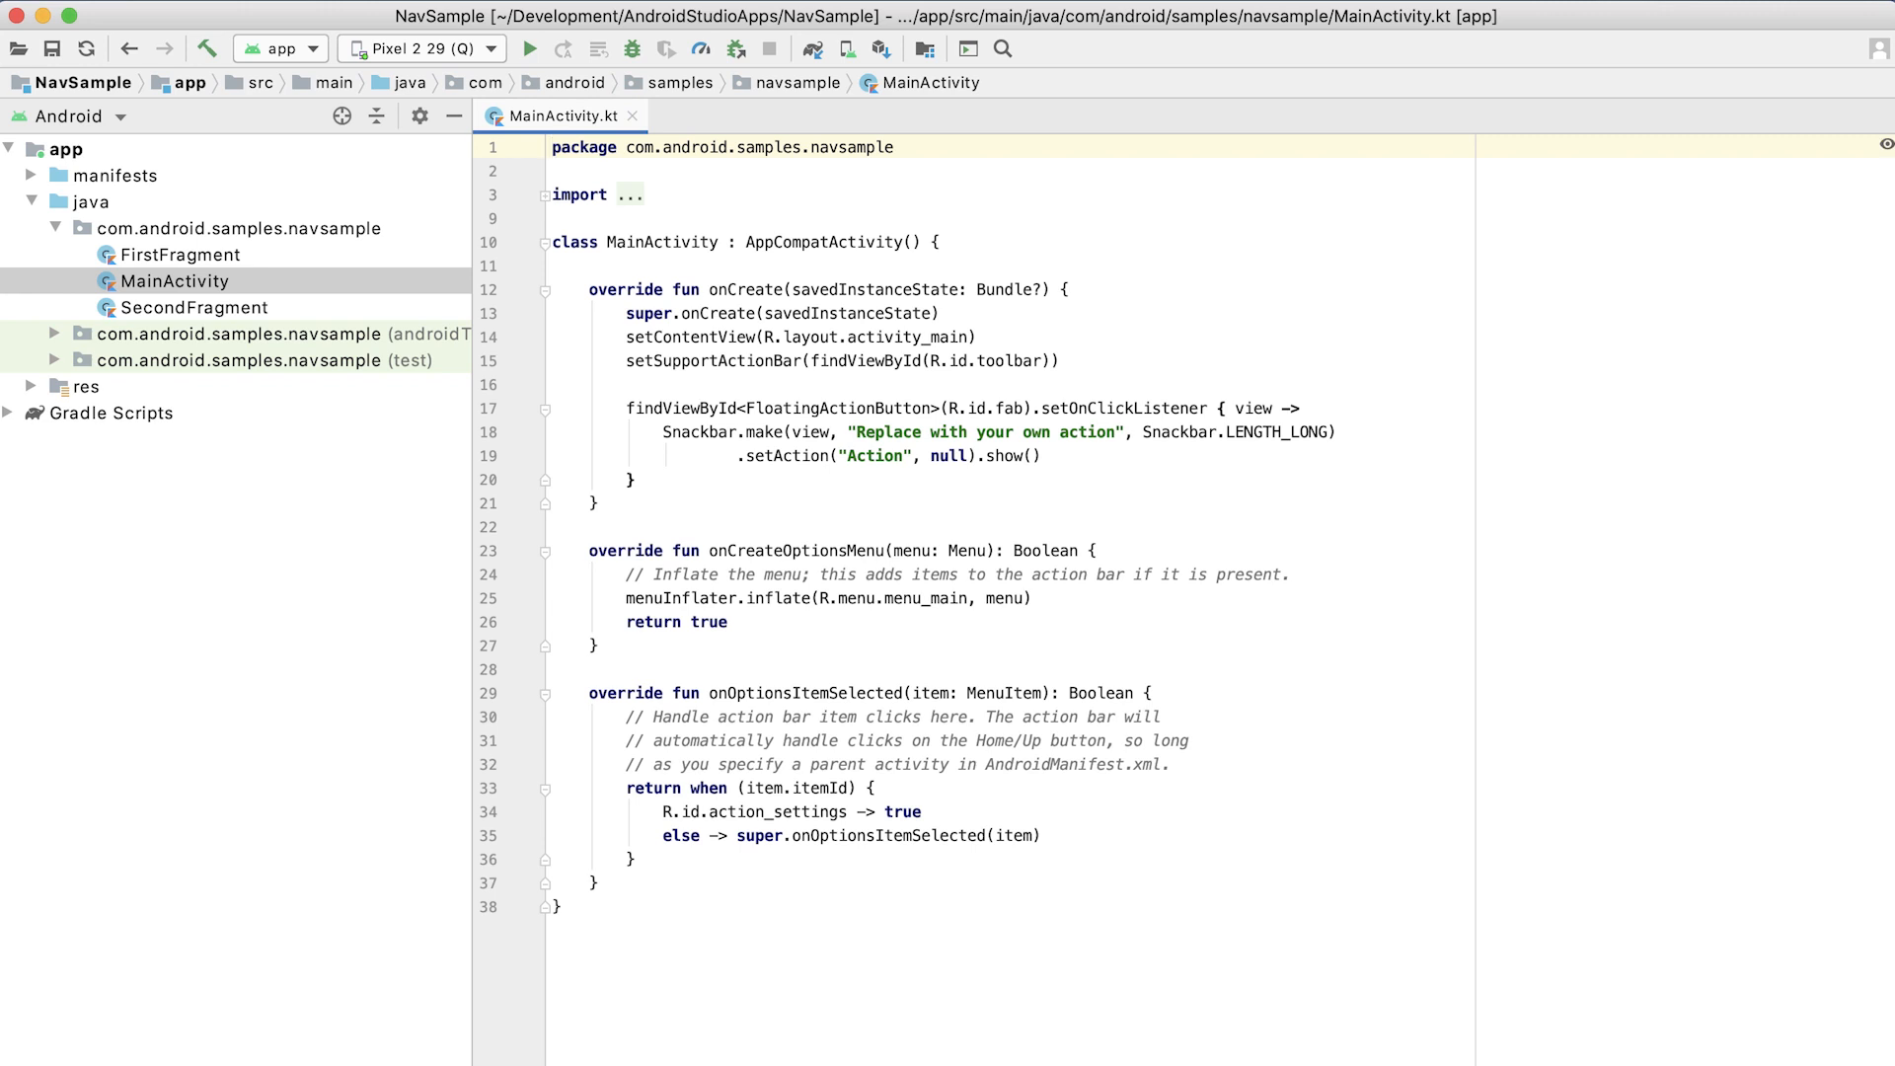
Open nav_graph.xml from the res folder and view the graph.
left_click(77, 385)
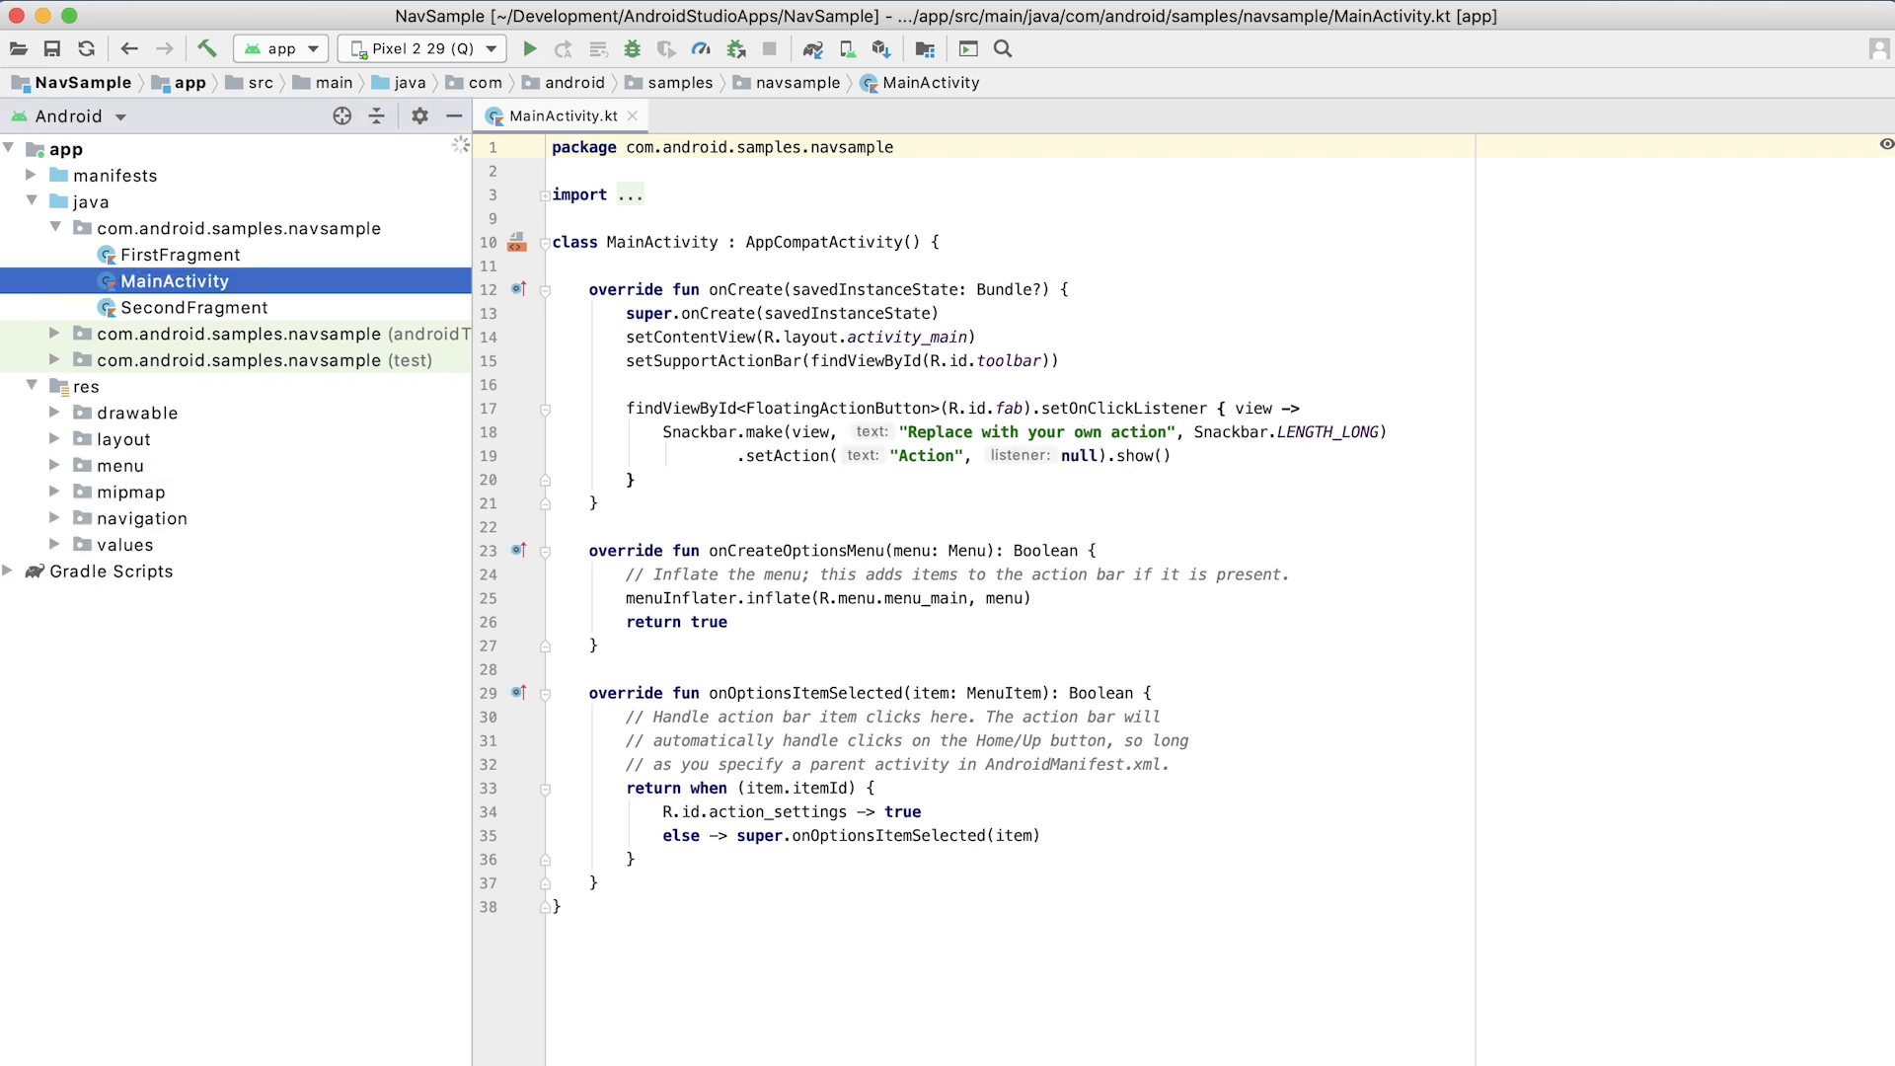
left_click(56, 519)
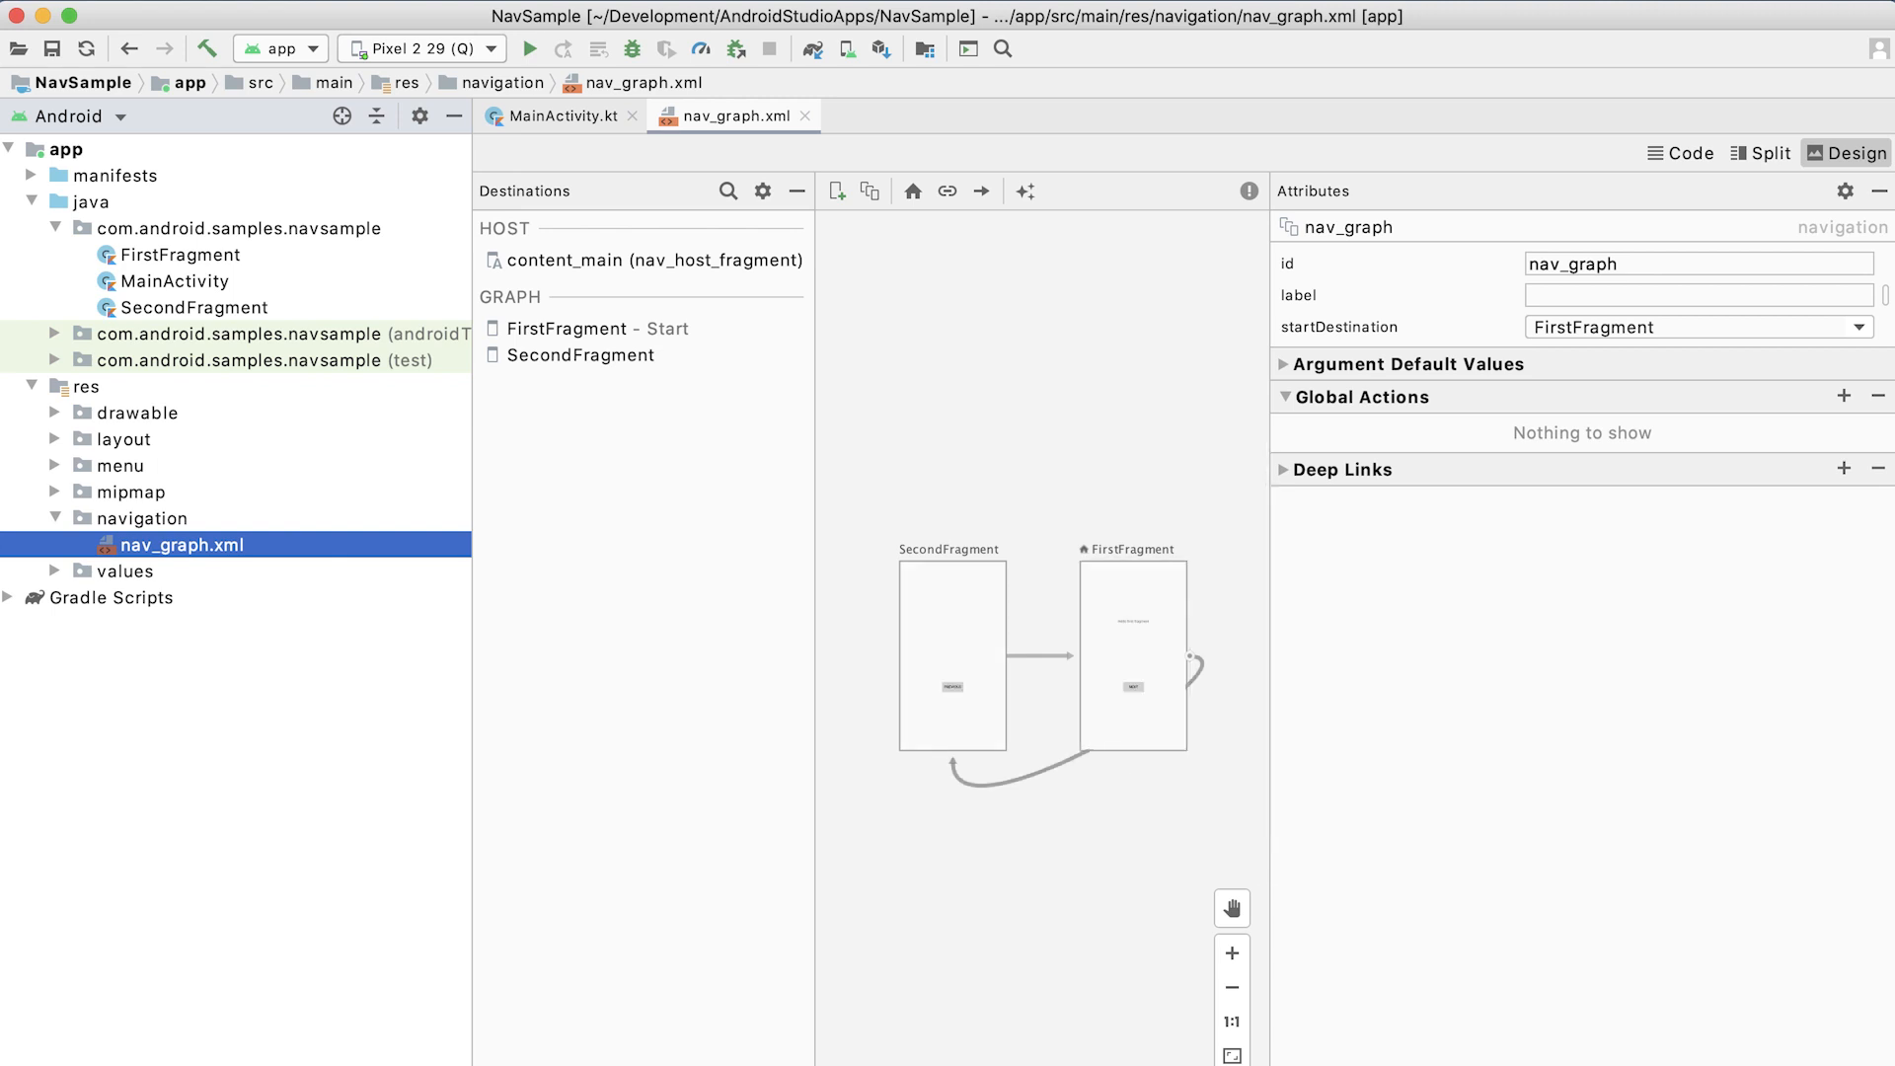
left_click(1131, 656)
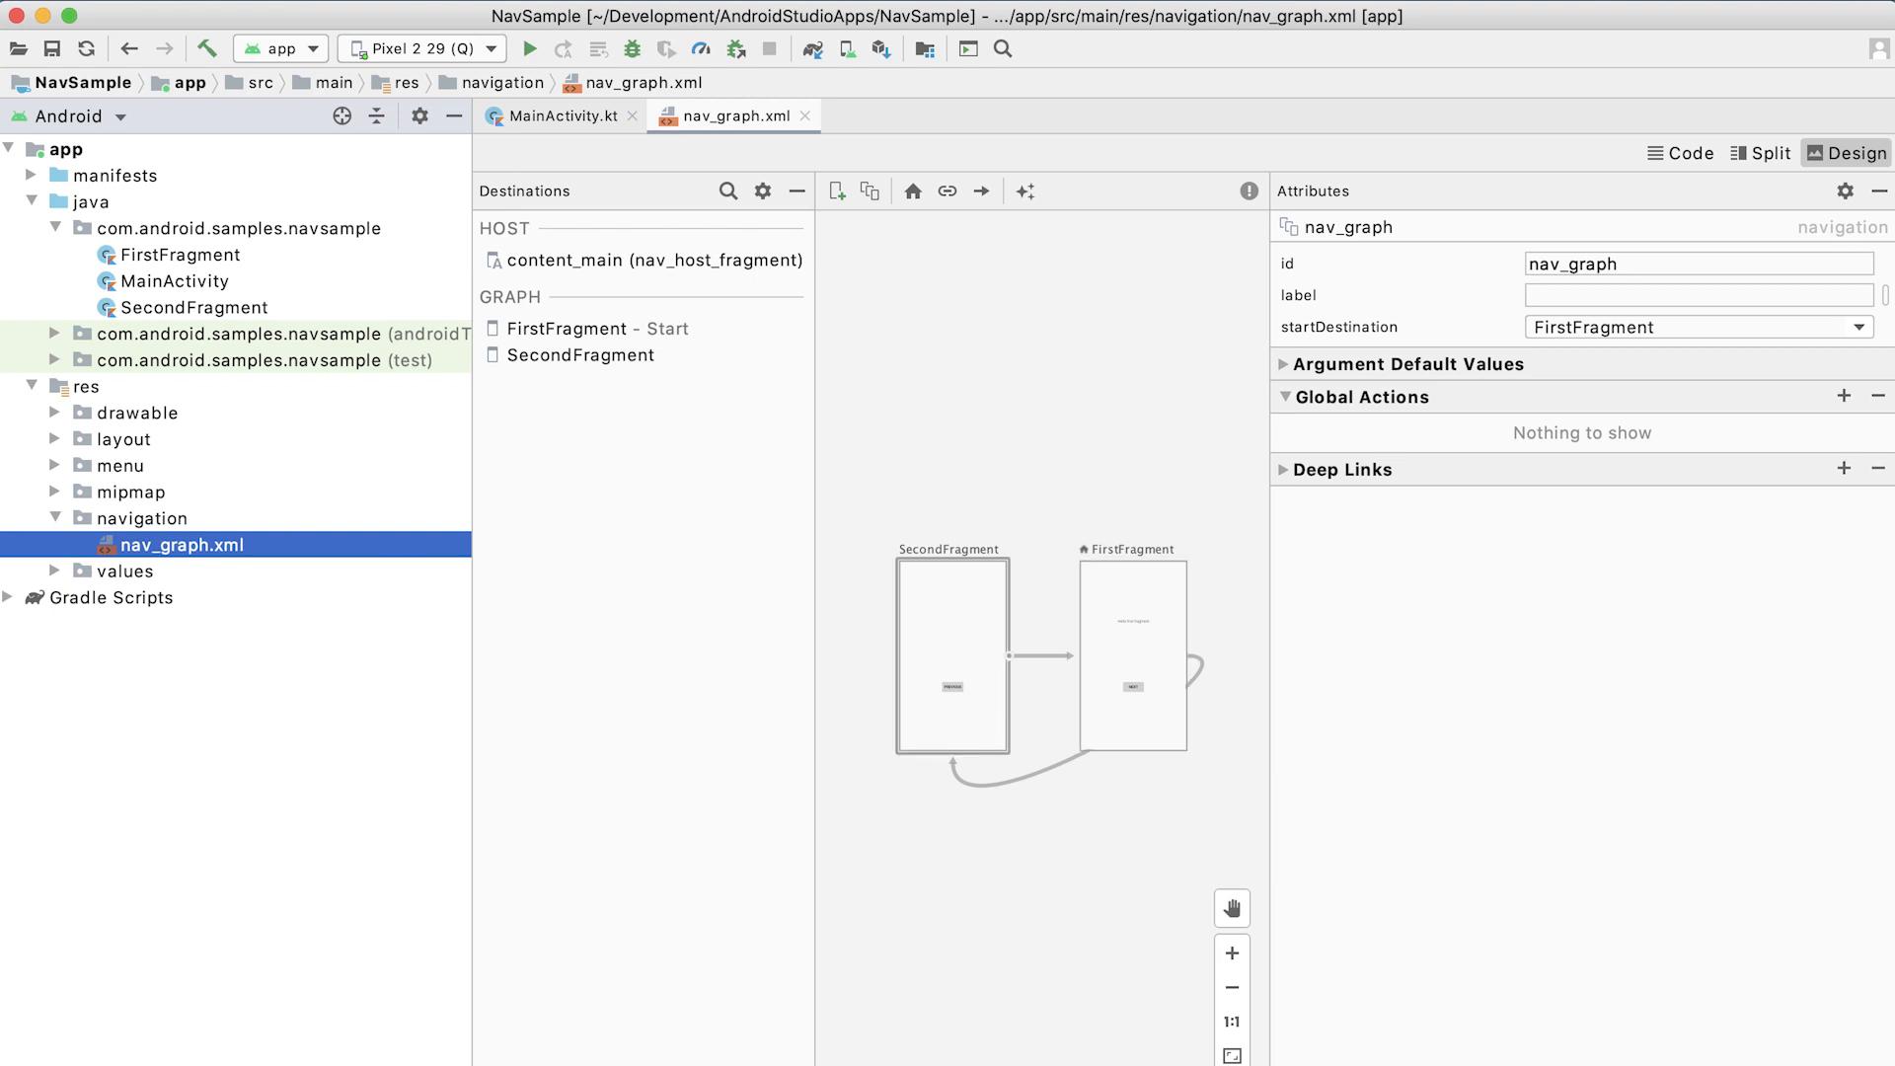
Create a new layout resource file named my_dialog in the layout folder.
left_click(125, 438)
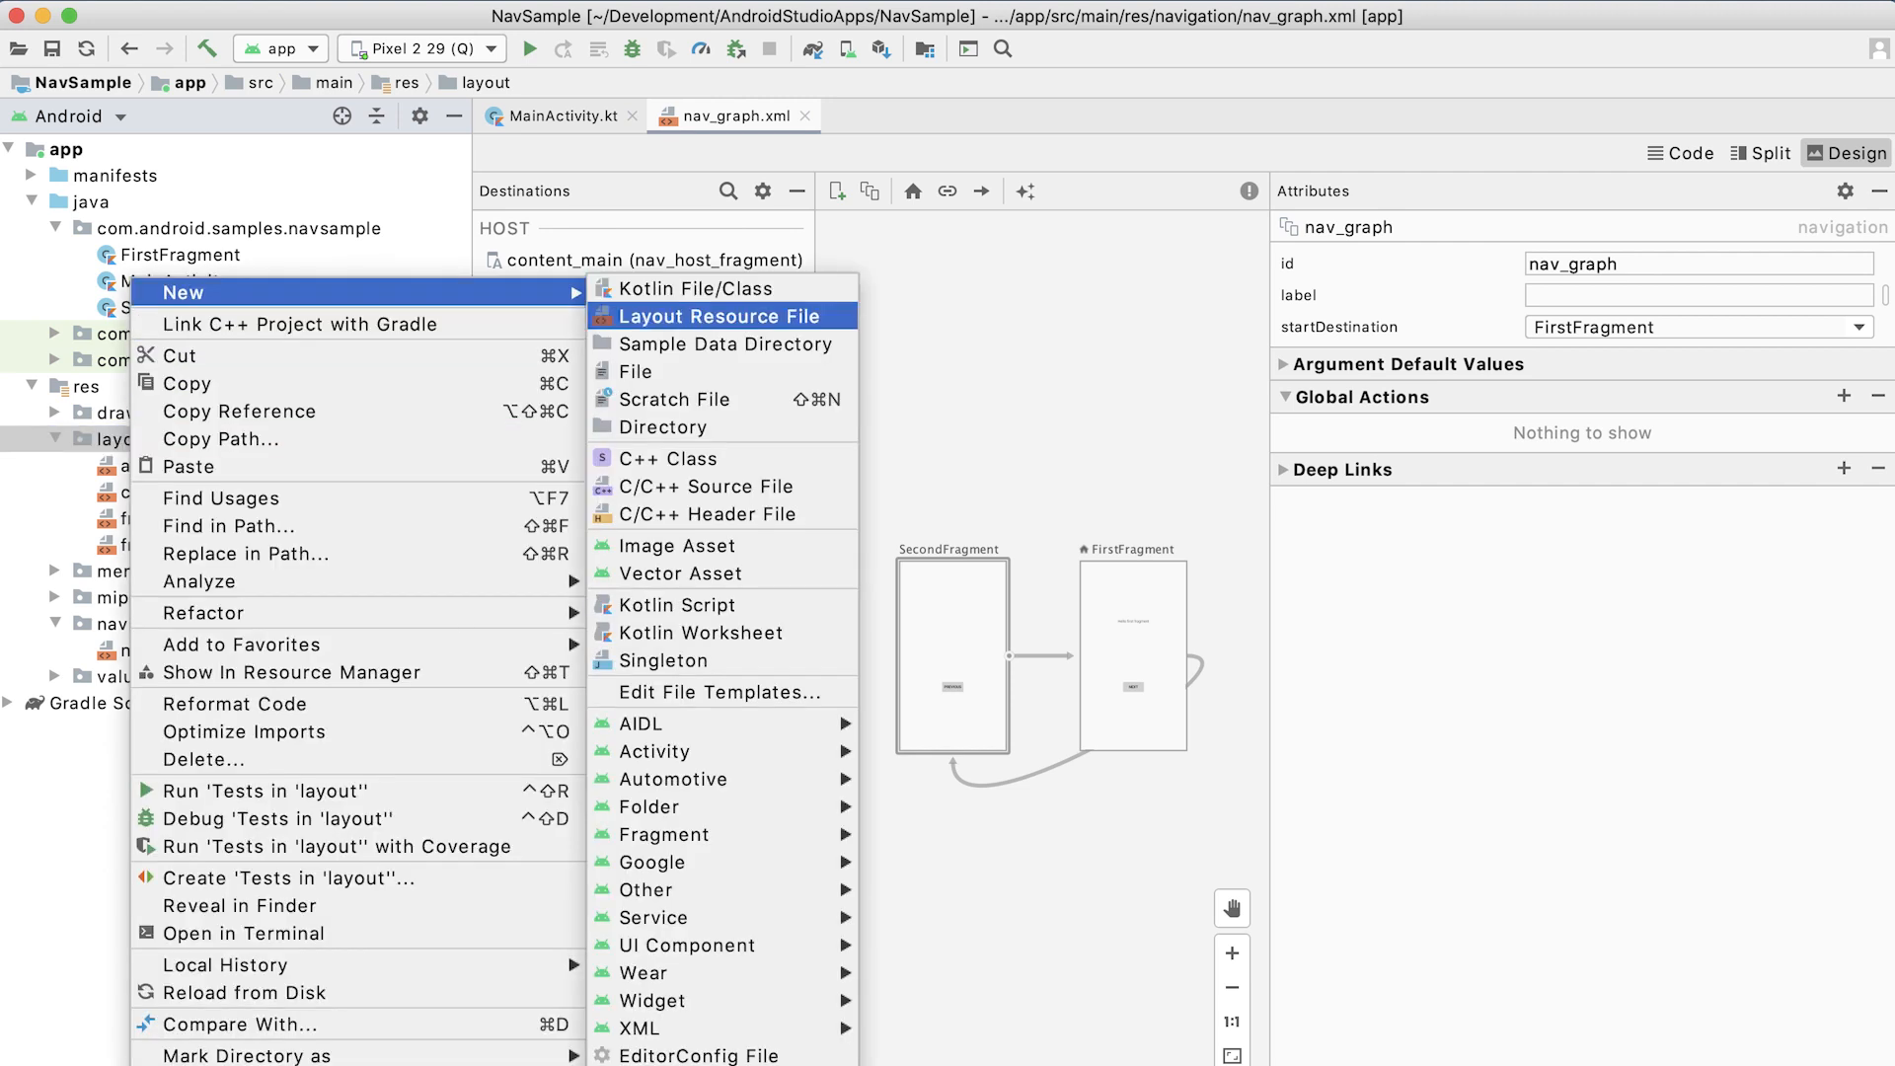
left_click(721, 316)
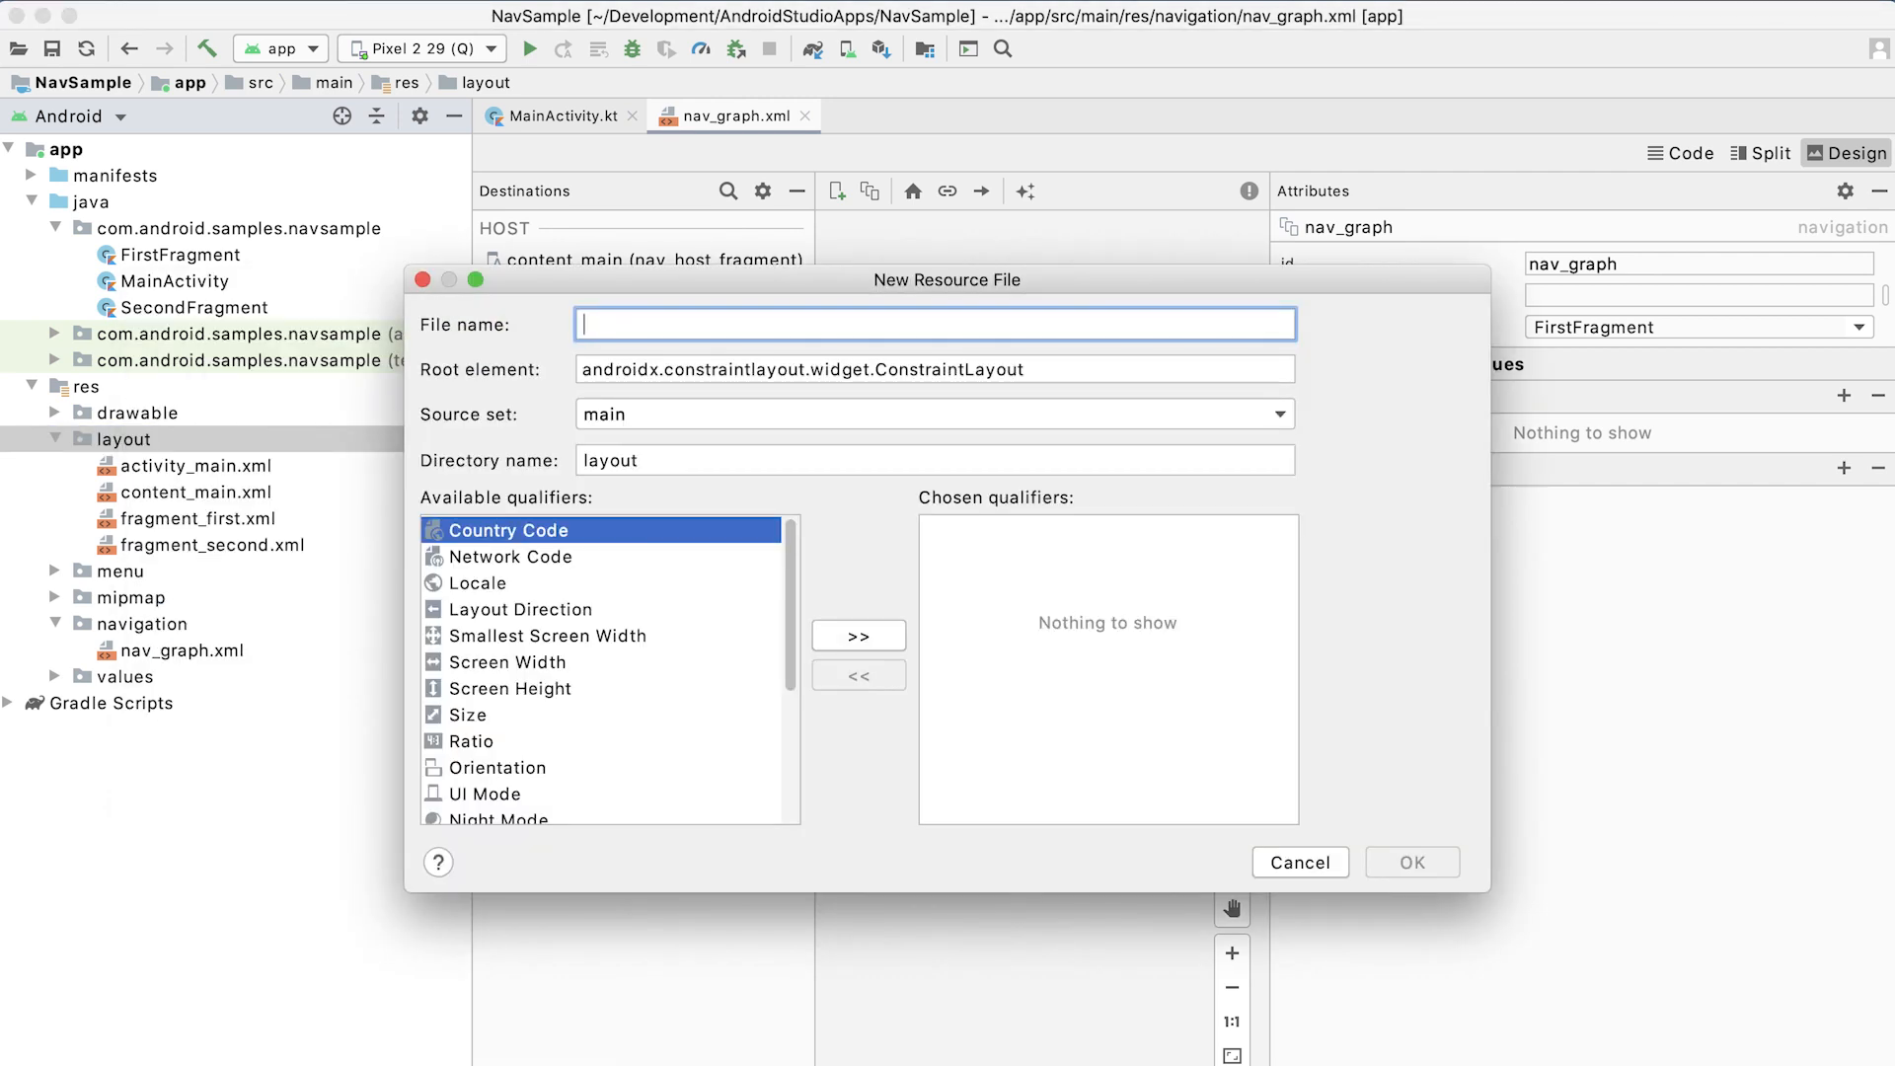
type("my_dialog")
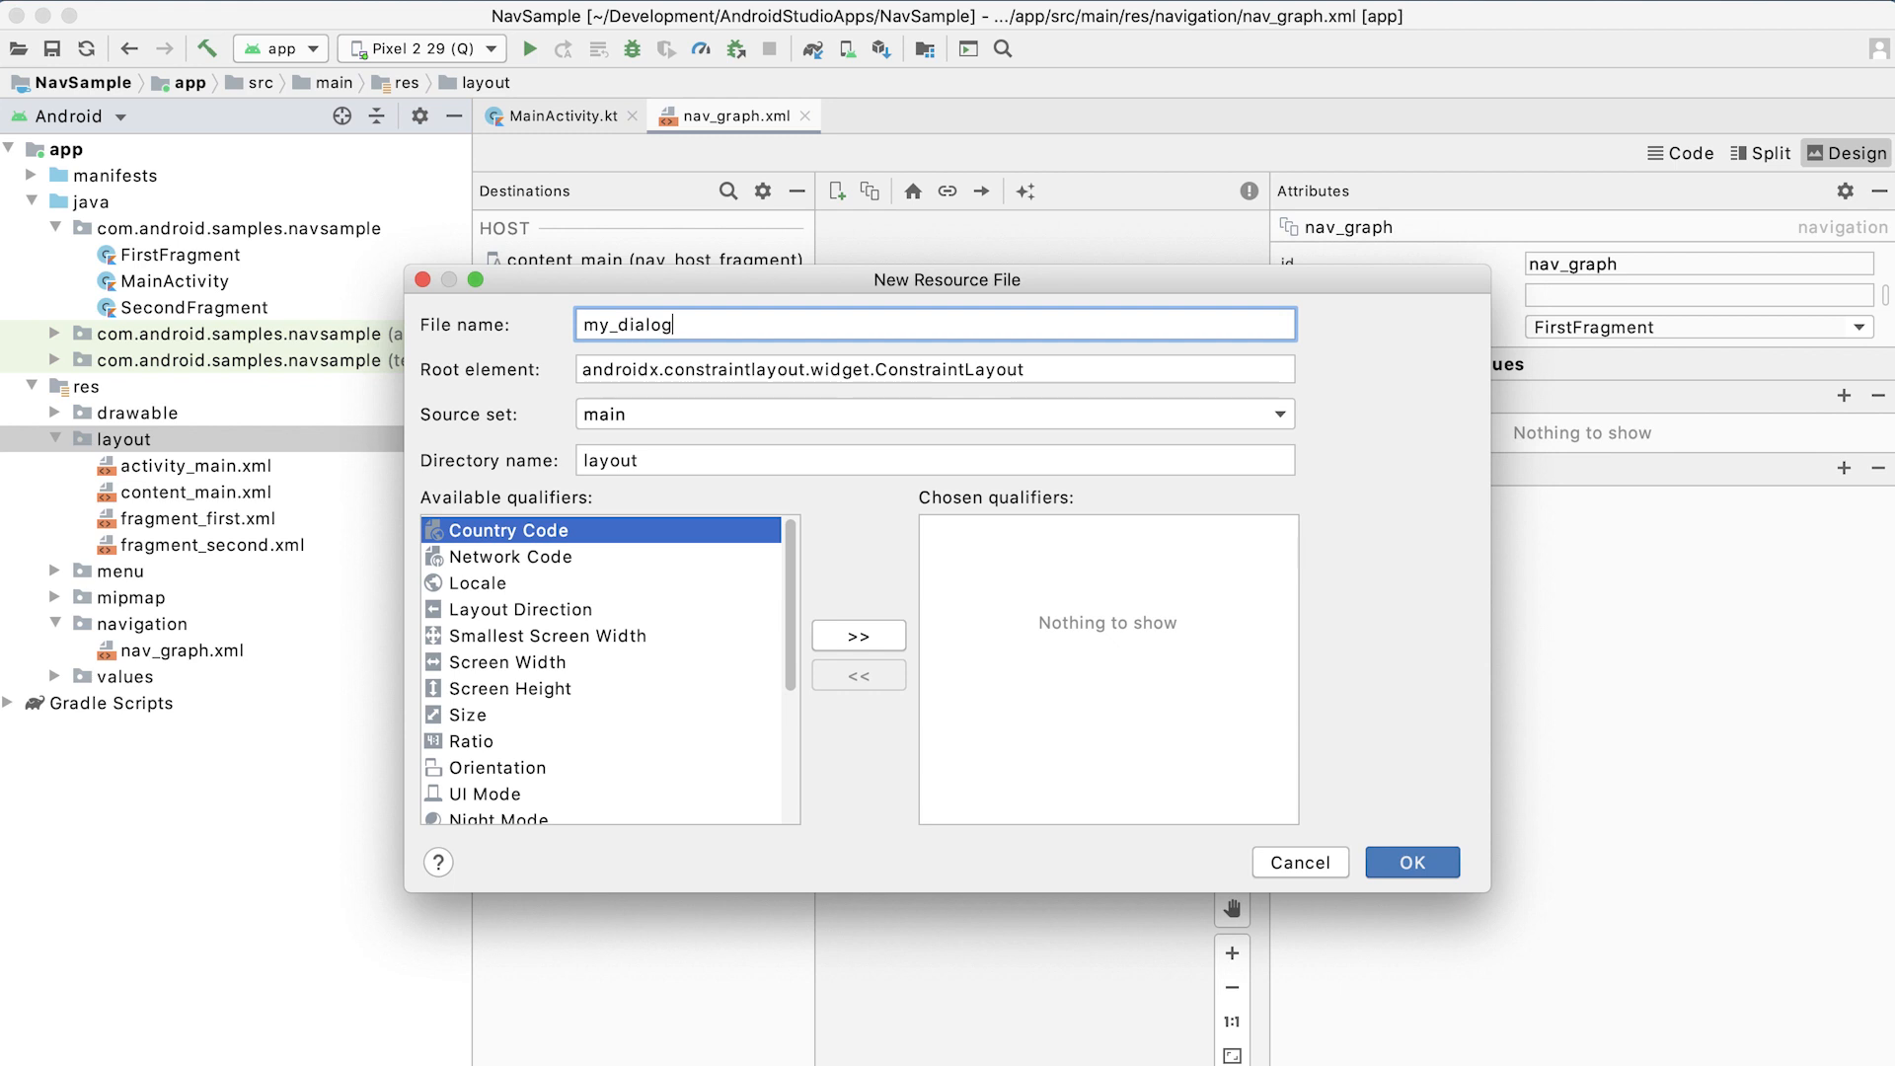
left_click(1409, 863)
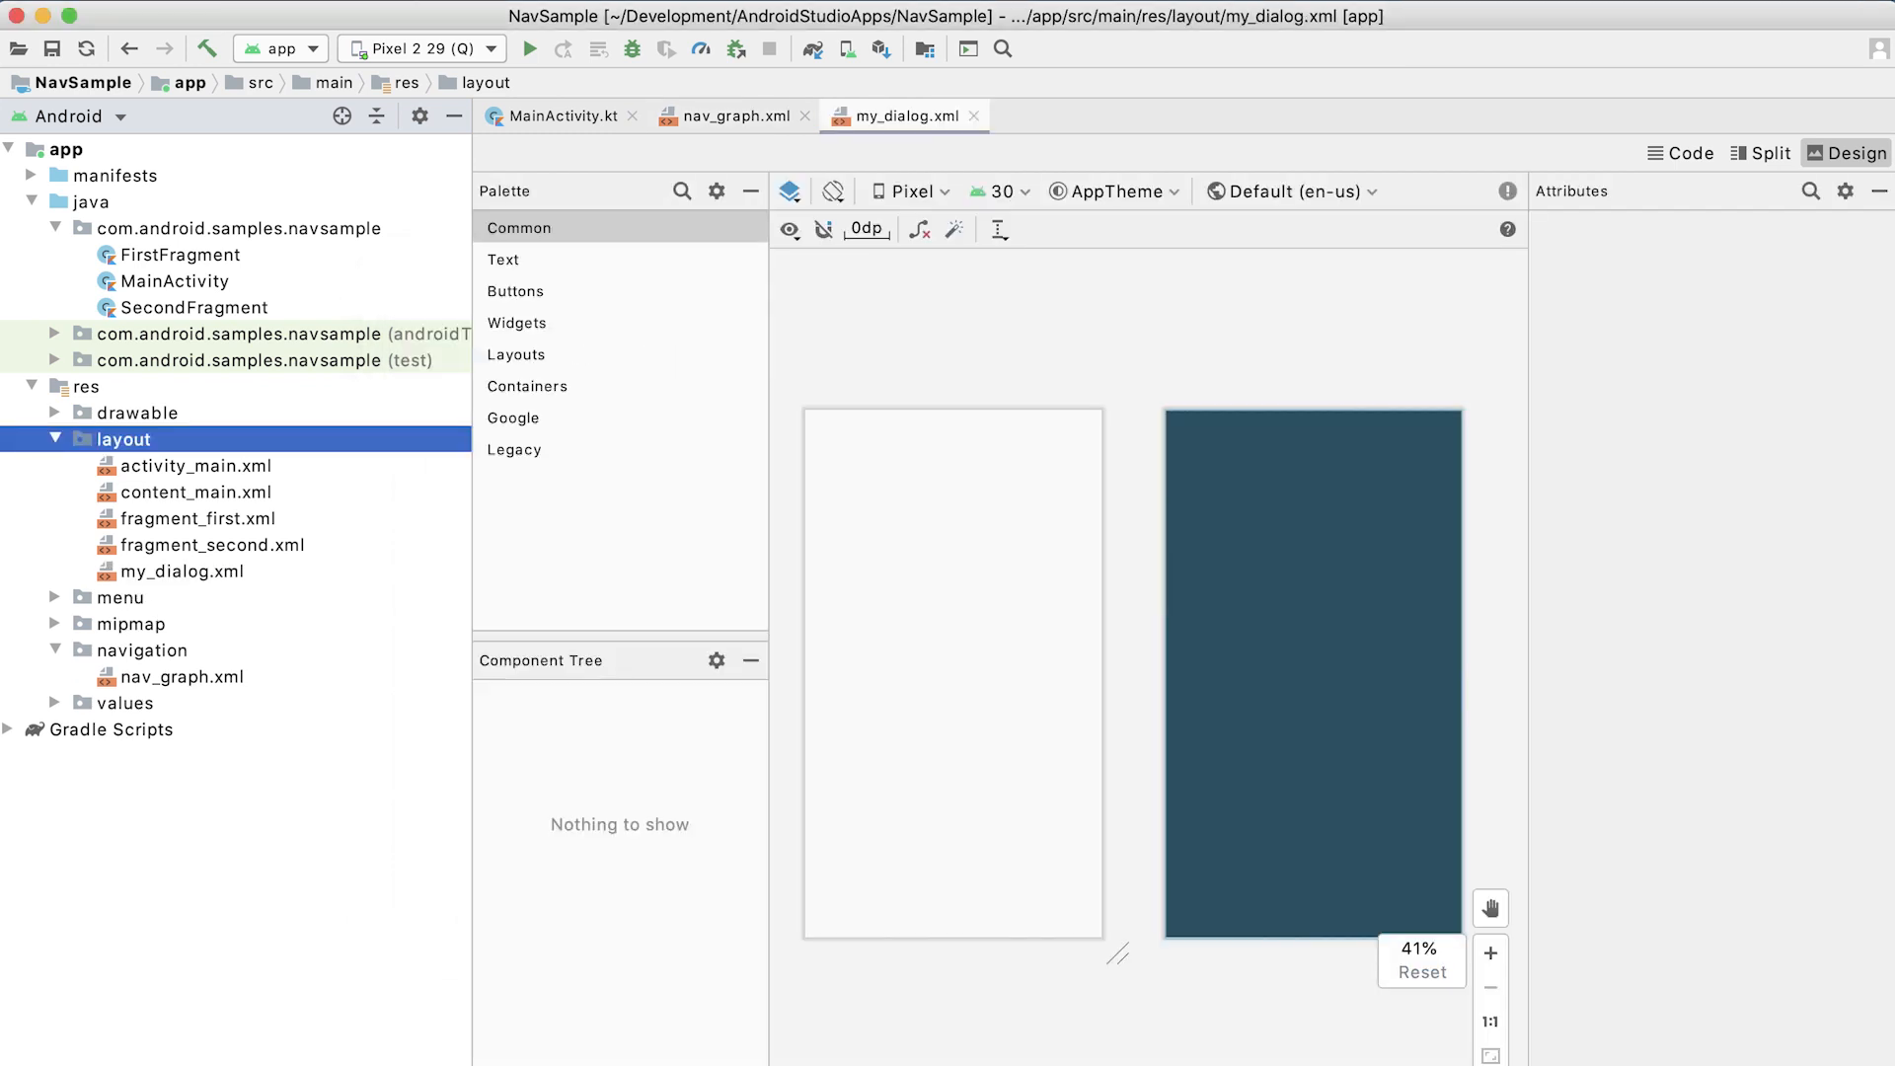
Add a TextView reading 'Placeholder' to the my_dialog layout.
left_click(185, 572)
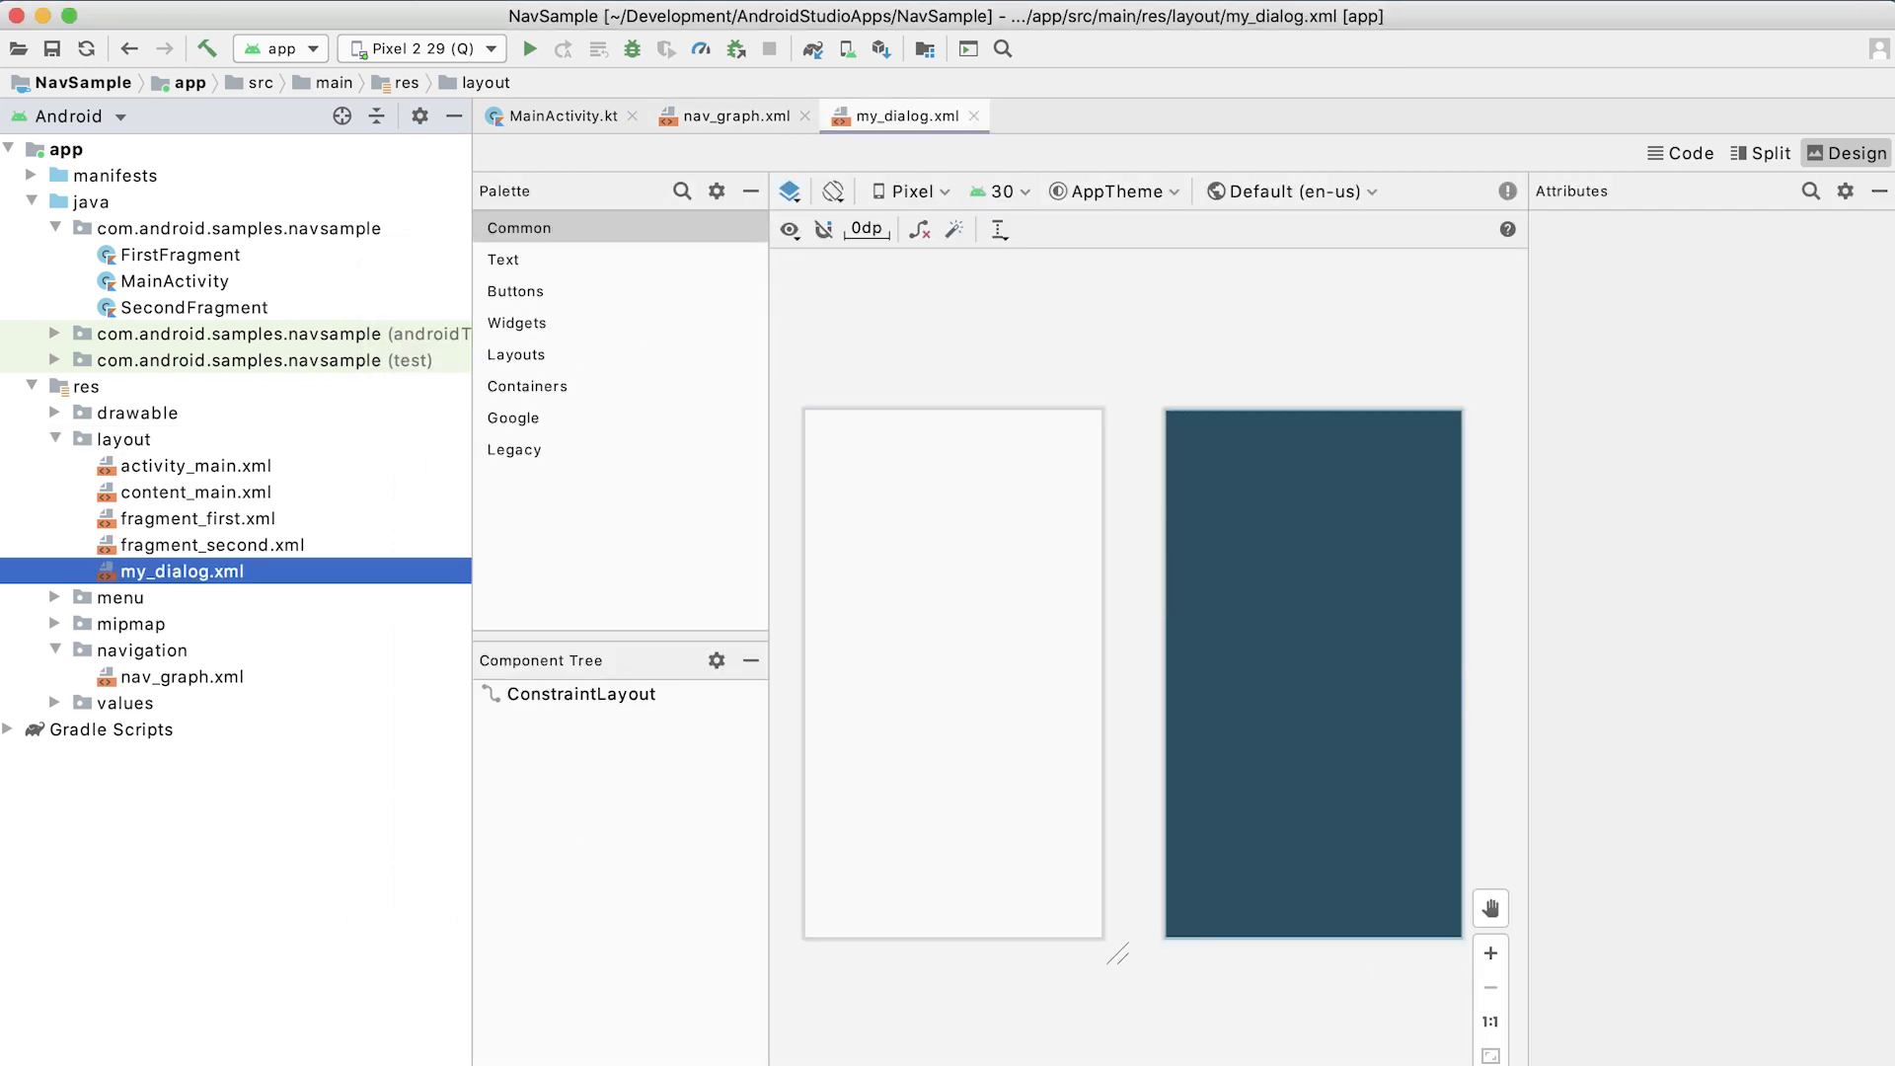
left_click(506, 258)
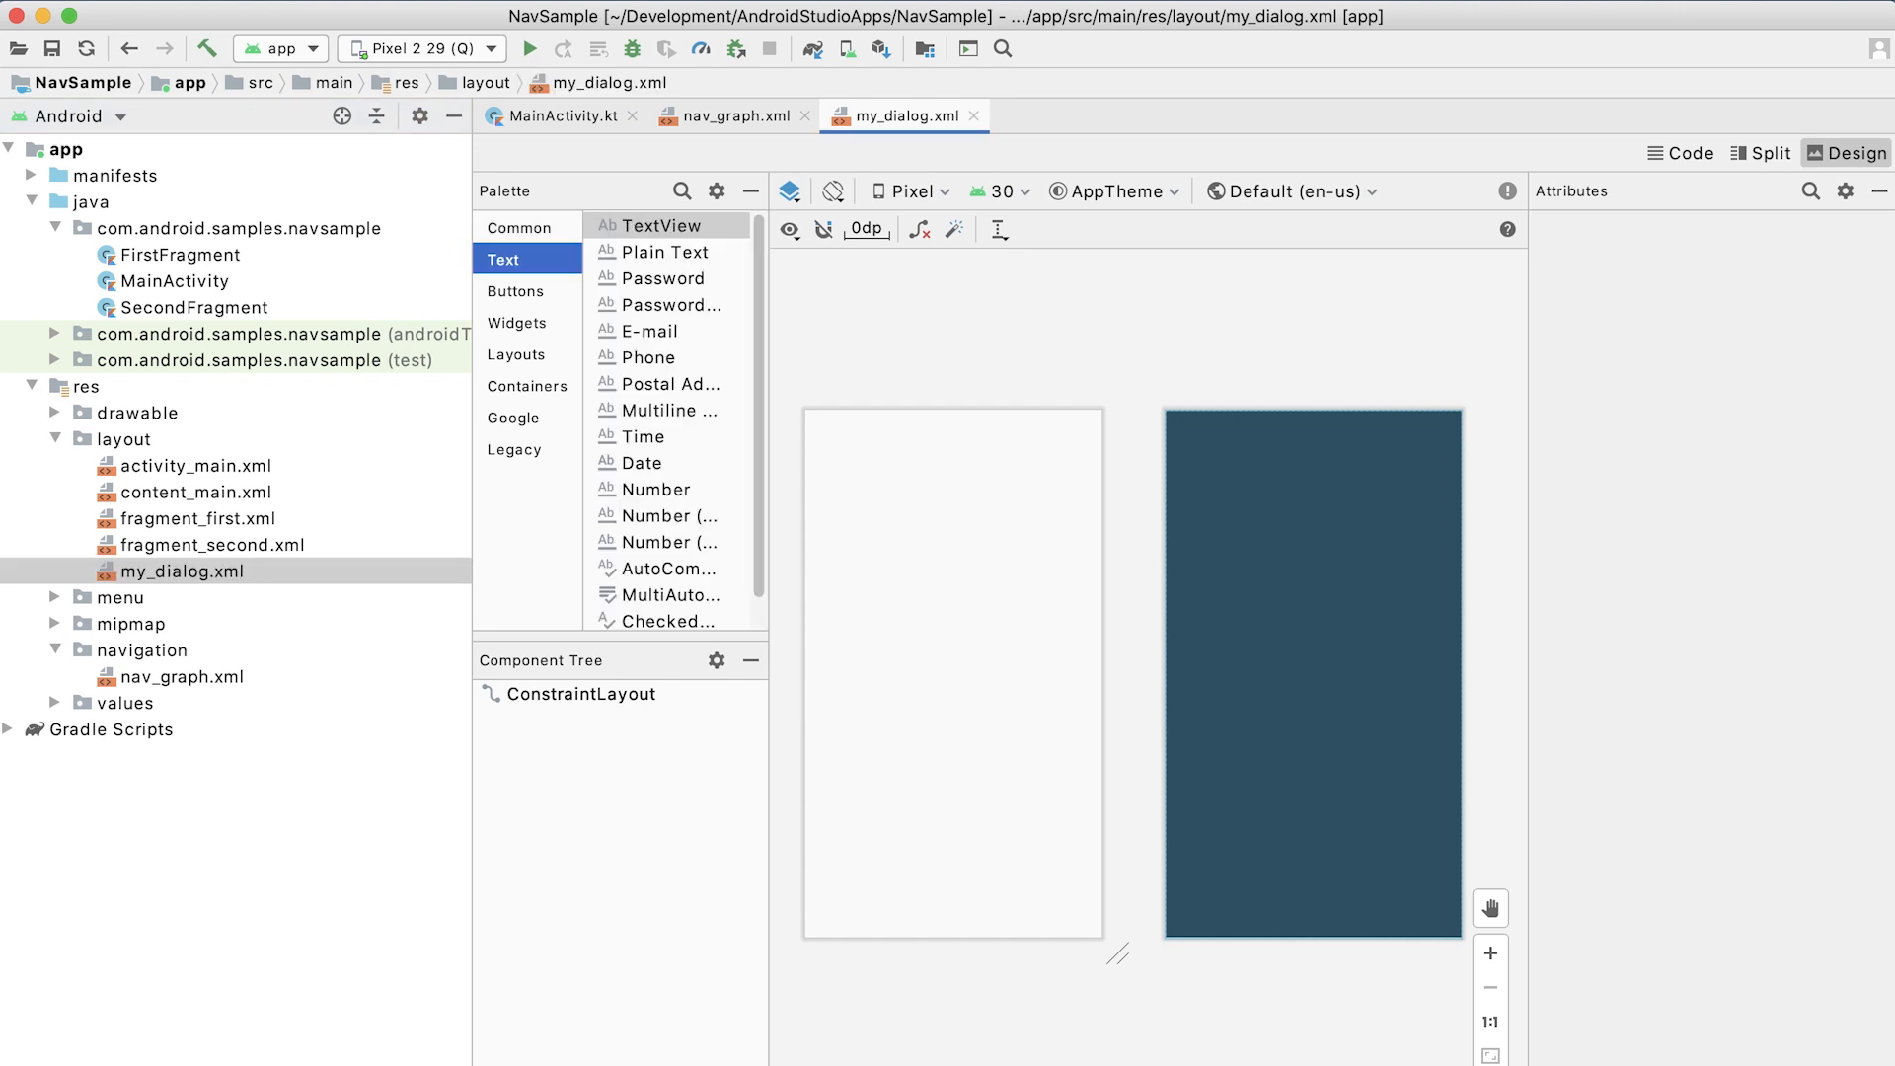
left_click(525, 227)
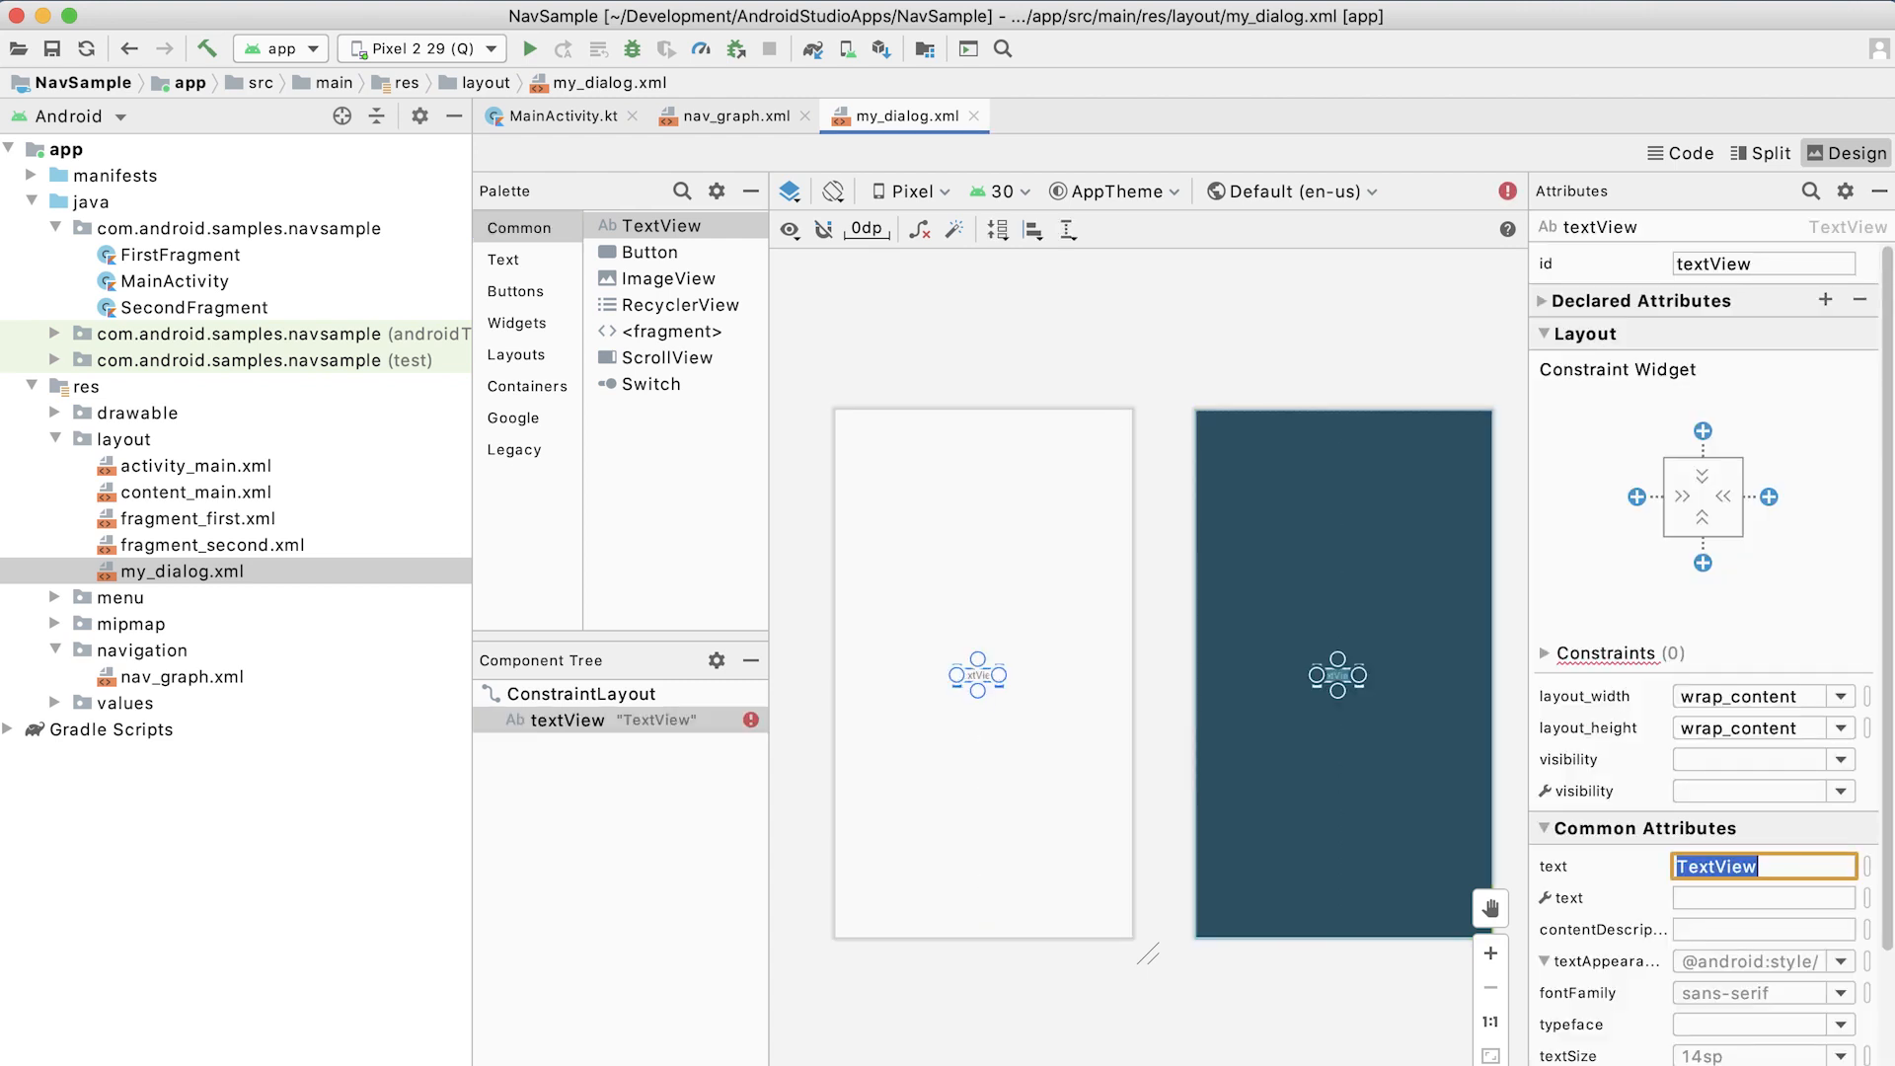
type("Placeh")
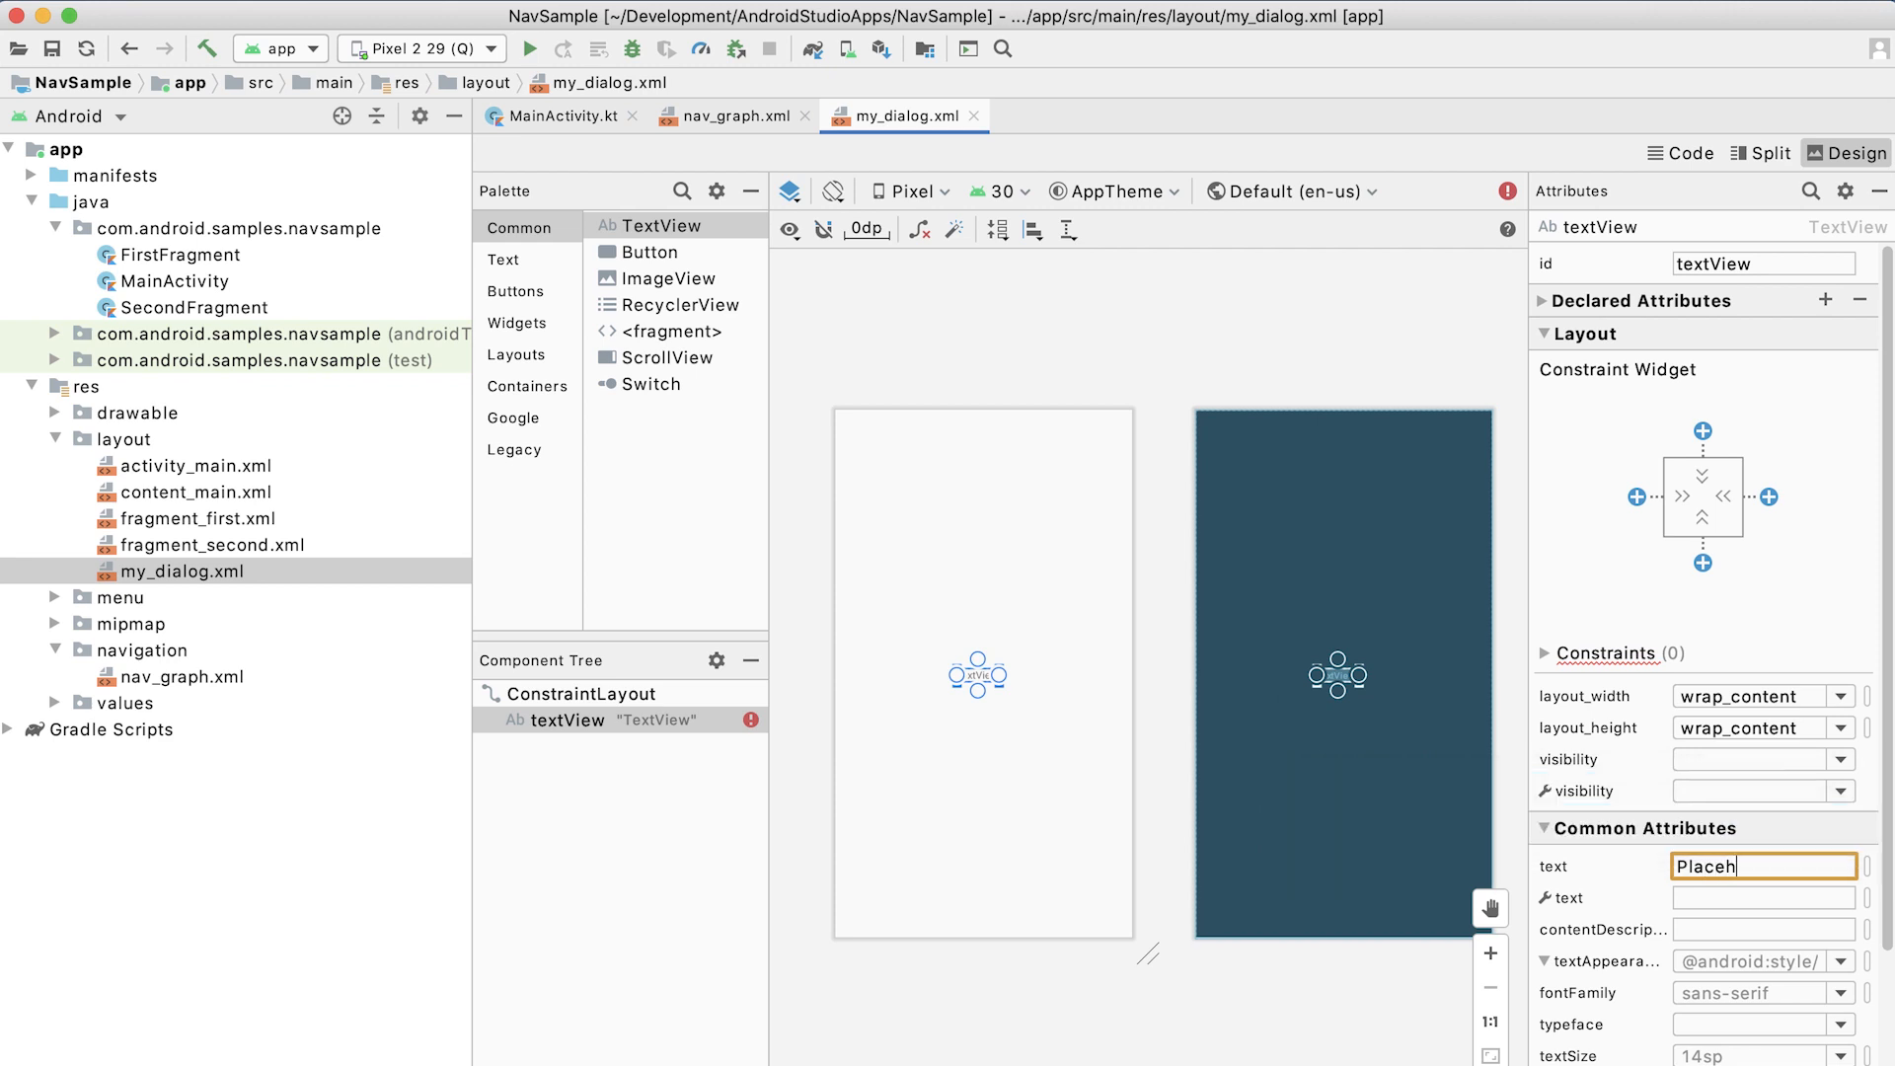
type("older")
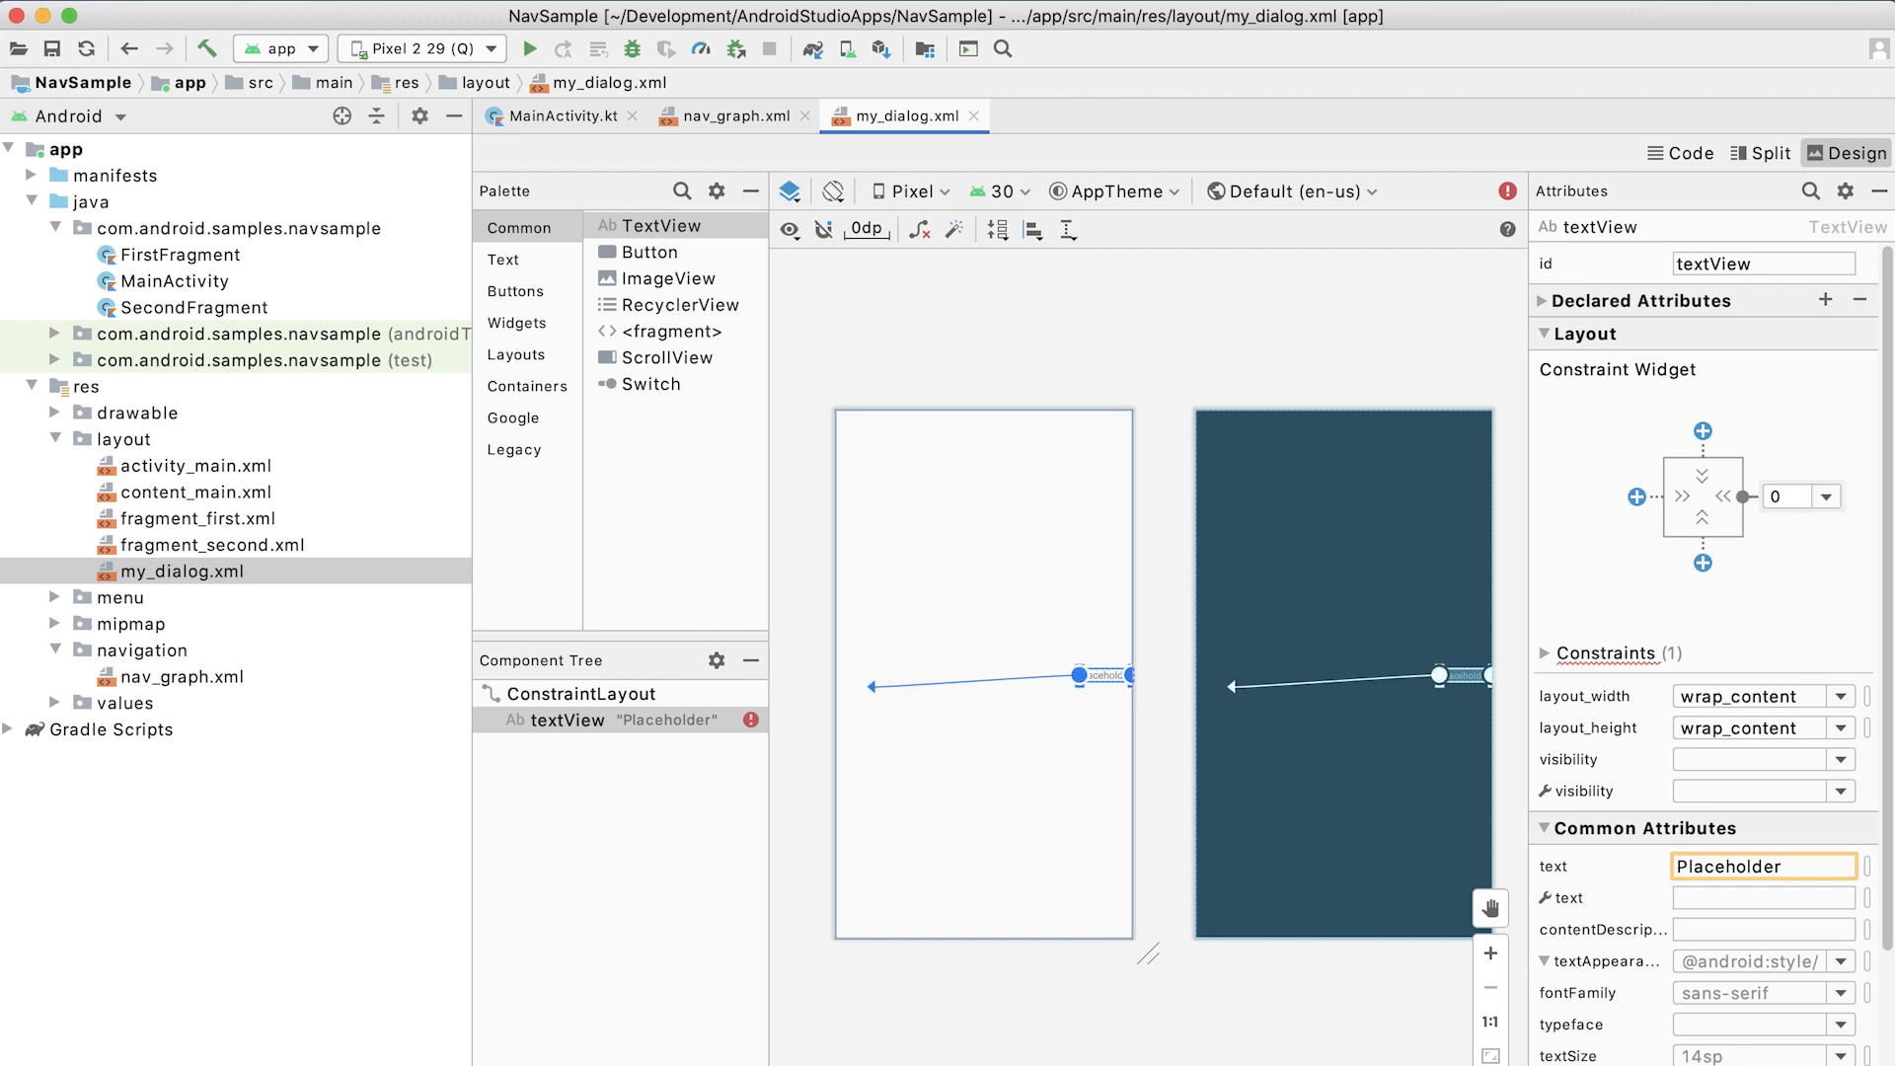
Constrain the TextView's start, end, top and bottom to the parent.
left_click(1635, 498)
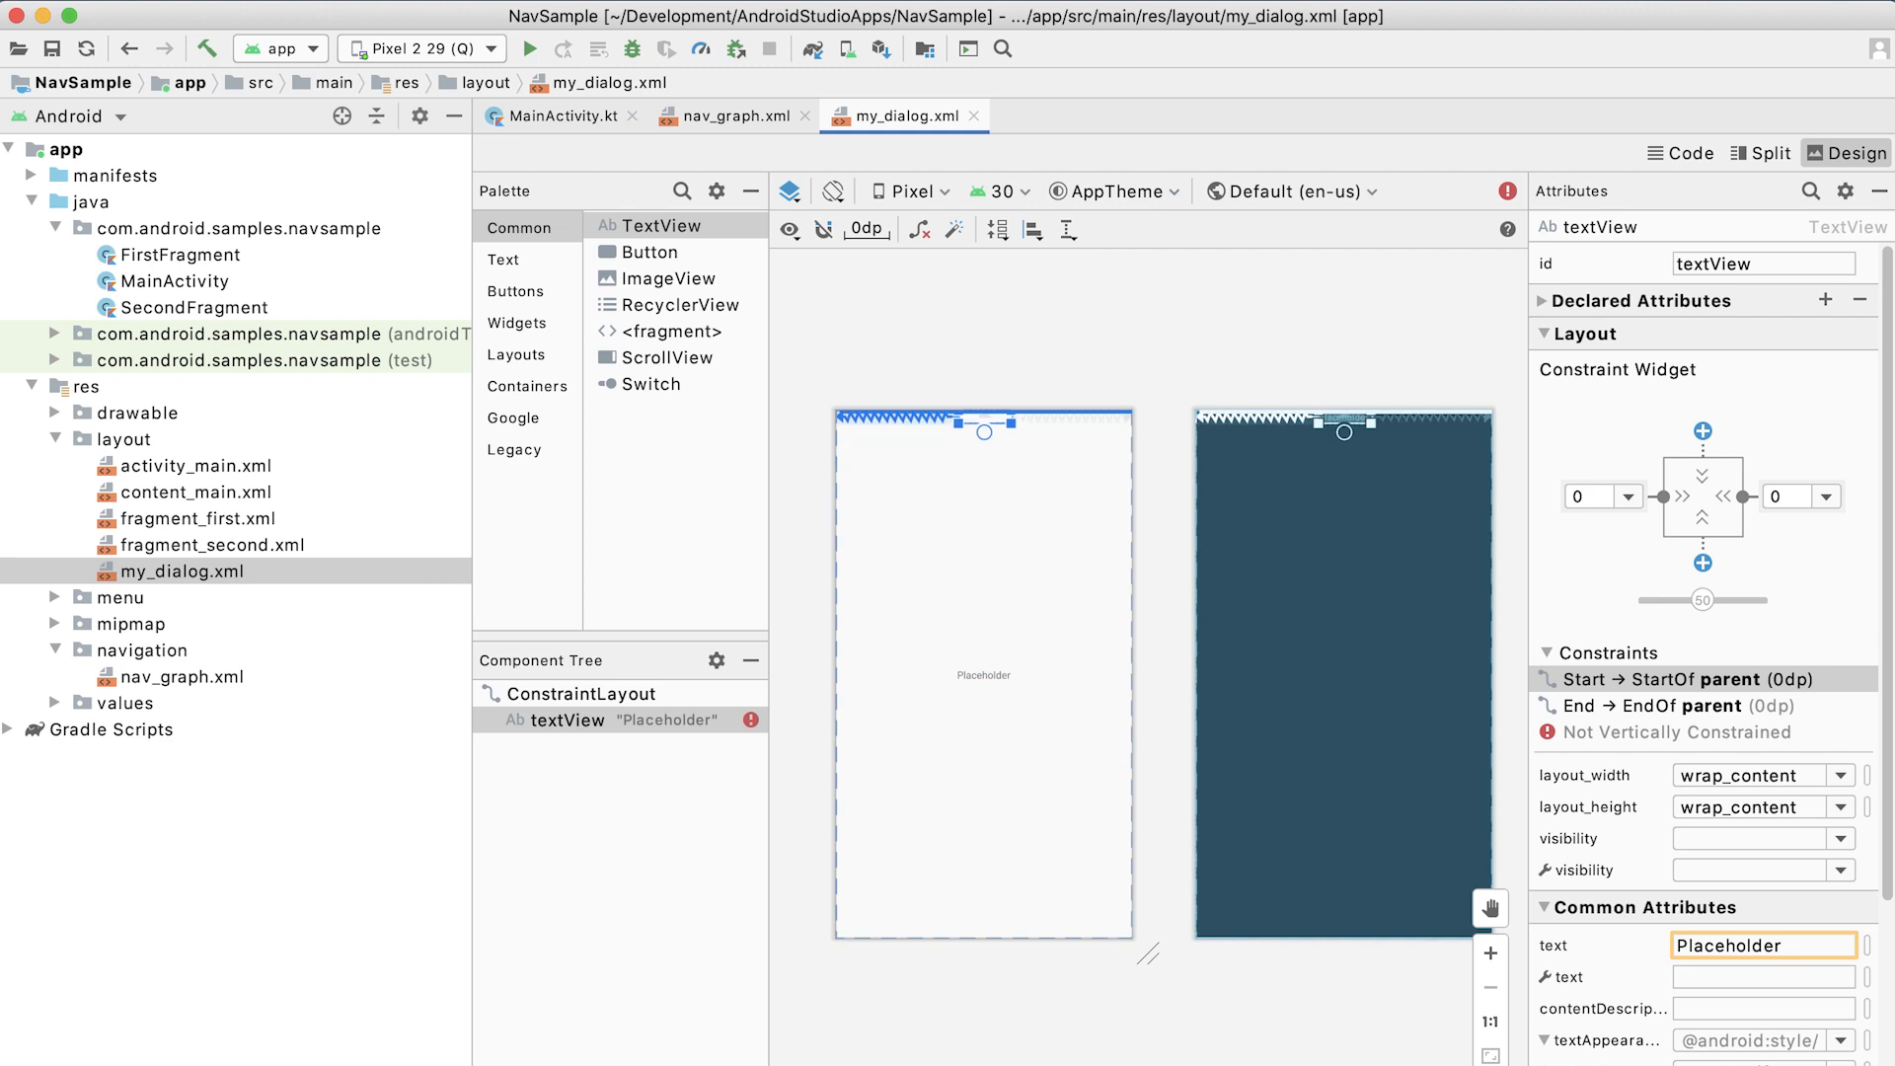
left_click(585, 693)
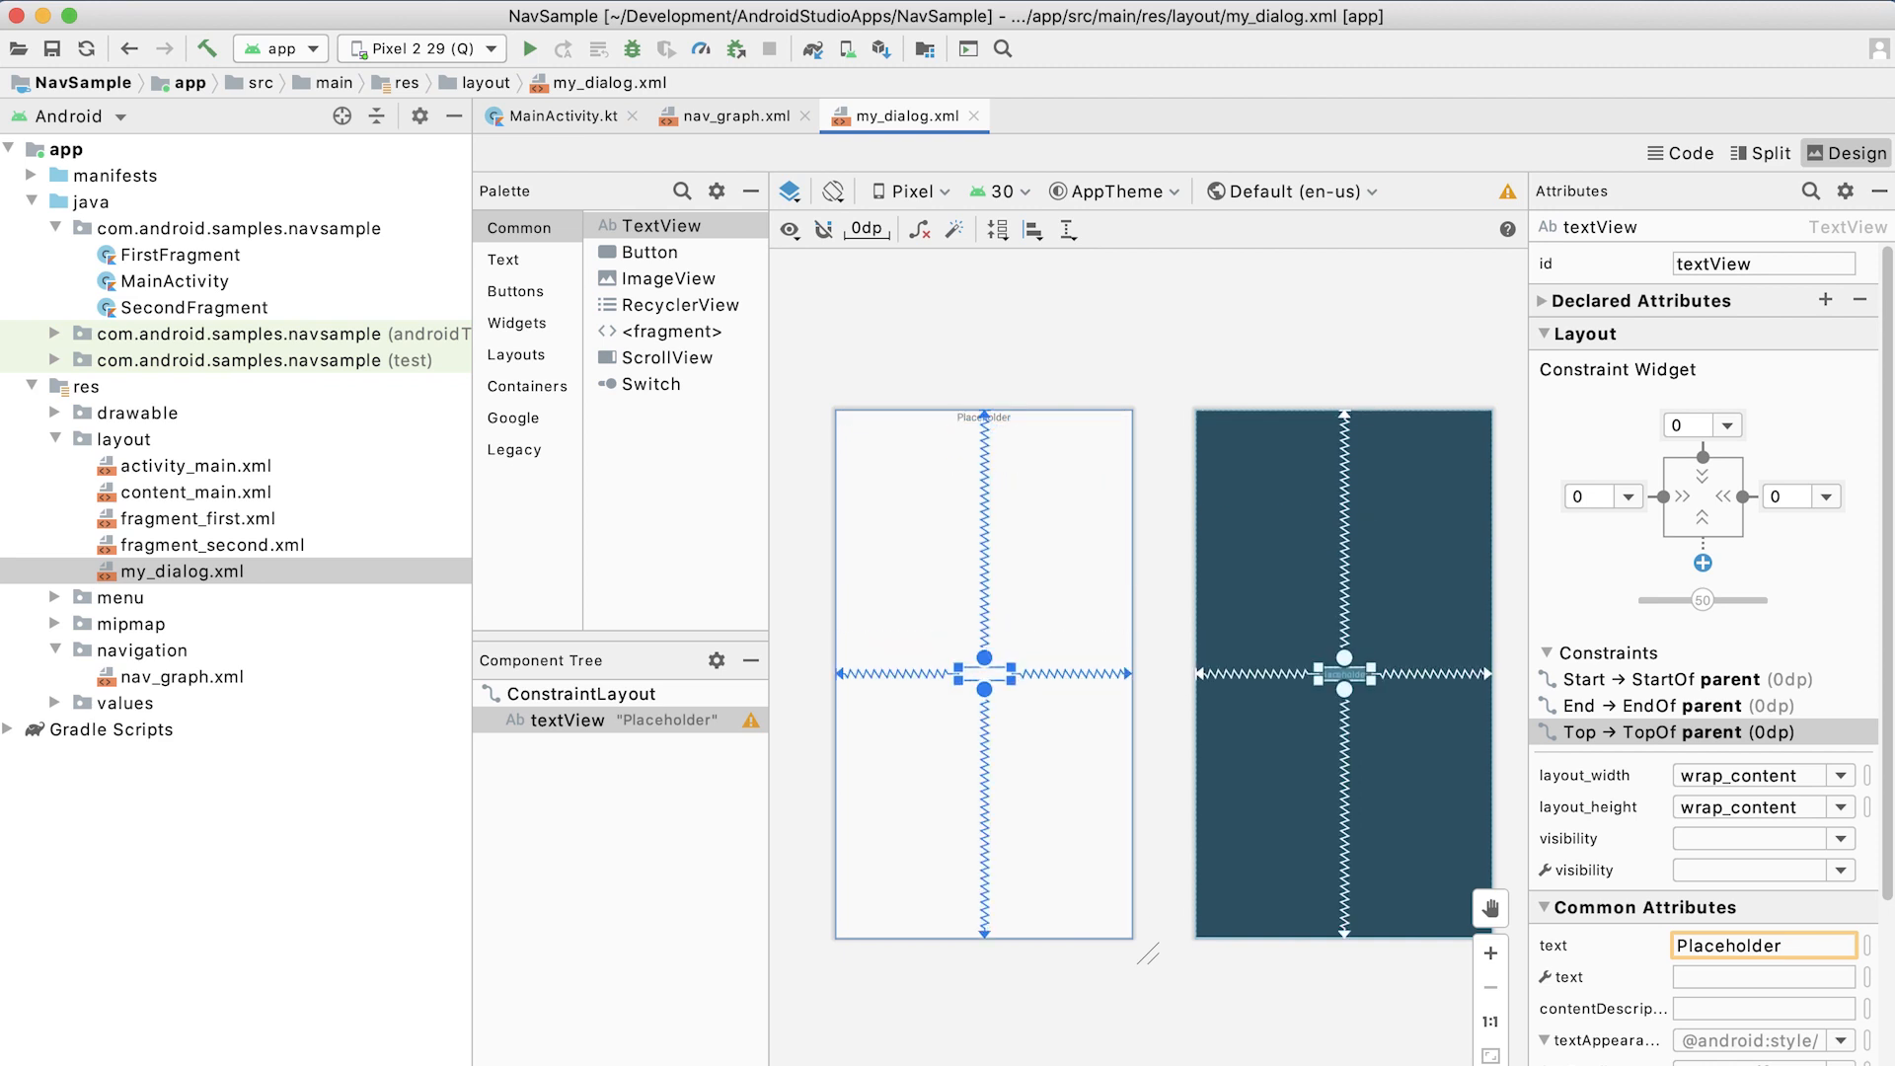
left_click(1704, 568)
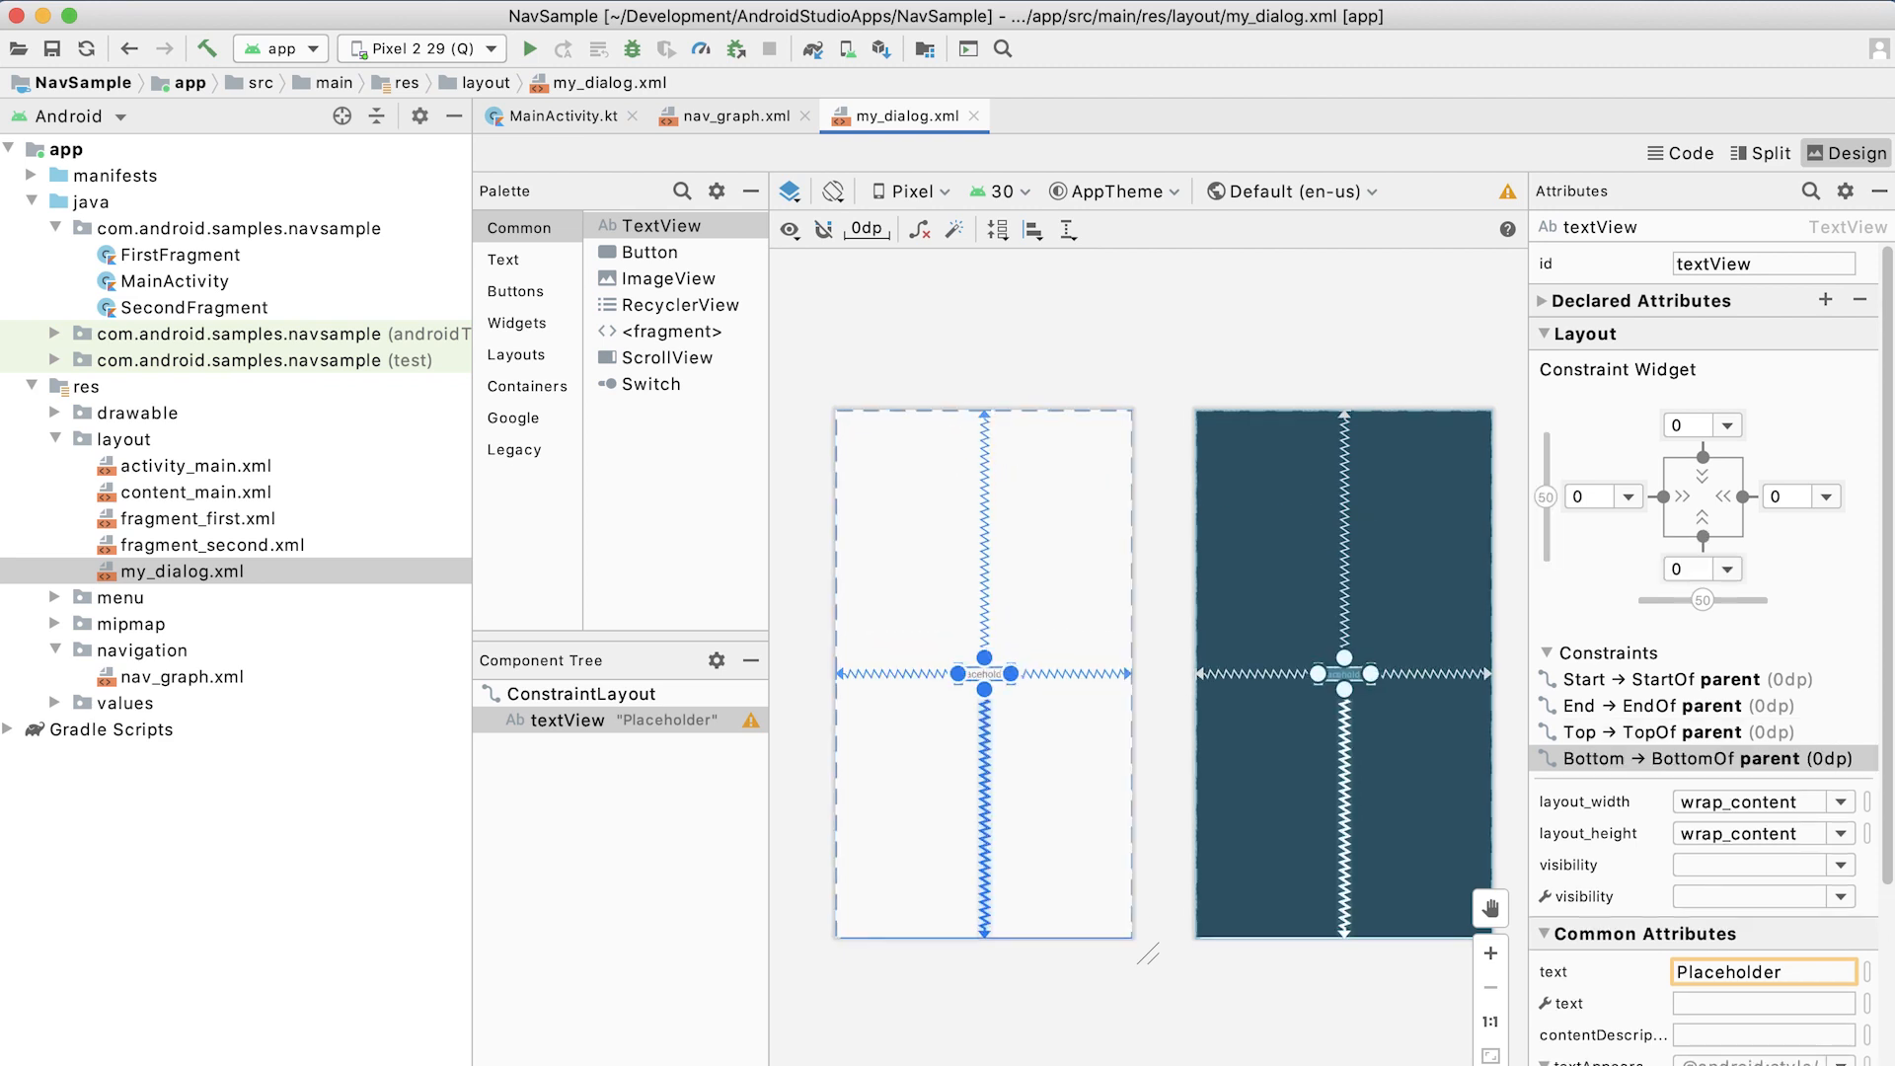
left_click(236, 227)
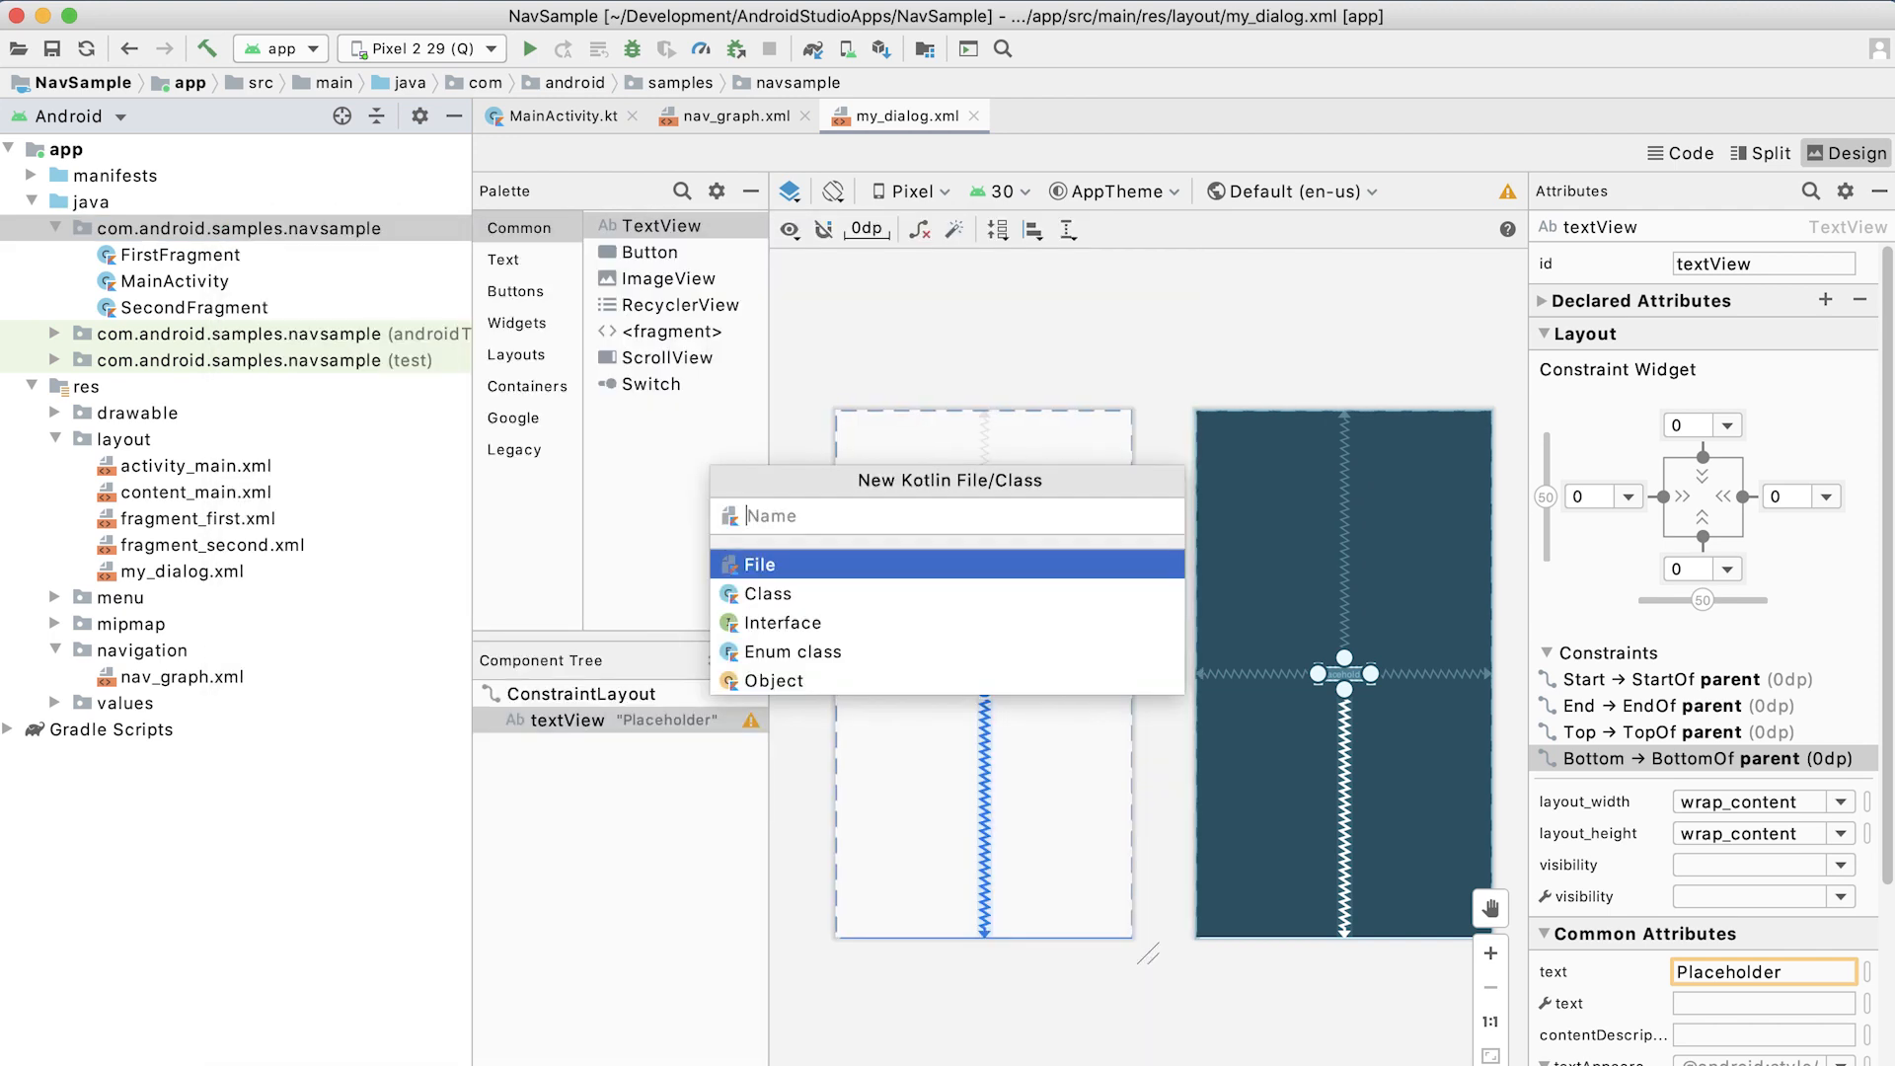
Create MyDialog.kt declaring class MyDialog : BottomSheetDialogFragment().
type("Mydi")
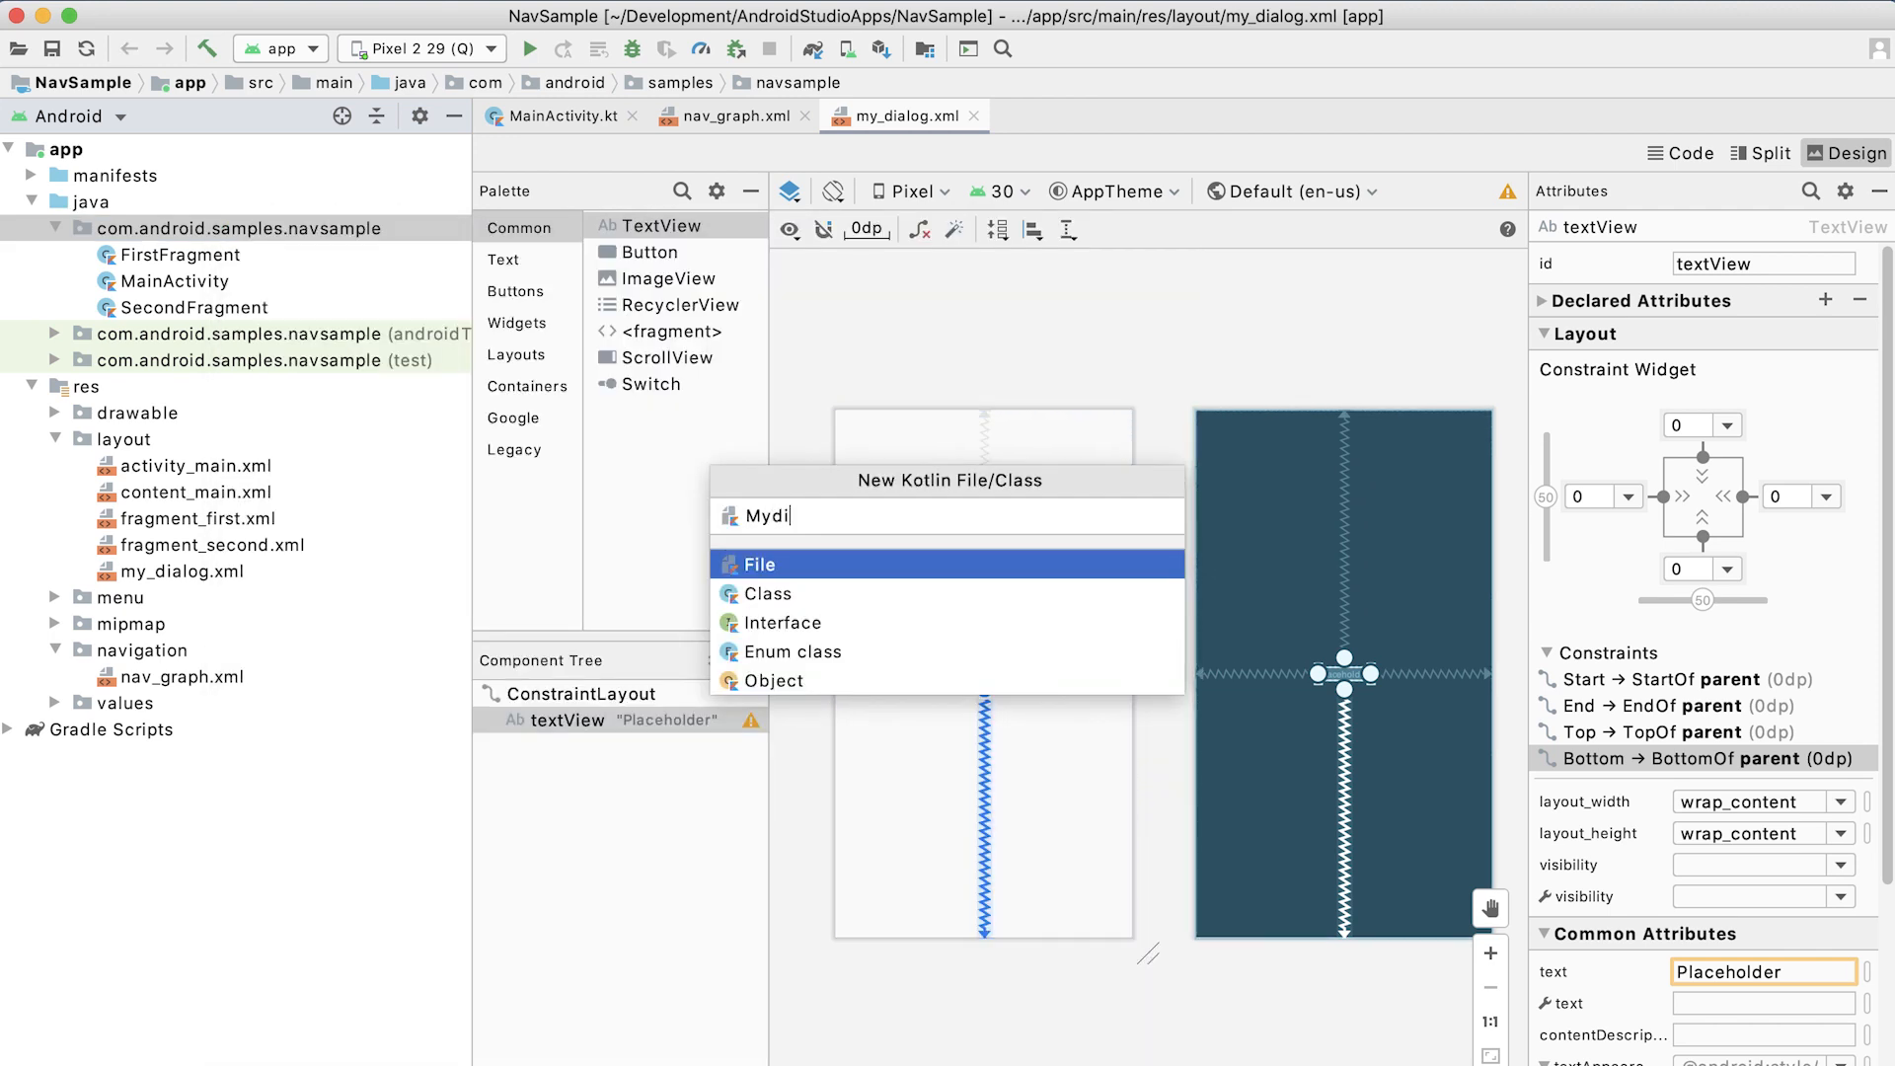
key("Backspace")
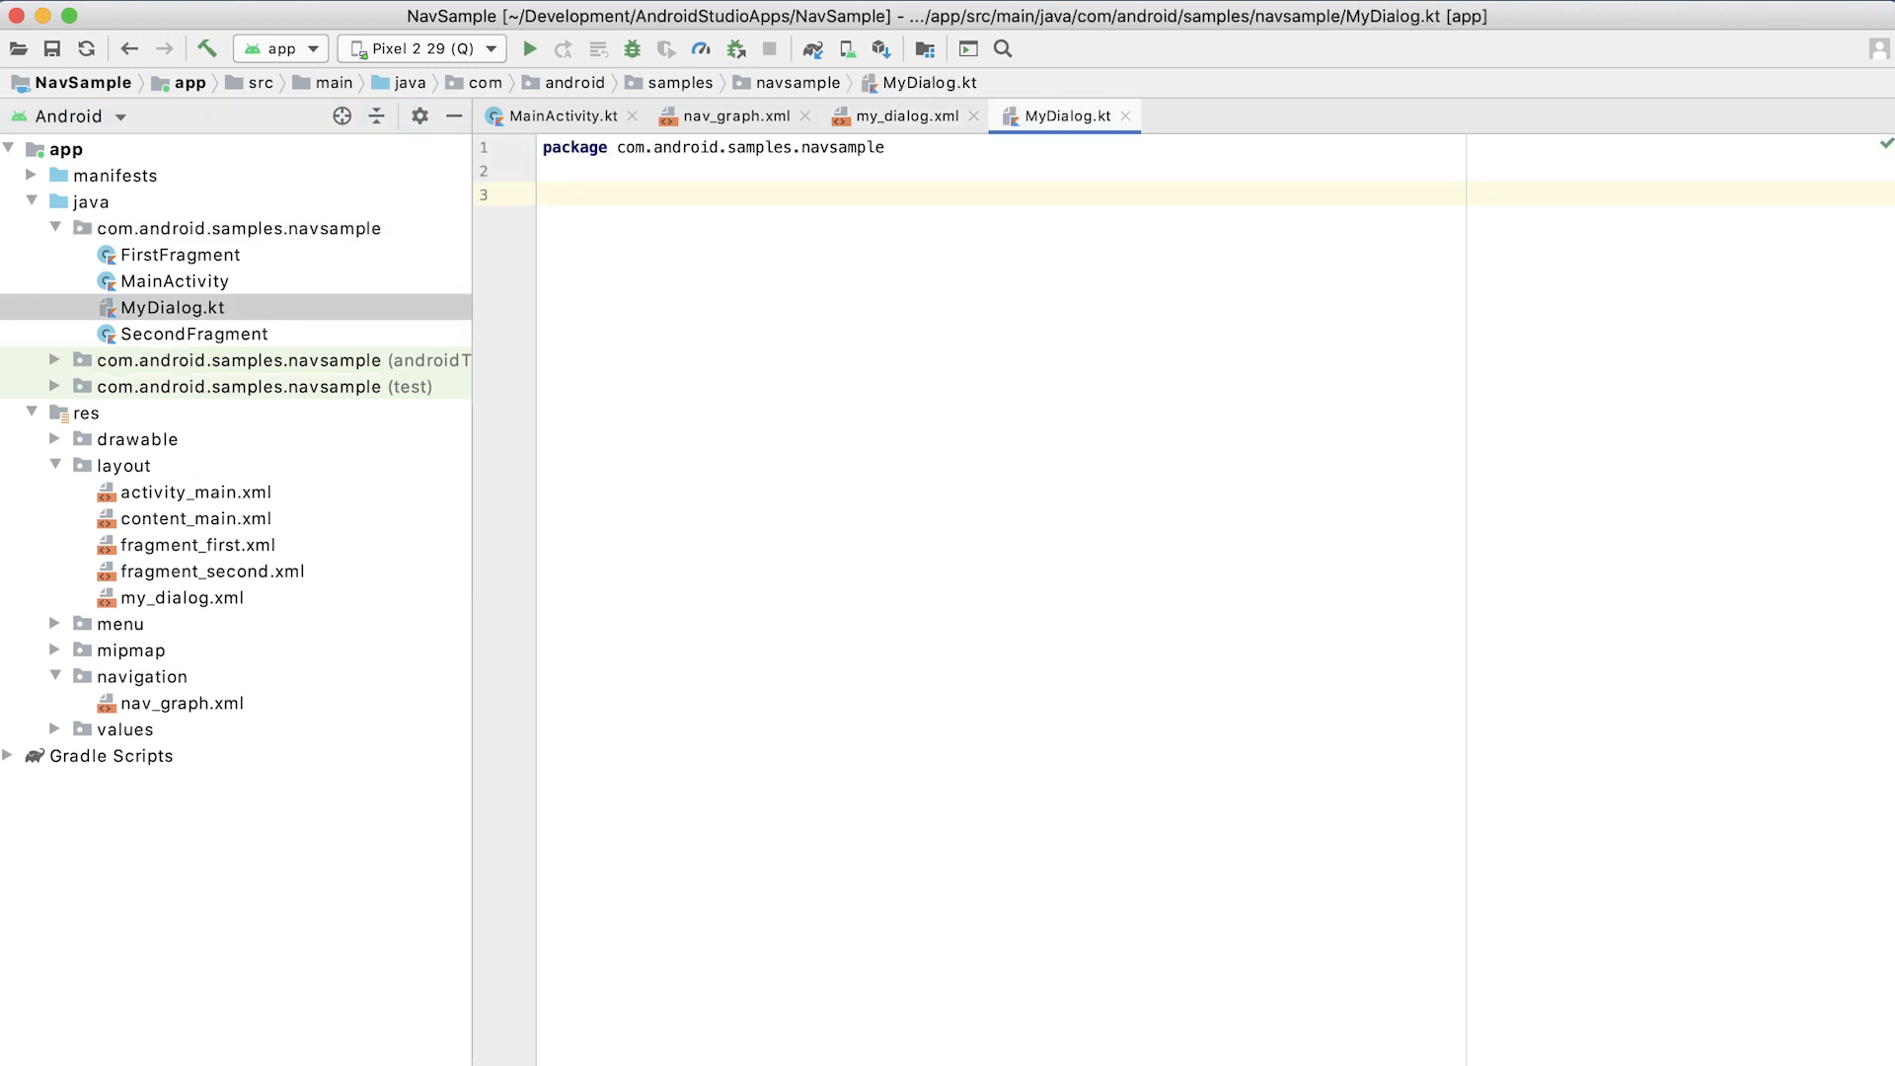
type("class MyDialog")
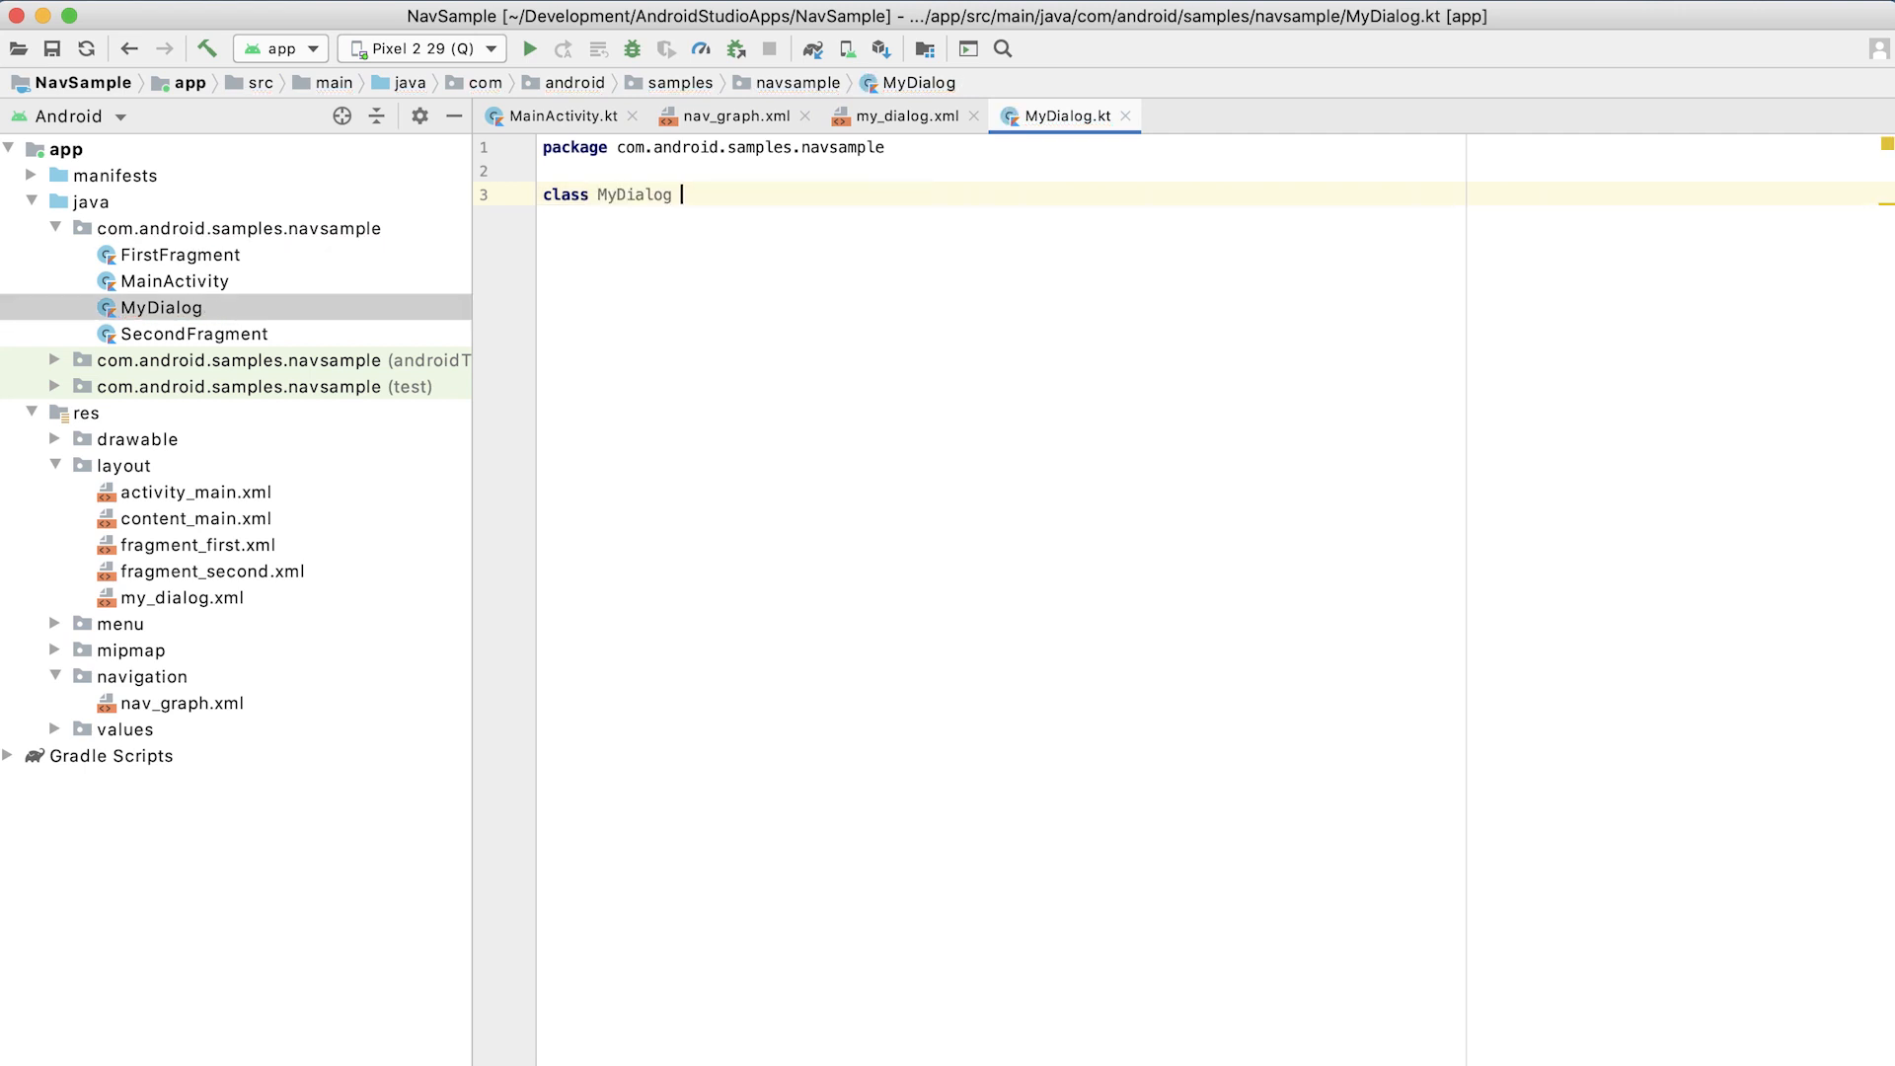
type(": BoottomSheetDialogFragment")
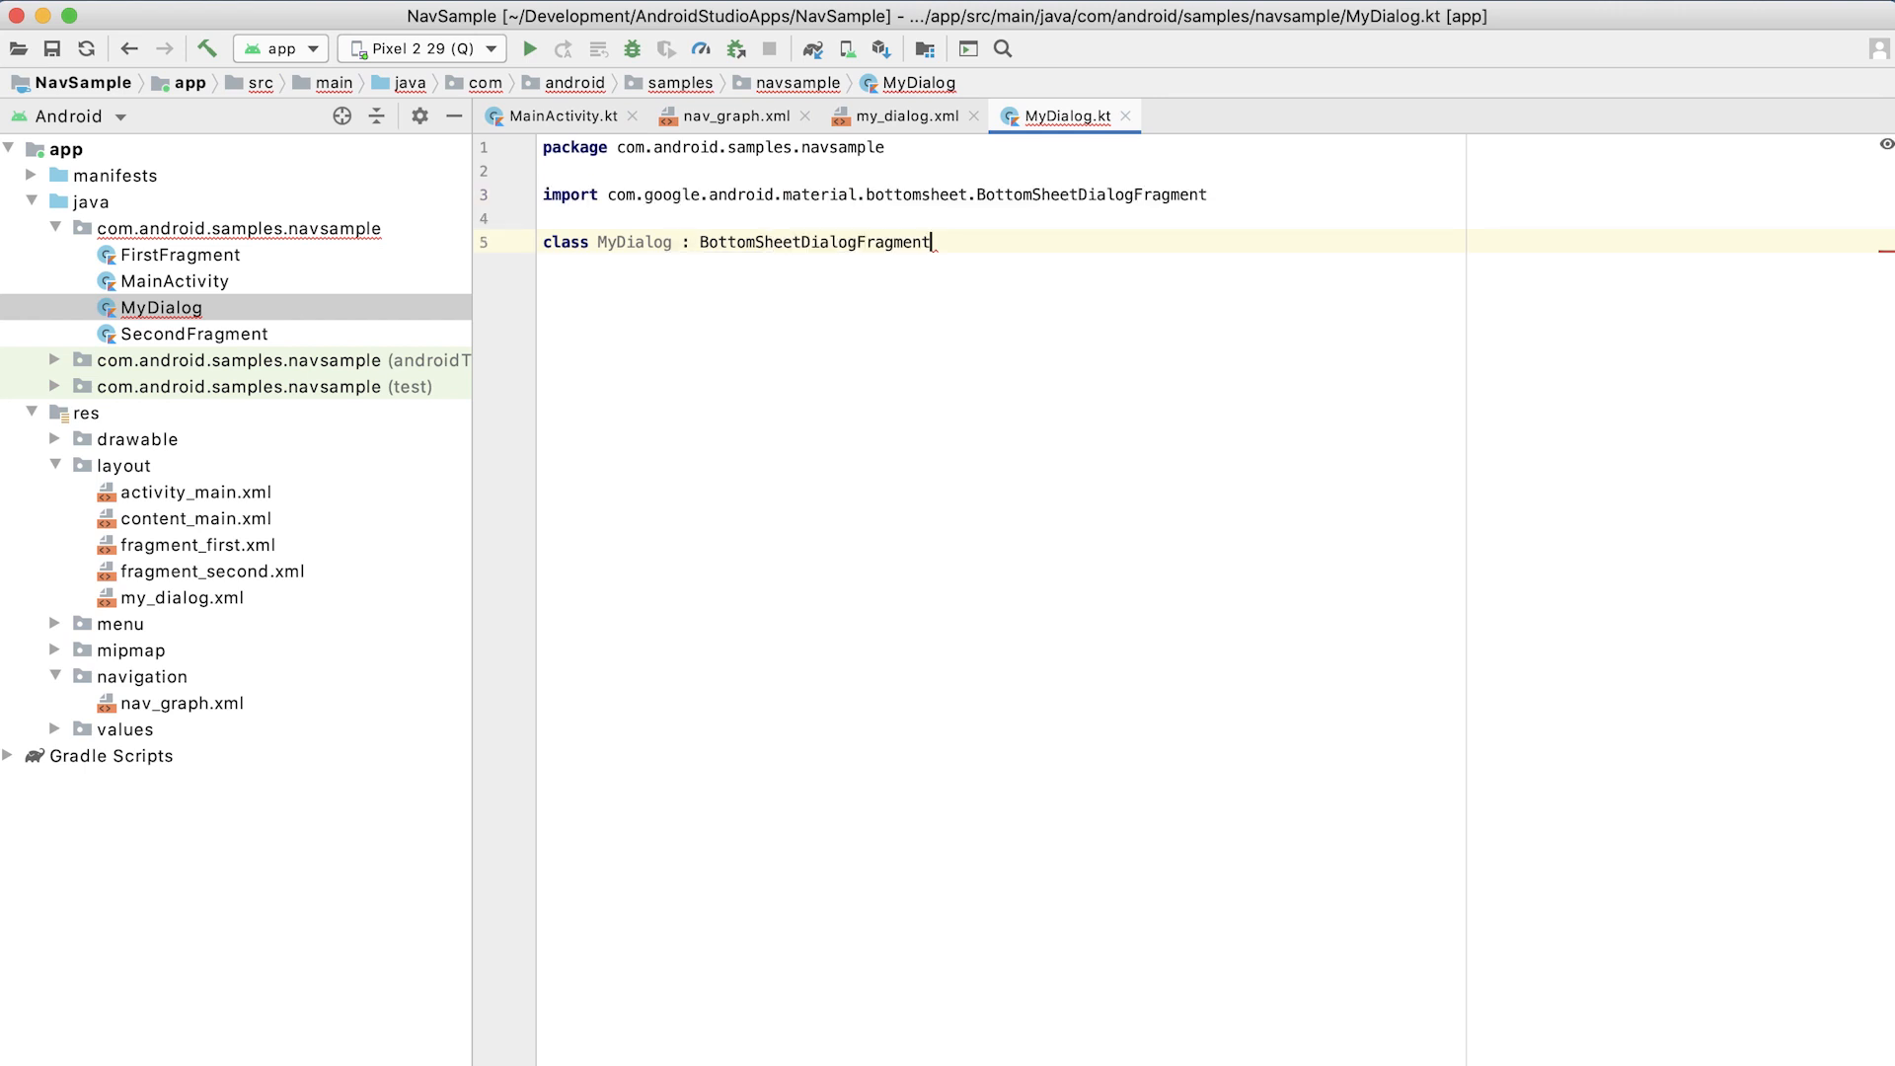
type("() {")
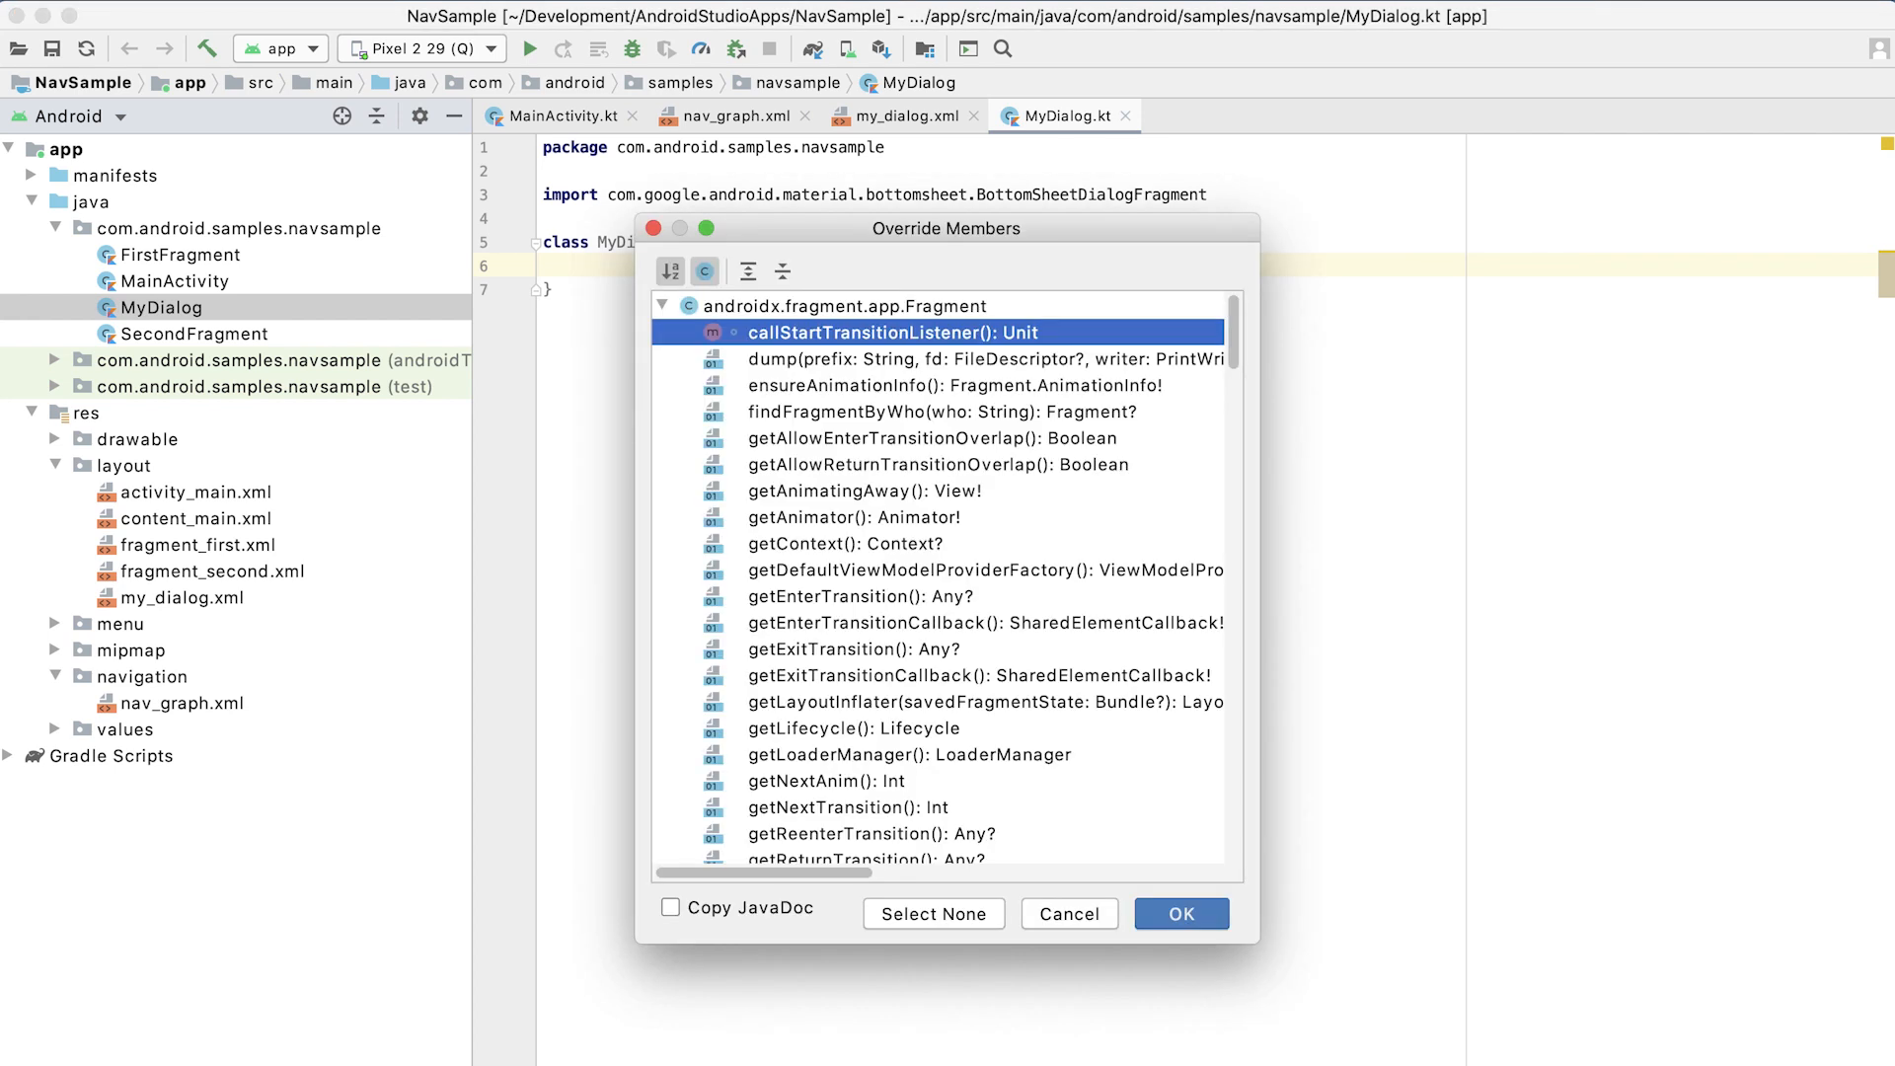
Override onCreateView in MyDialog via Override Members.
type("oncreatev")
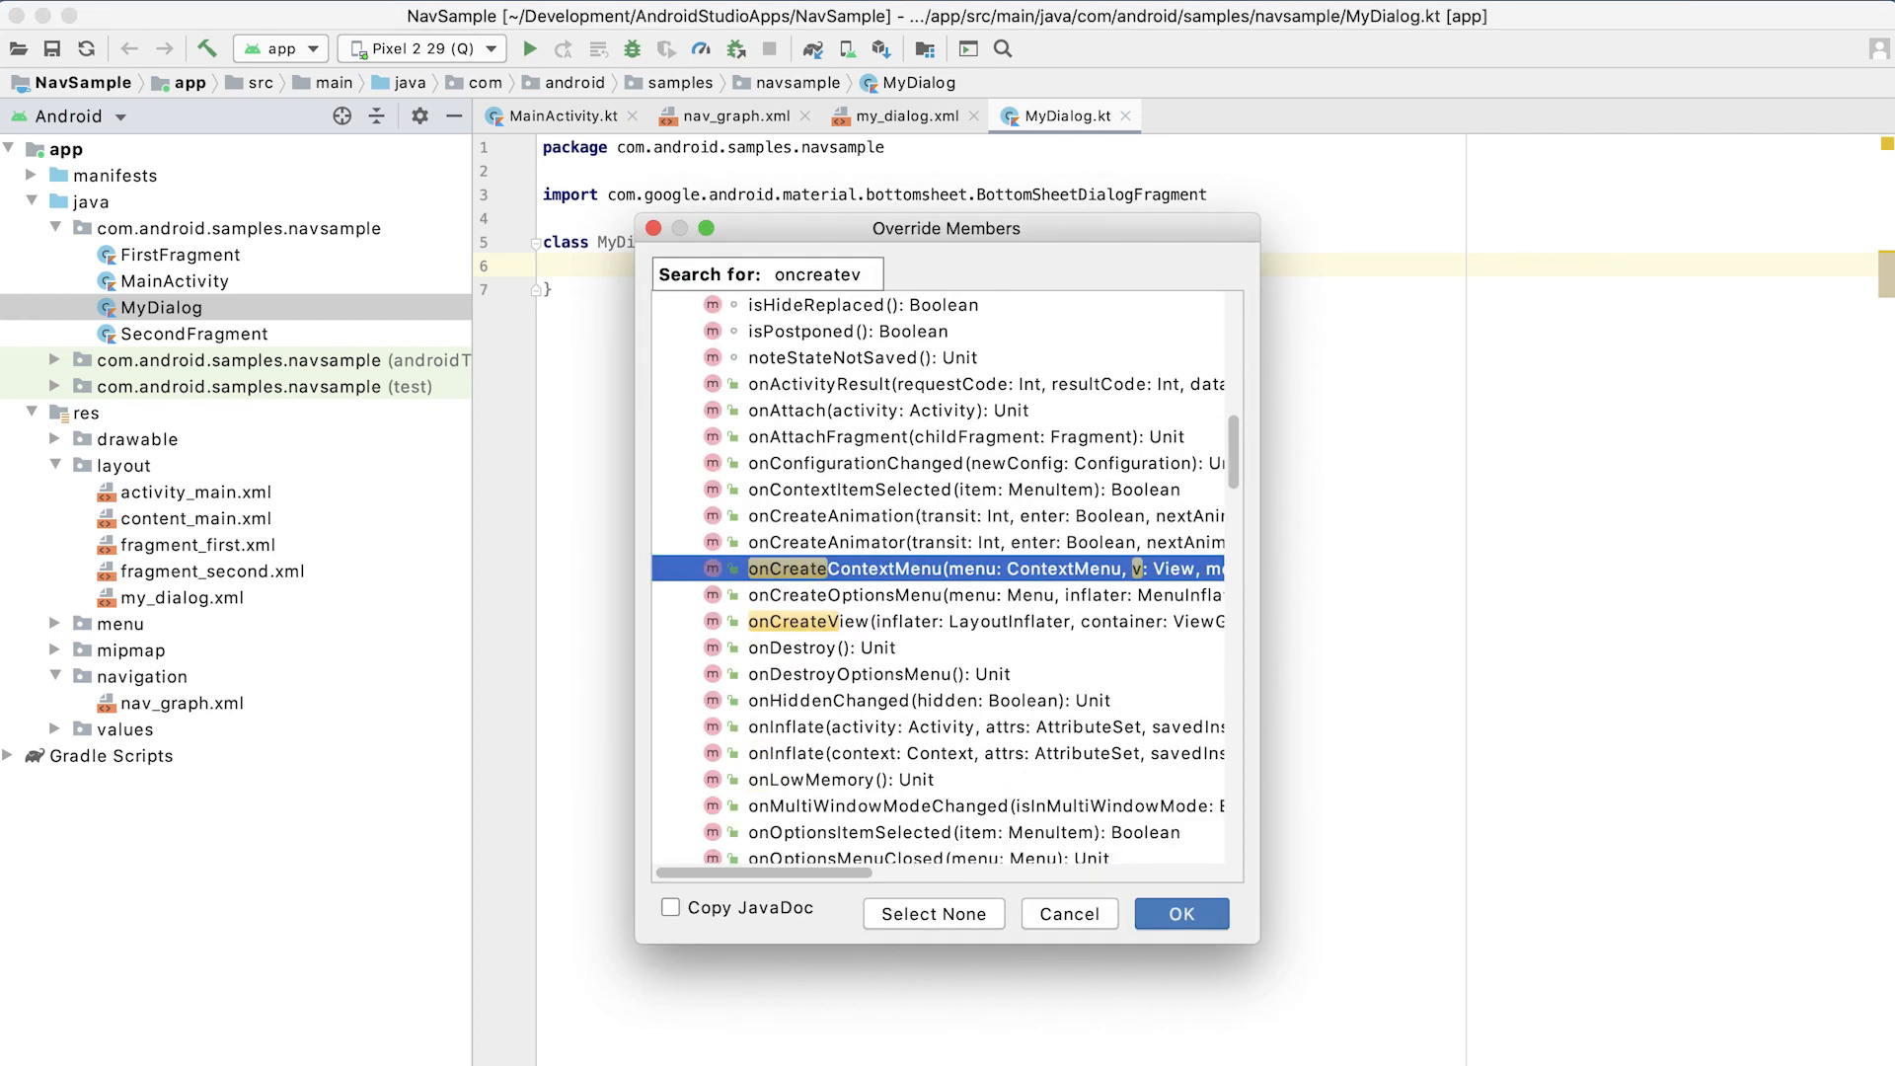
left_click(1180, 912)
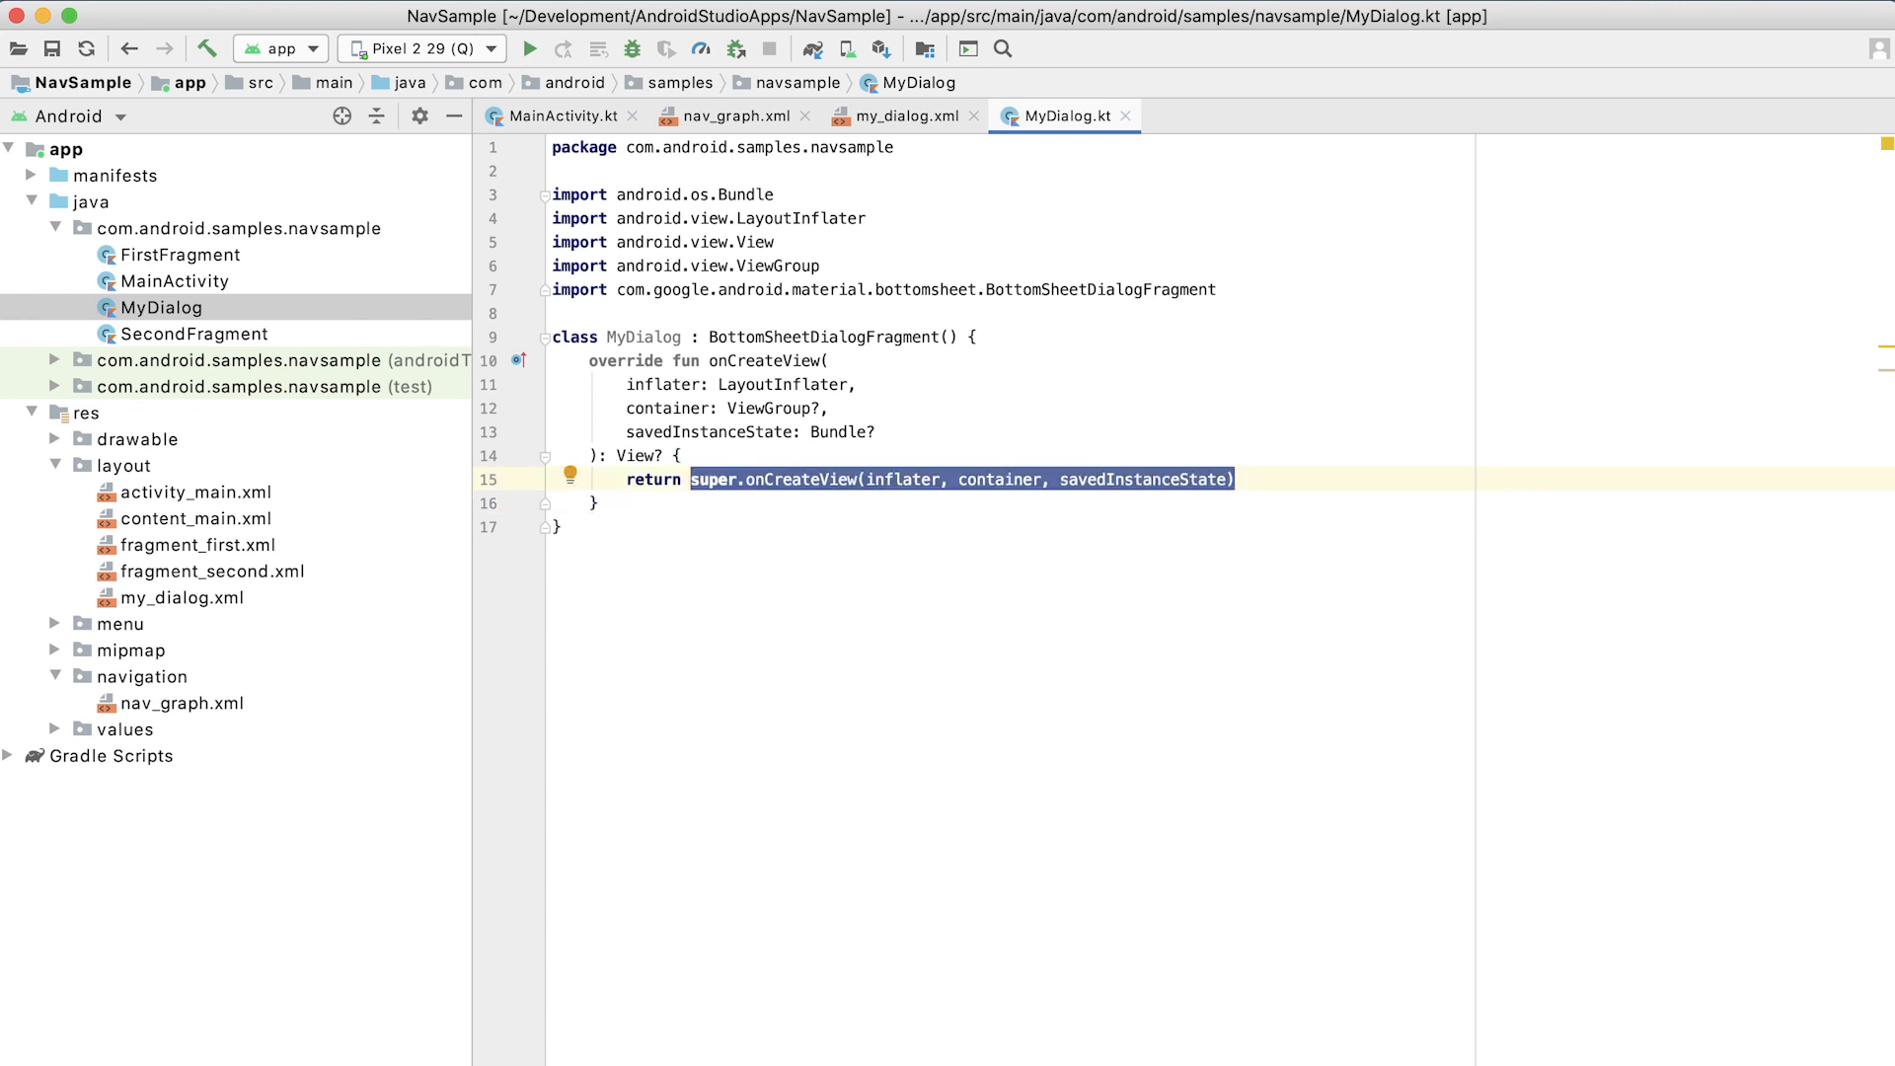
Return inflater.inflate(R.layout.my_dialog, container, false) from onCreateView.
type("infl")
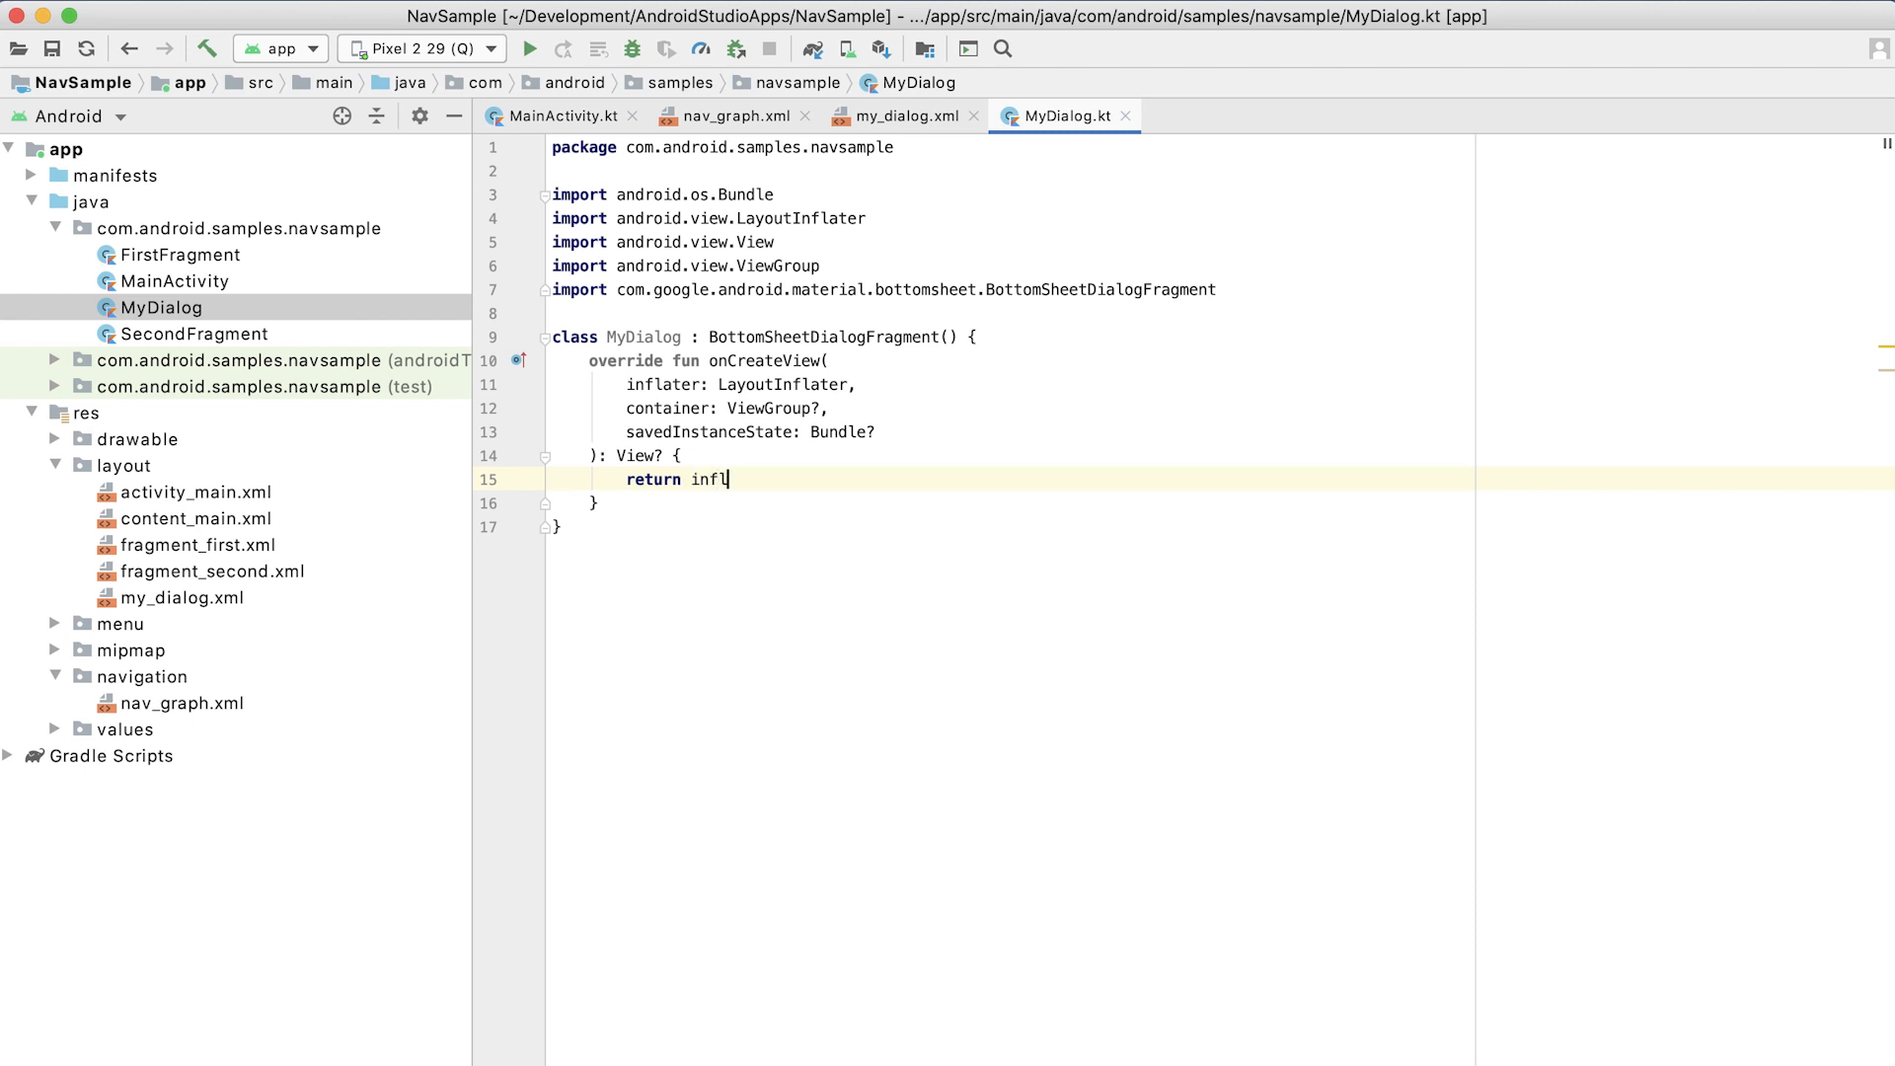
type("at")
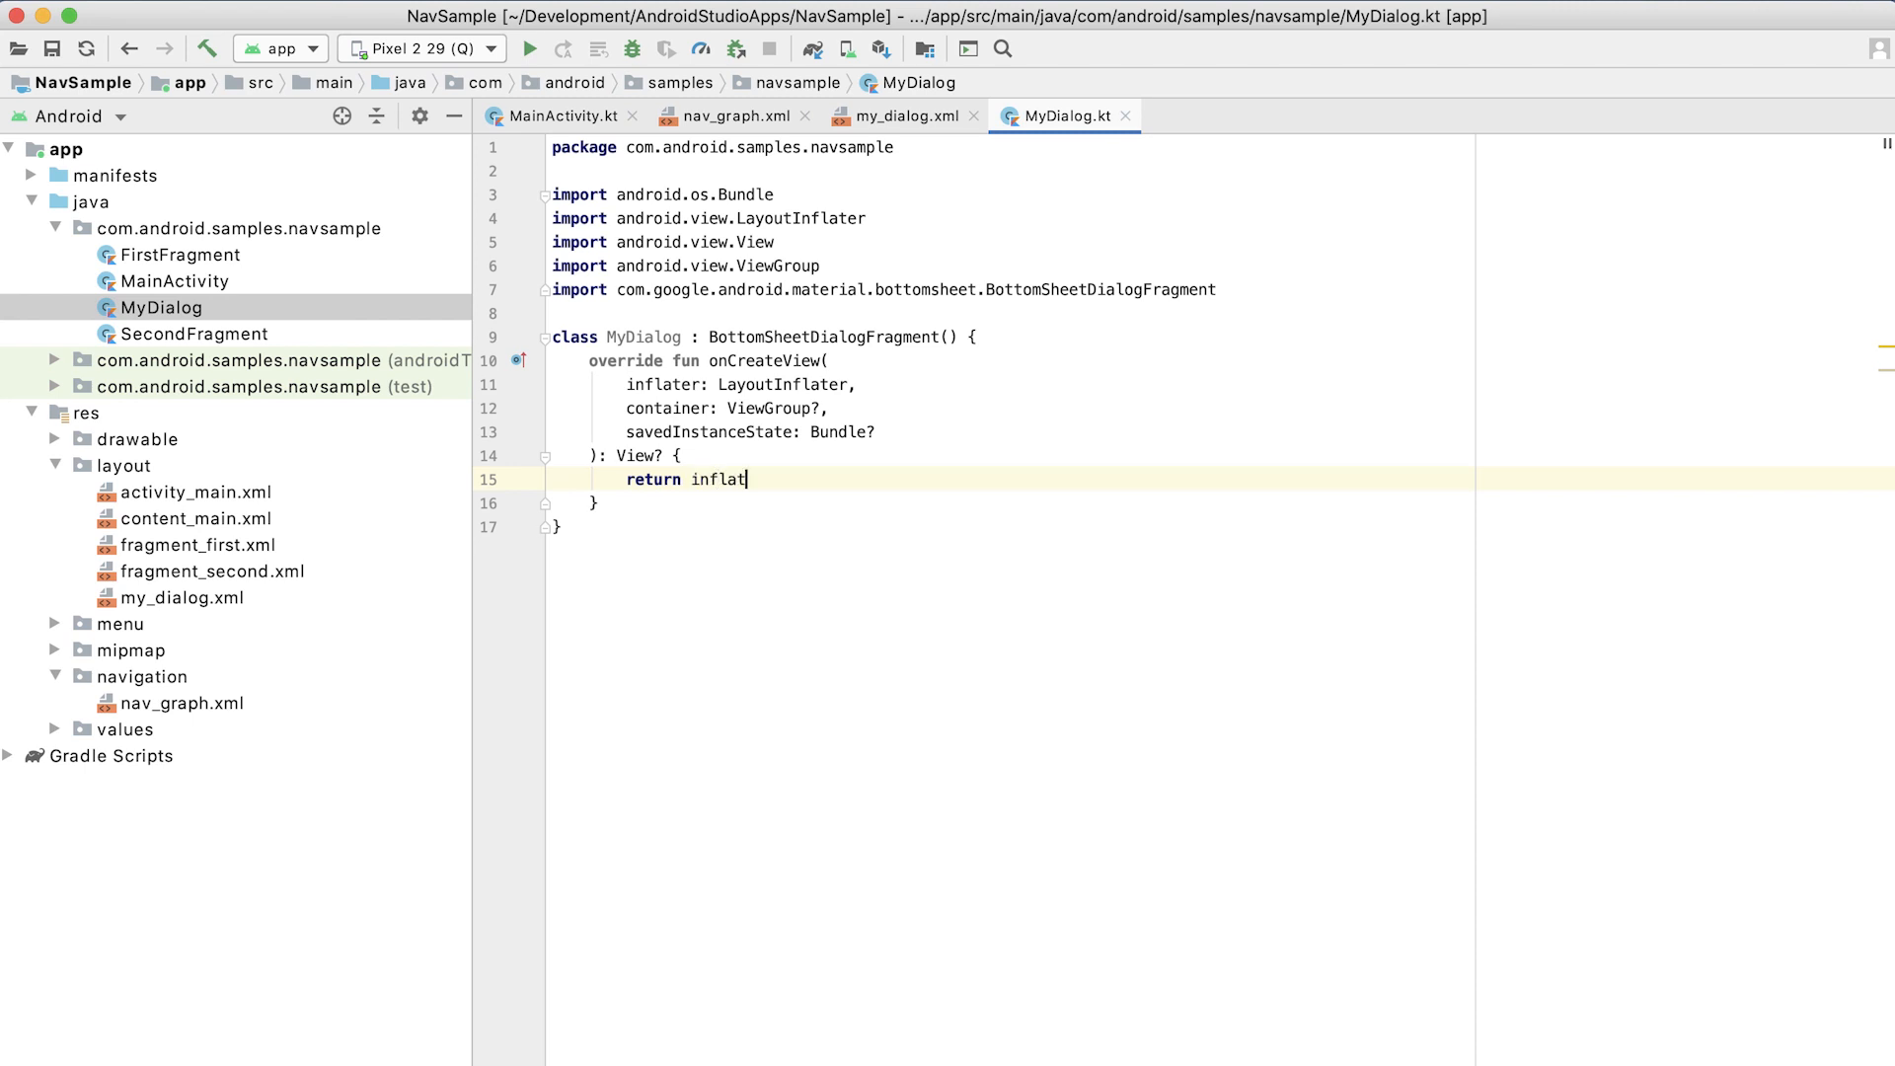
type("er")
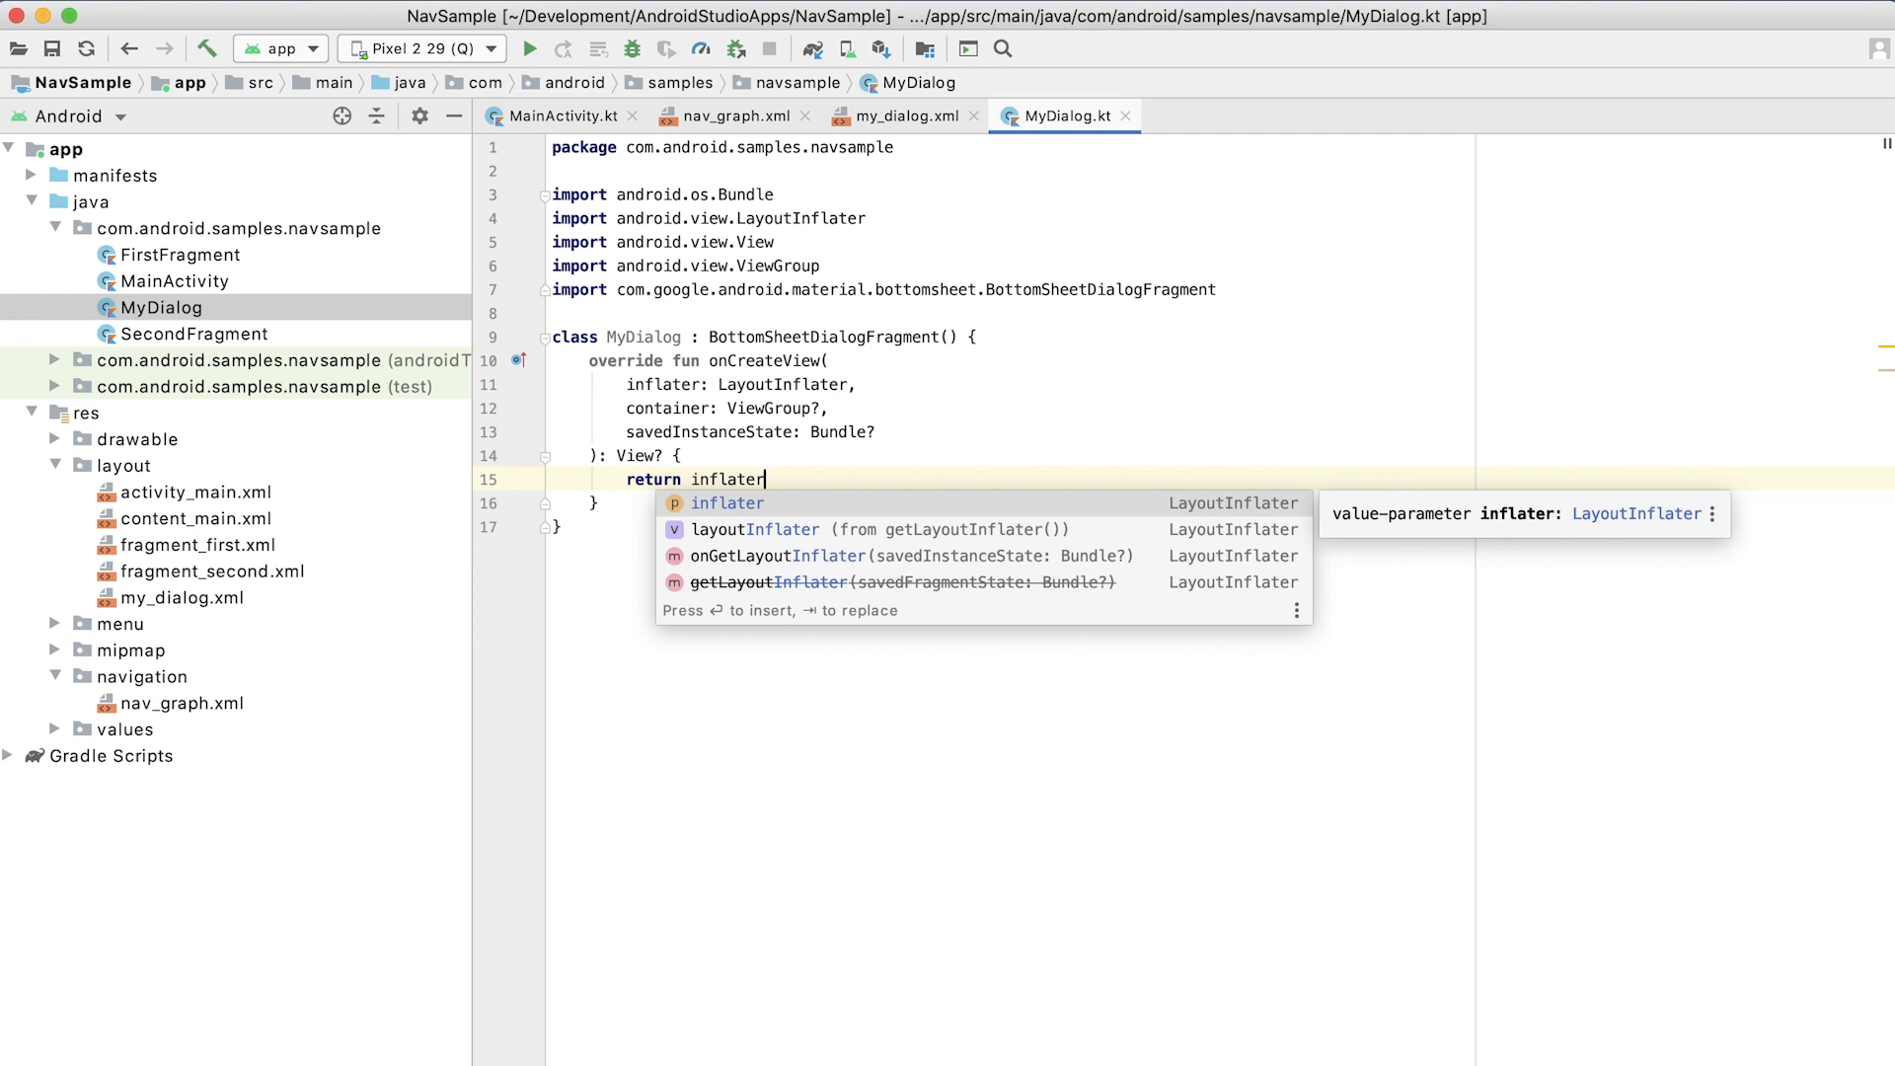
type(".inflate(R.")
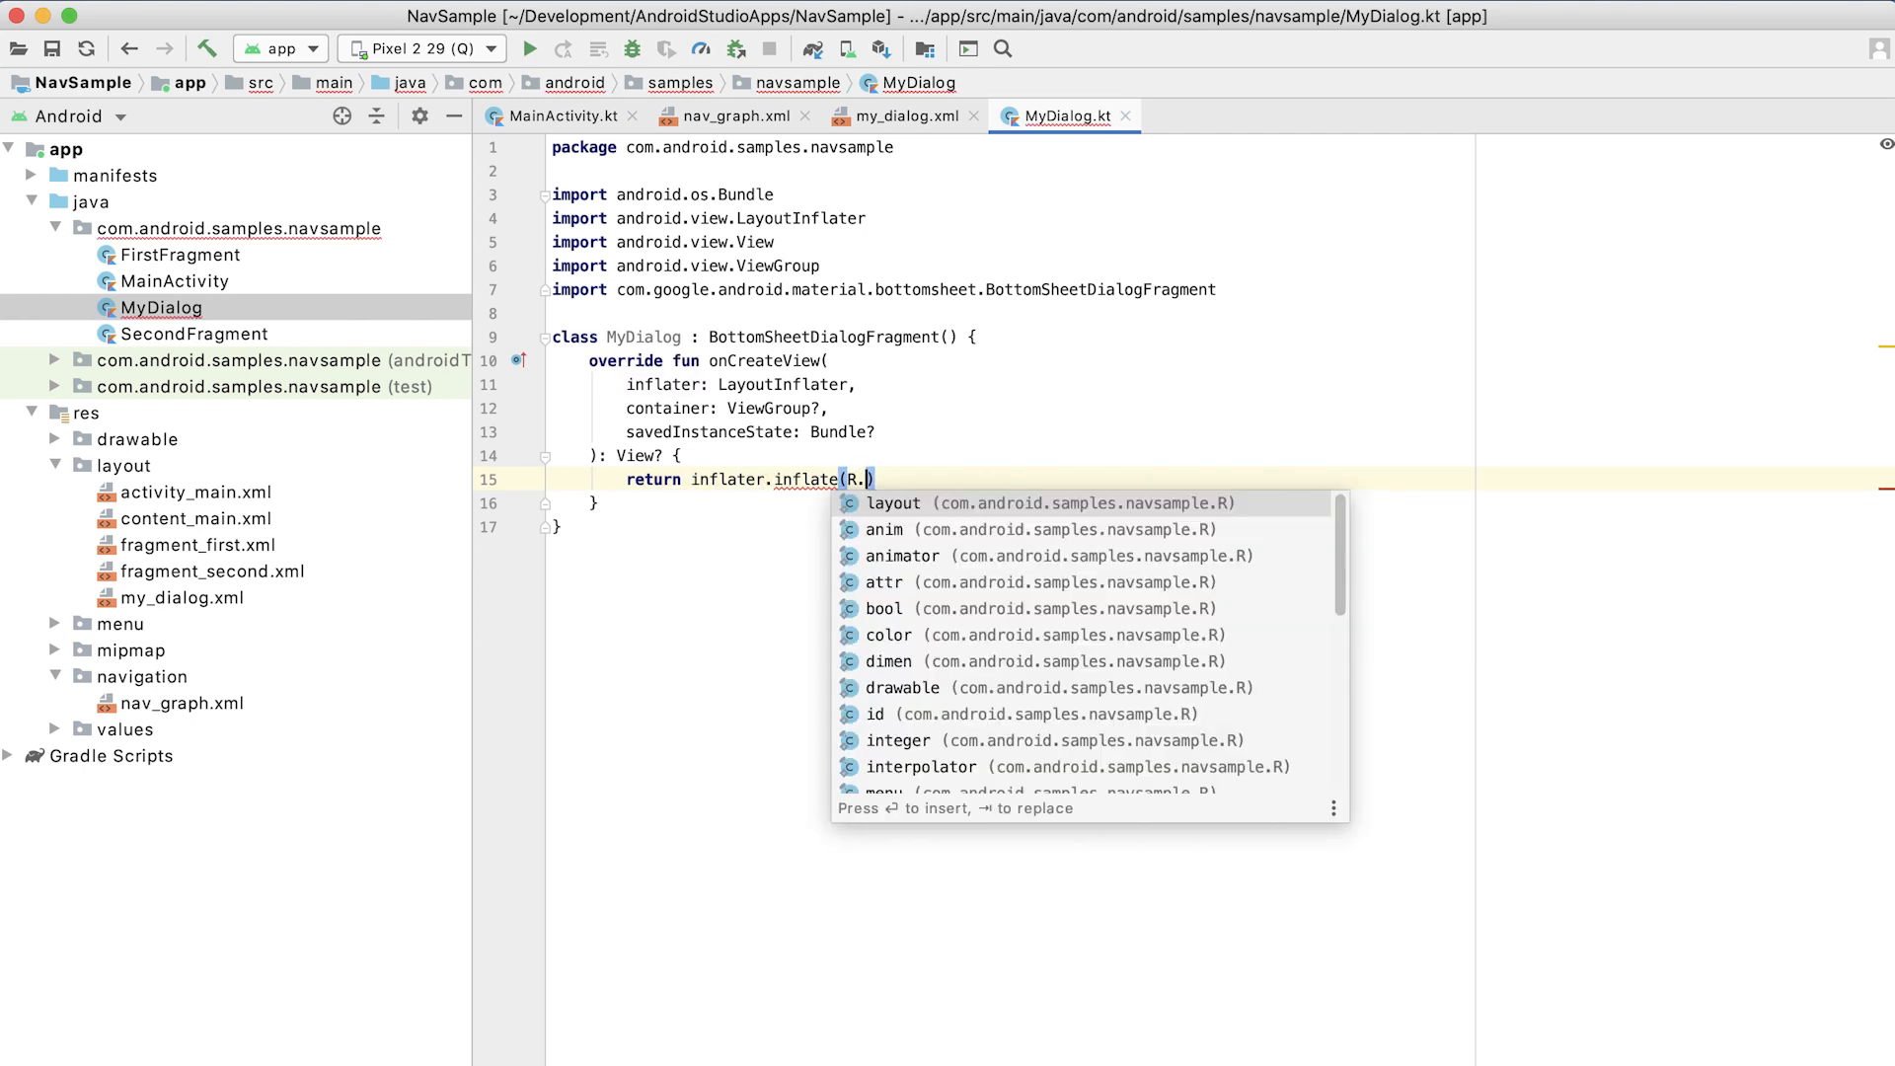
type("layout.my_dialog, co")
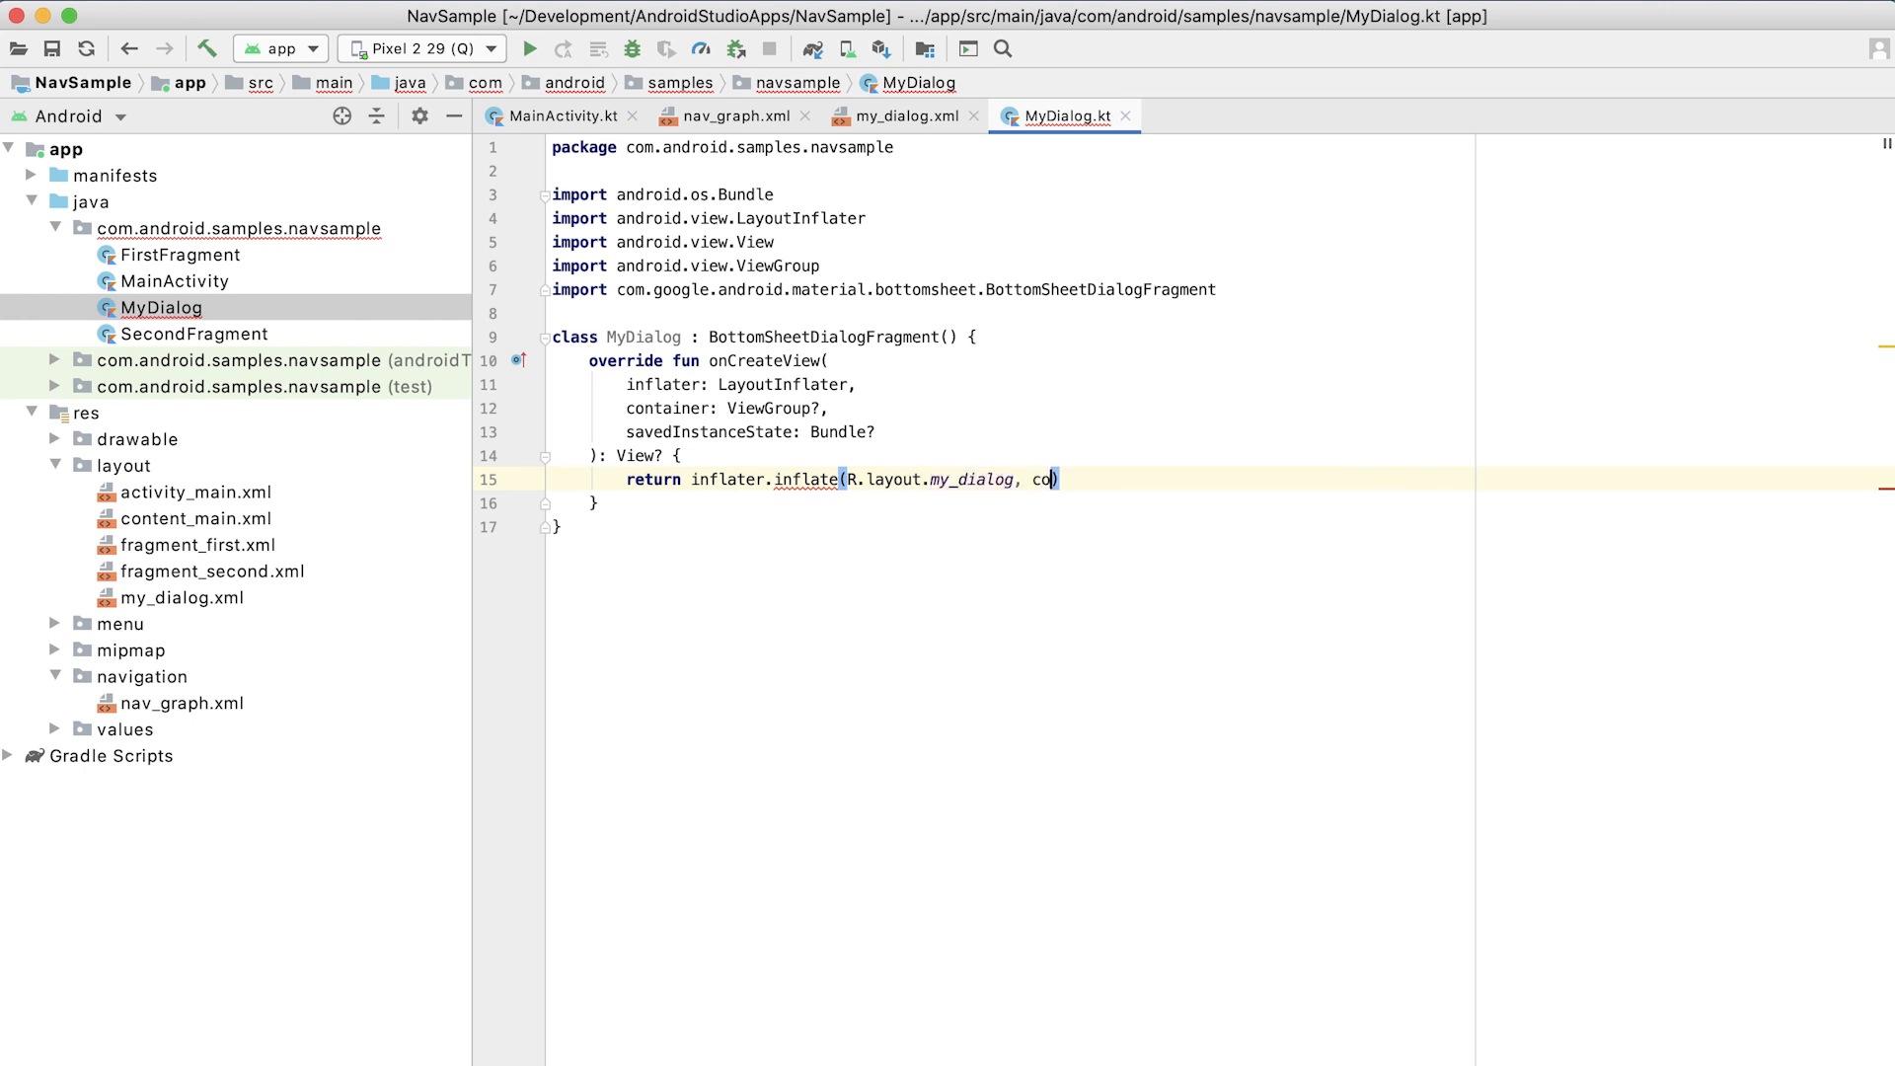
type("ntainer")
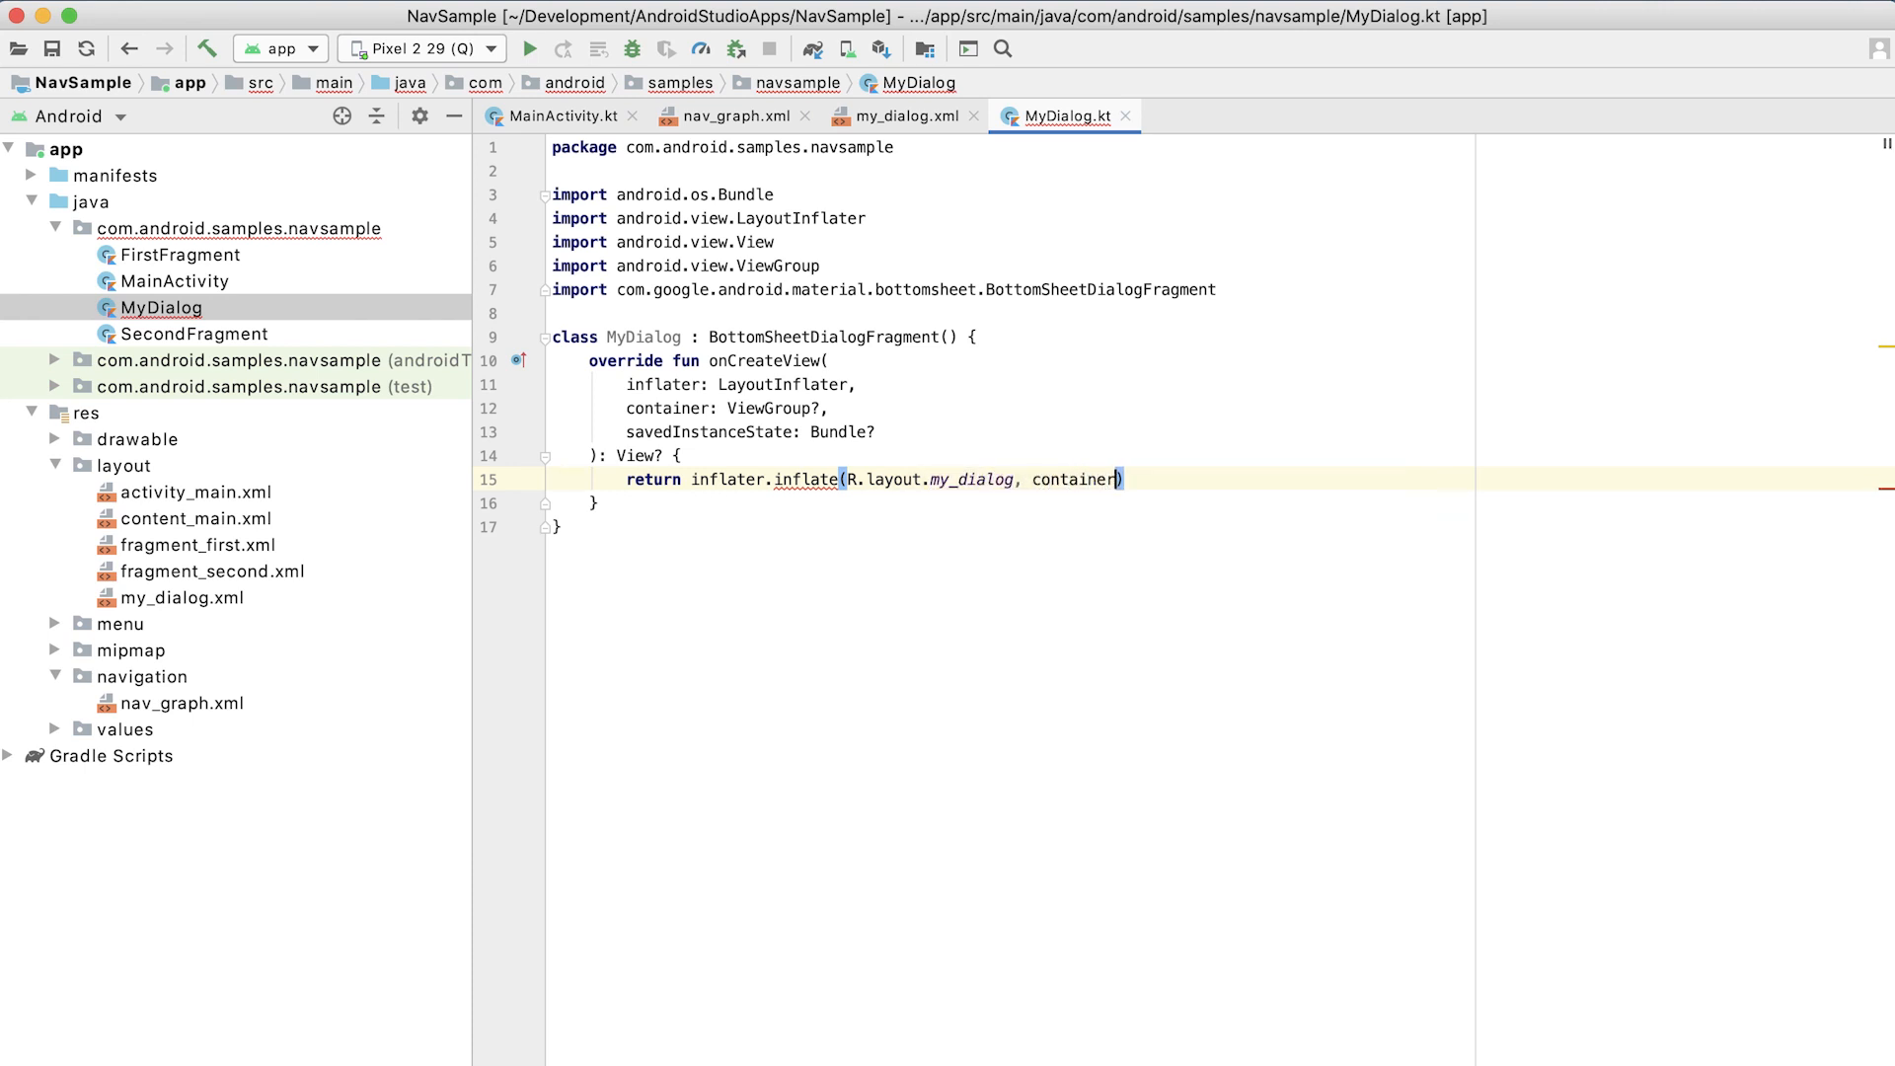
type(", fl")
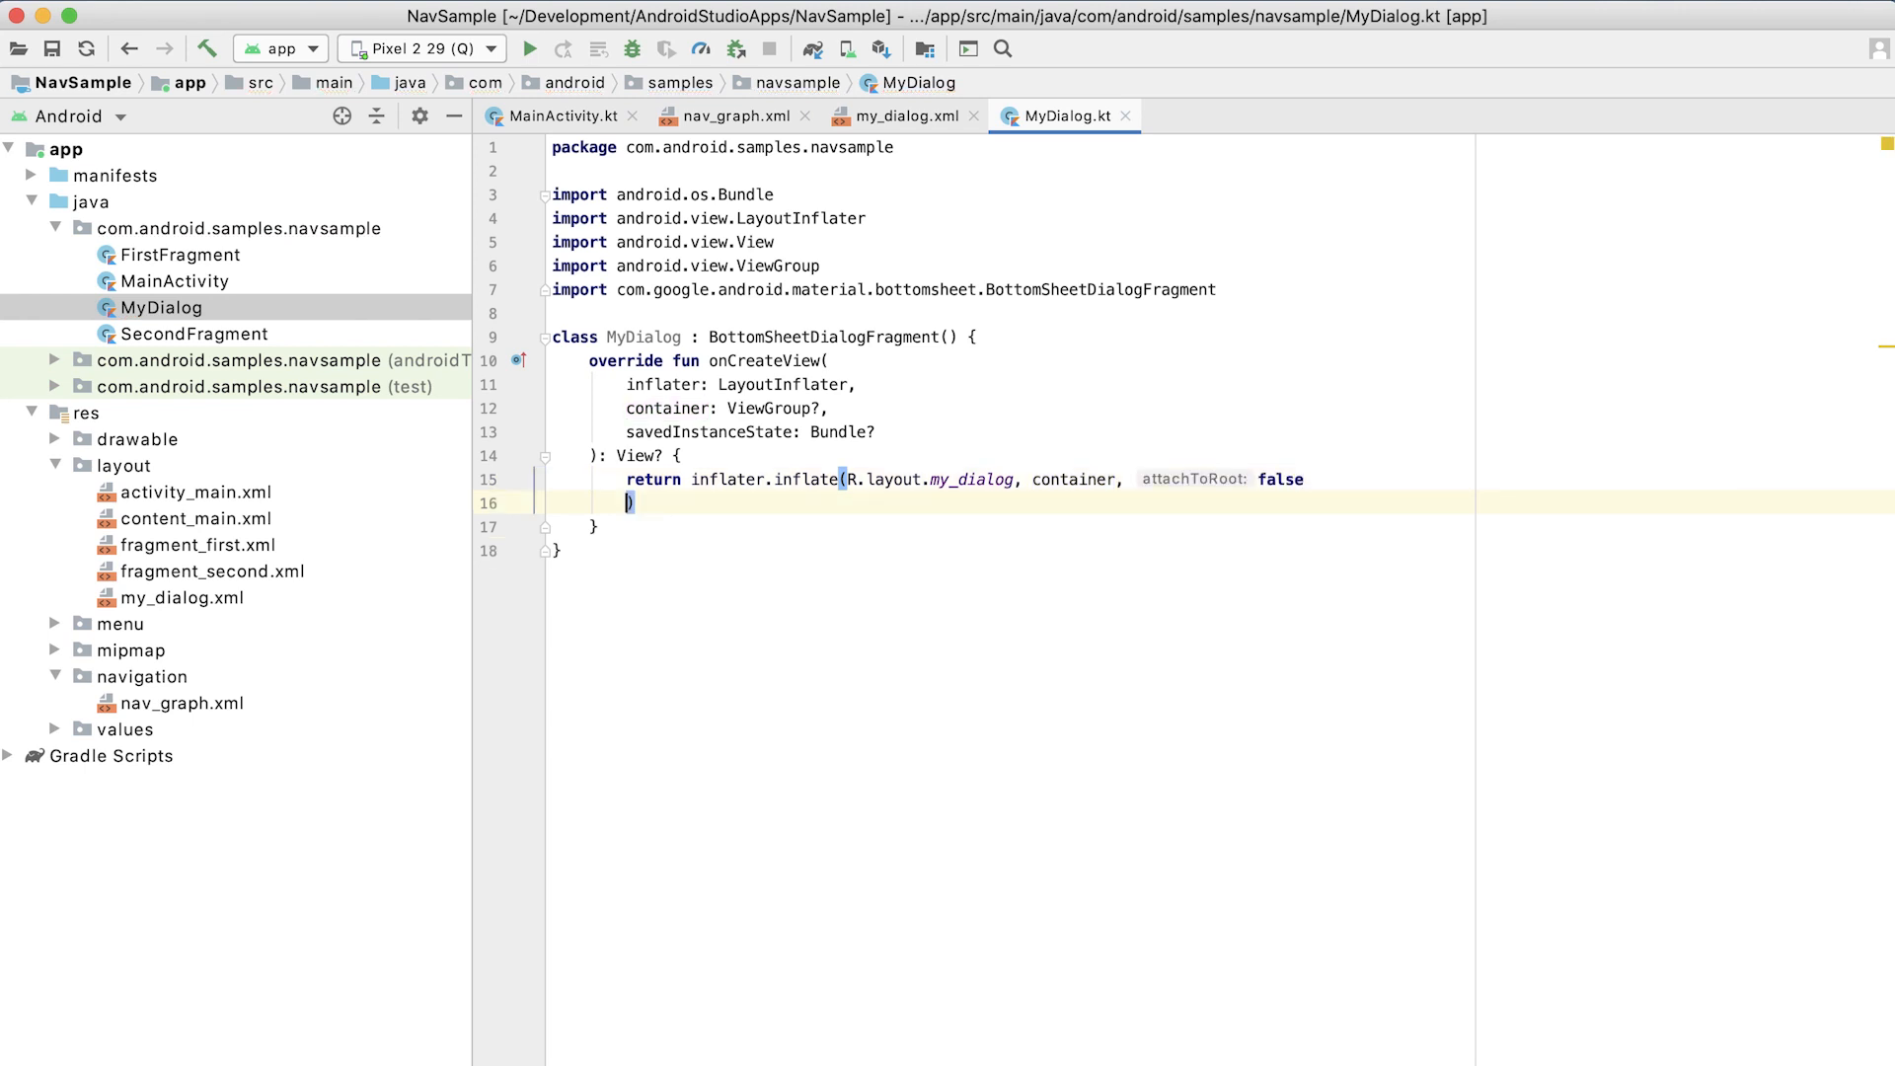
key("Backspace")
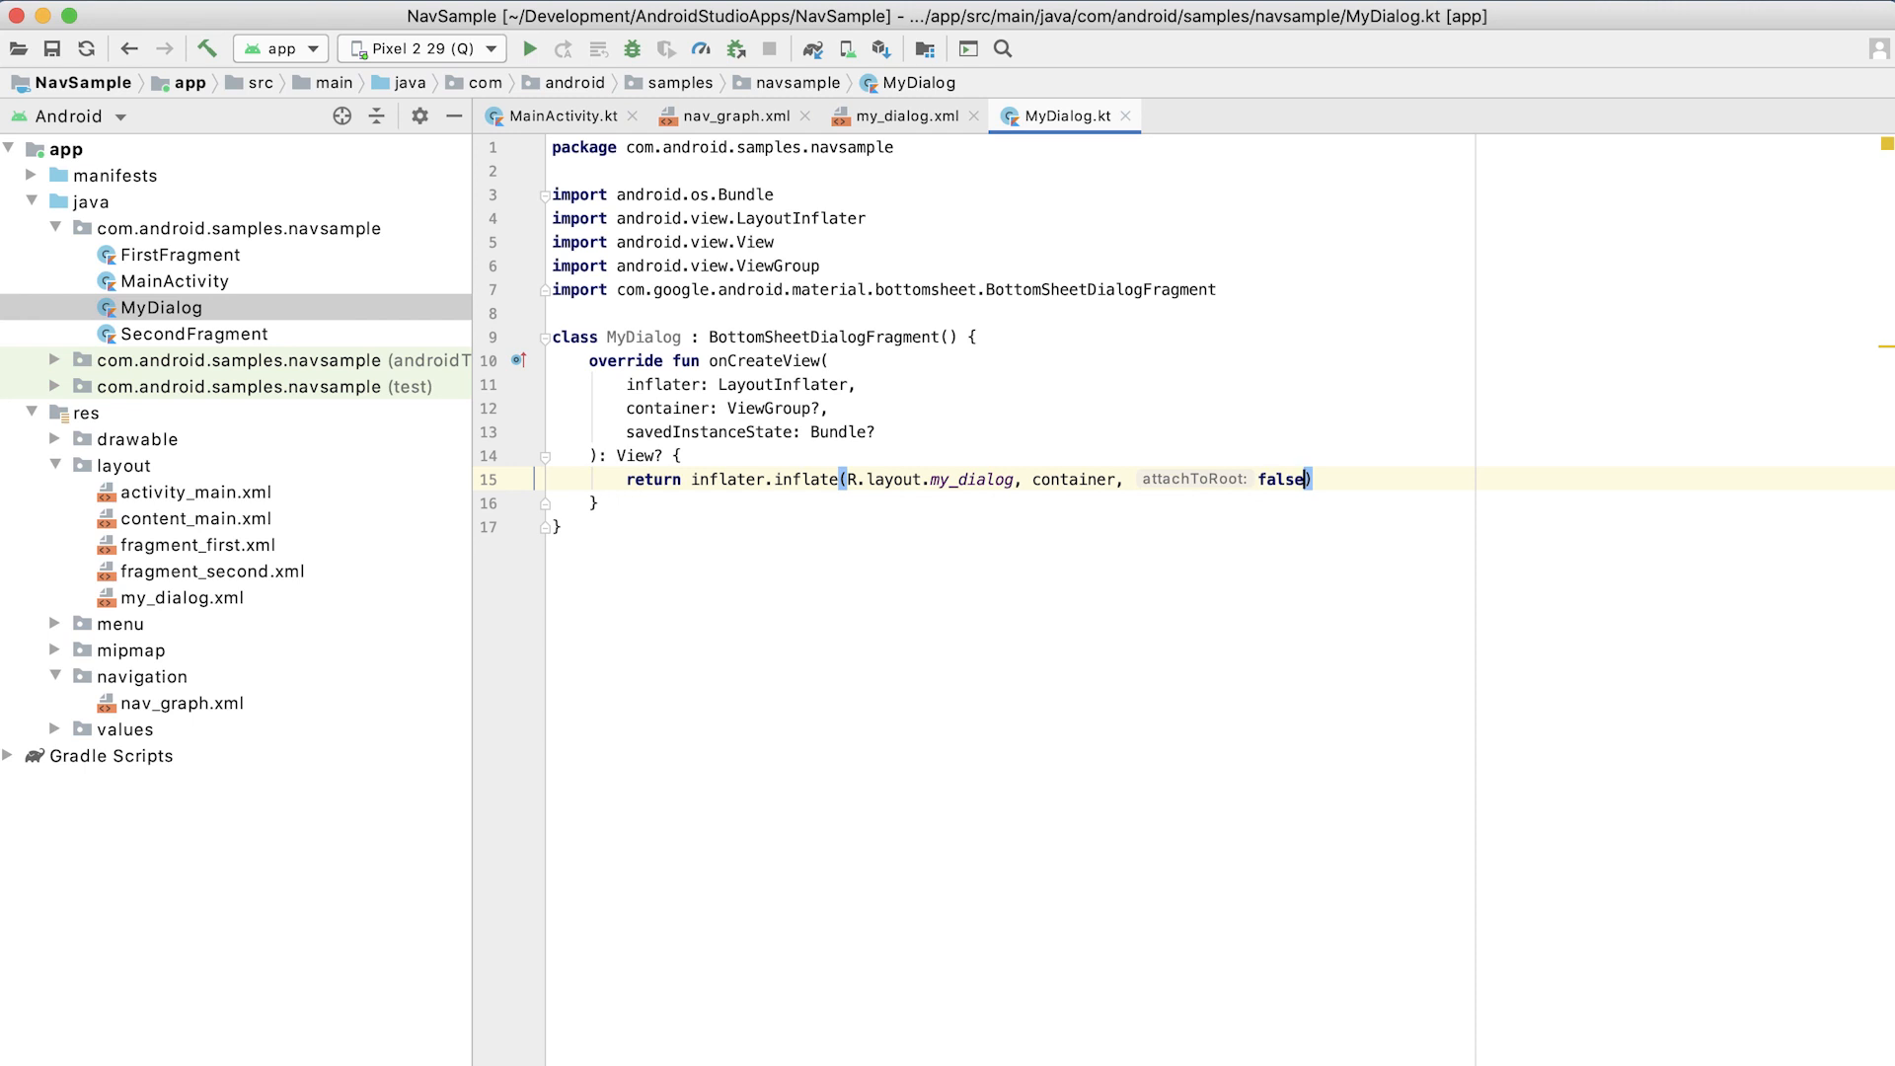
left_click(731, 116)
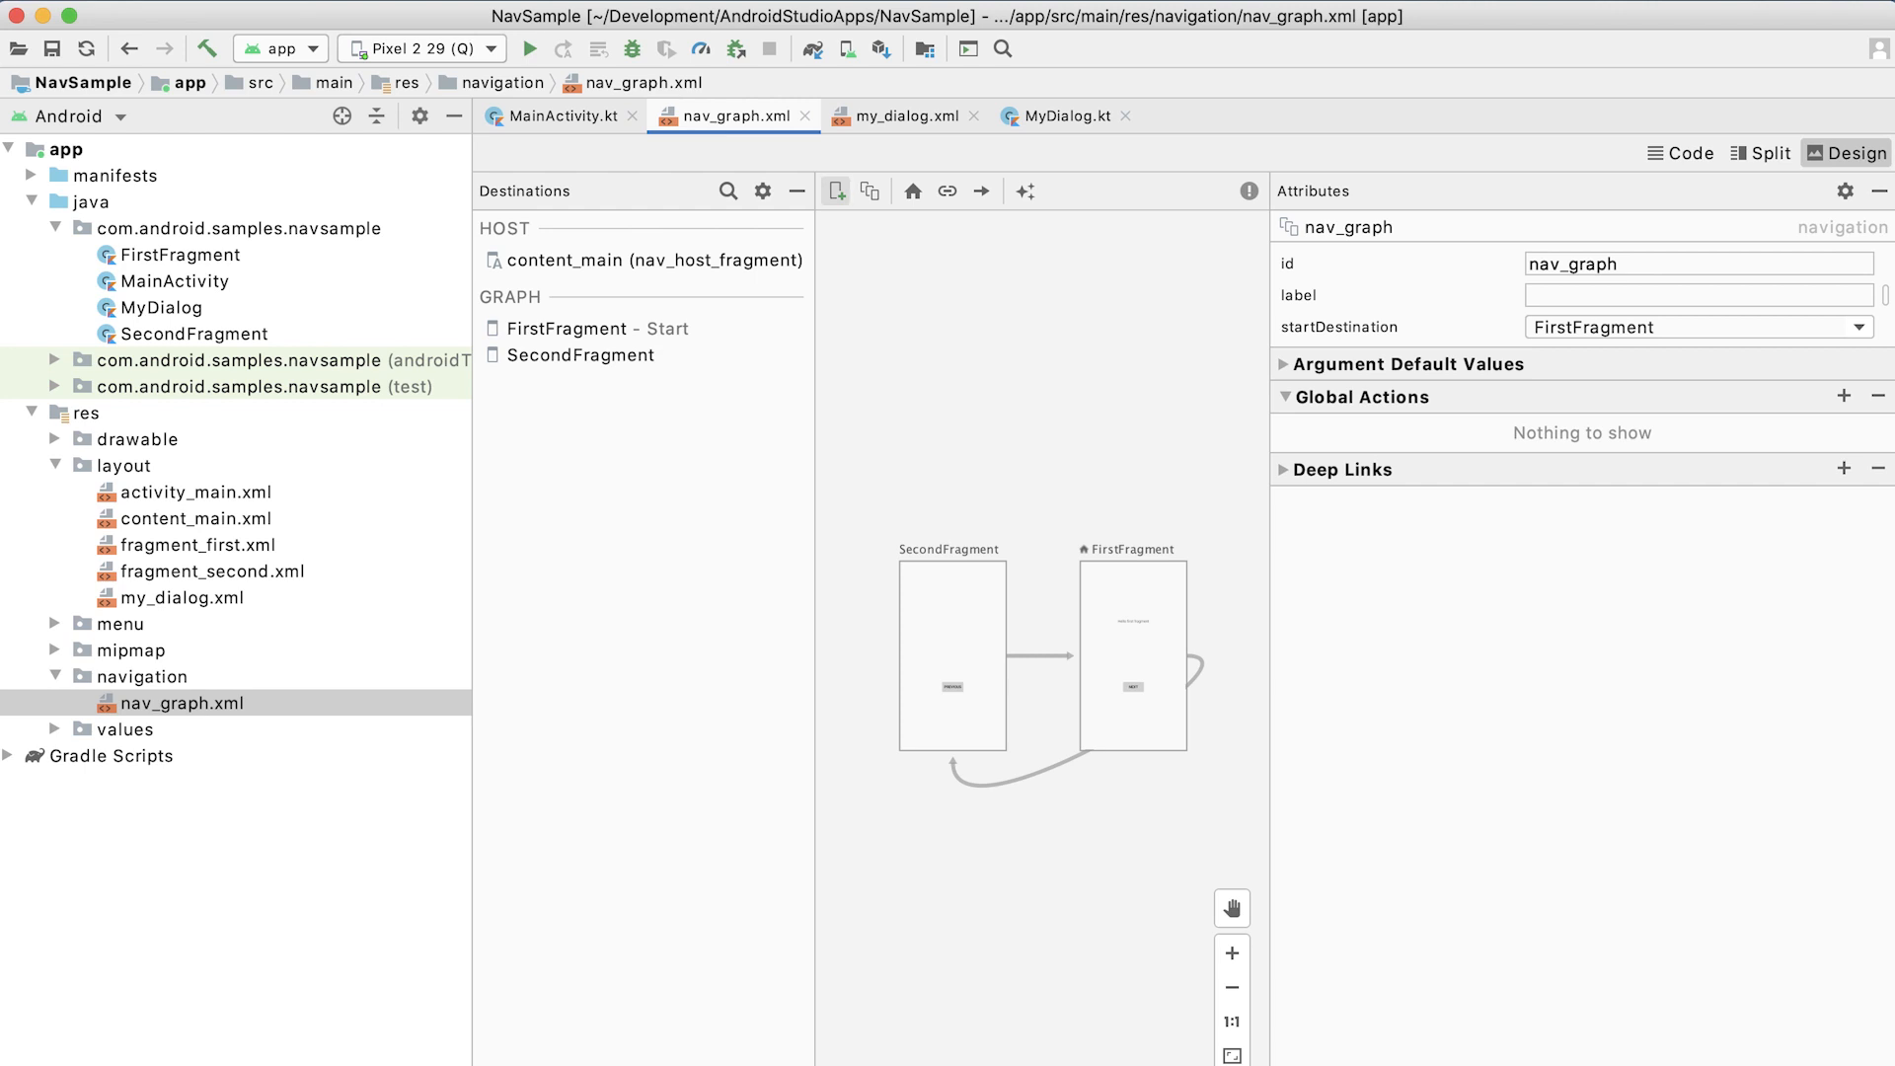
Add MyDialog as a new destination in the navigation graph.
left_click(835, 190)
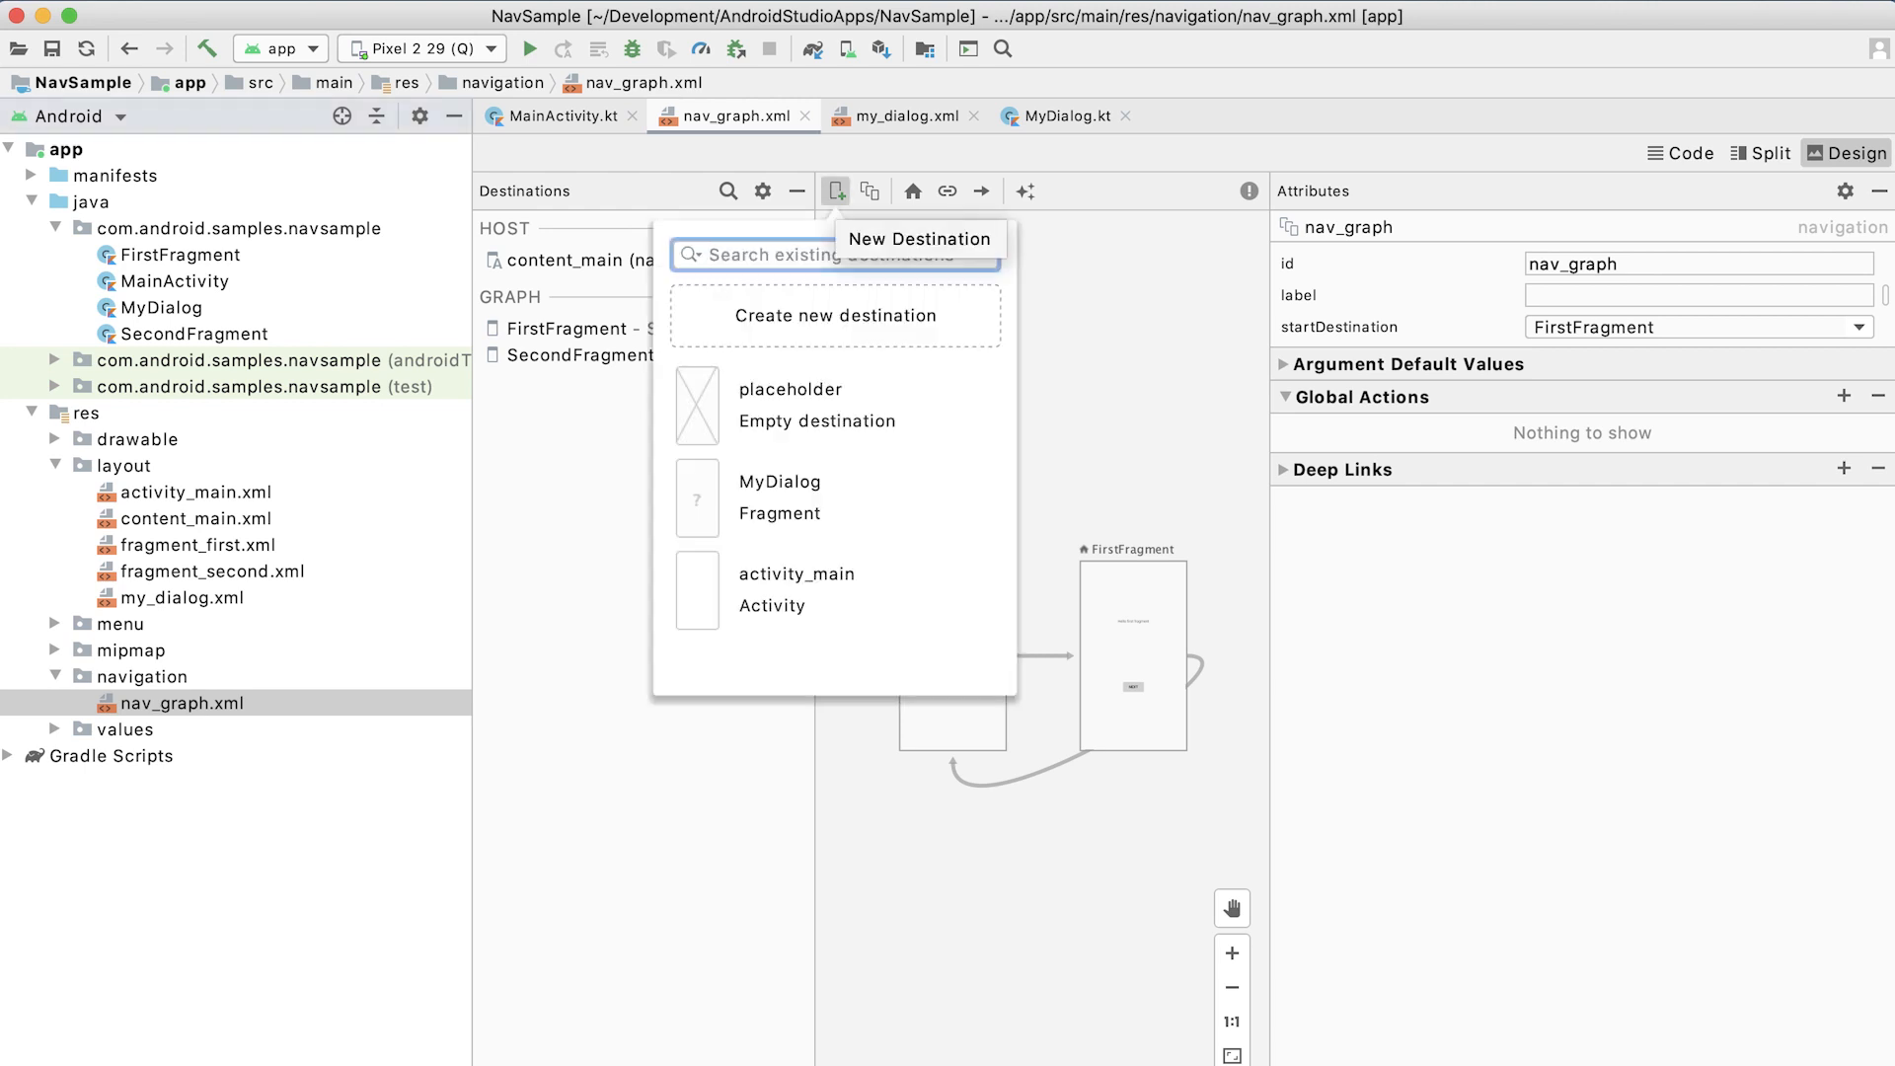
mouse_move(833, 497)
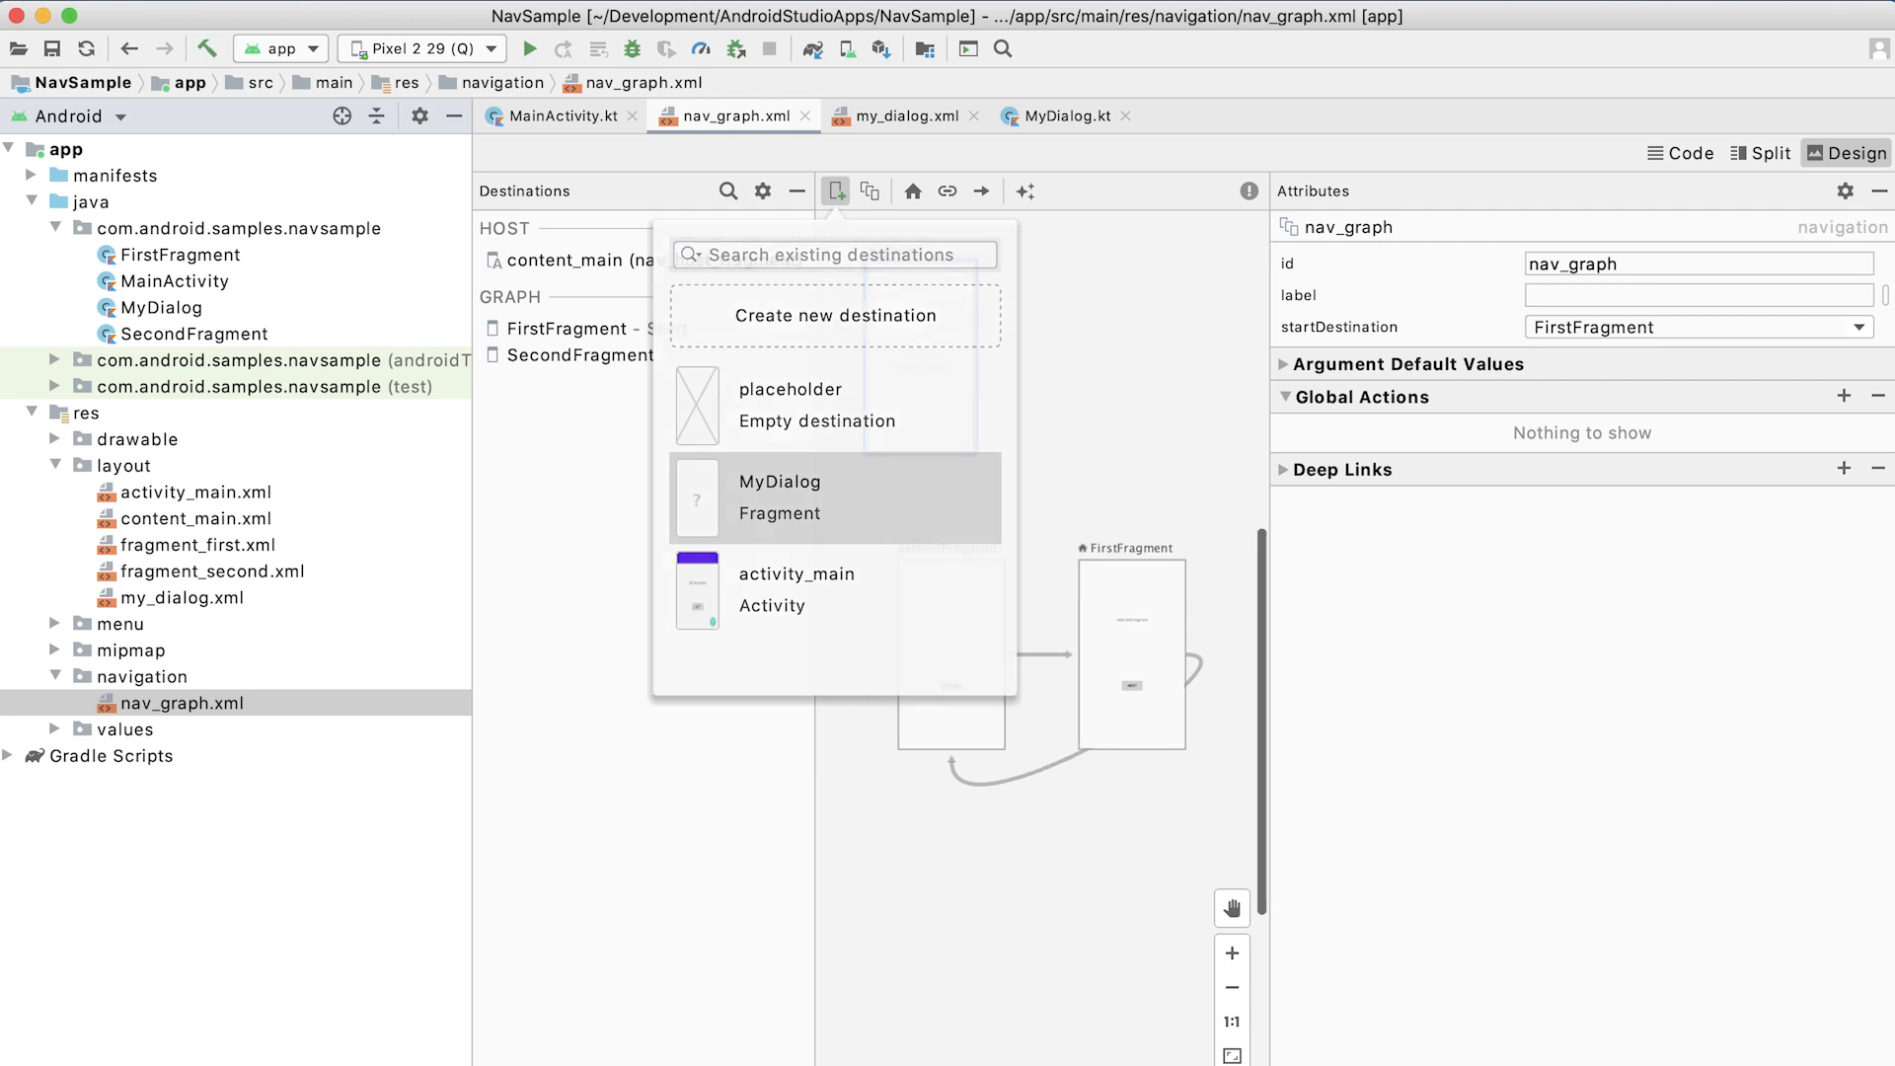
left_click(780, 495)
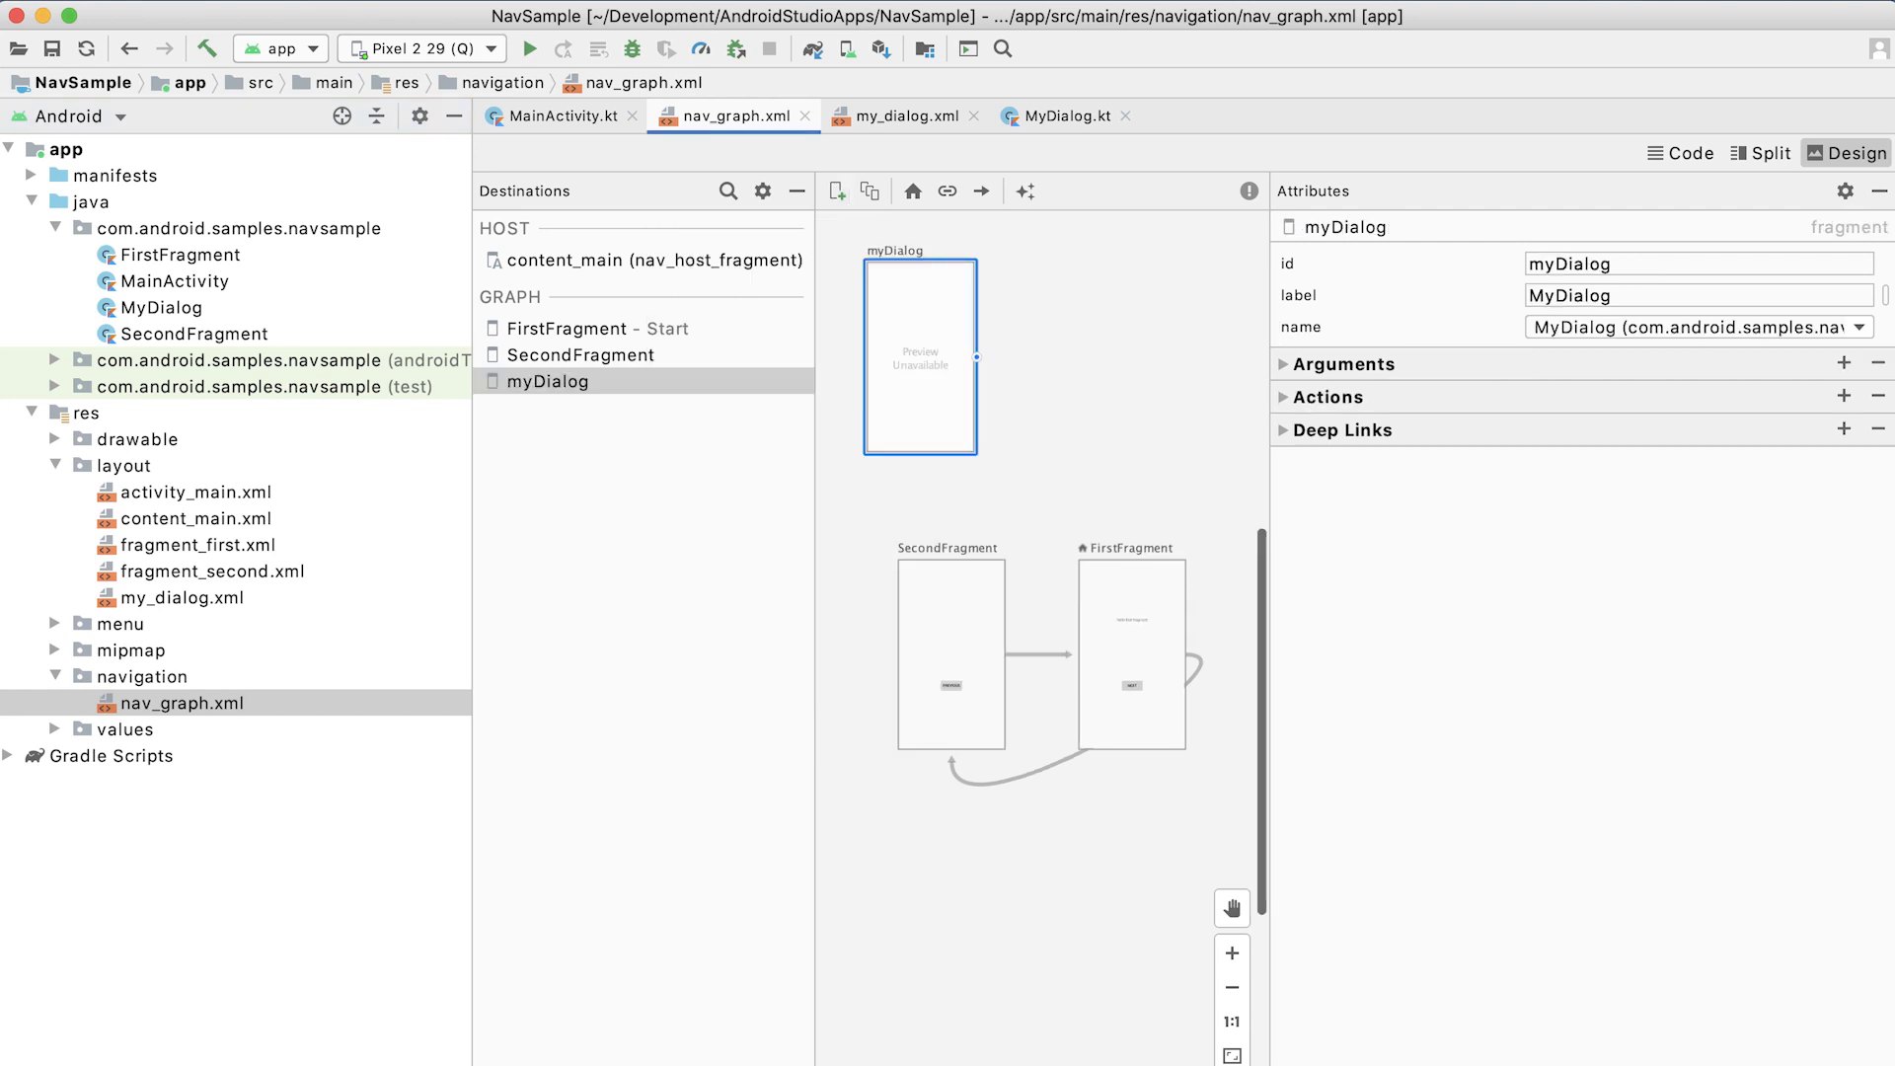
left_click(1679, 154)
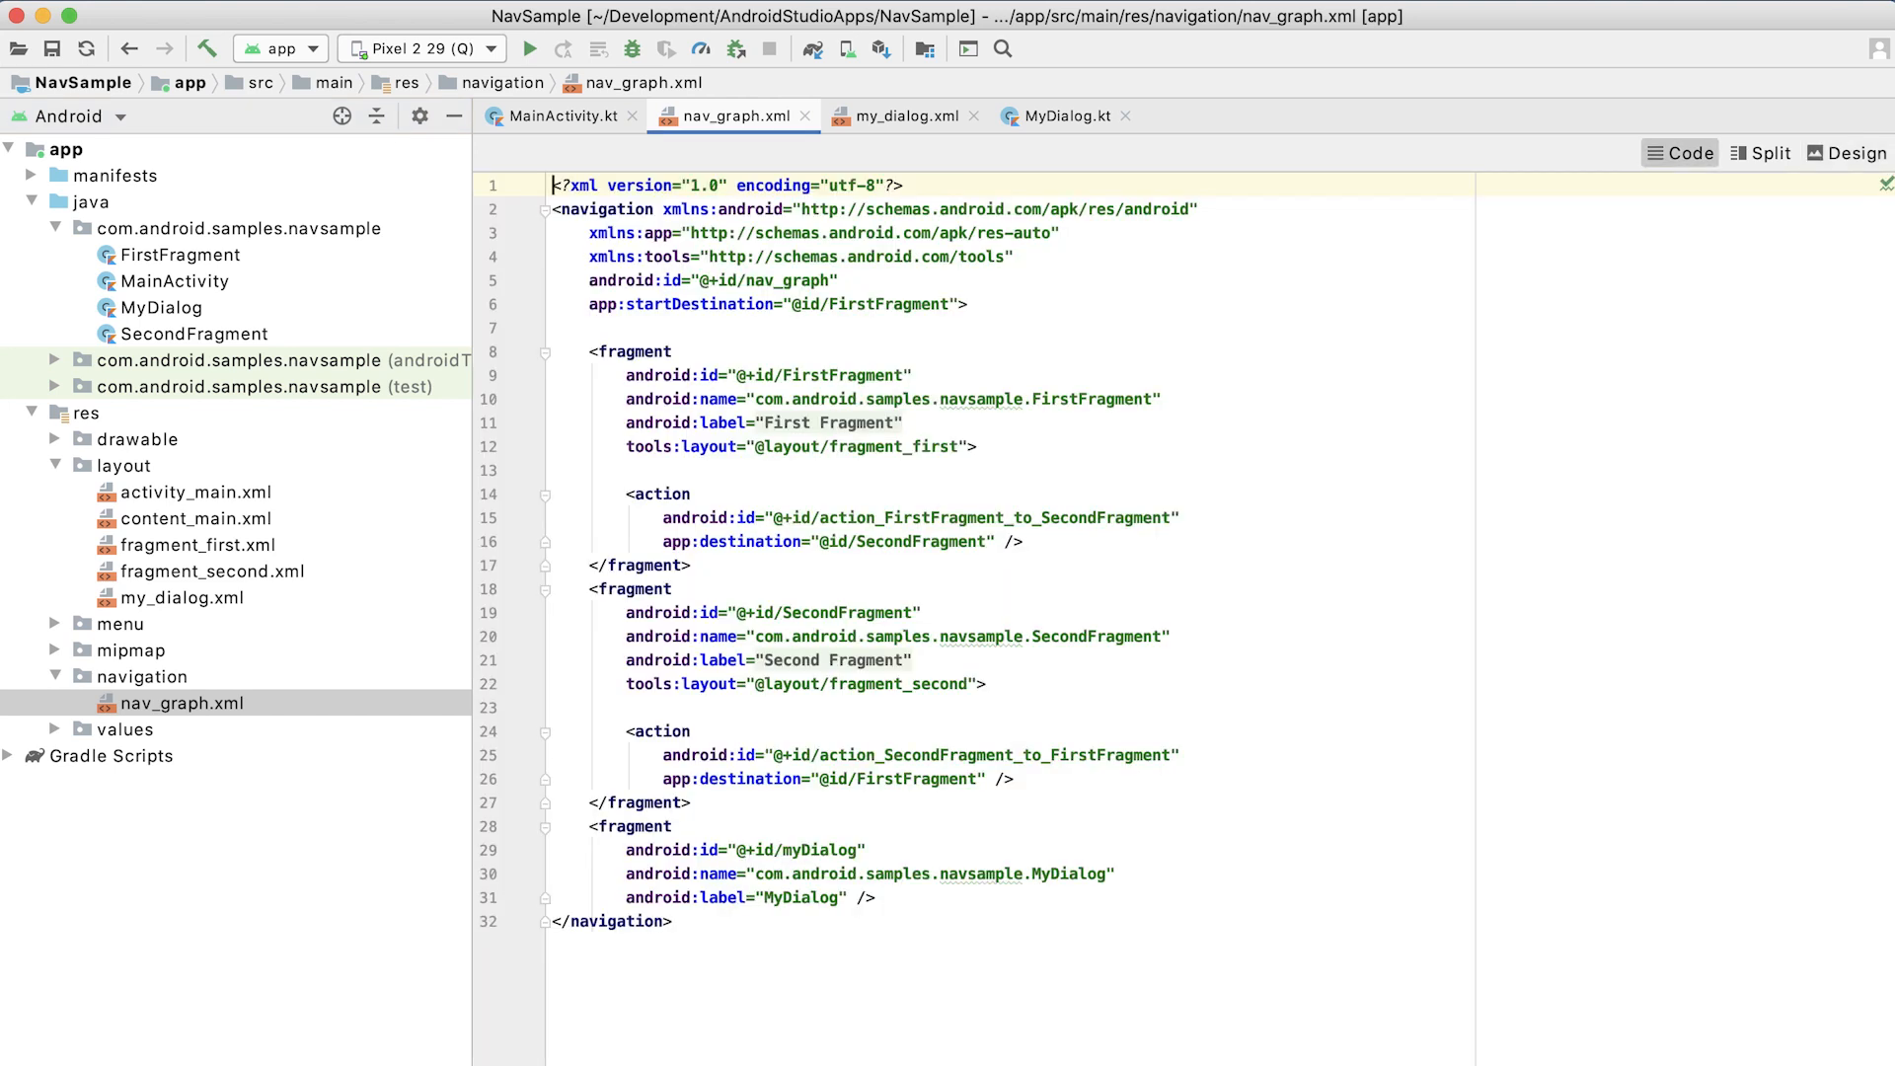
Change the myDialog destination's <fragment> tag to <dialog> in the XML.
double_click(630, 825)
type("<dialog")
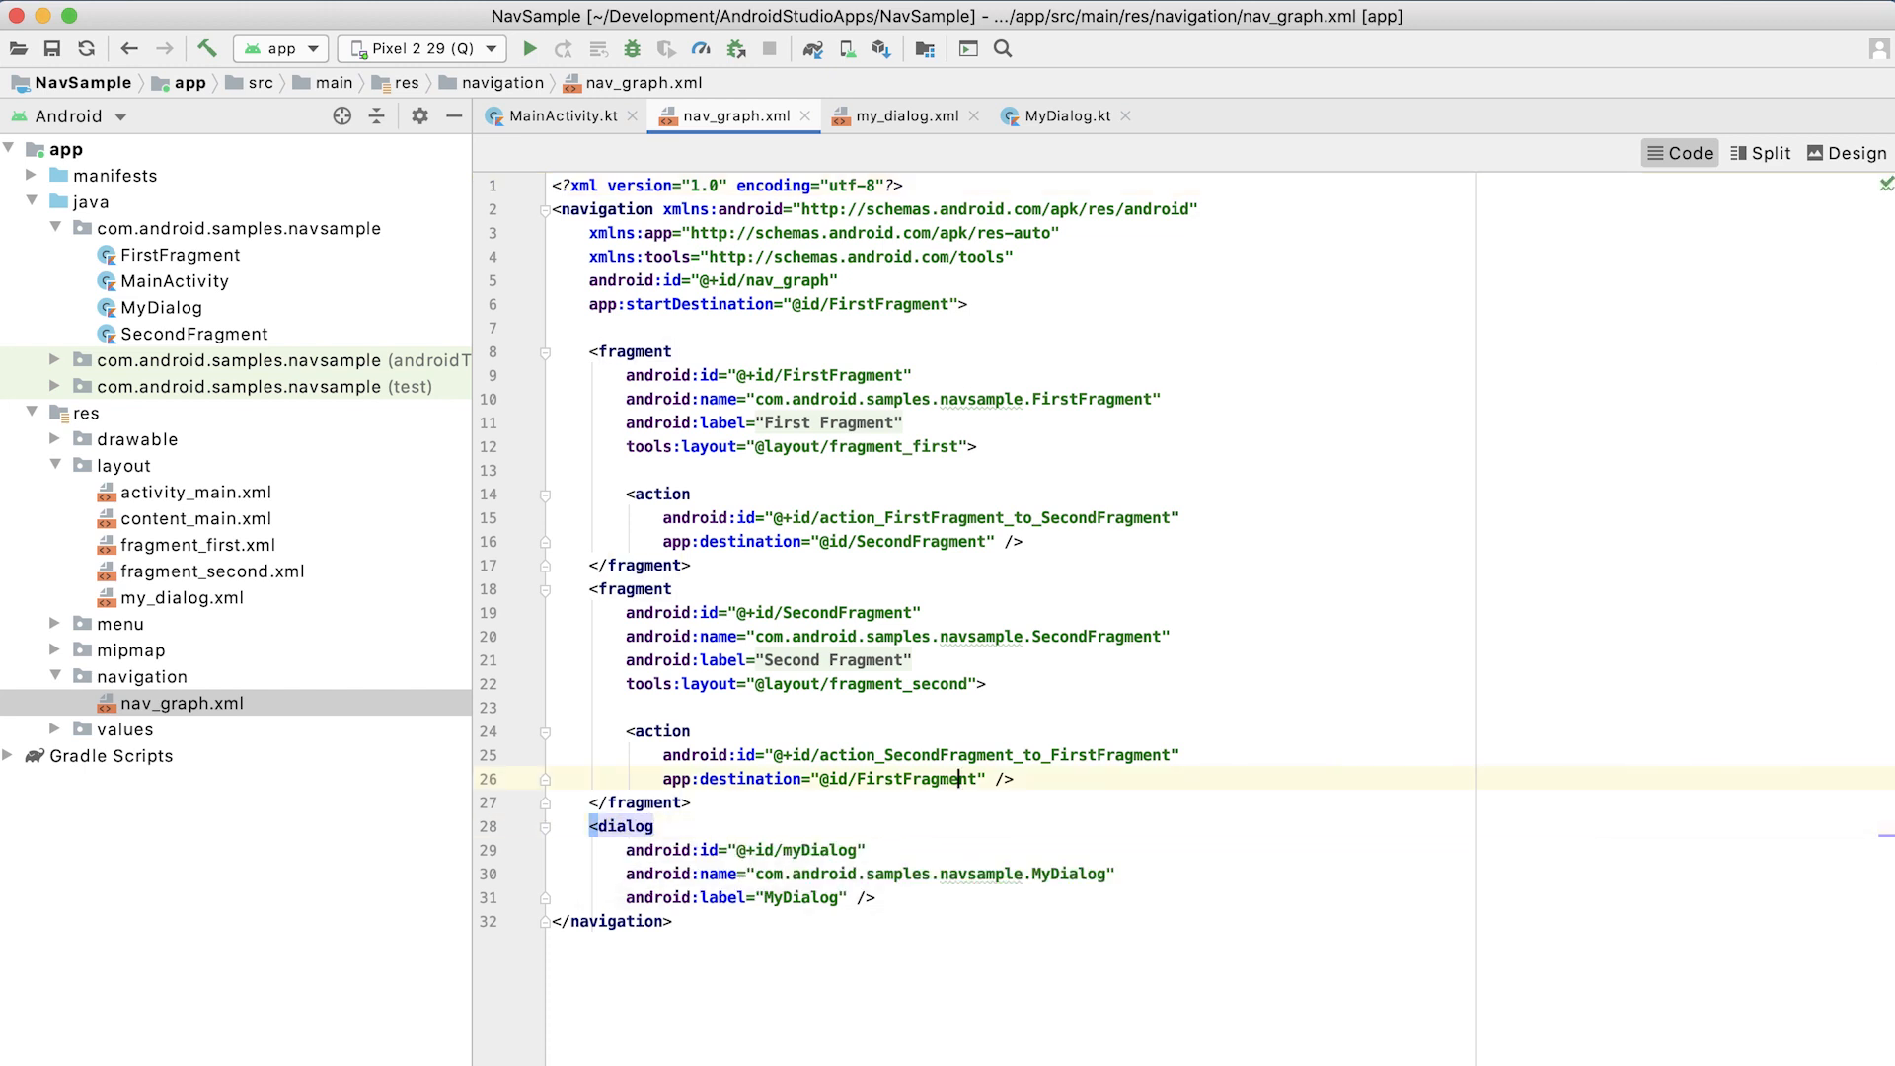
left_click(1848, 152)
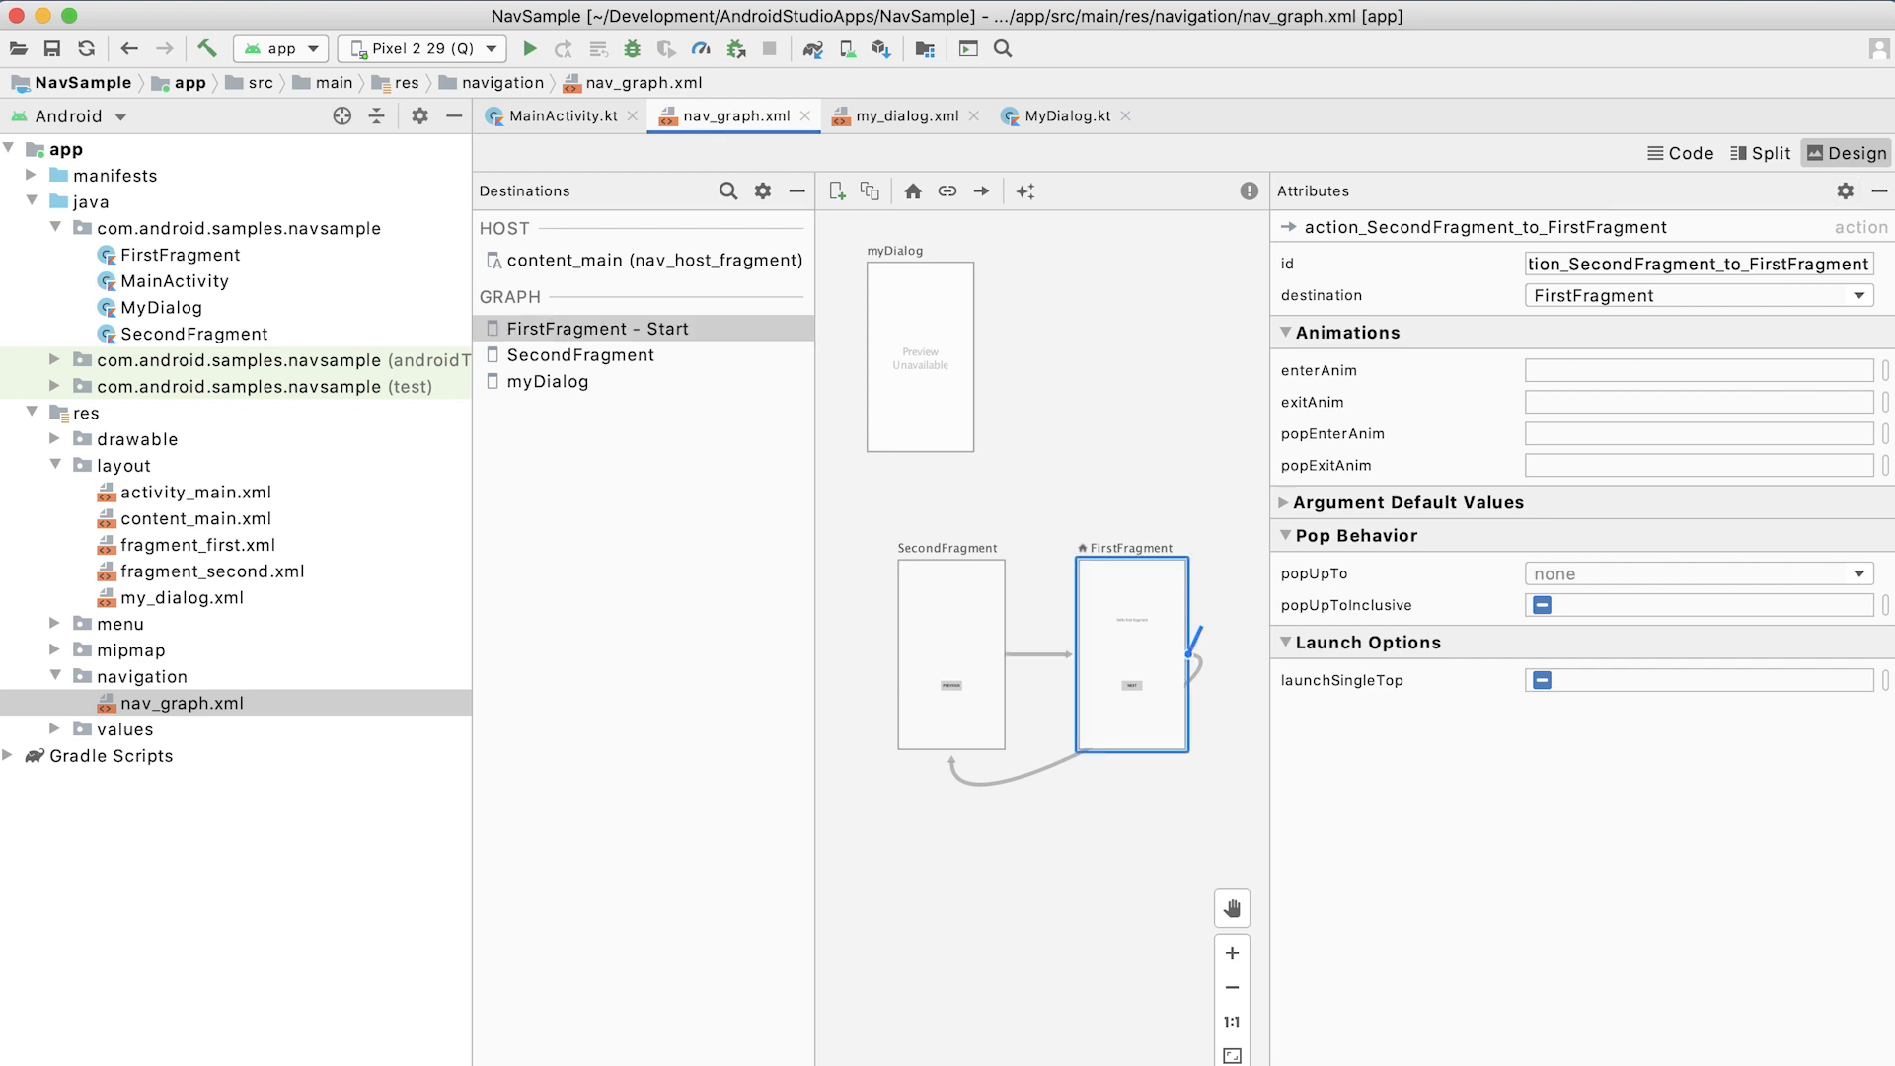
left_click(1161, 653)
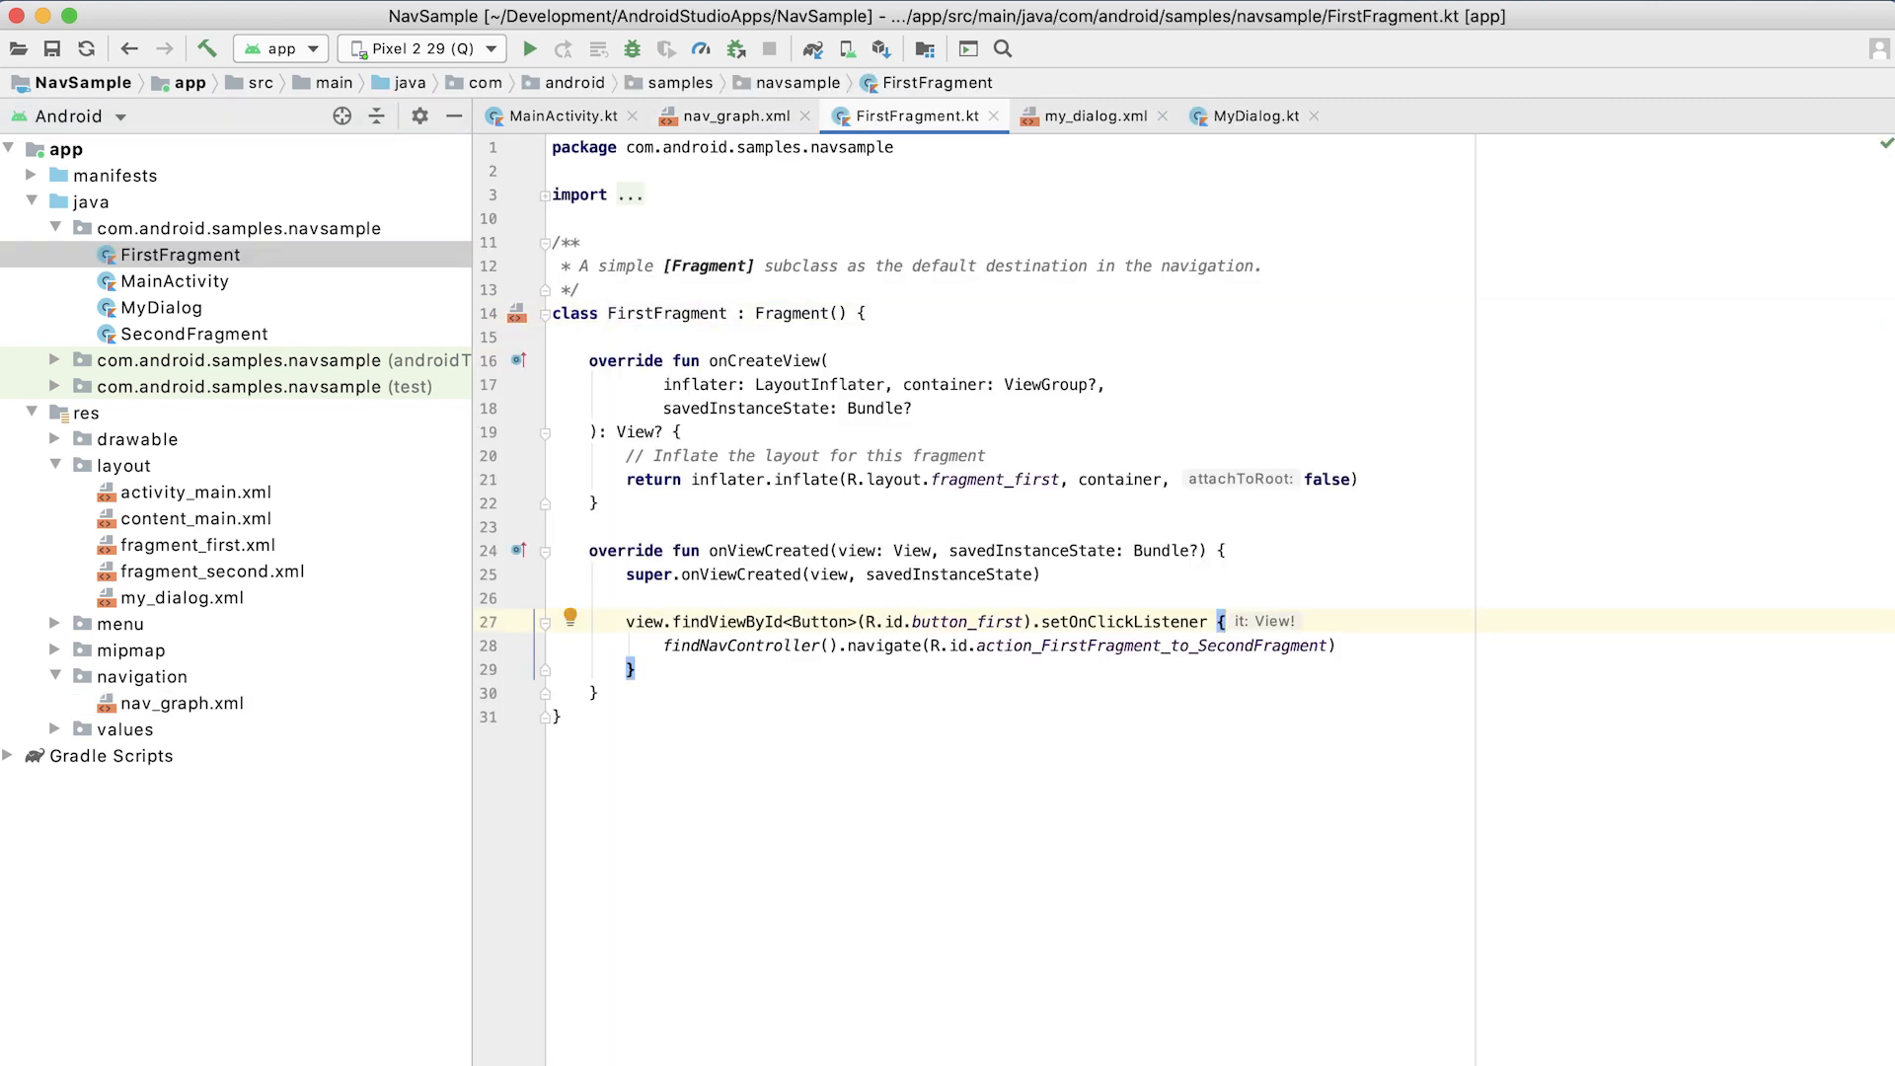
Change the navigate action to action_FirstFragment_to_myDialog and run the app.
left_click(553, 622)
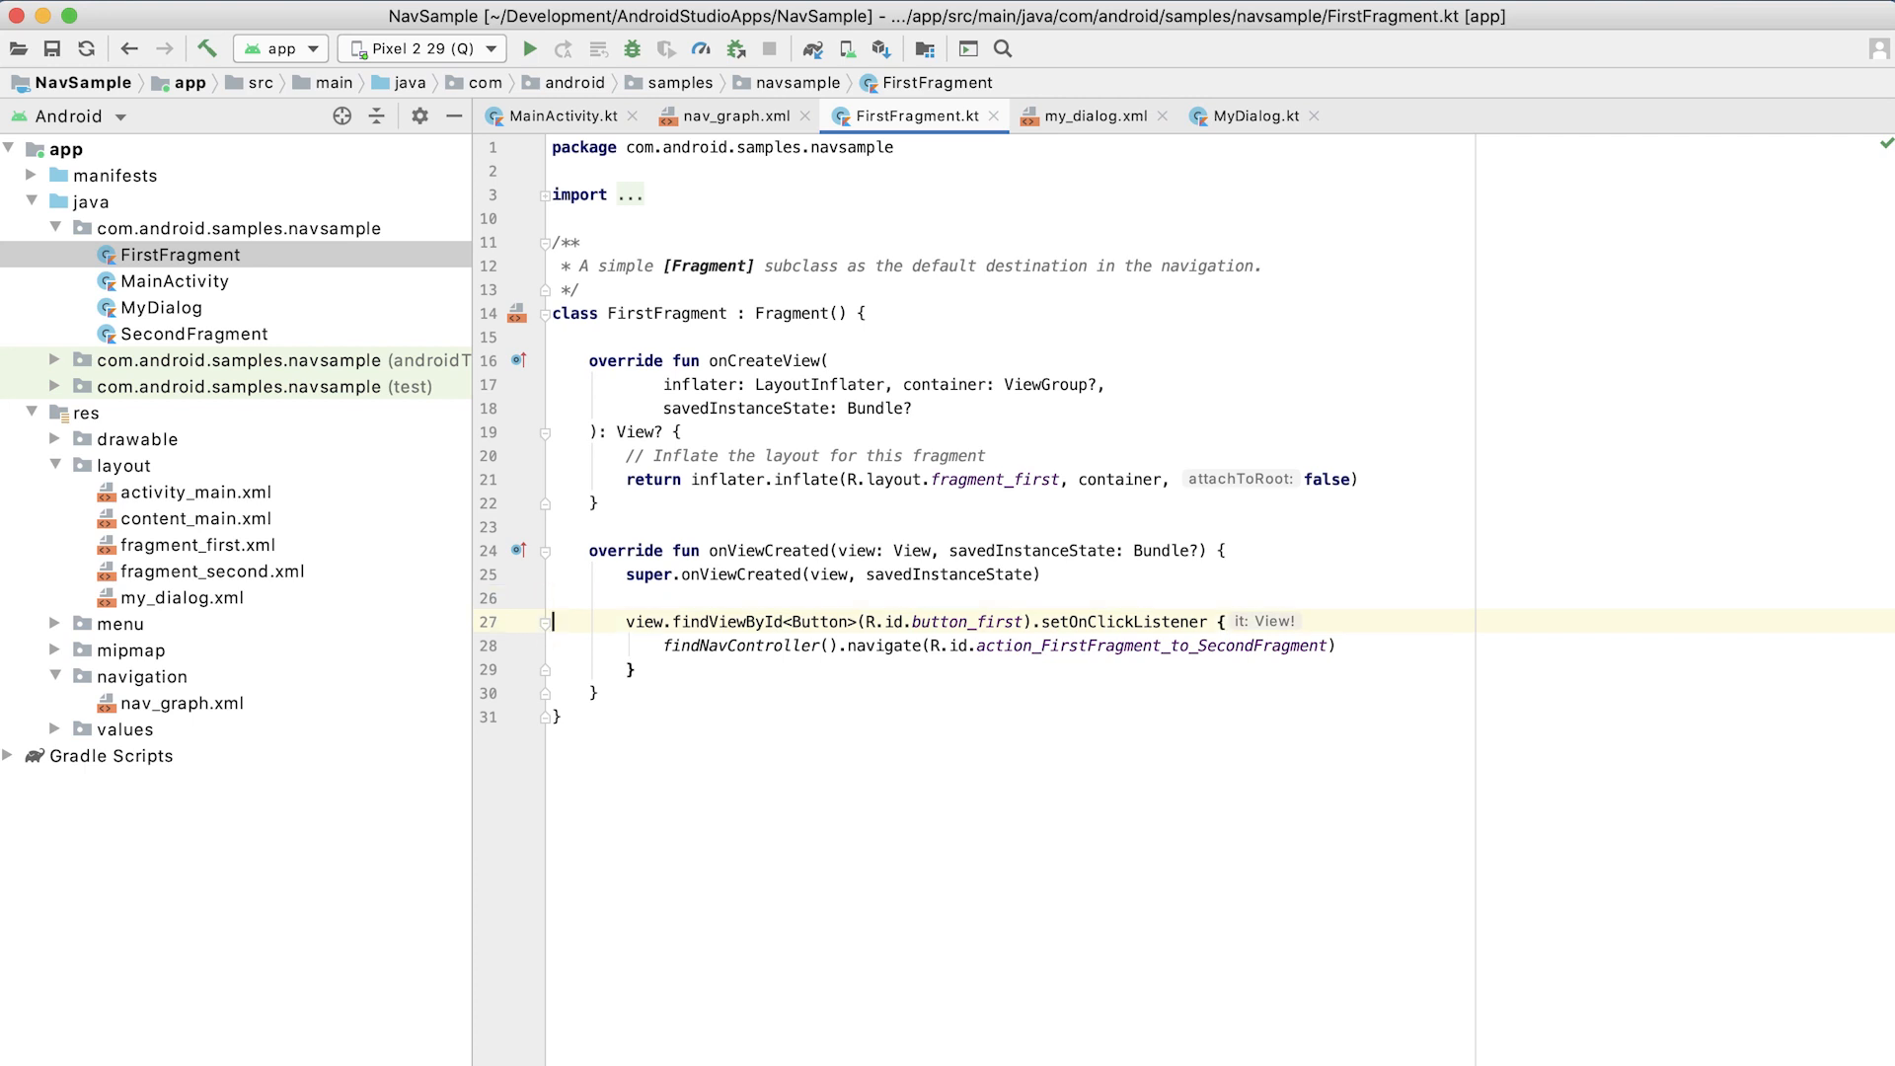
left_click(594, 693)
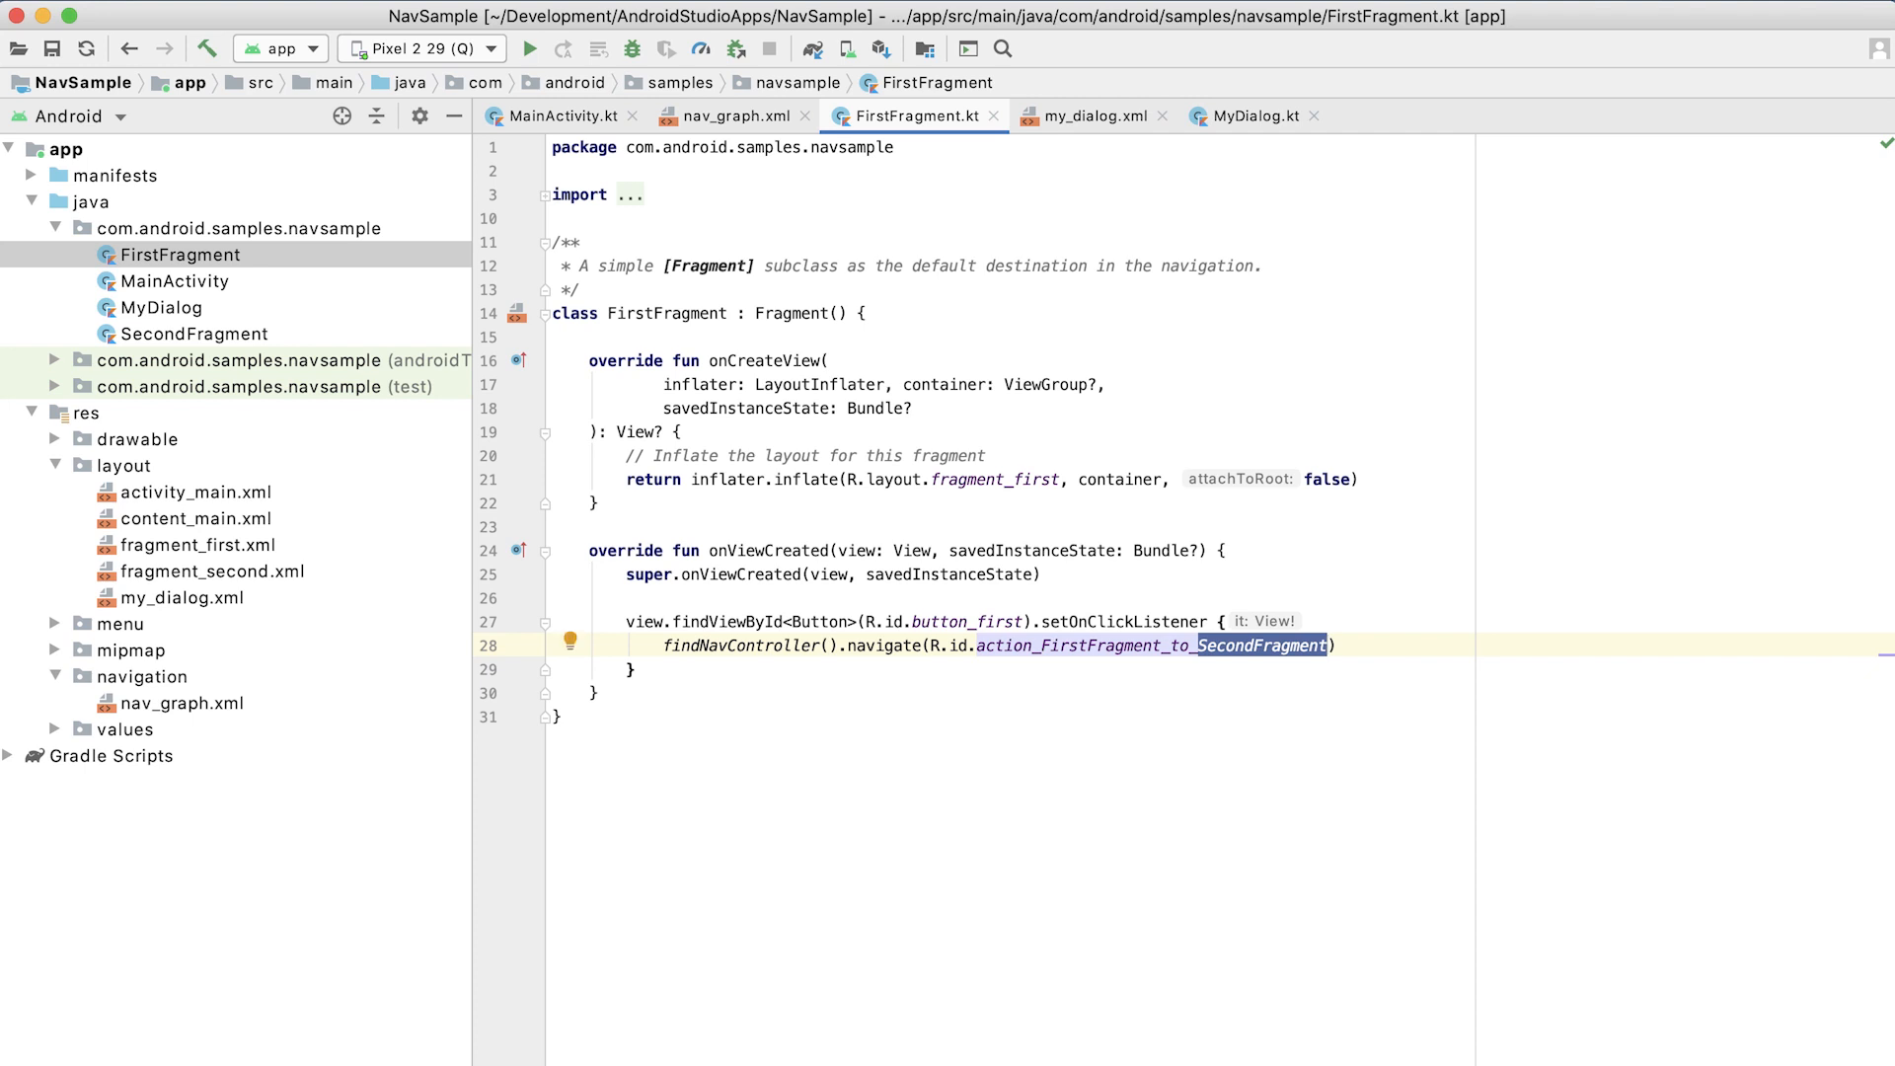
key("Backspace")
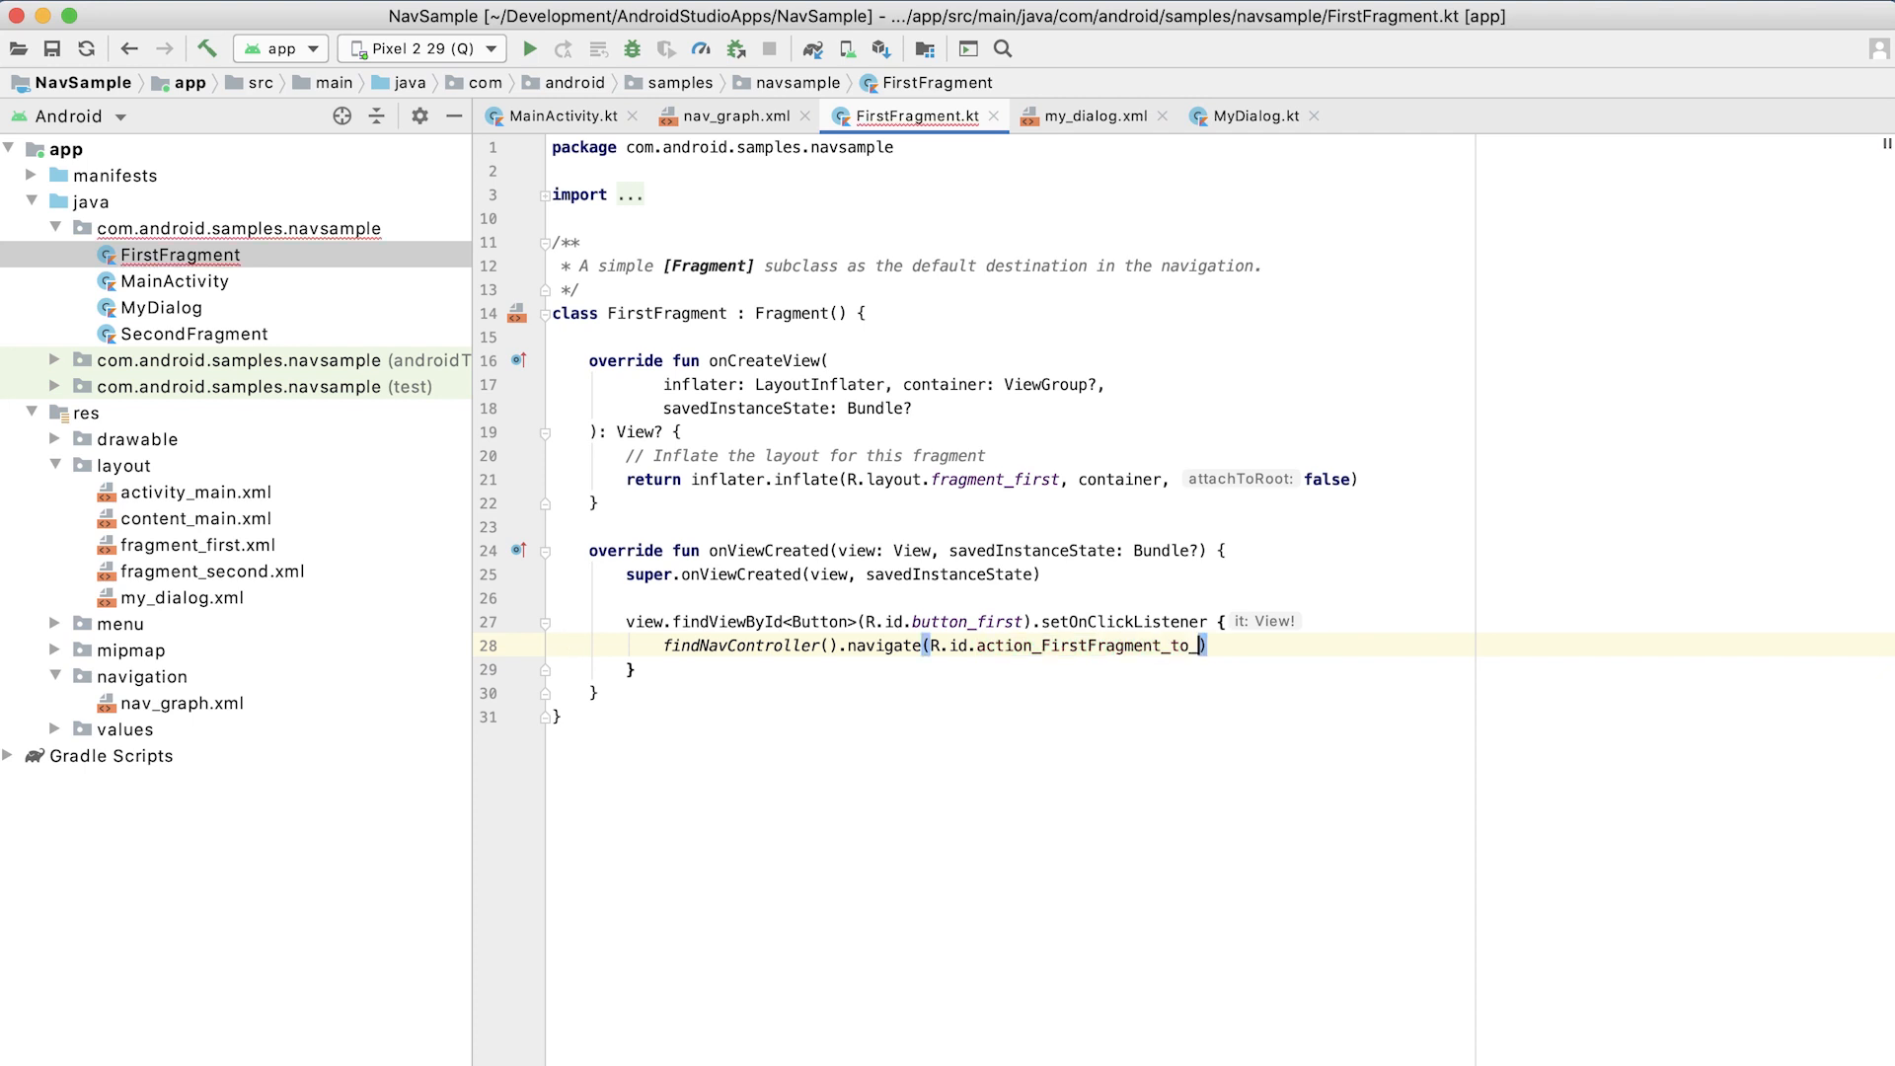
type("myDialog")
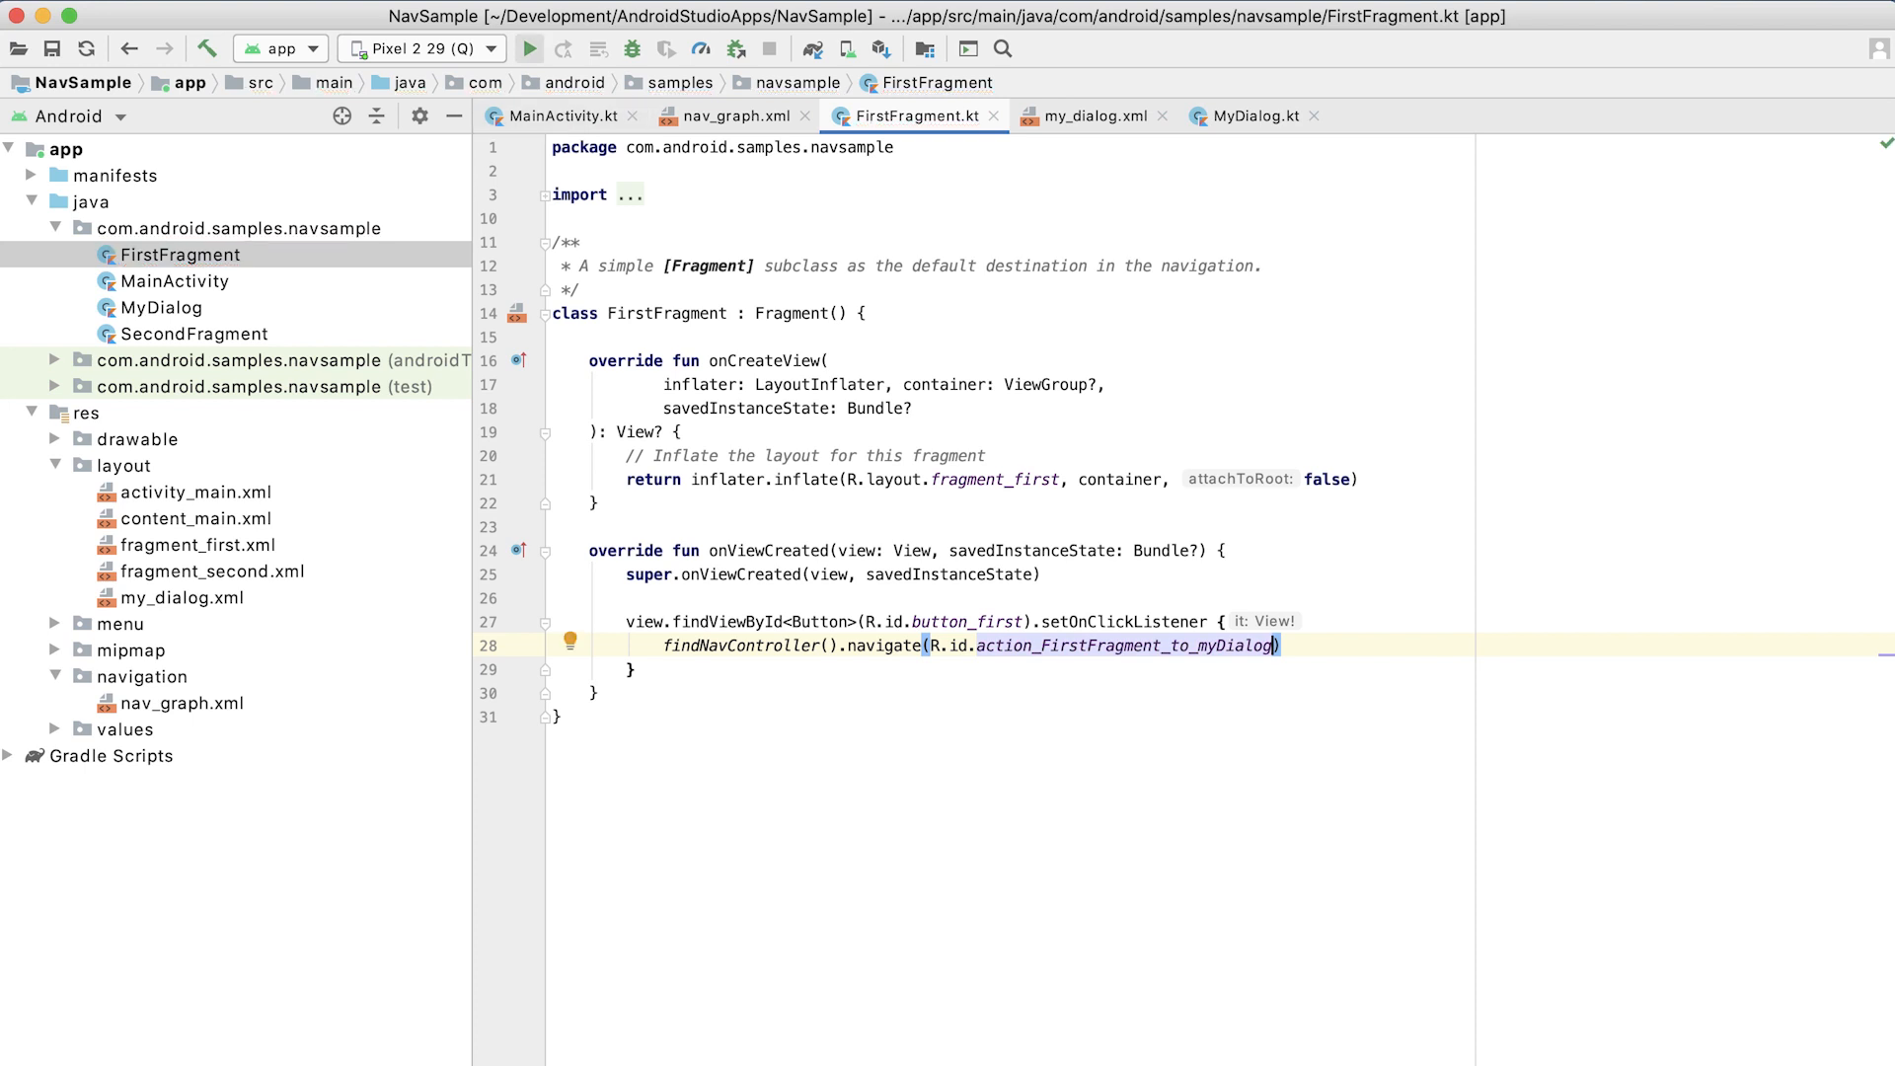
left_click(530, 48)
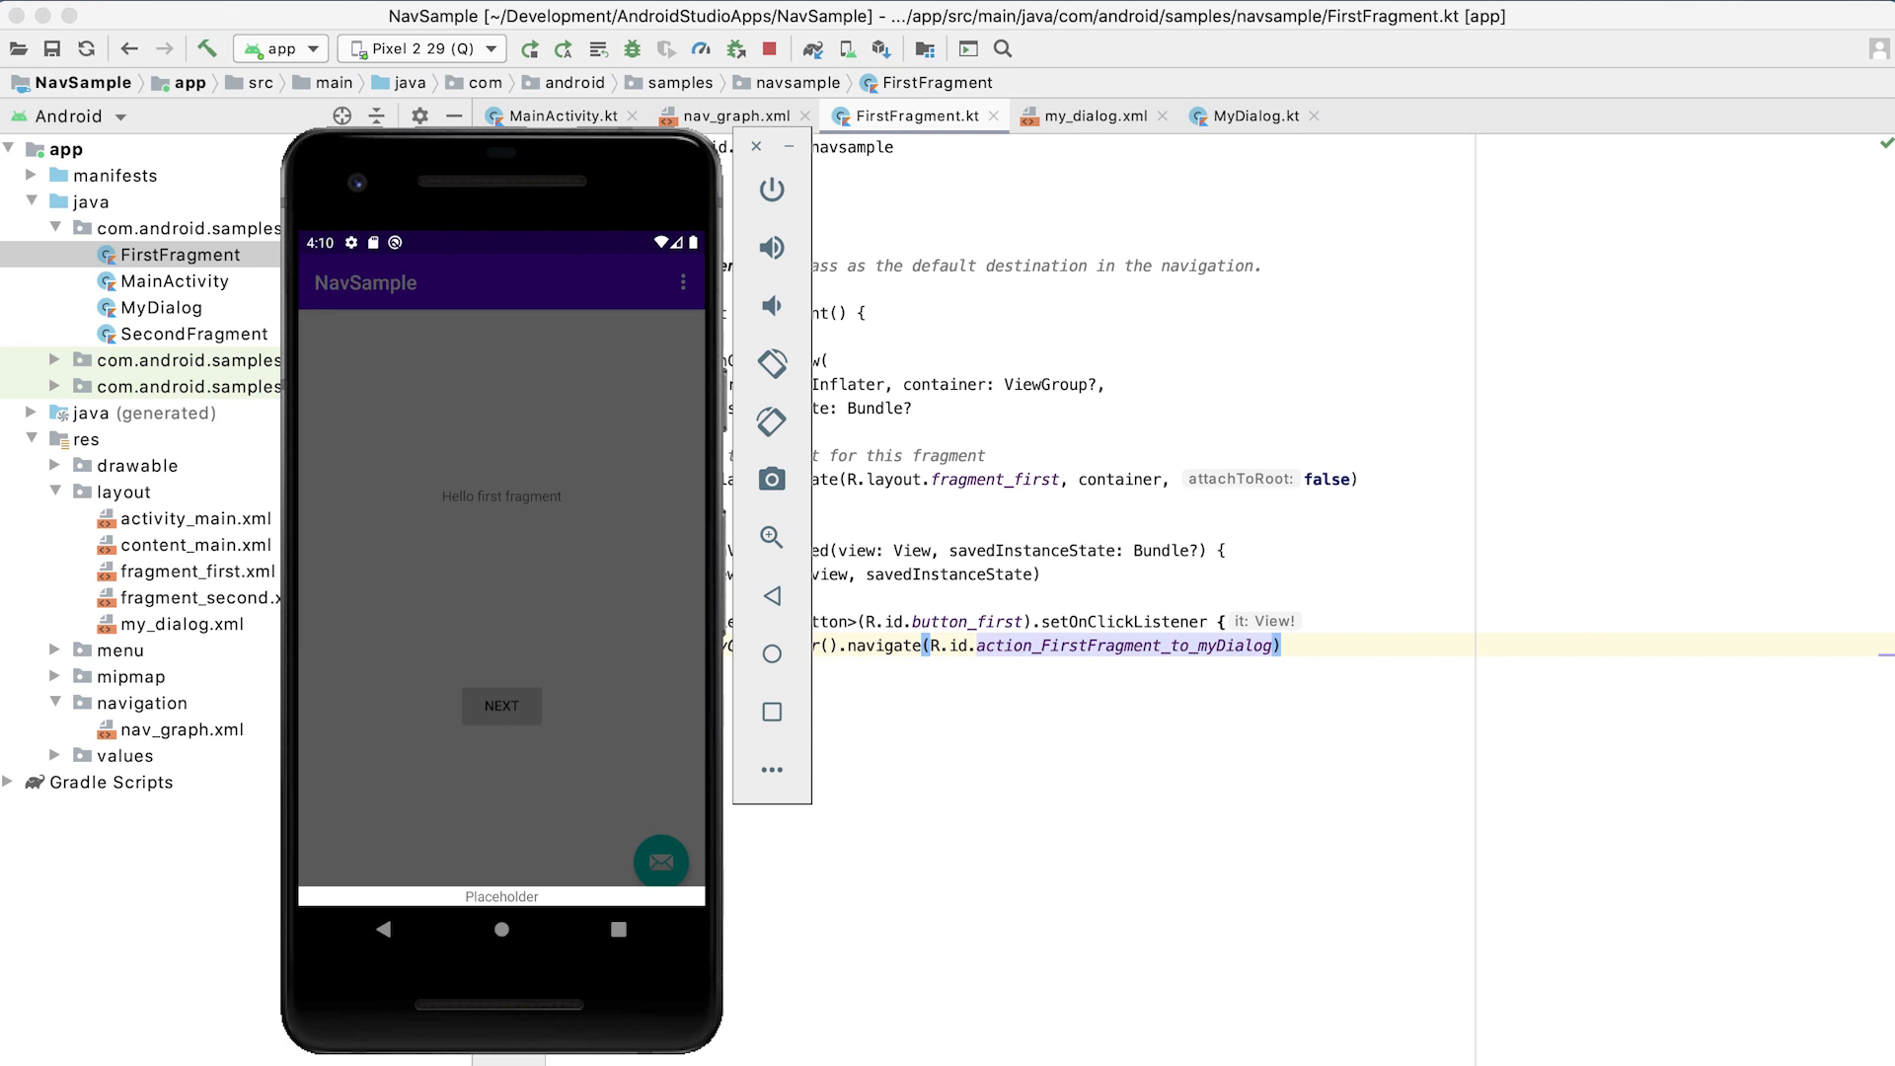
Tap NEXT on the first fragment to open the bottom-sheet dialog.
left_click(756, 144)
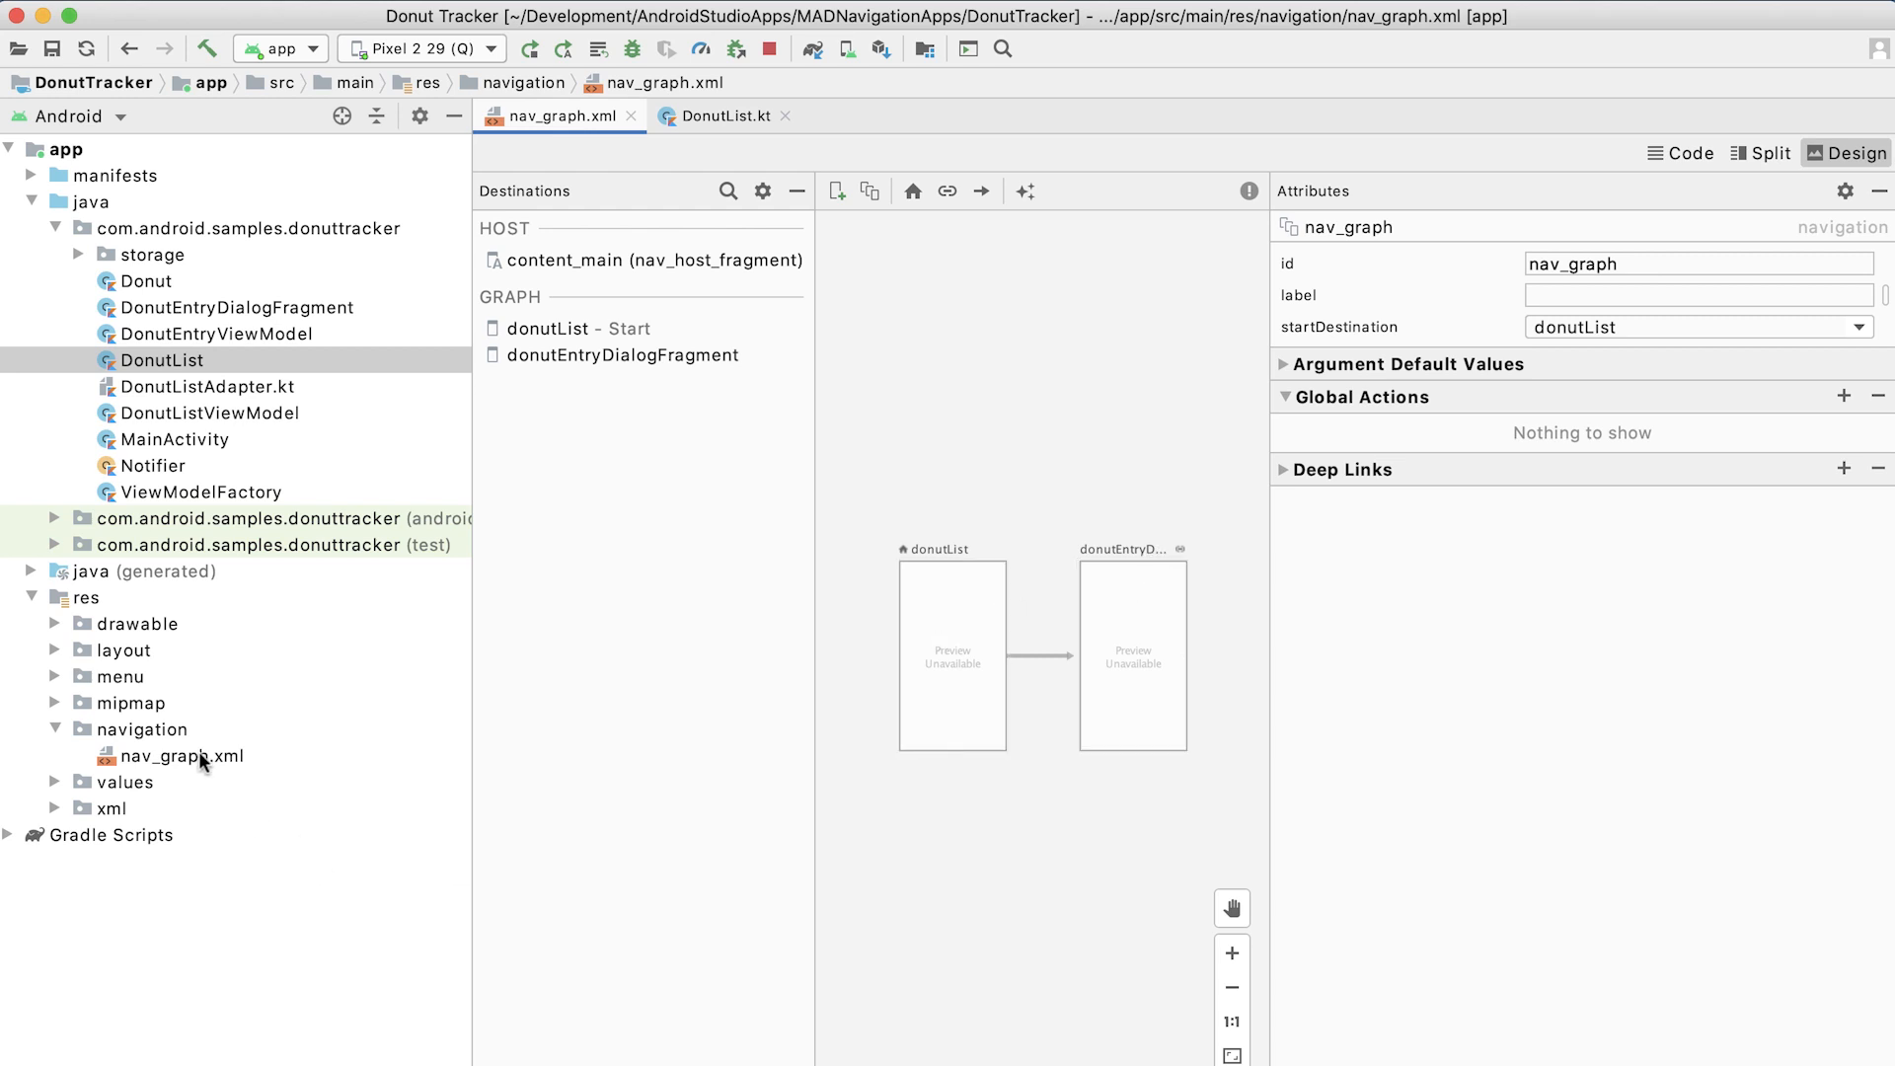
mouse_move(989, 673)
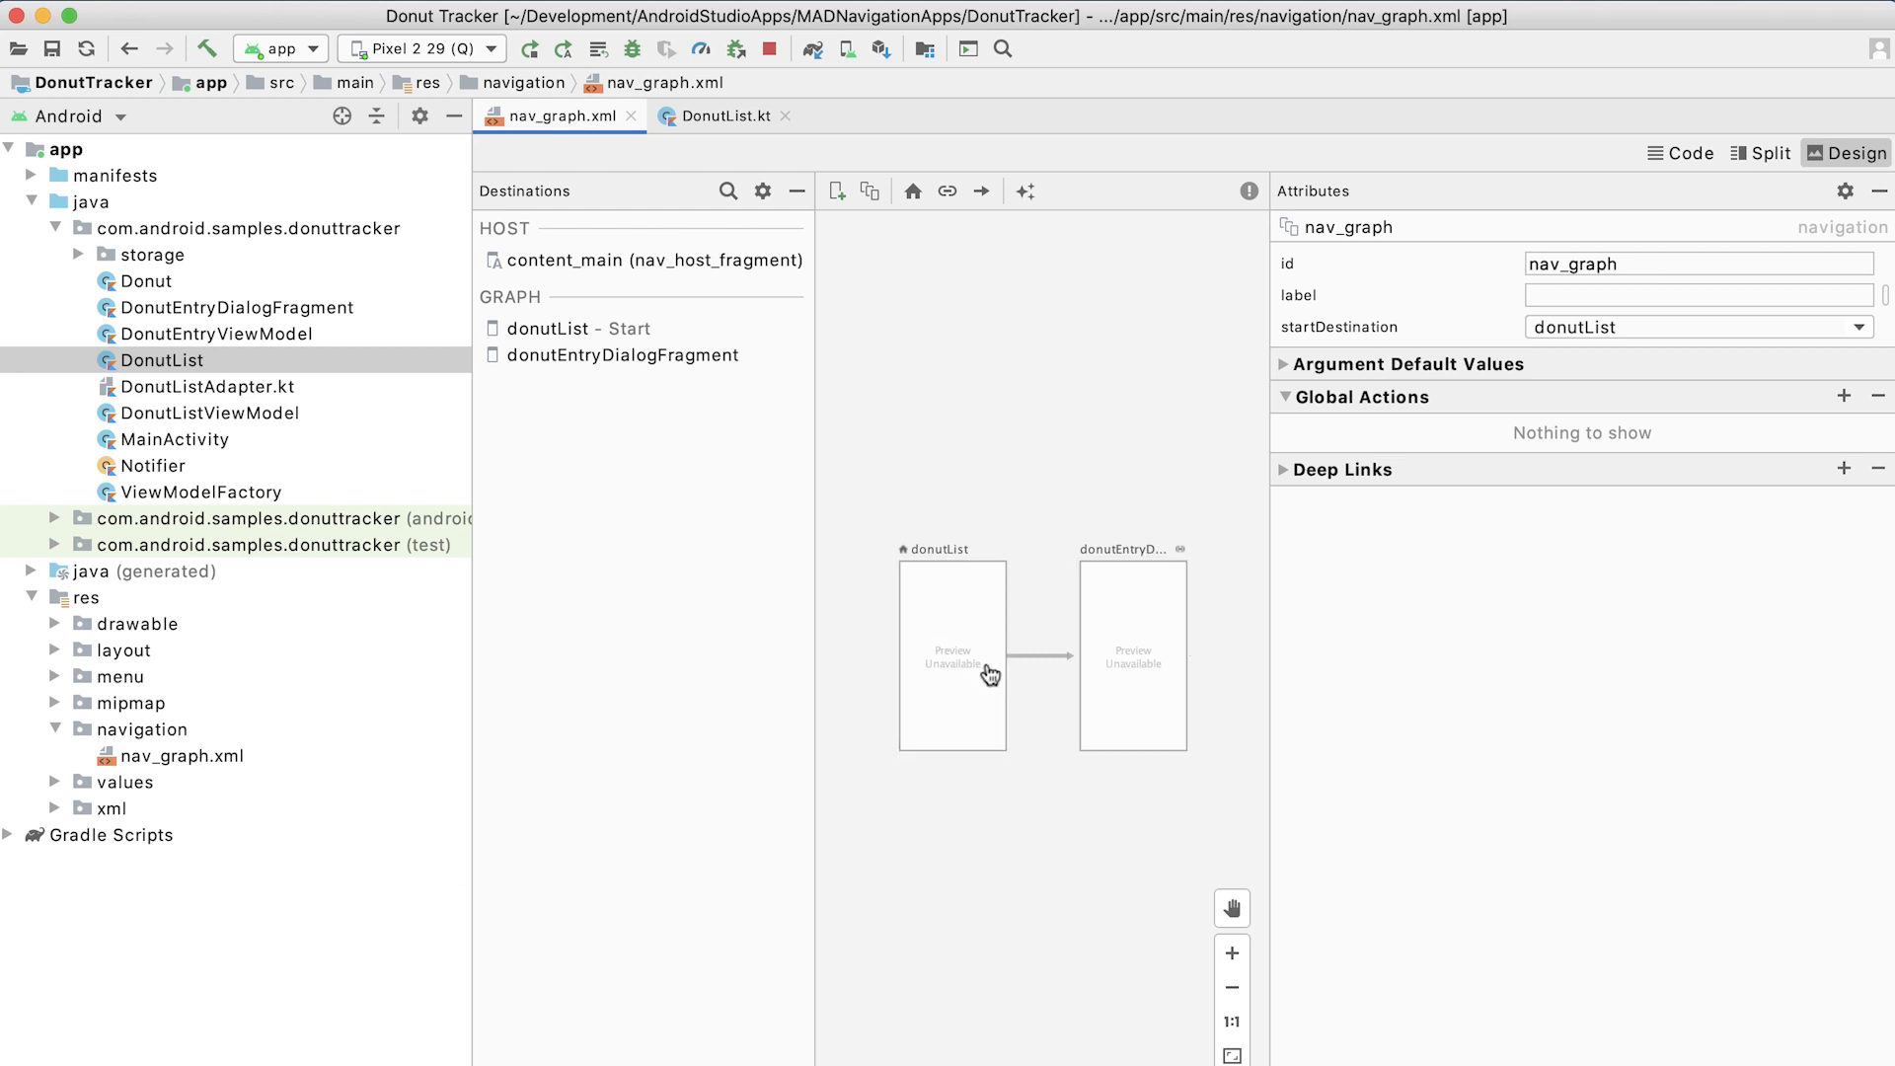
Inspect donutList's action and the dialog's itemId argument and deep link, then open DonutList.kt.
left_click(952, 656)
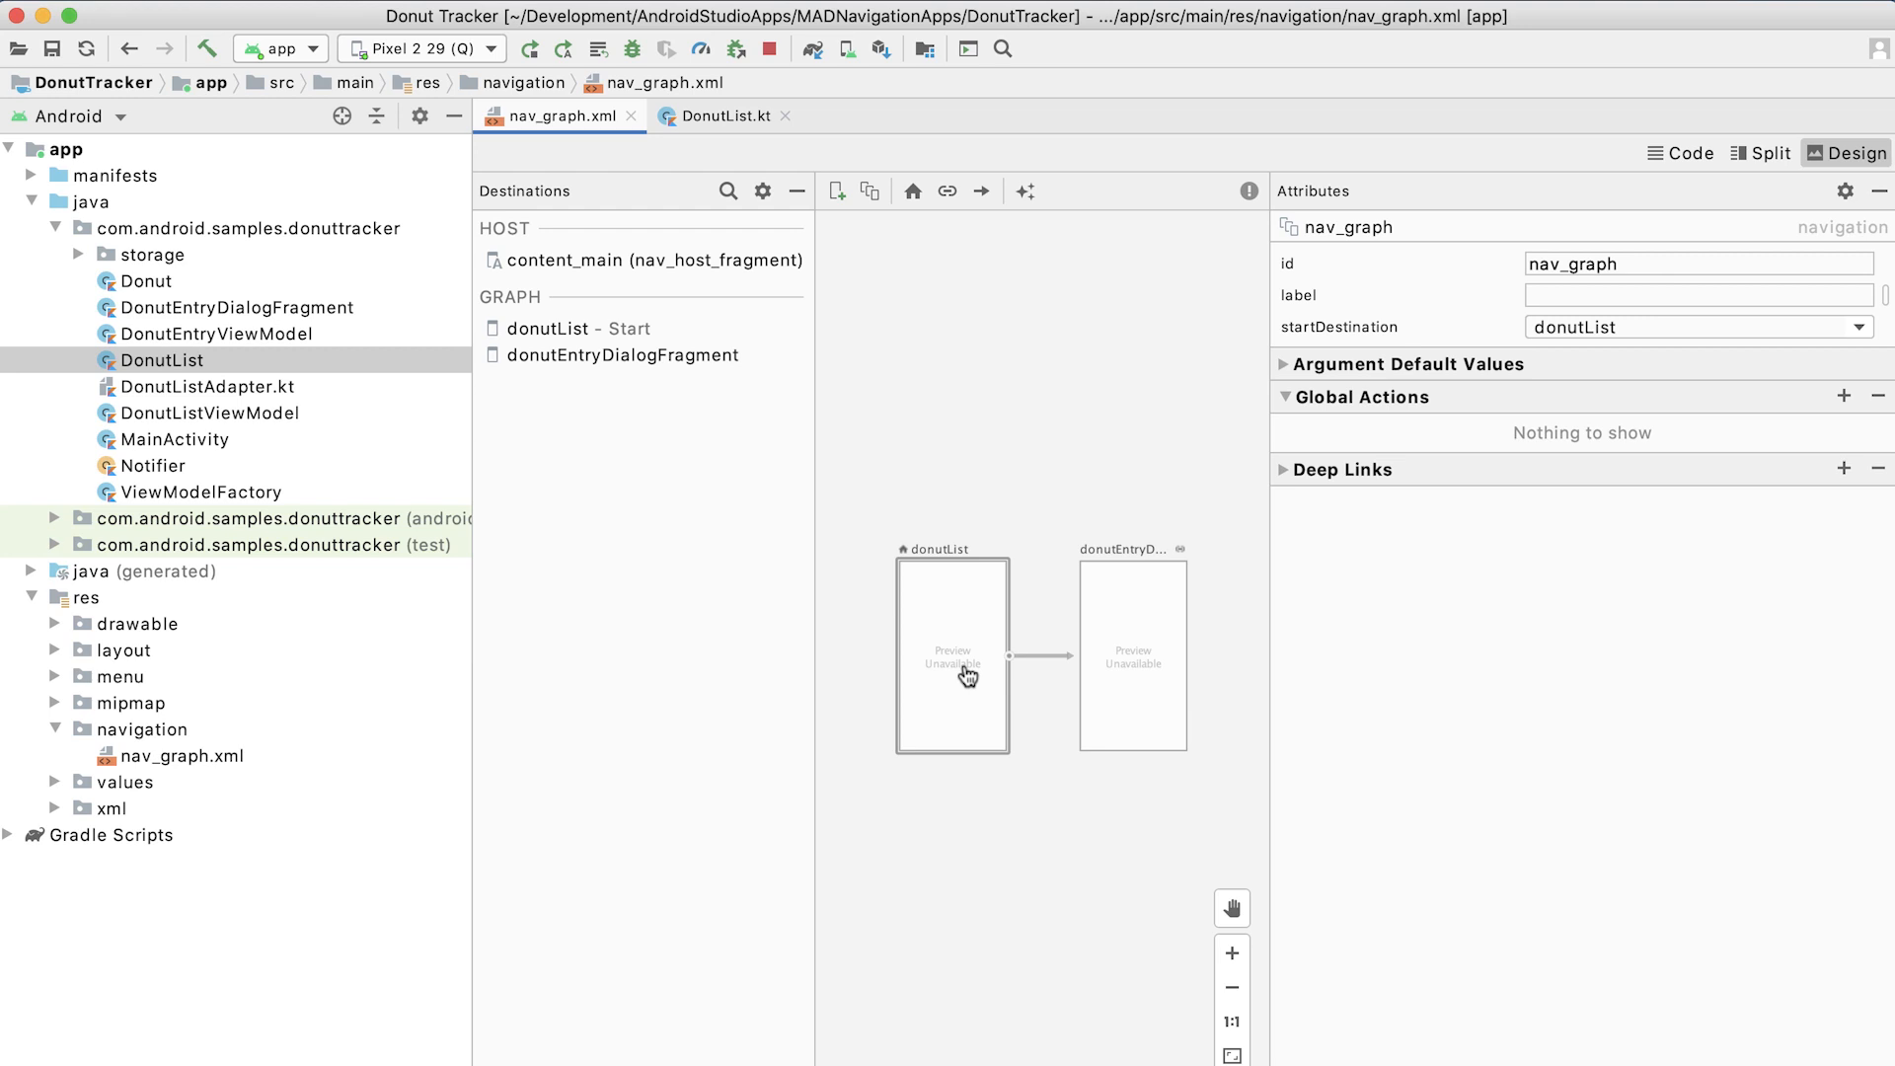
left_click(952, 655)
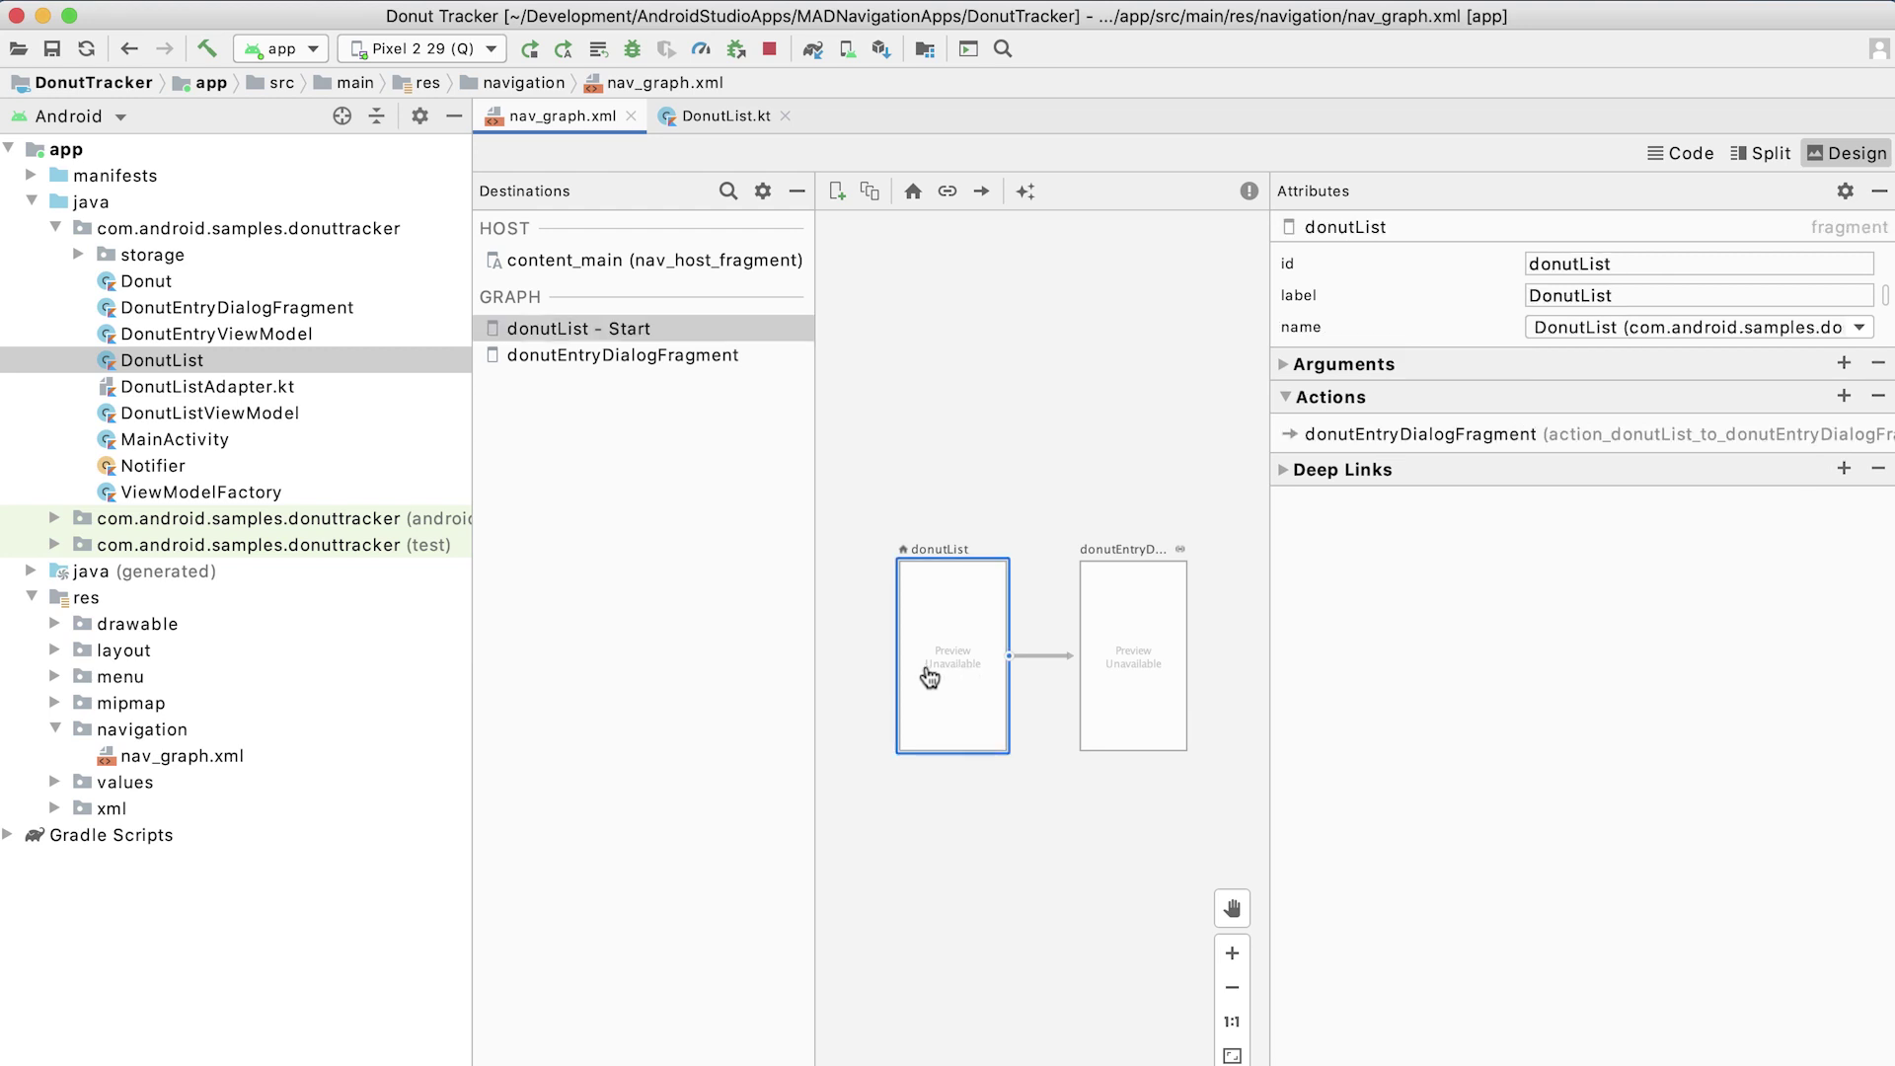
left_click(1131, 655)
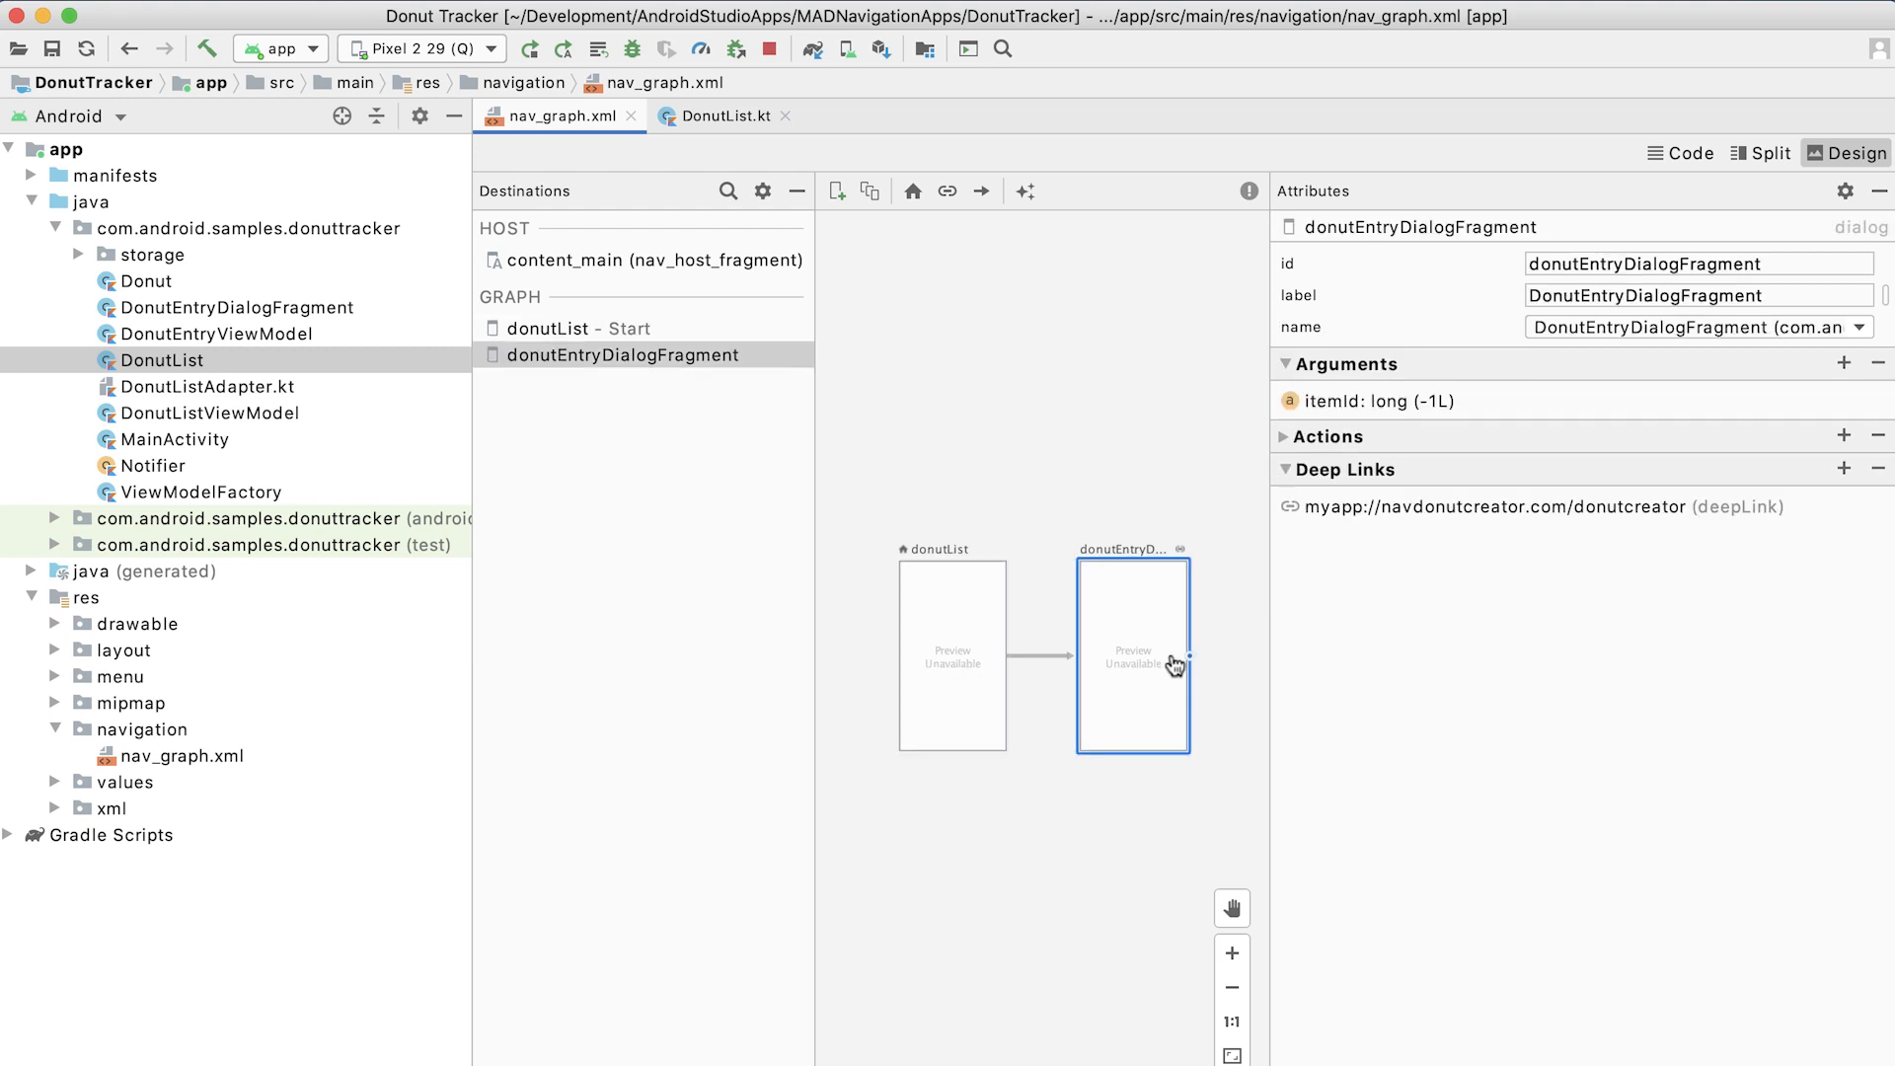
mouse_move(224, 383)
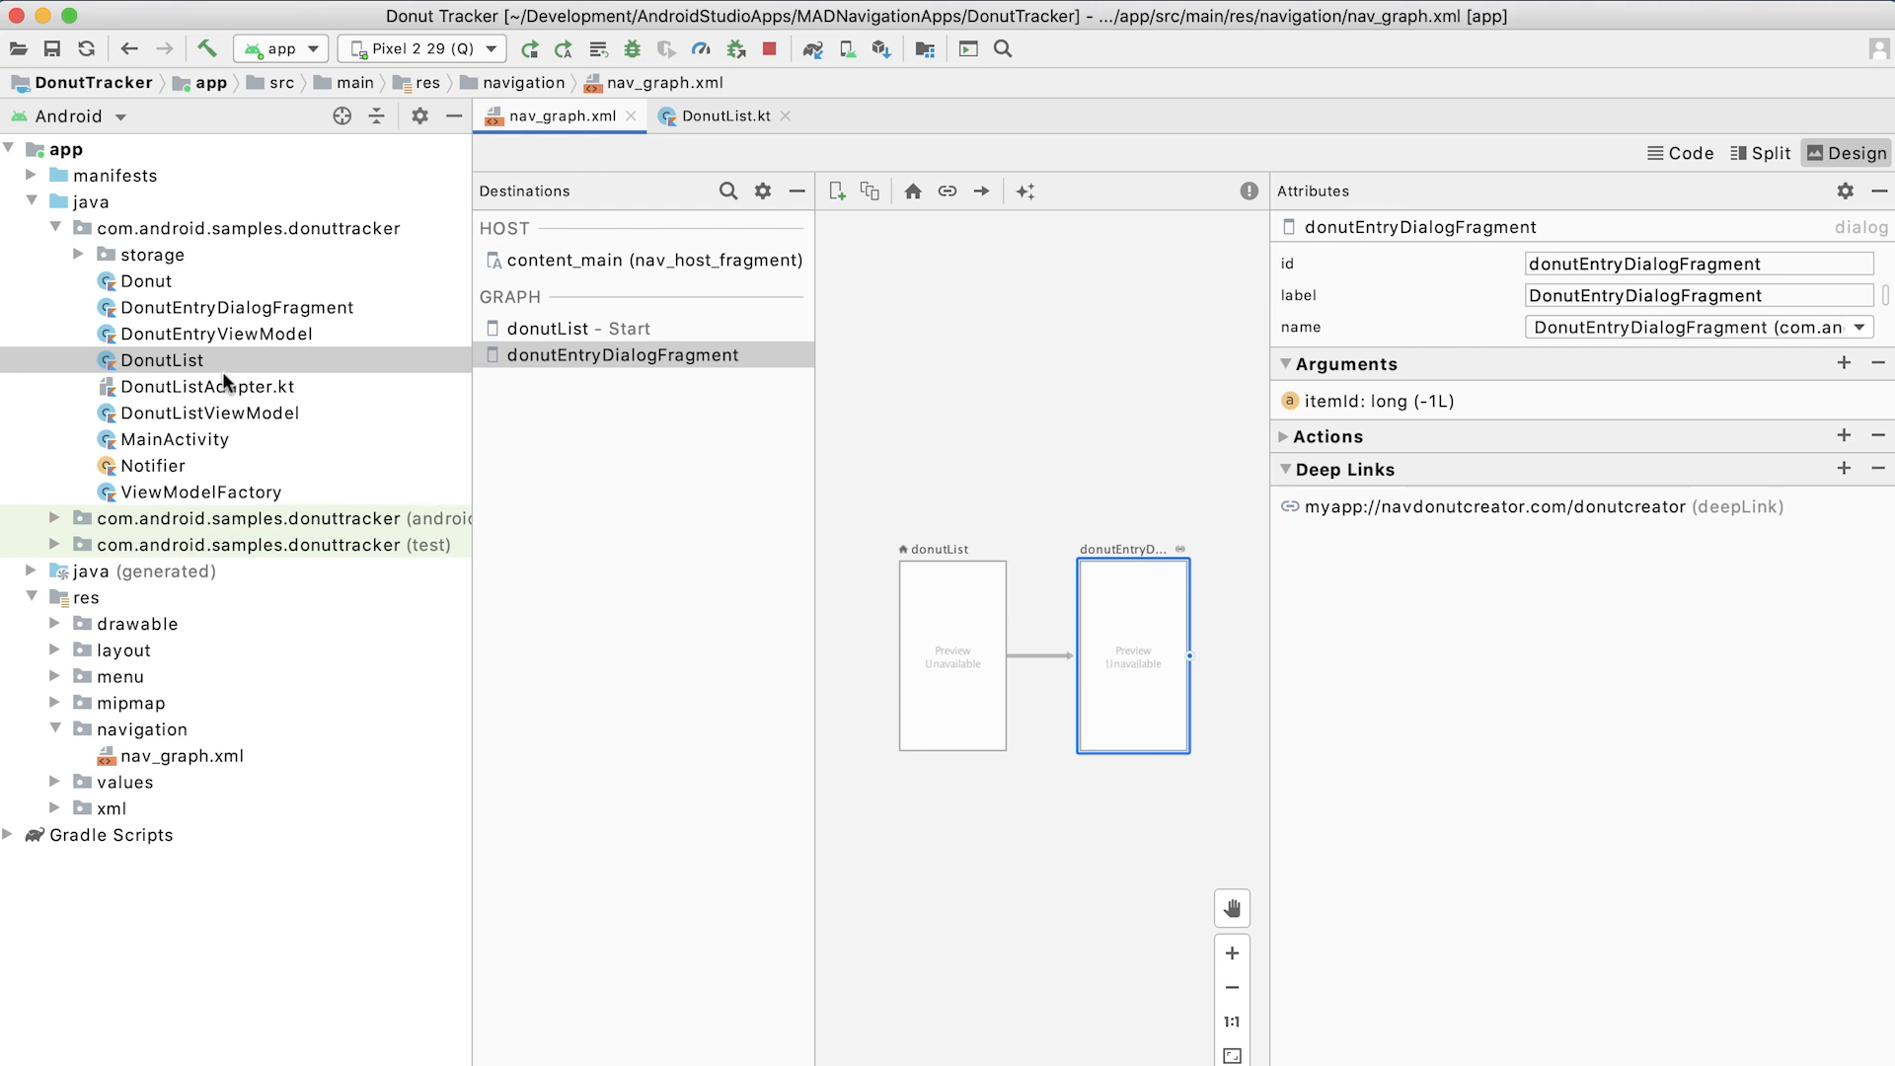
left_click(164, 359)
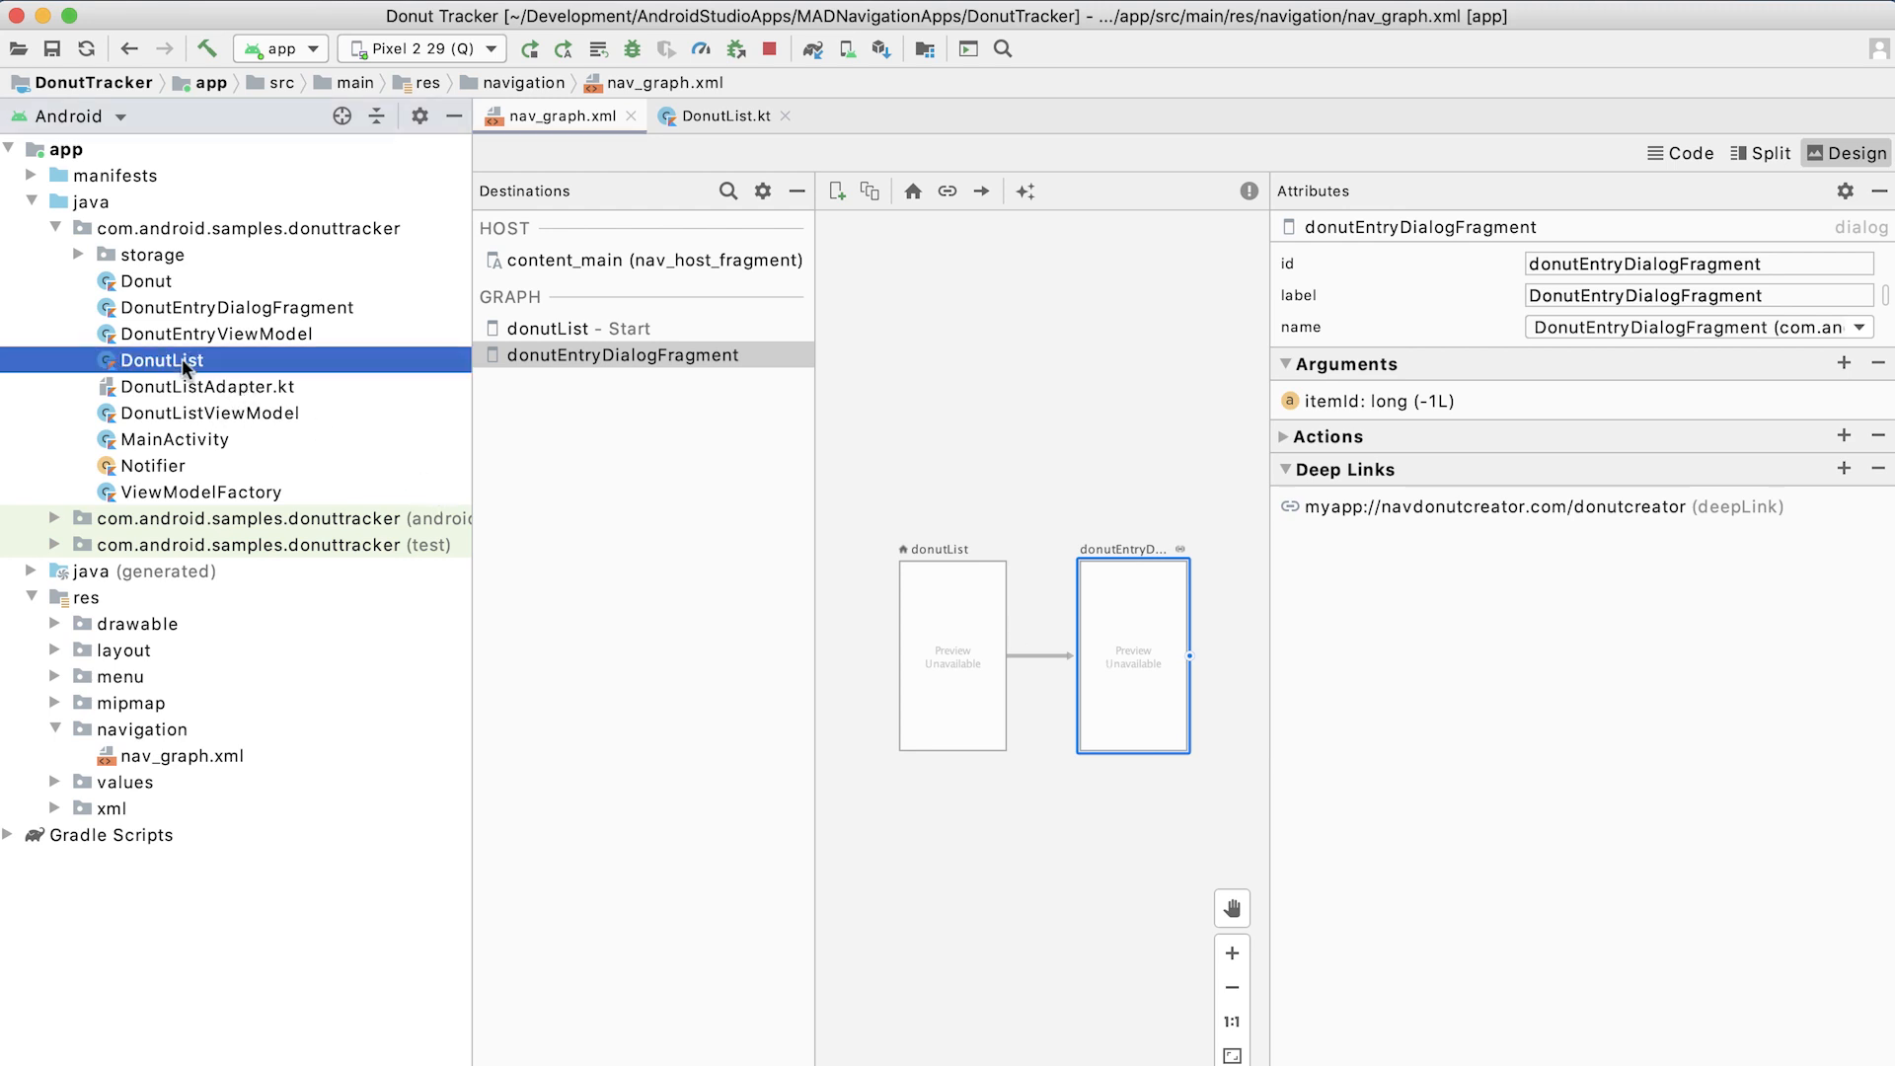
Review DonutList.kt's onViewCreated and the adapter edit lambda calling navigate to the entry dialog.
double_click(160, 359)
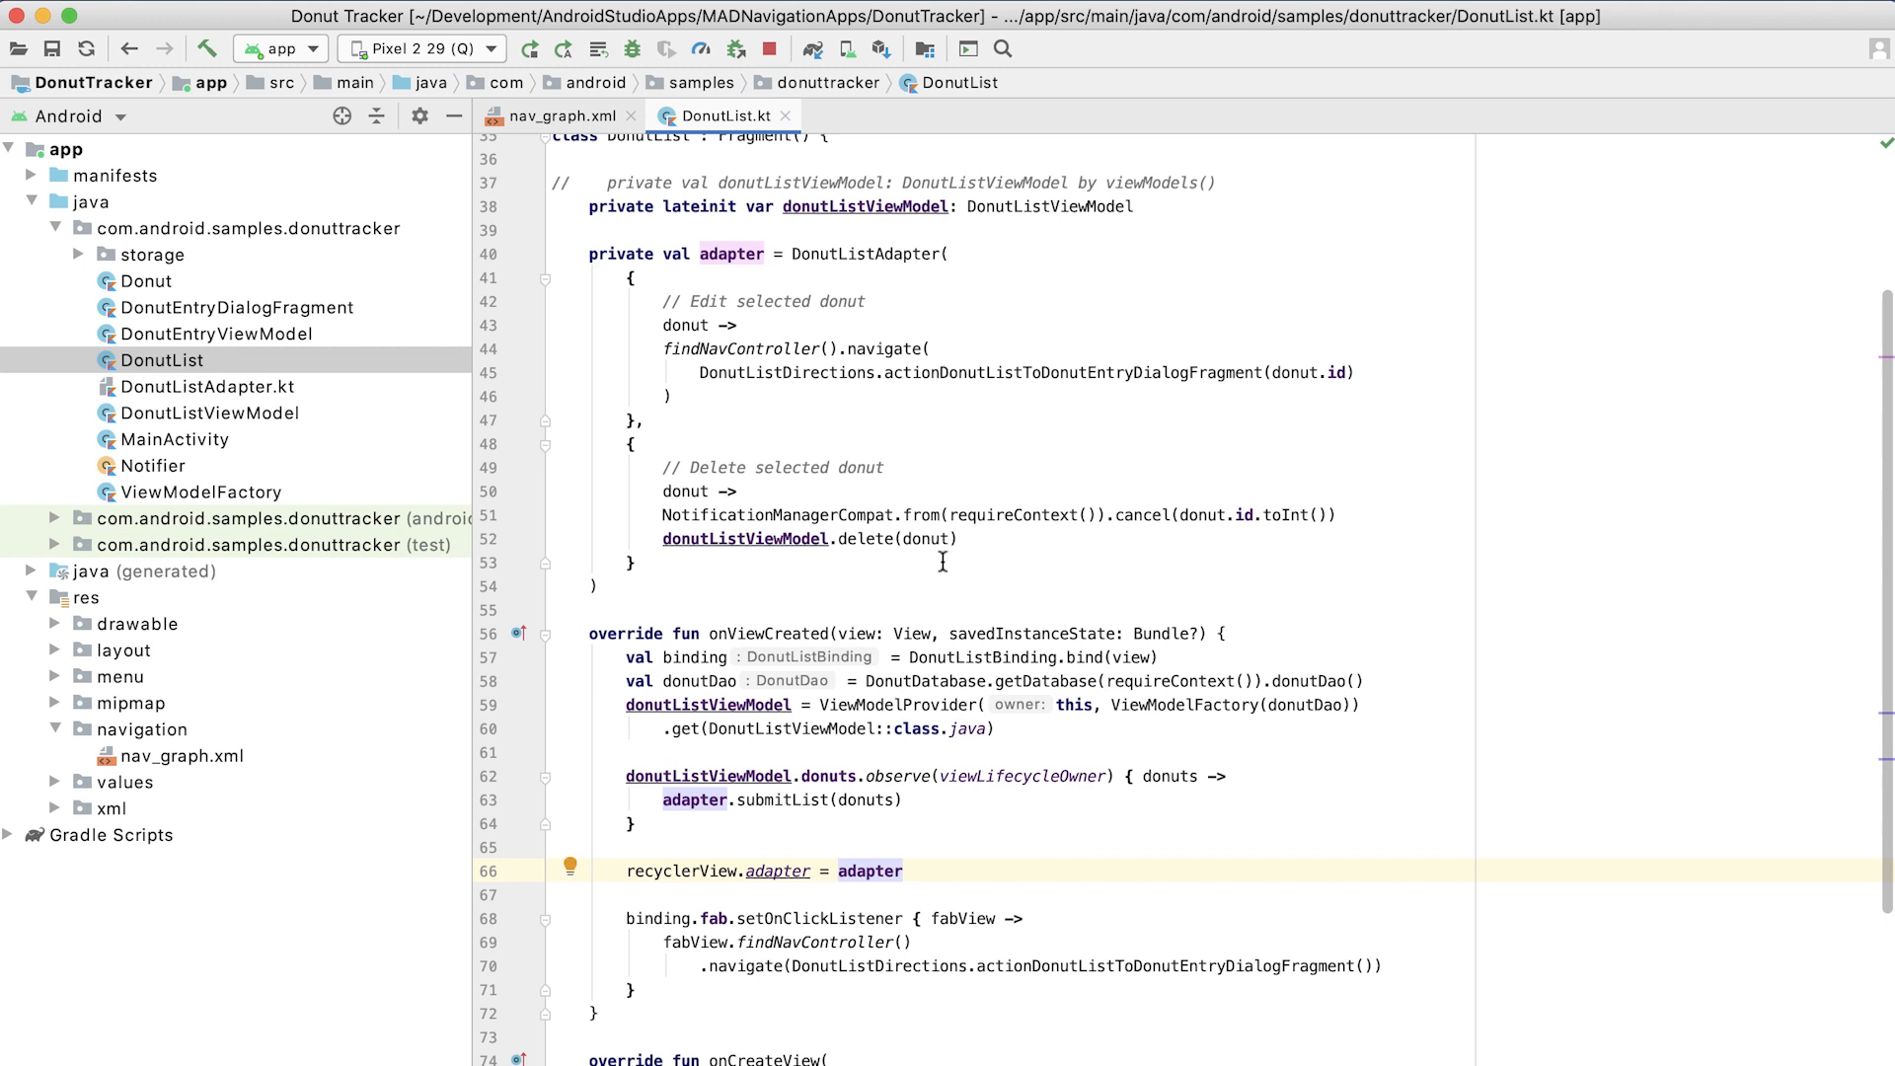
scroll("down", 3)
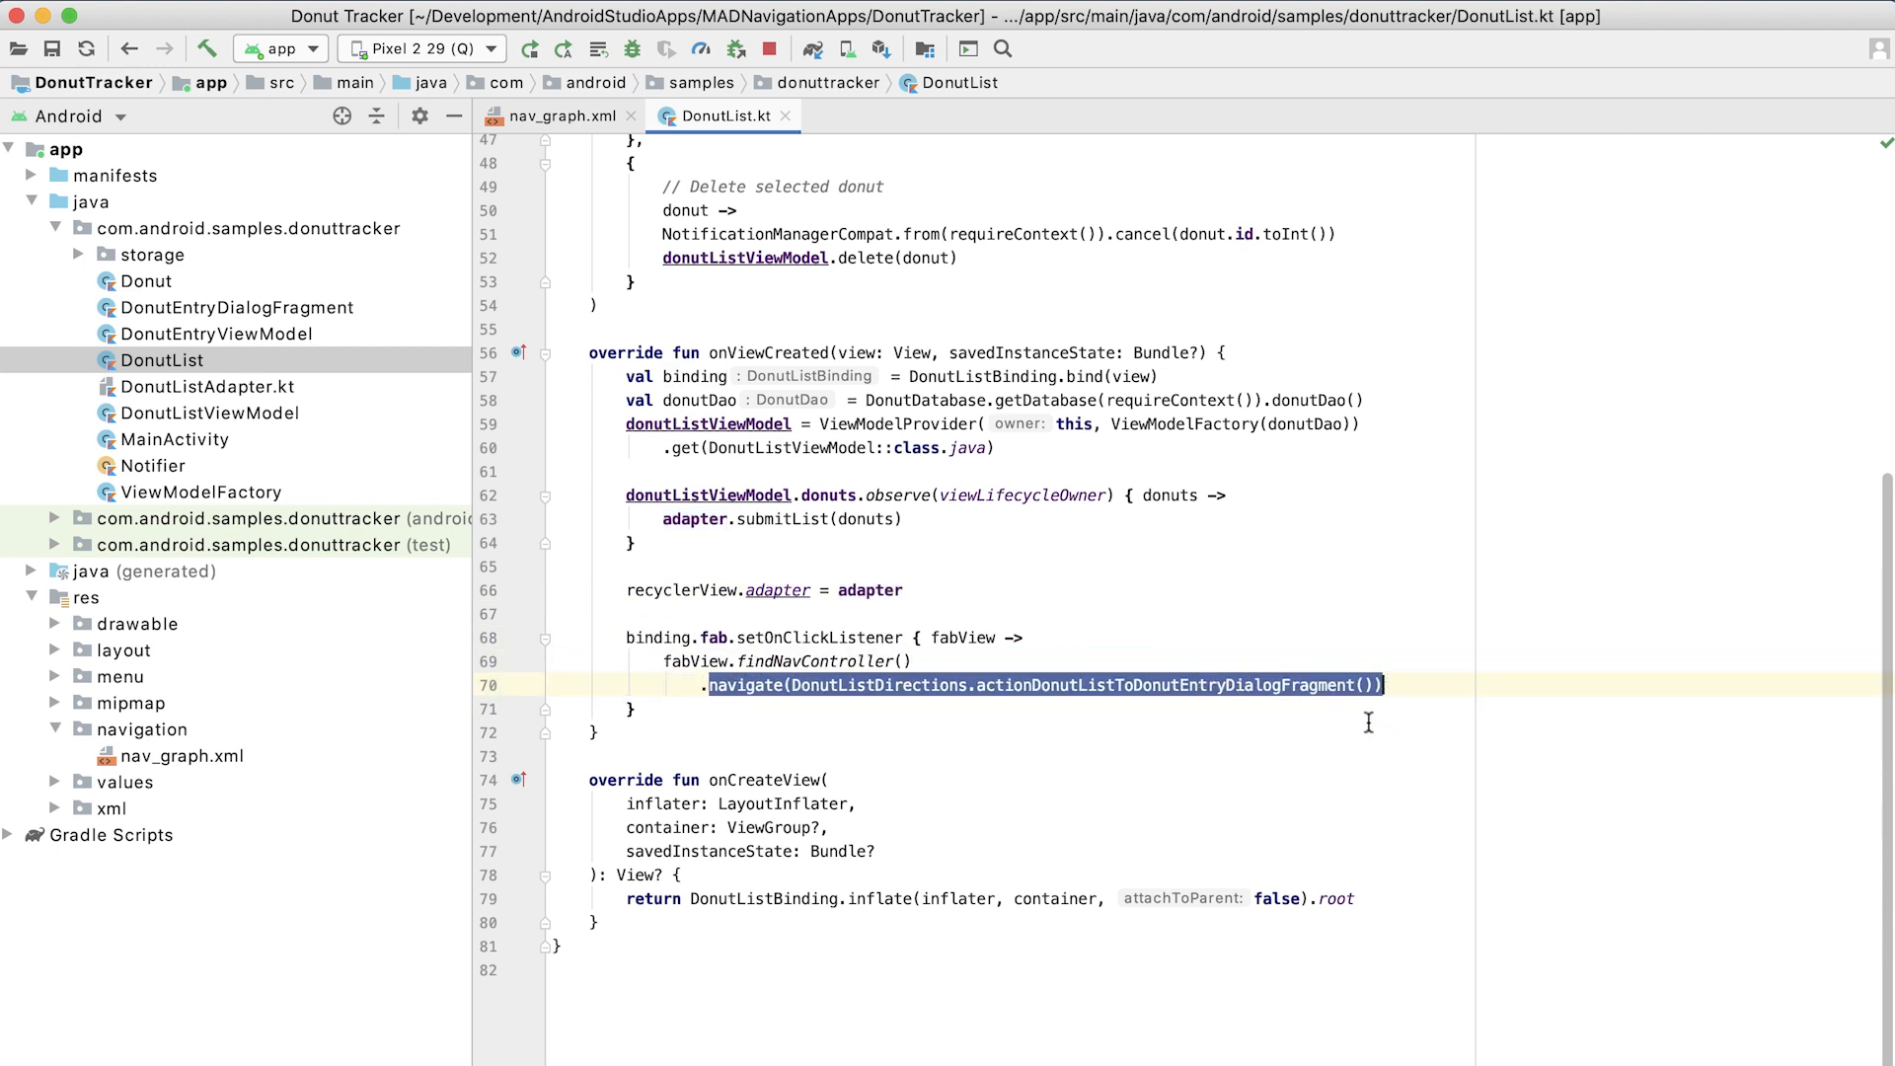
mouse_move(1159, 707)
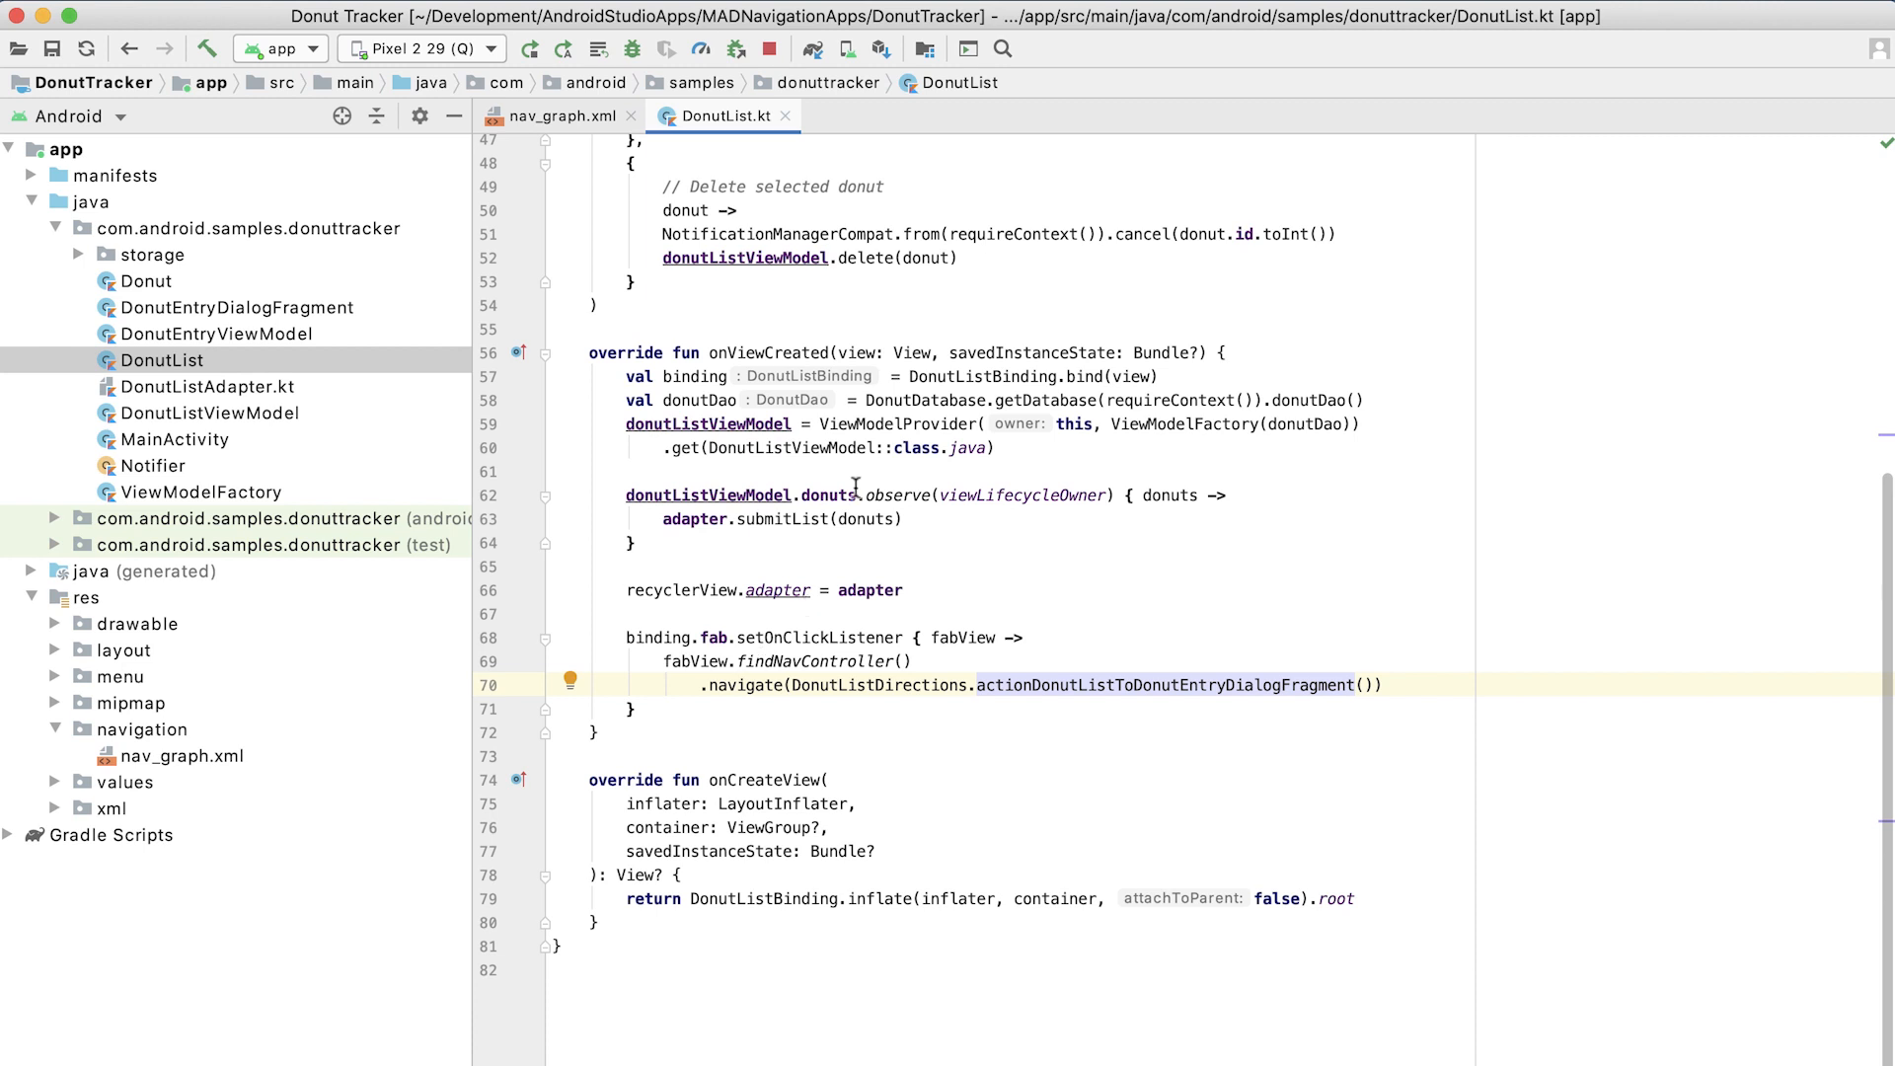
scroll("up", 3)
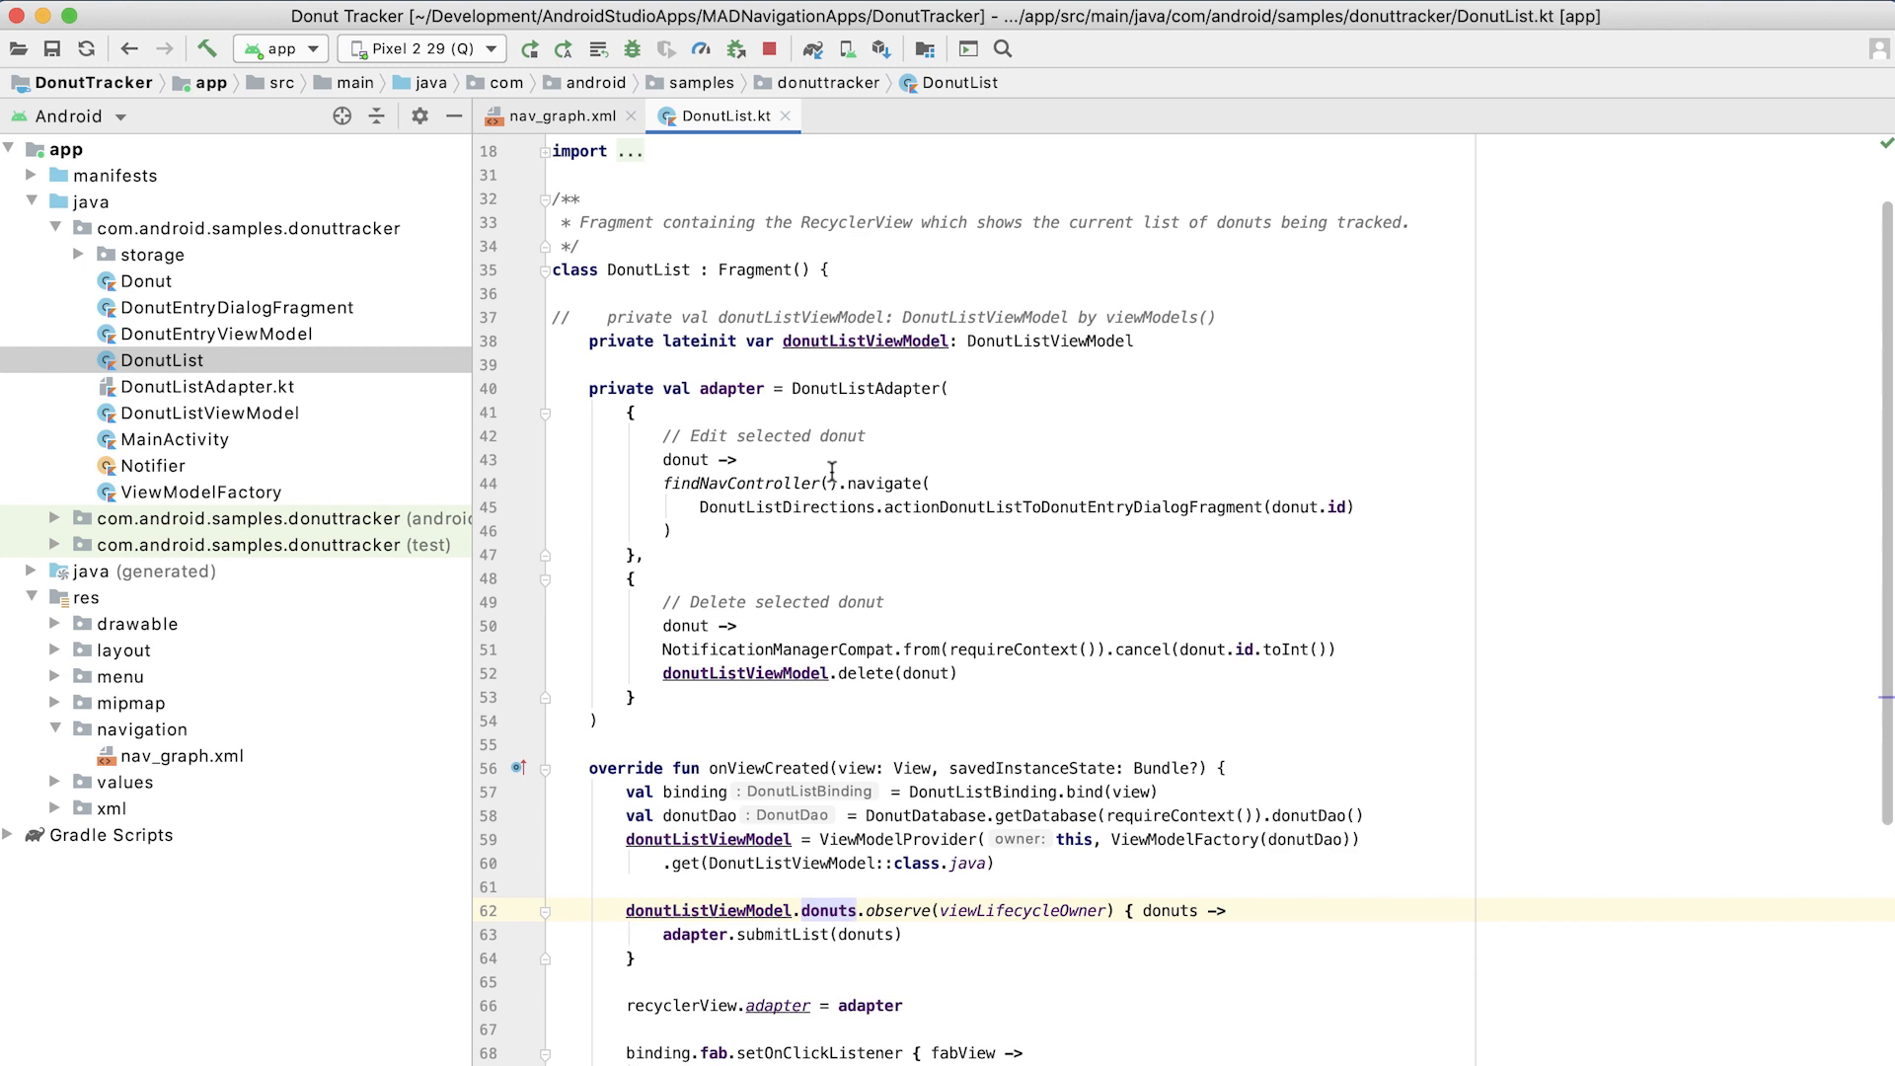
Highlight the edit-selected-donut handler and jump to the DonutListAdapter class definition.
left_click(736, 460)
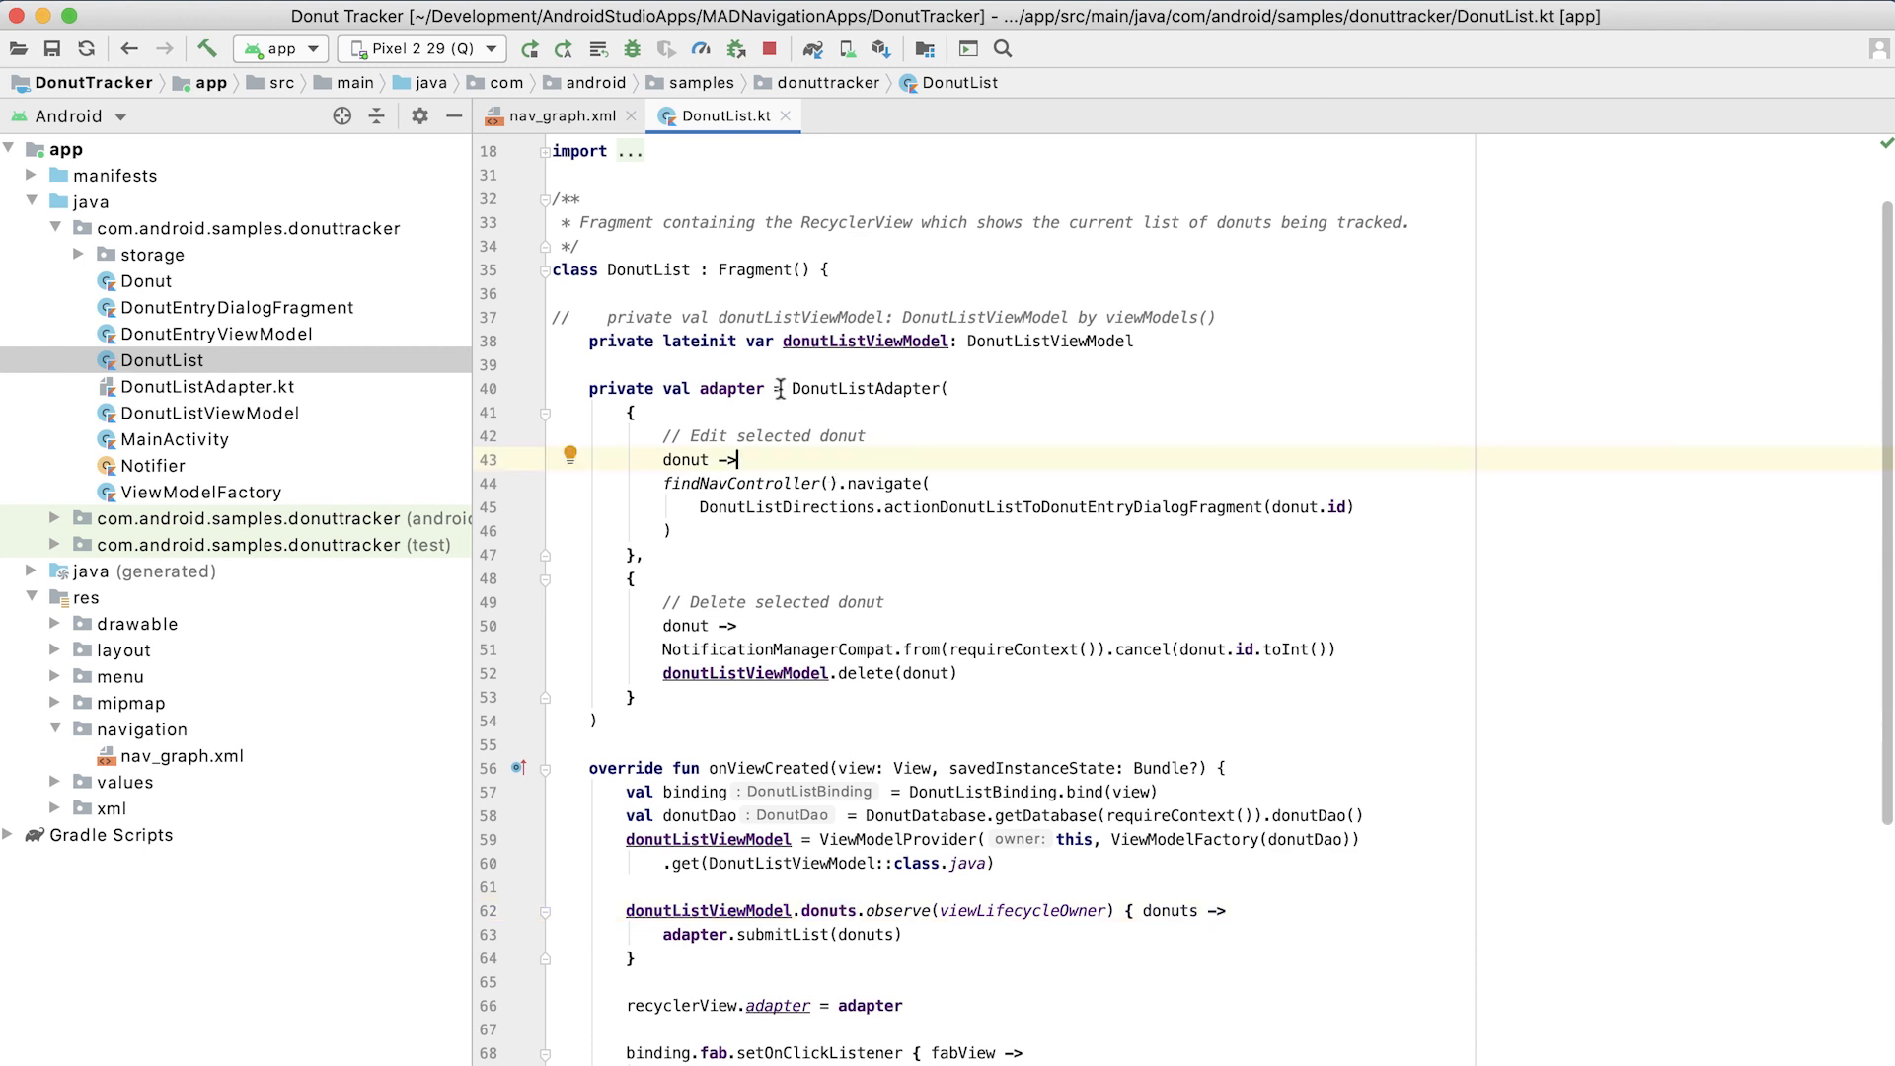
double_click(863, 389)
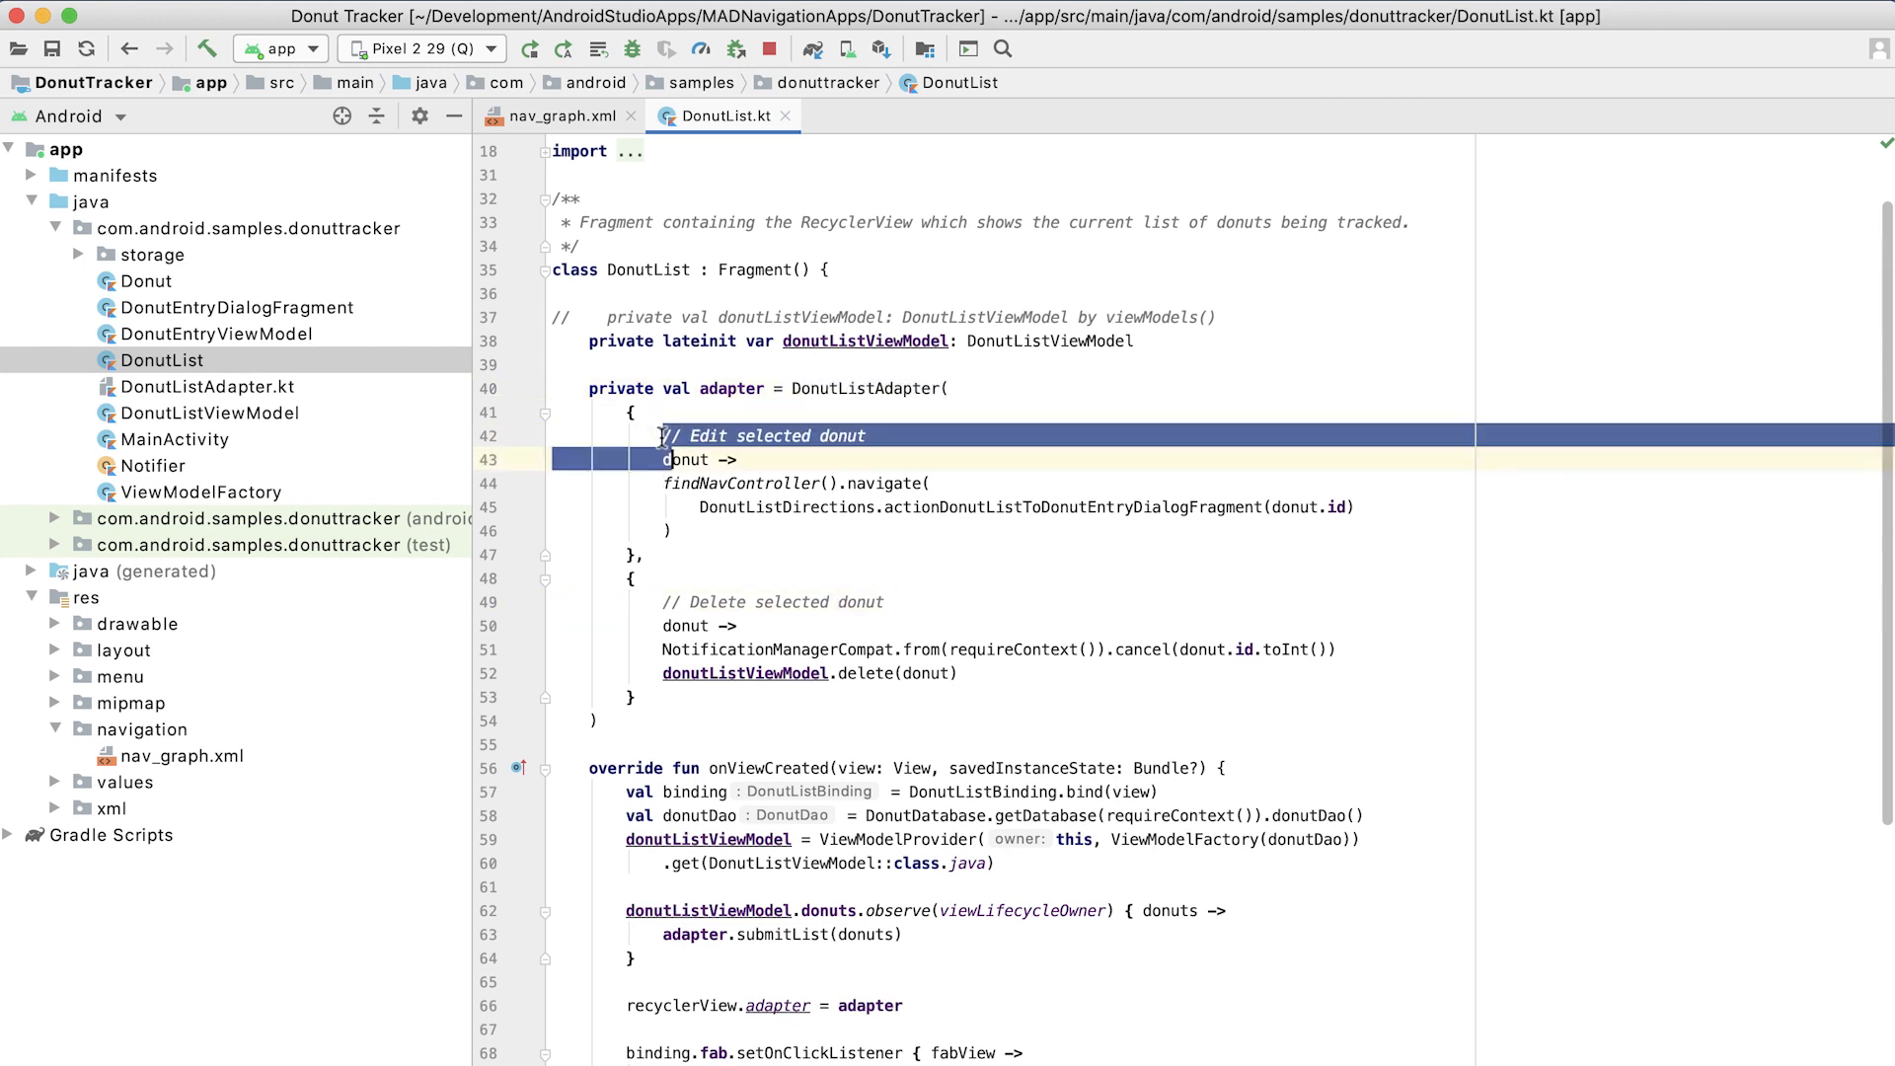
left_click(781, 649)
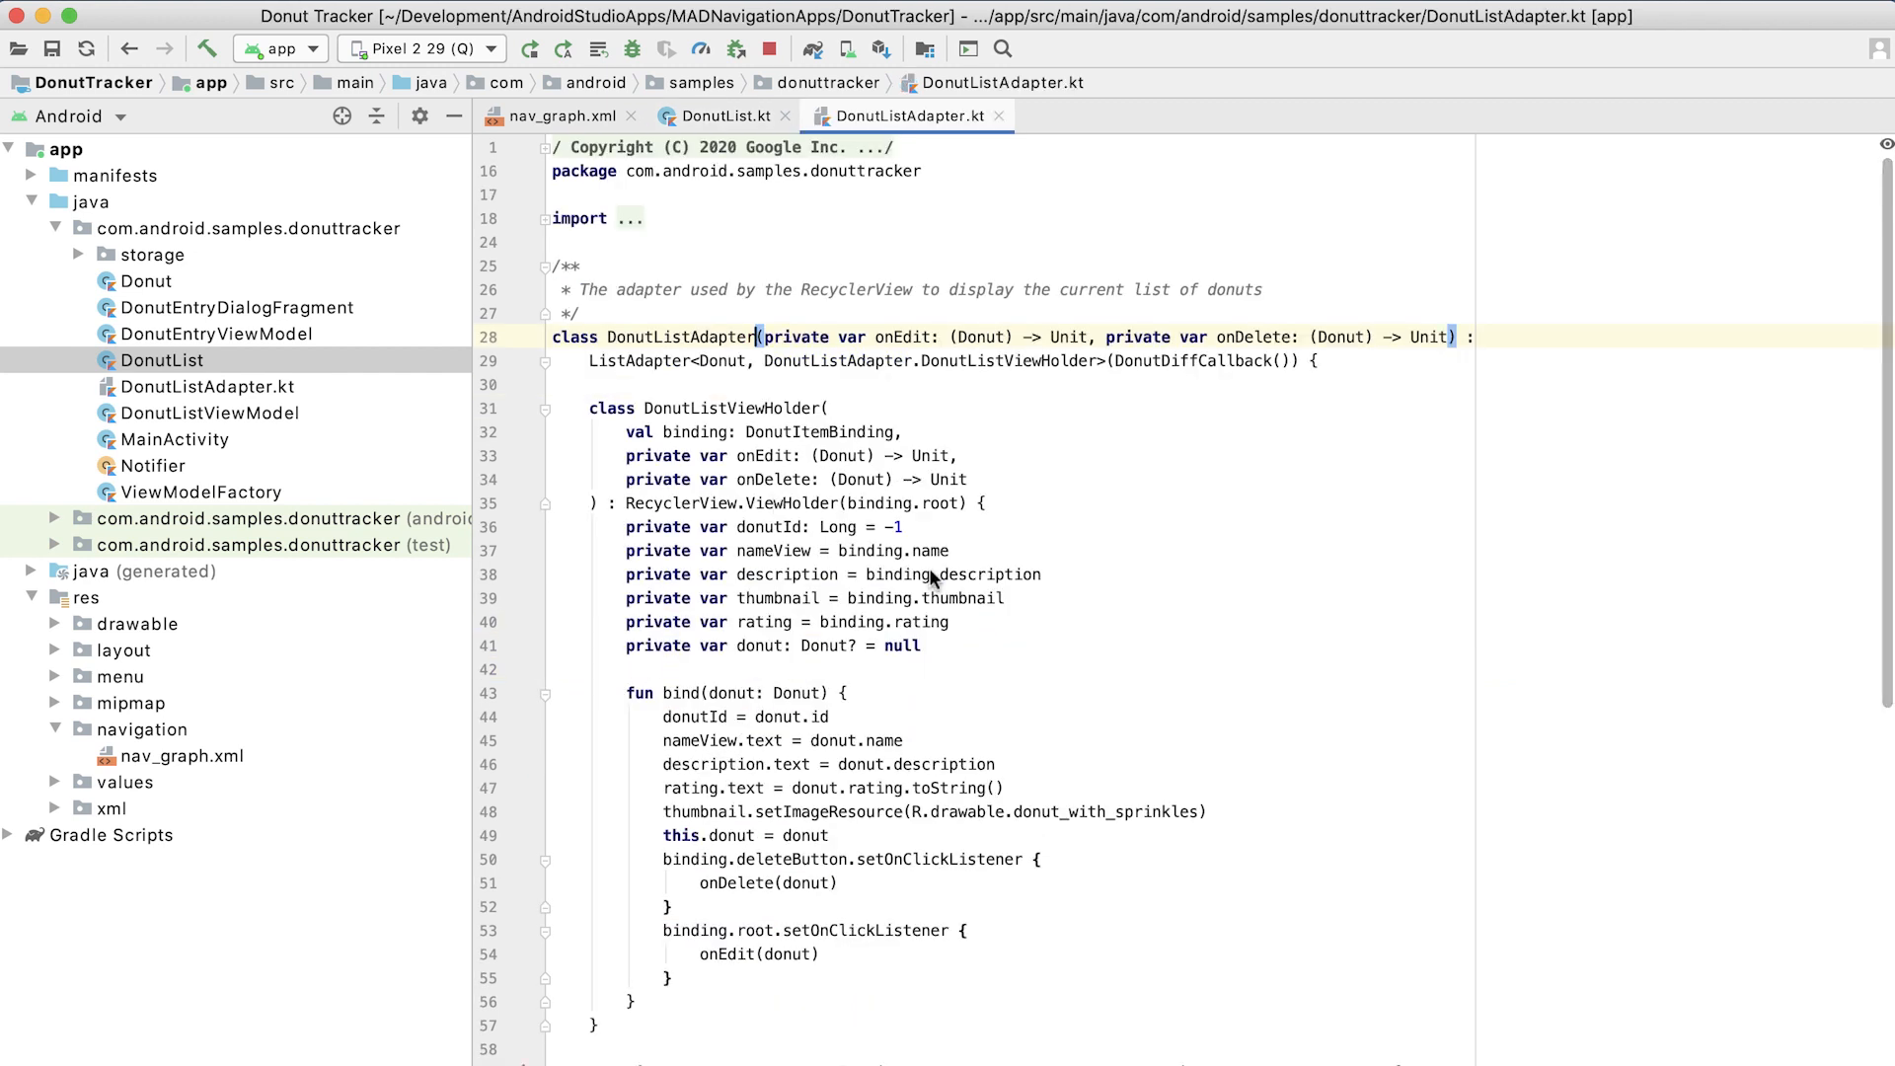
Trace the onEdit callback in DonutListAdapter's item click listener, then return to DonutList.kt.
scroll("down", 3)
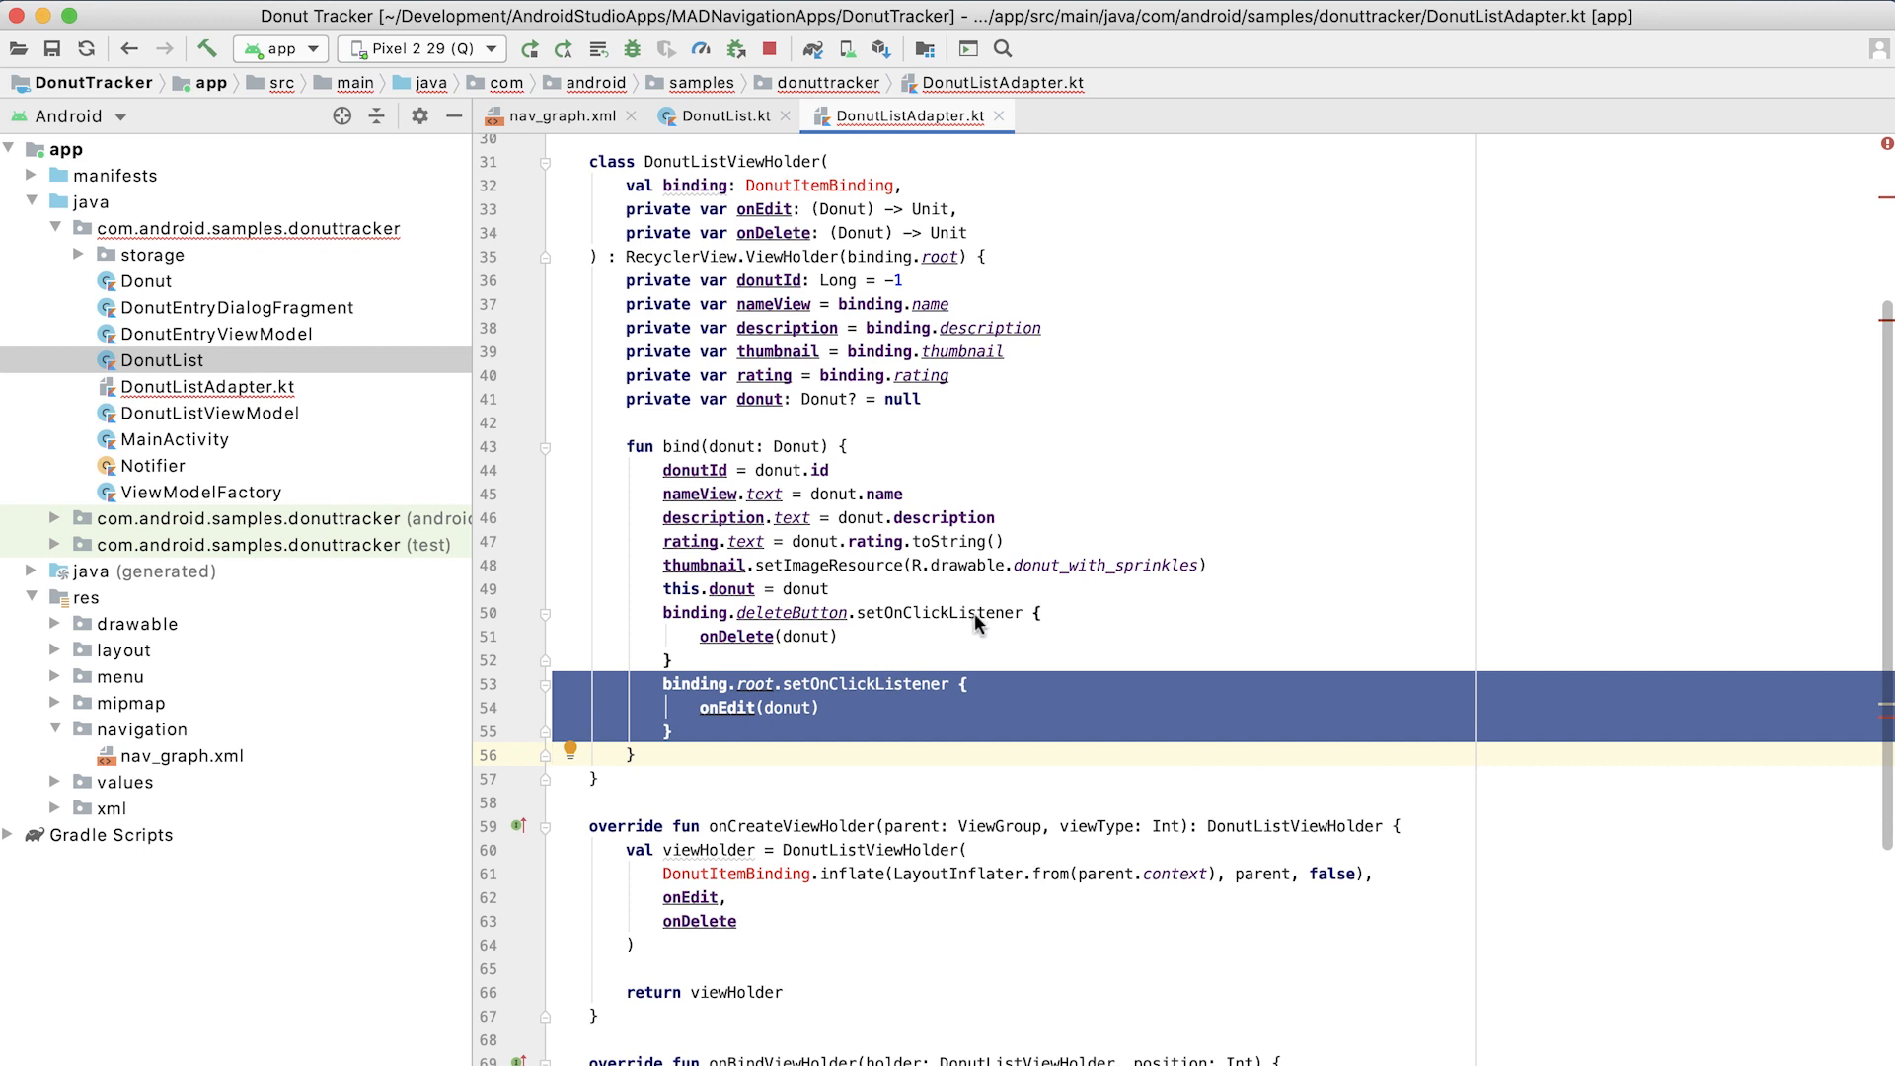
mouse_move(906, 632)
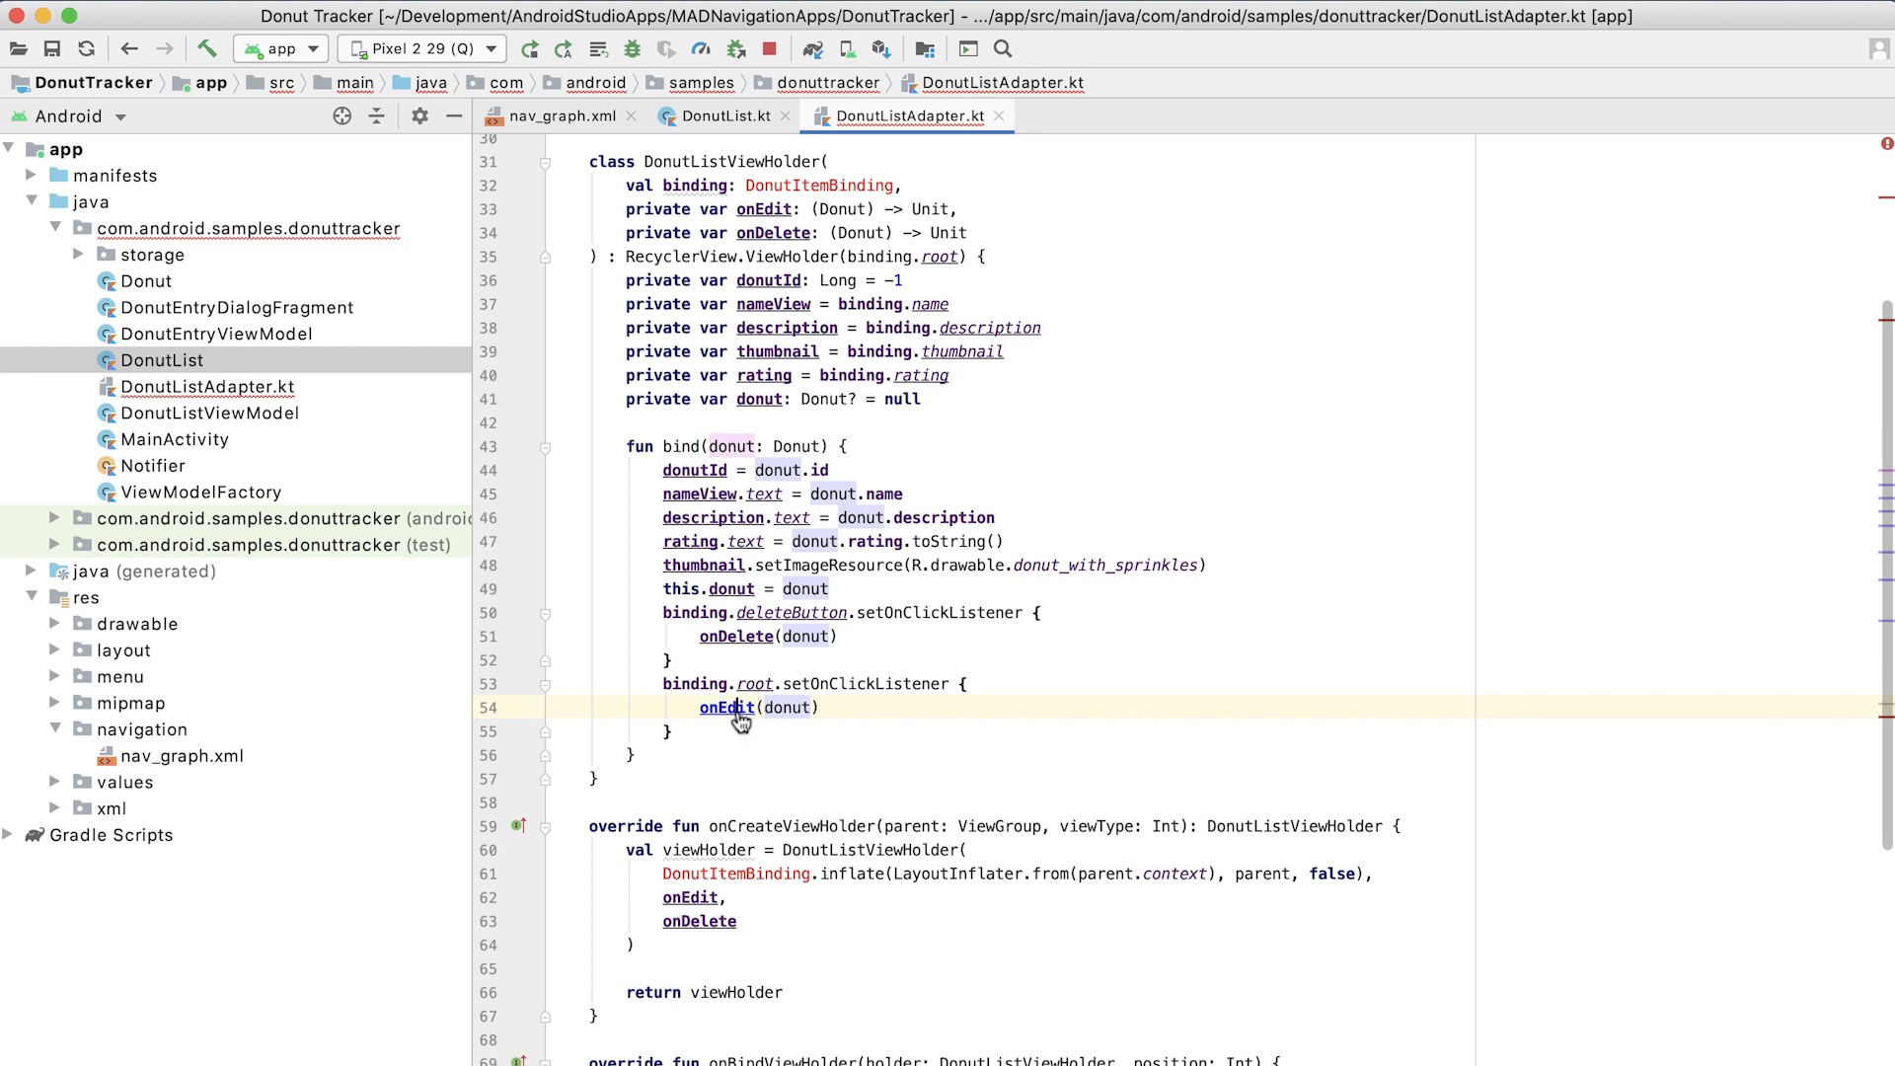
scroll("up", 3)
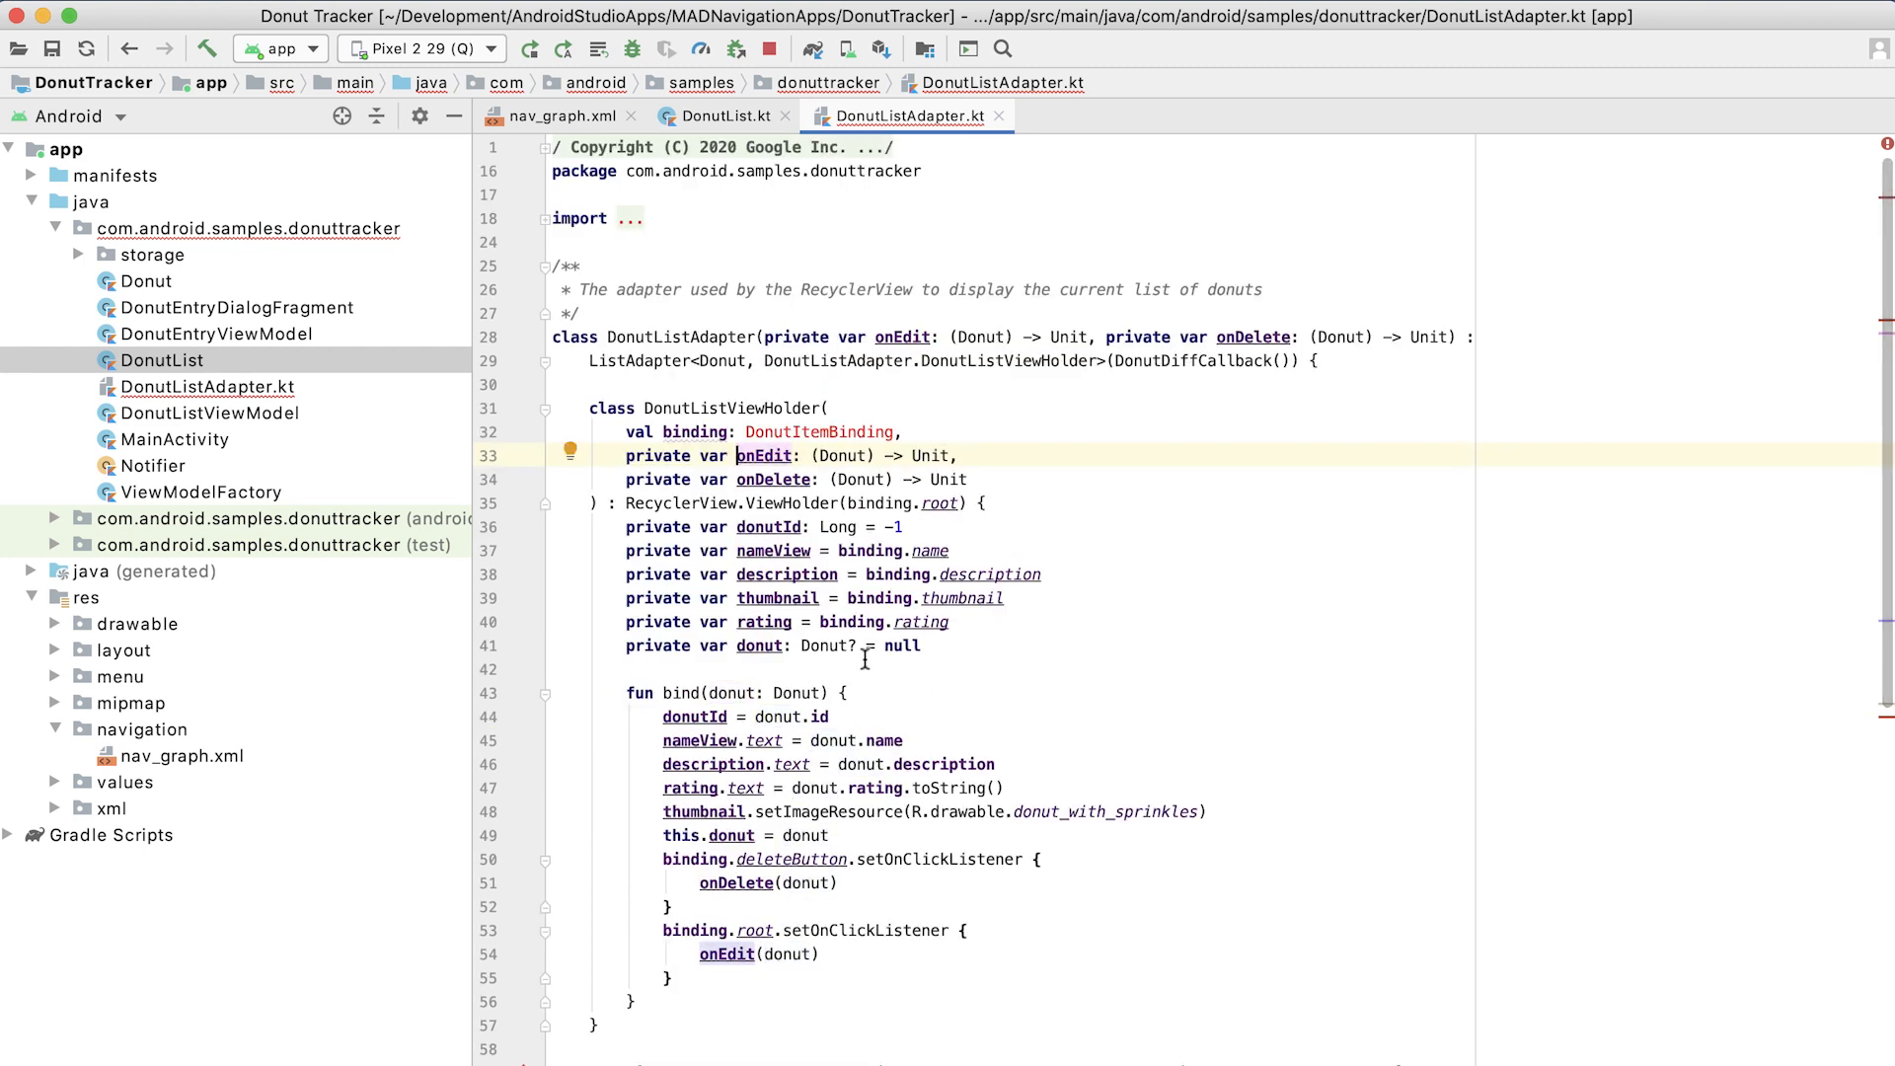
left_click(717, 115)
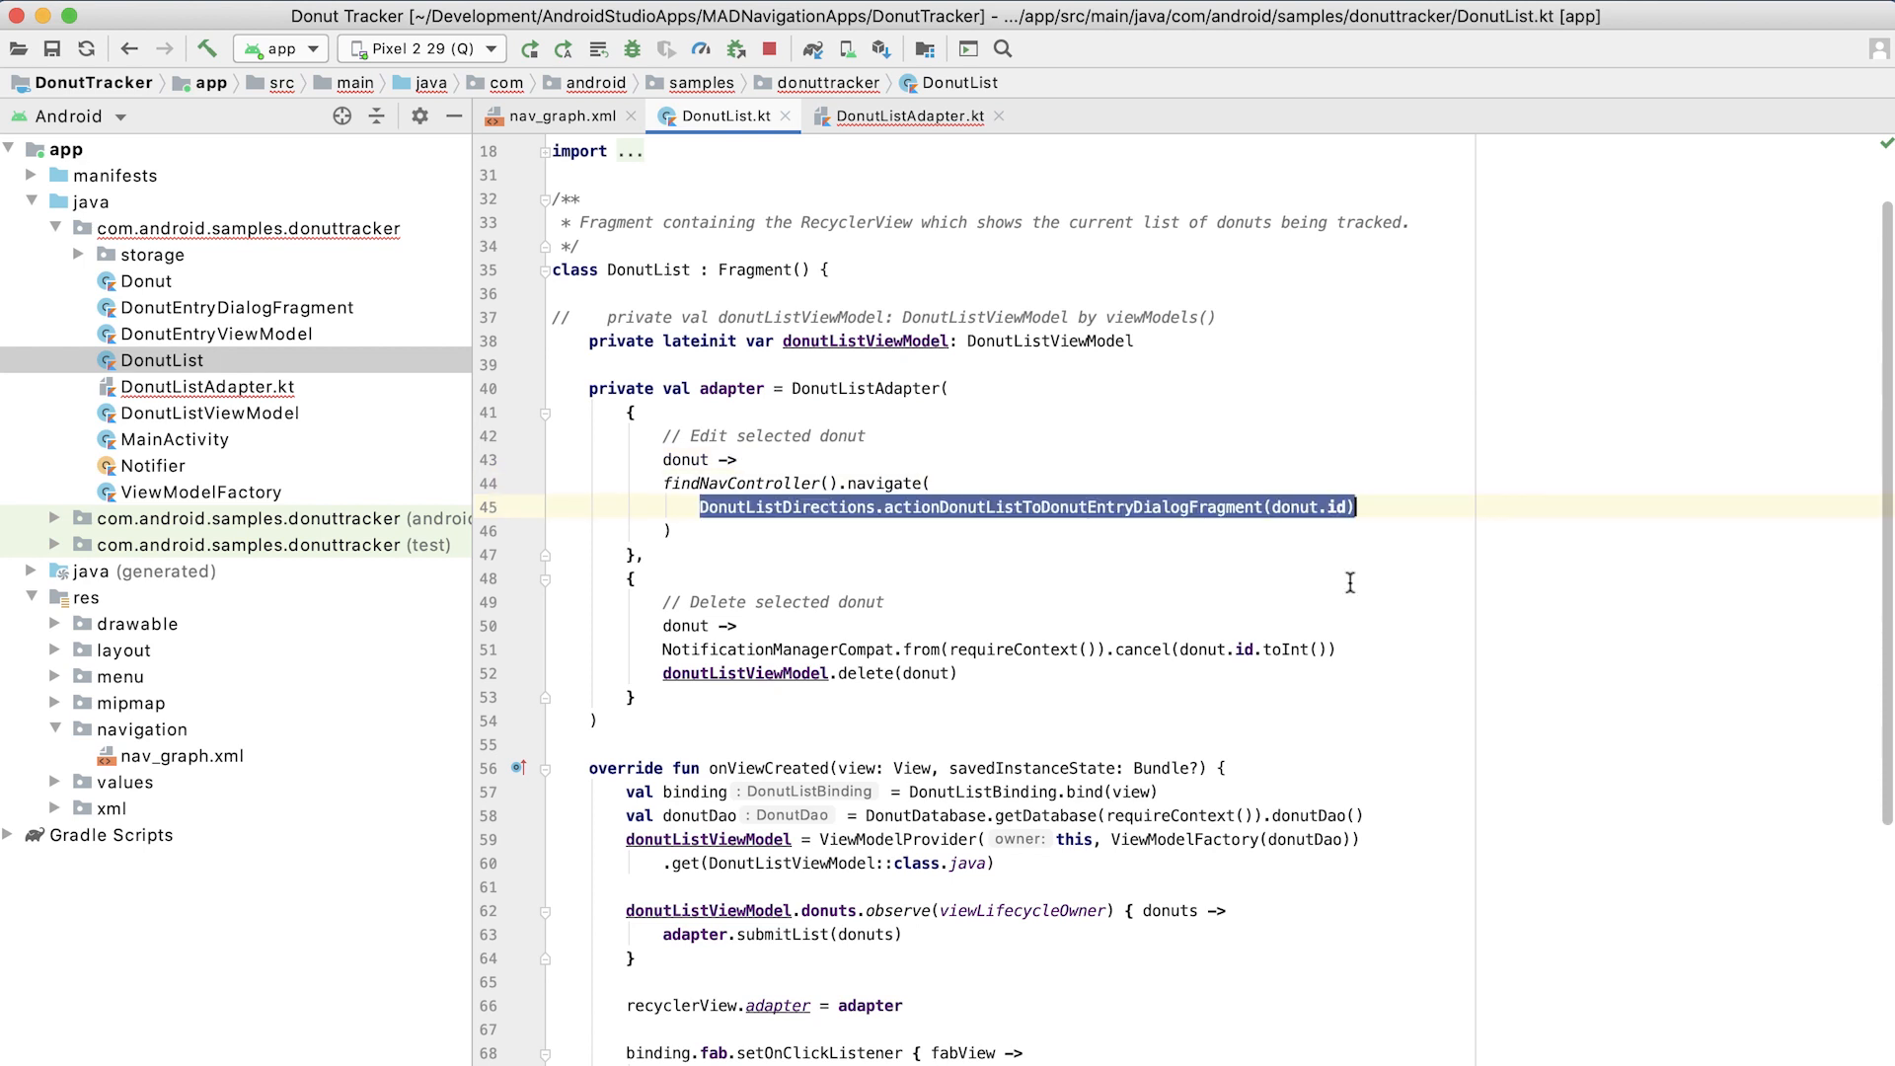
mouse_move(1329, 557)
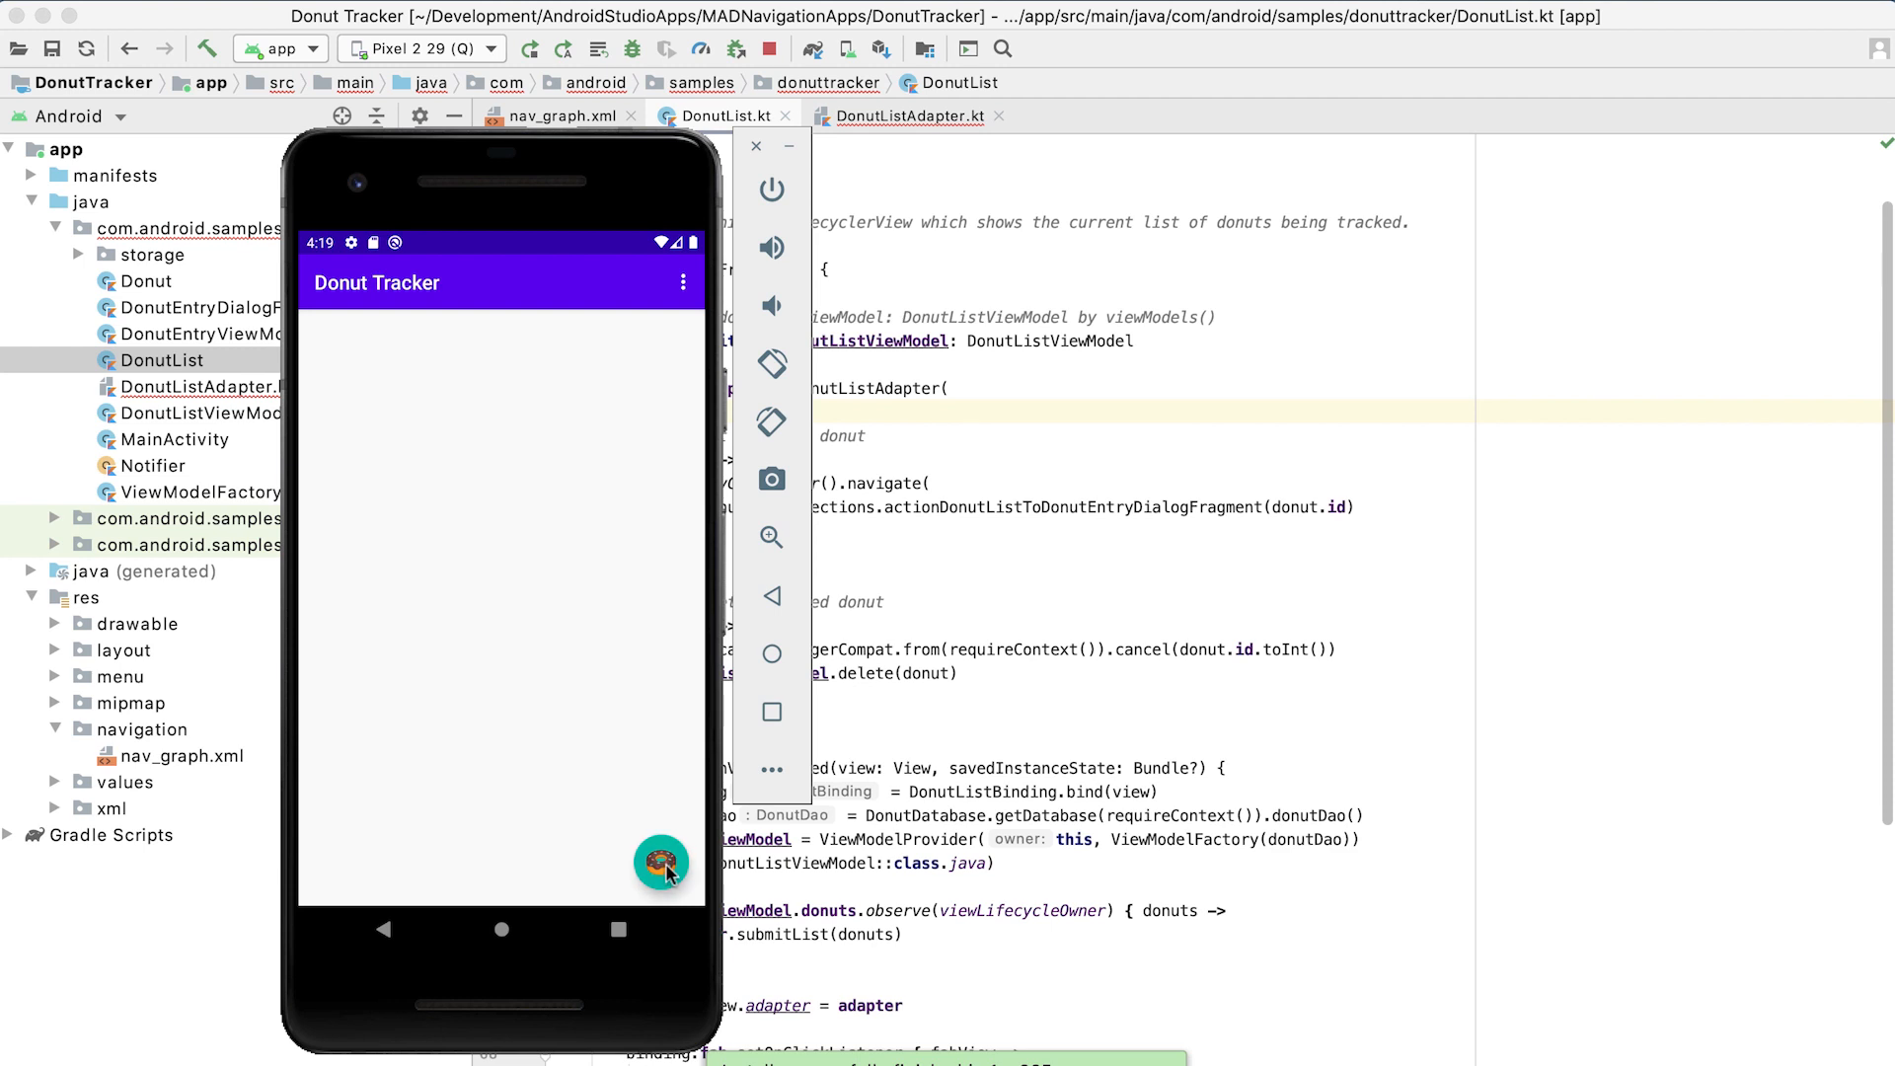
mouse_move(622, 807)
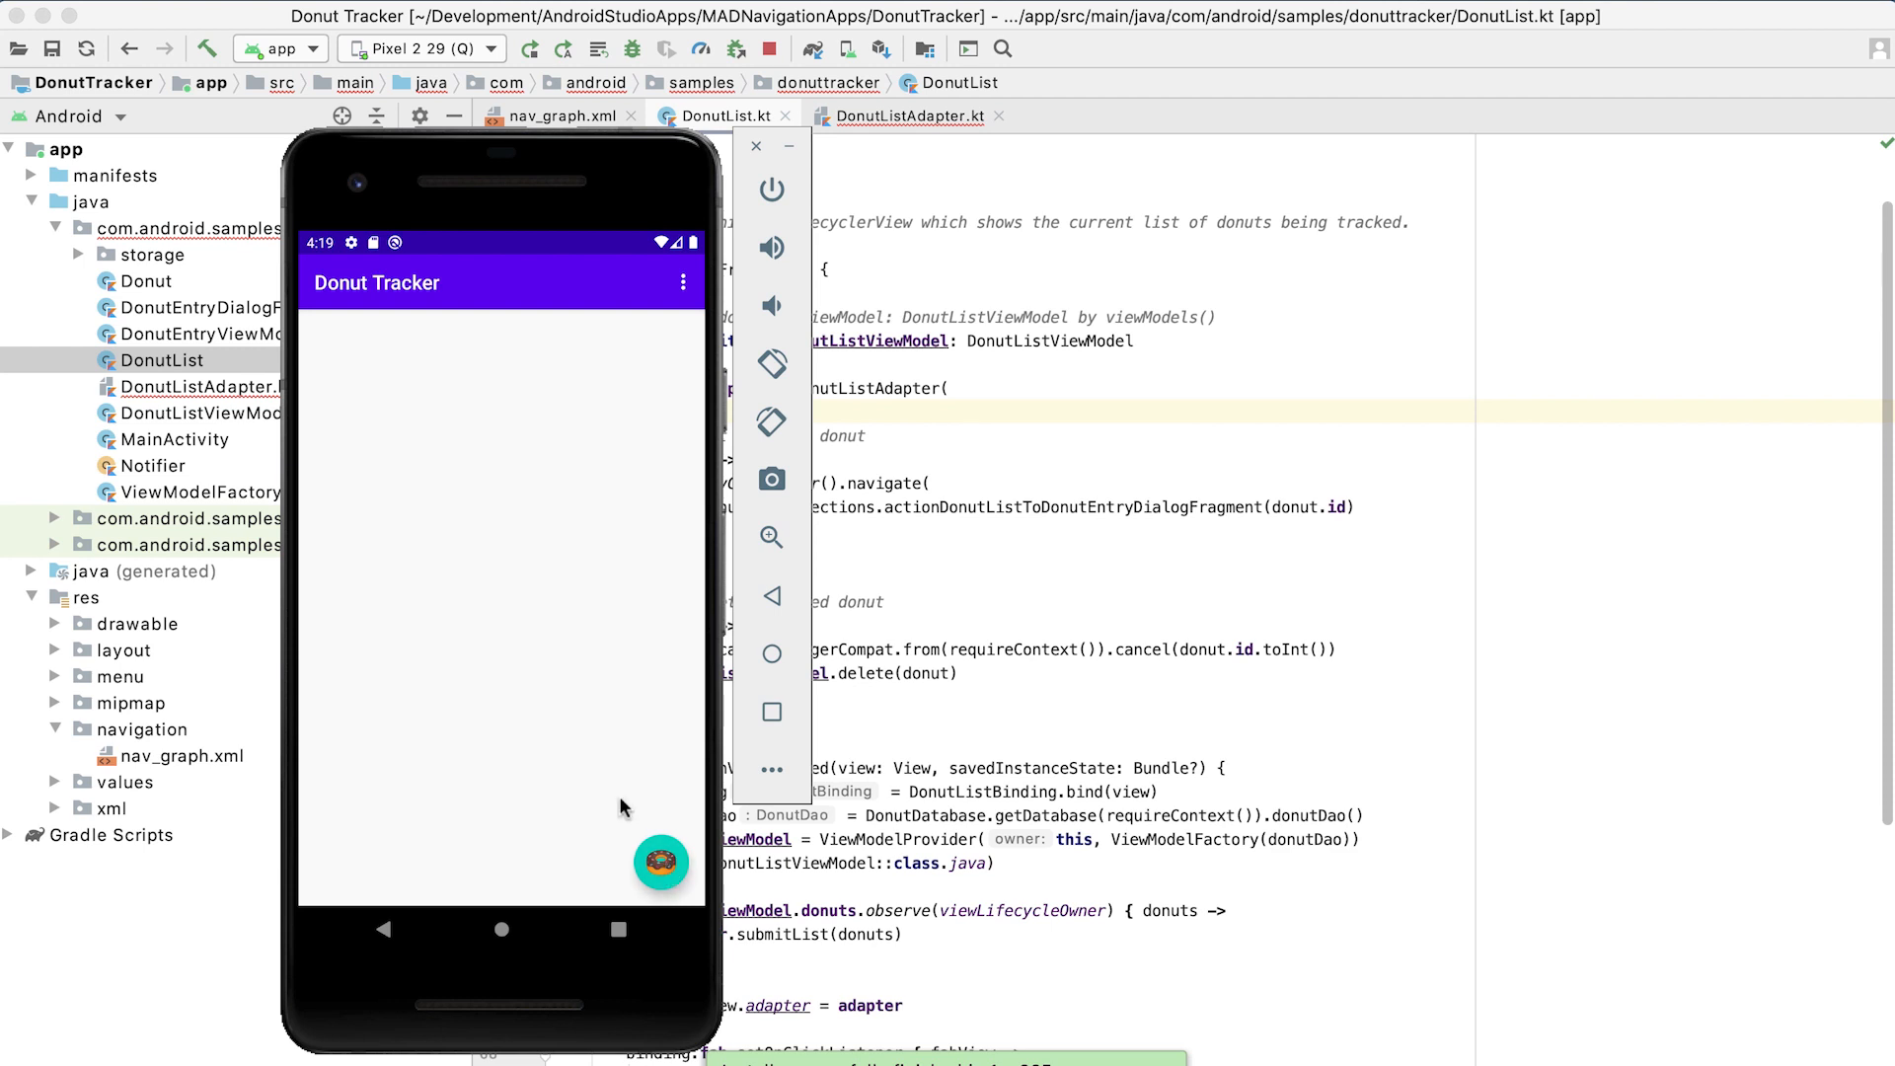
Add a donut named newdonut with a four-star rating via the FAB dialog and save it.
left_click(660, 860)
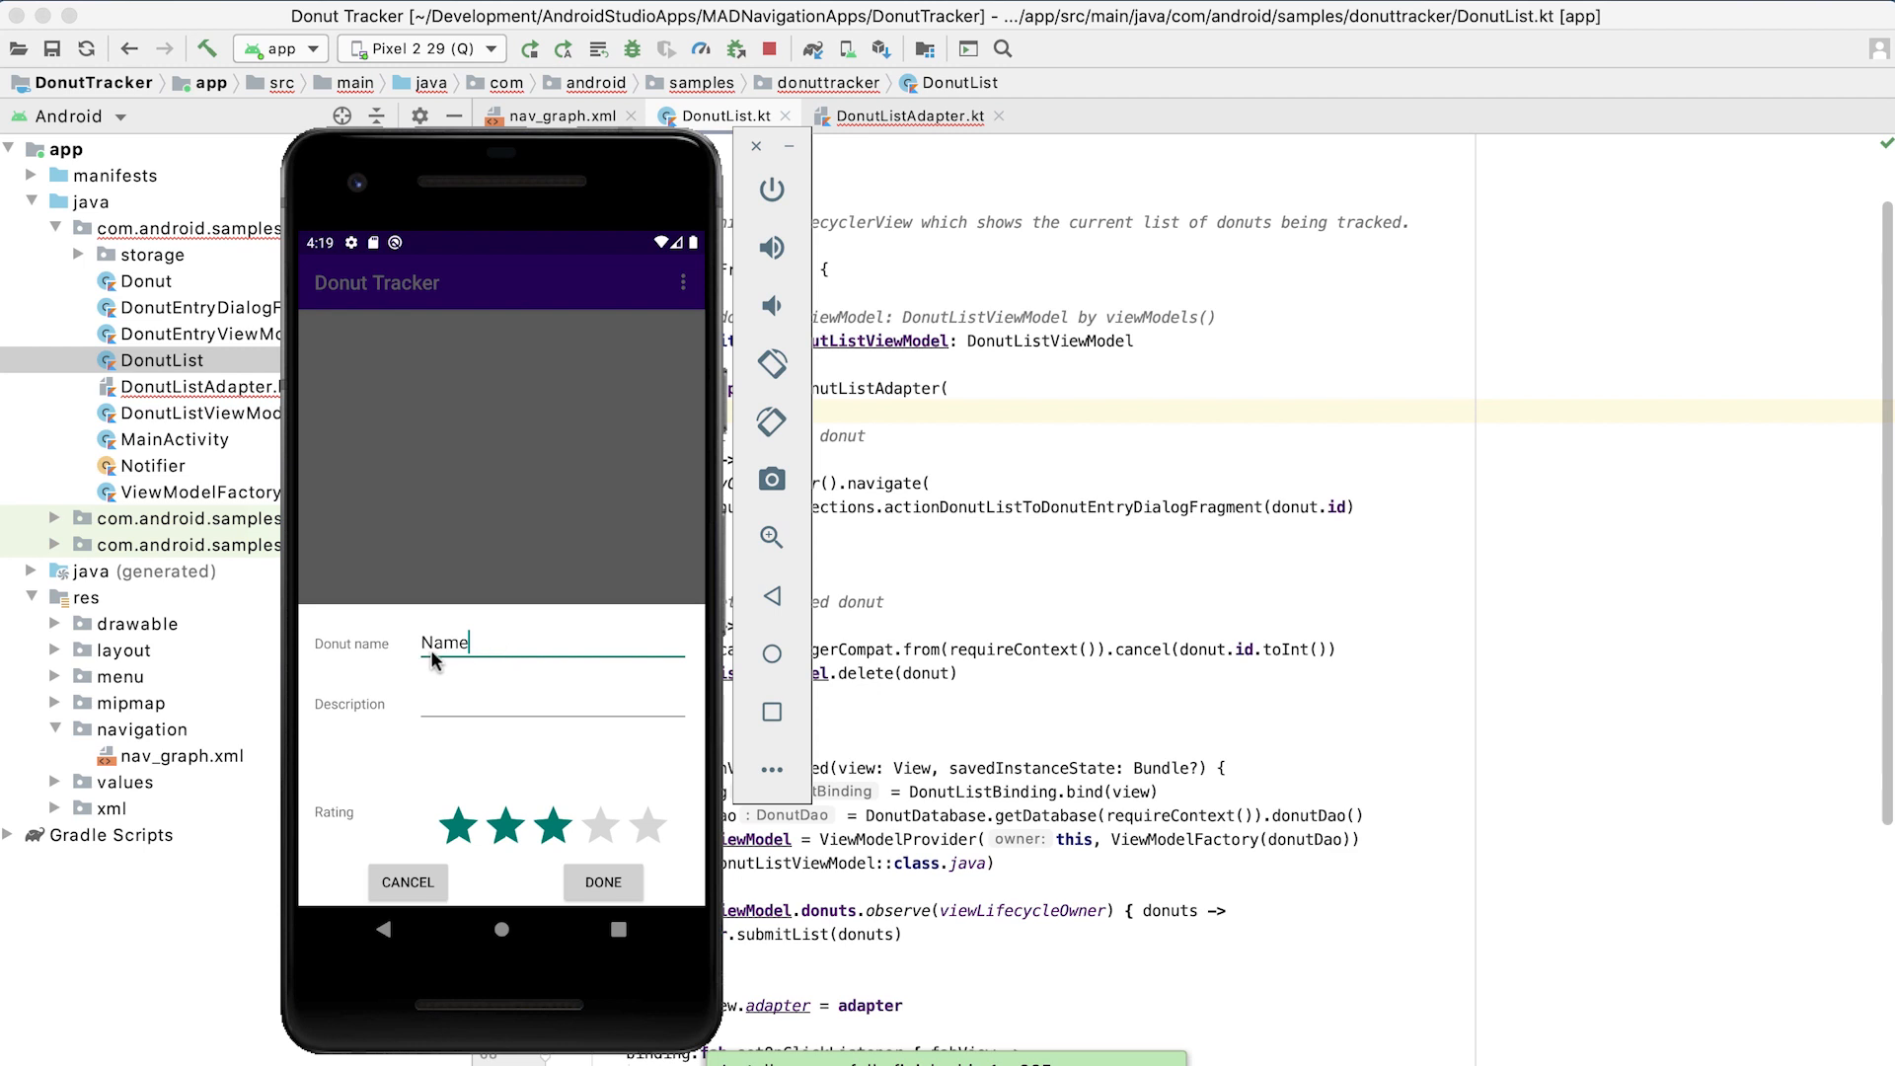
left_click(551, 642)
type("newdonut")
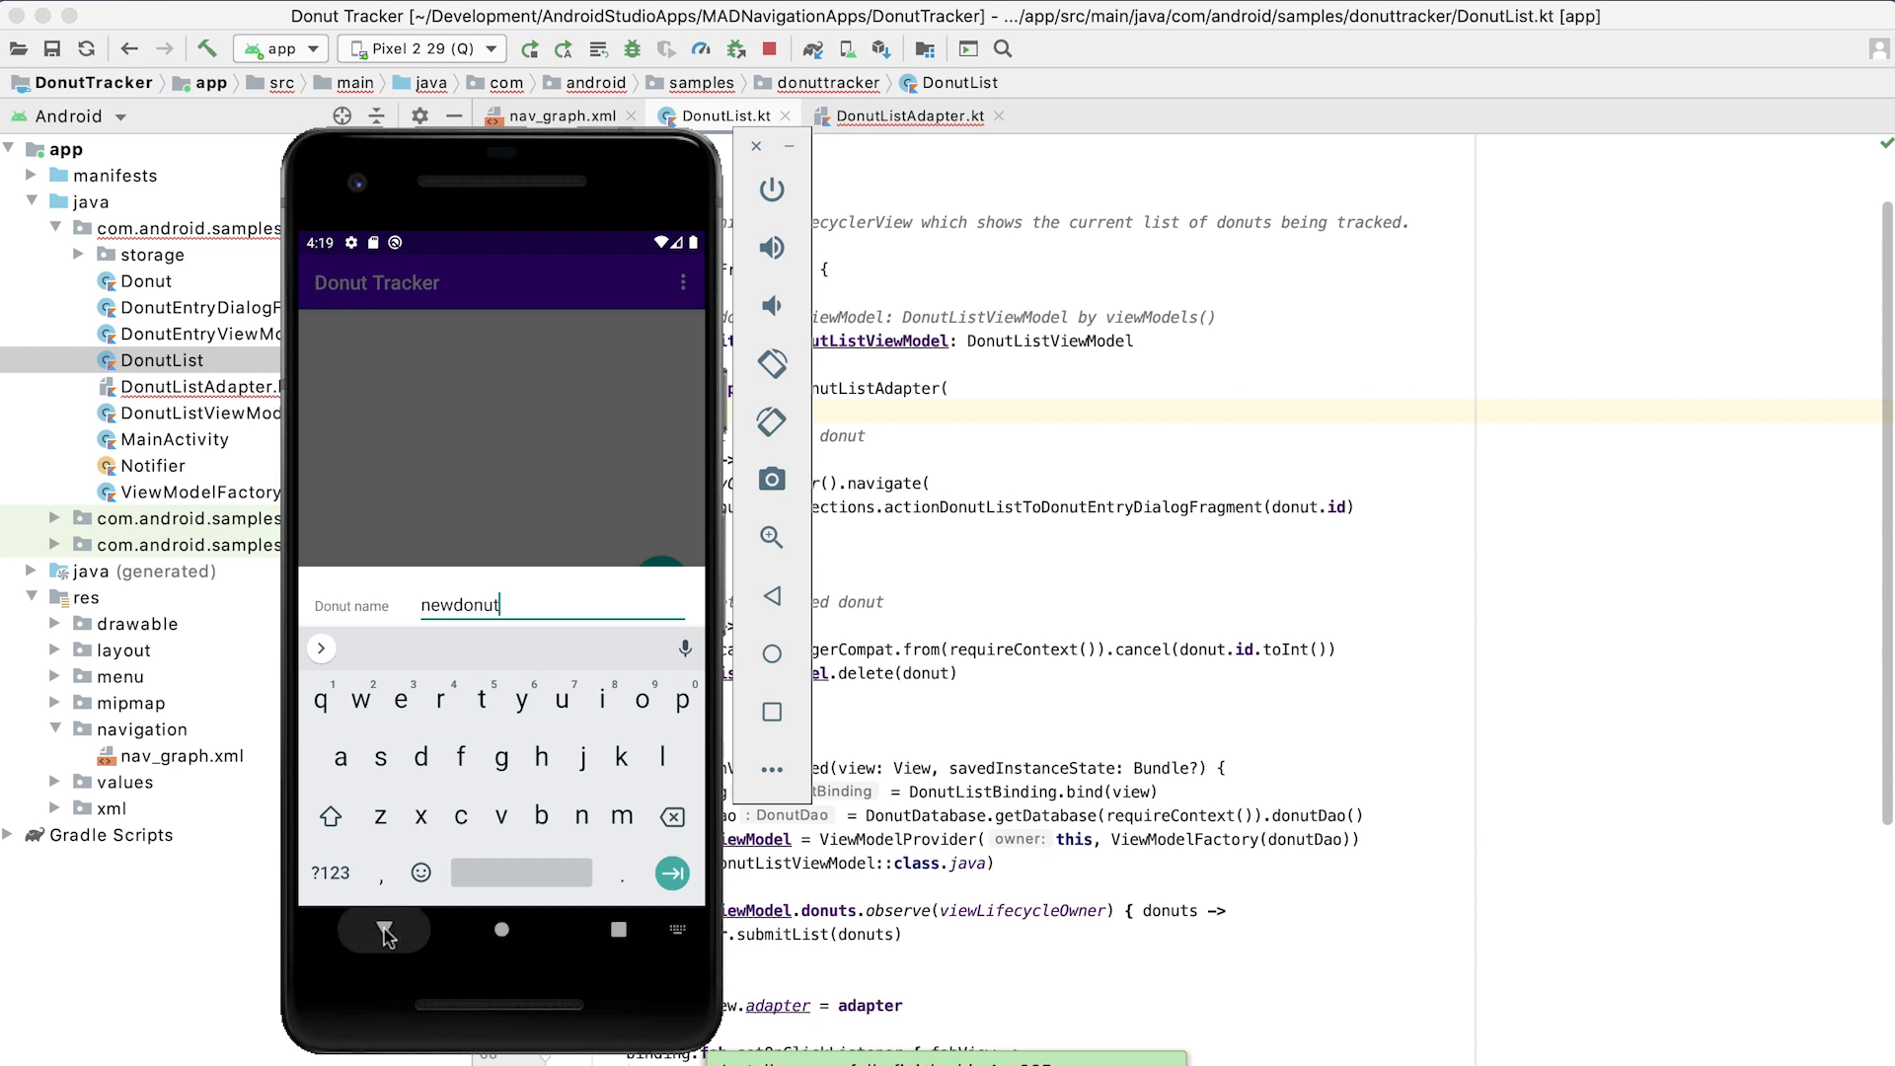
left_click(385, 930)
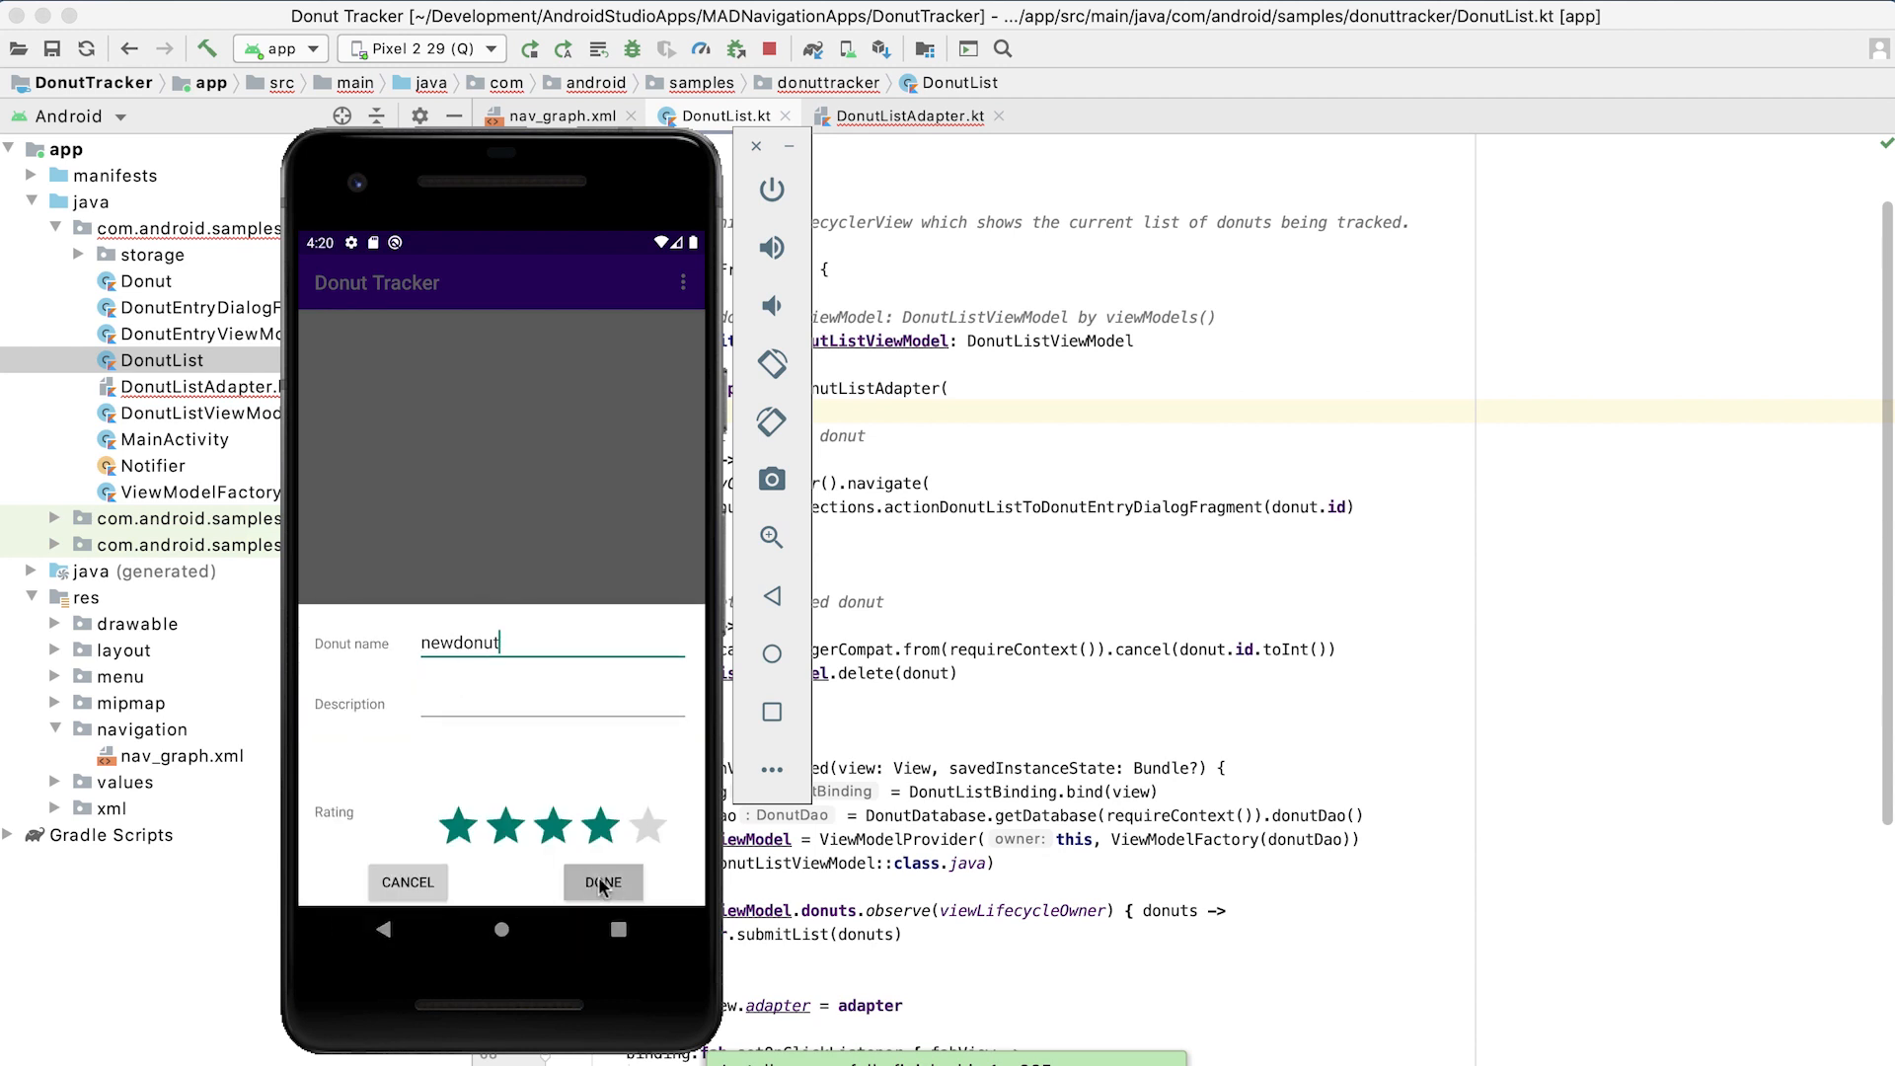
left_click(604, 883)
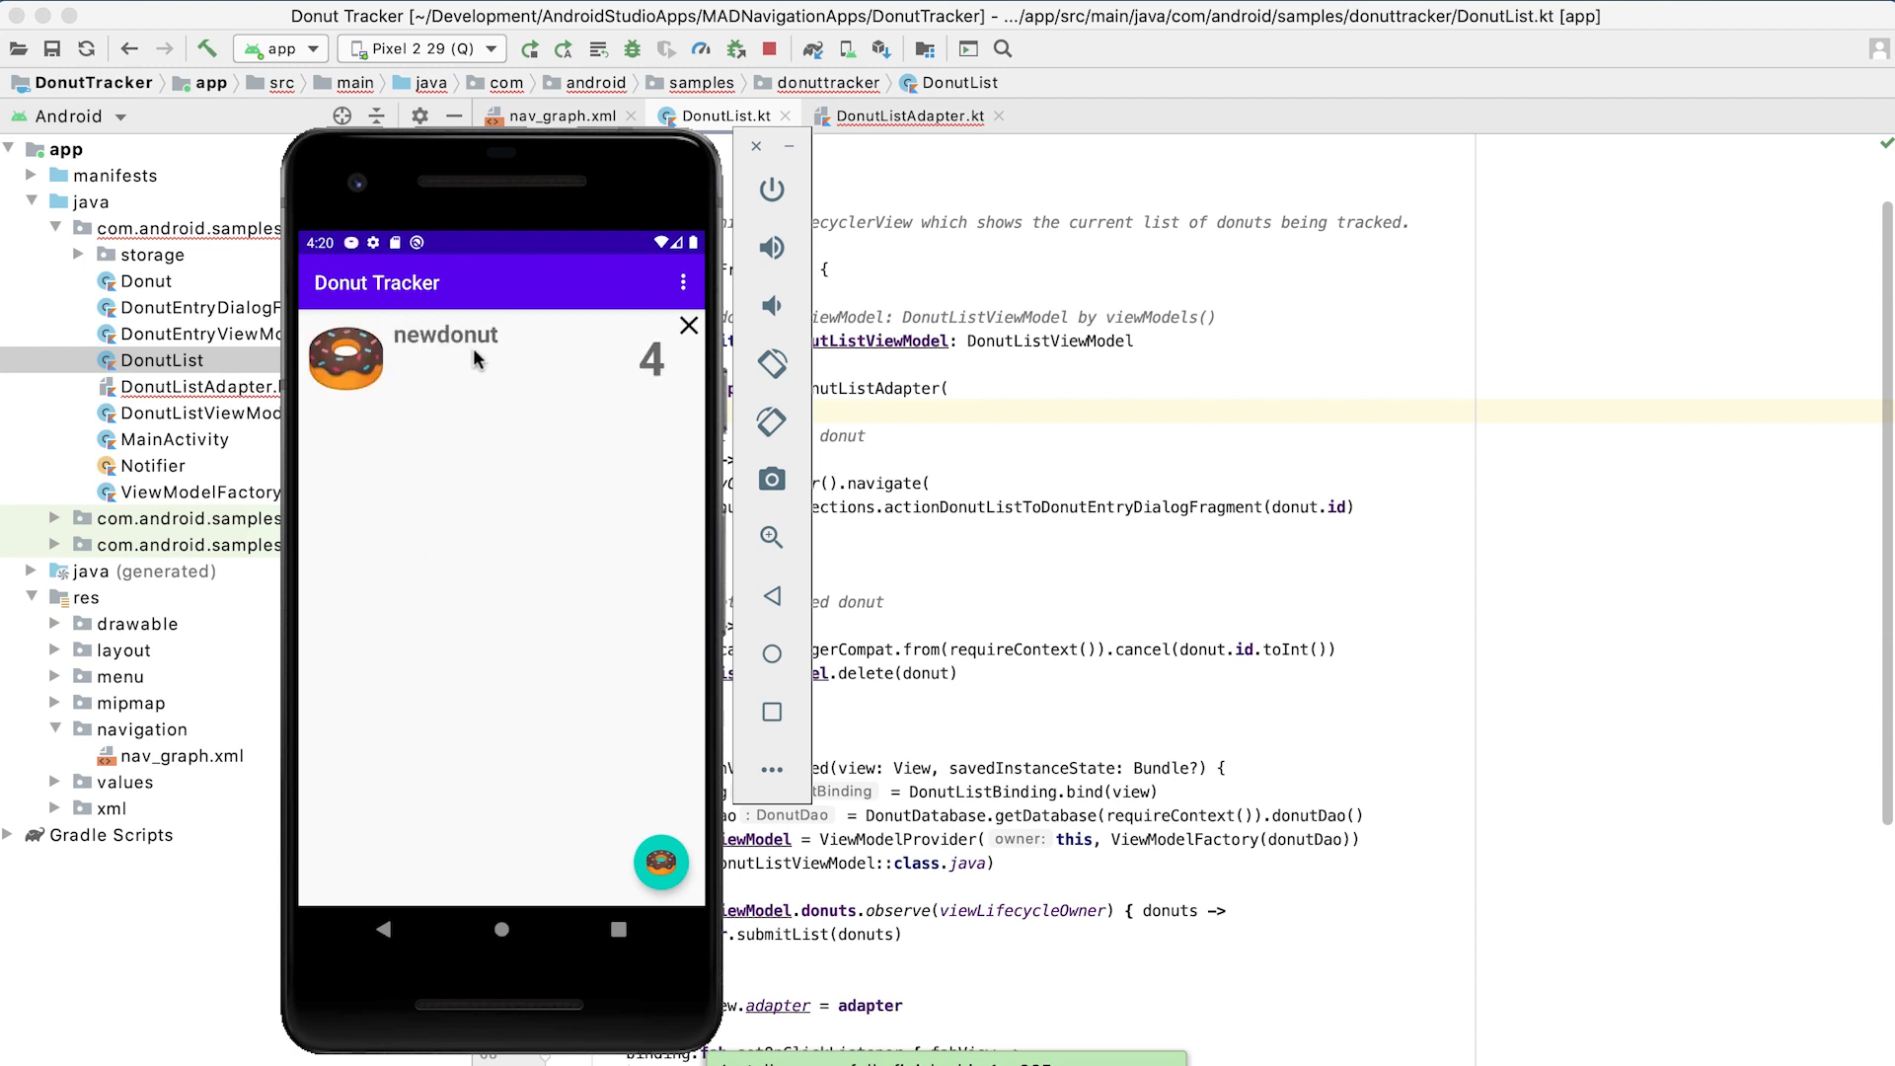
Edit newdonut's description to 'fantastic experience!' and save it with DONE.
left_click(484, 358)
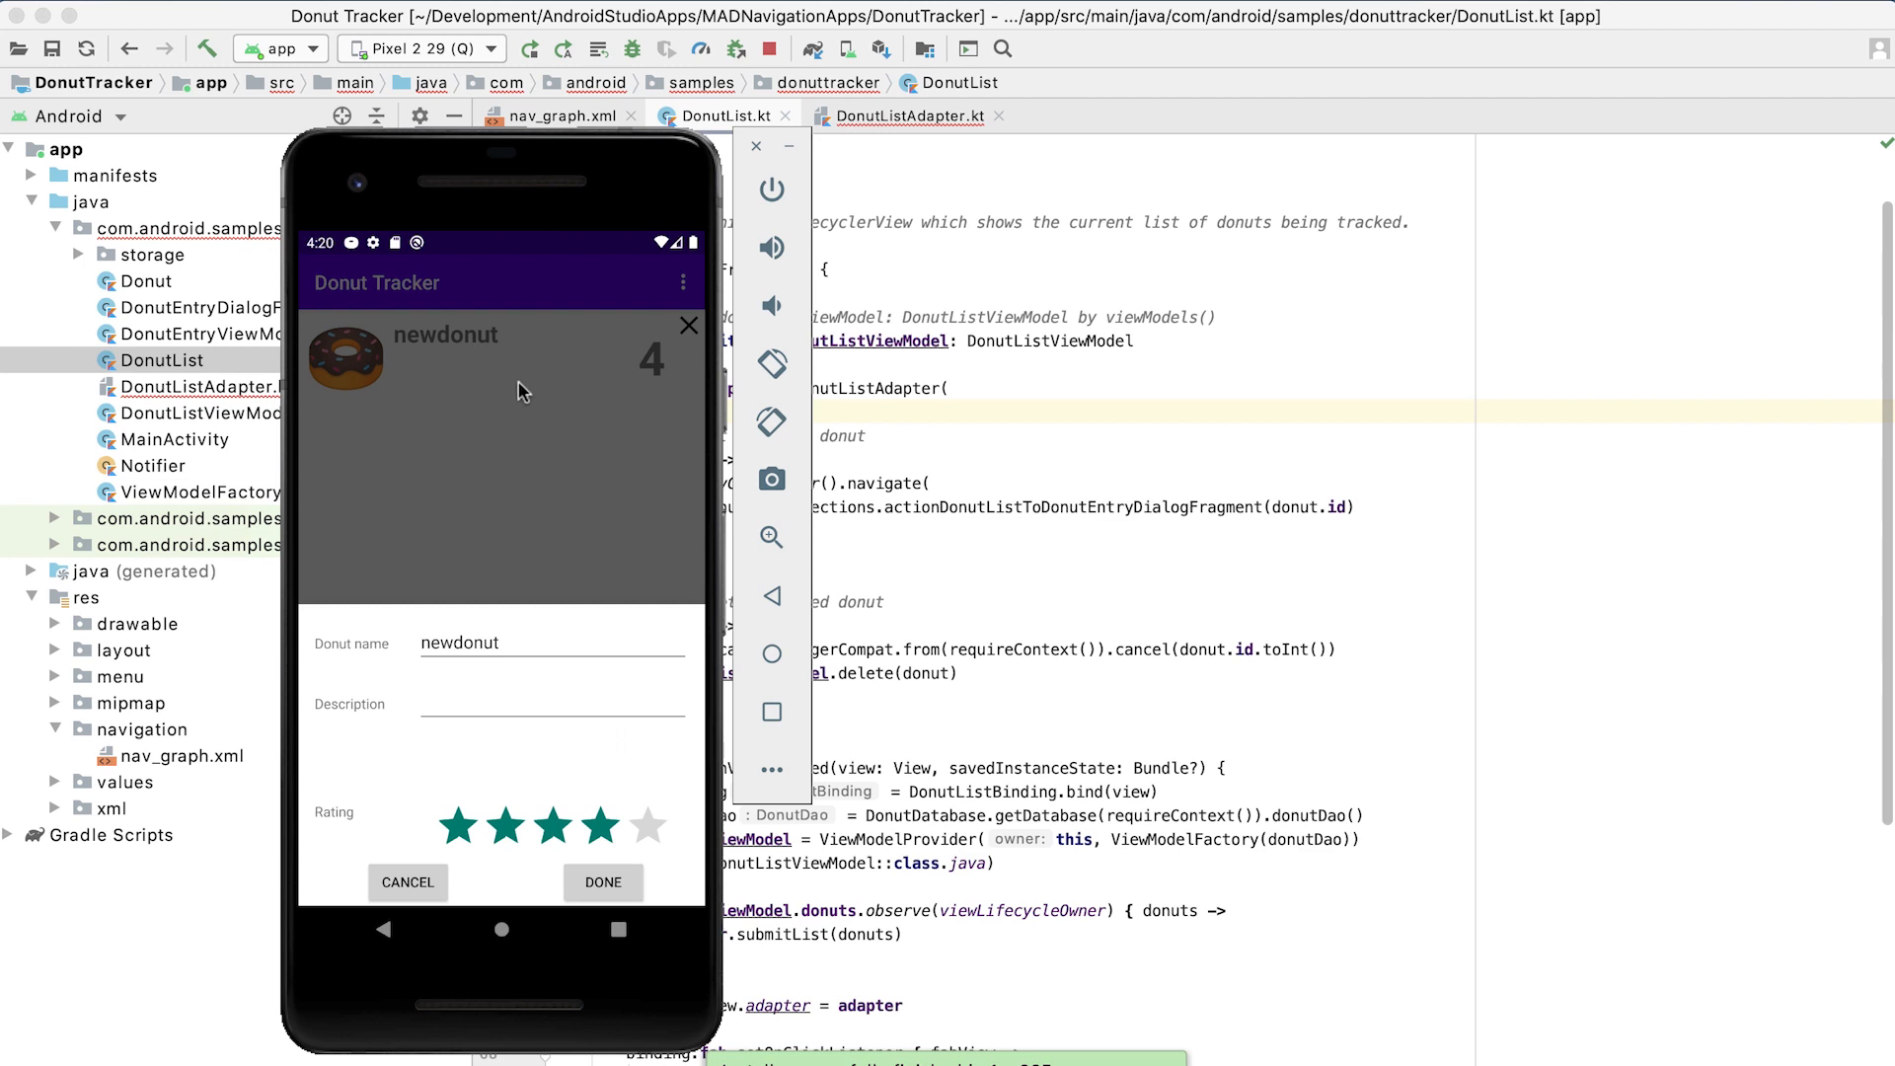
left_click(495, 642)
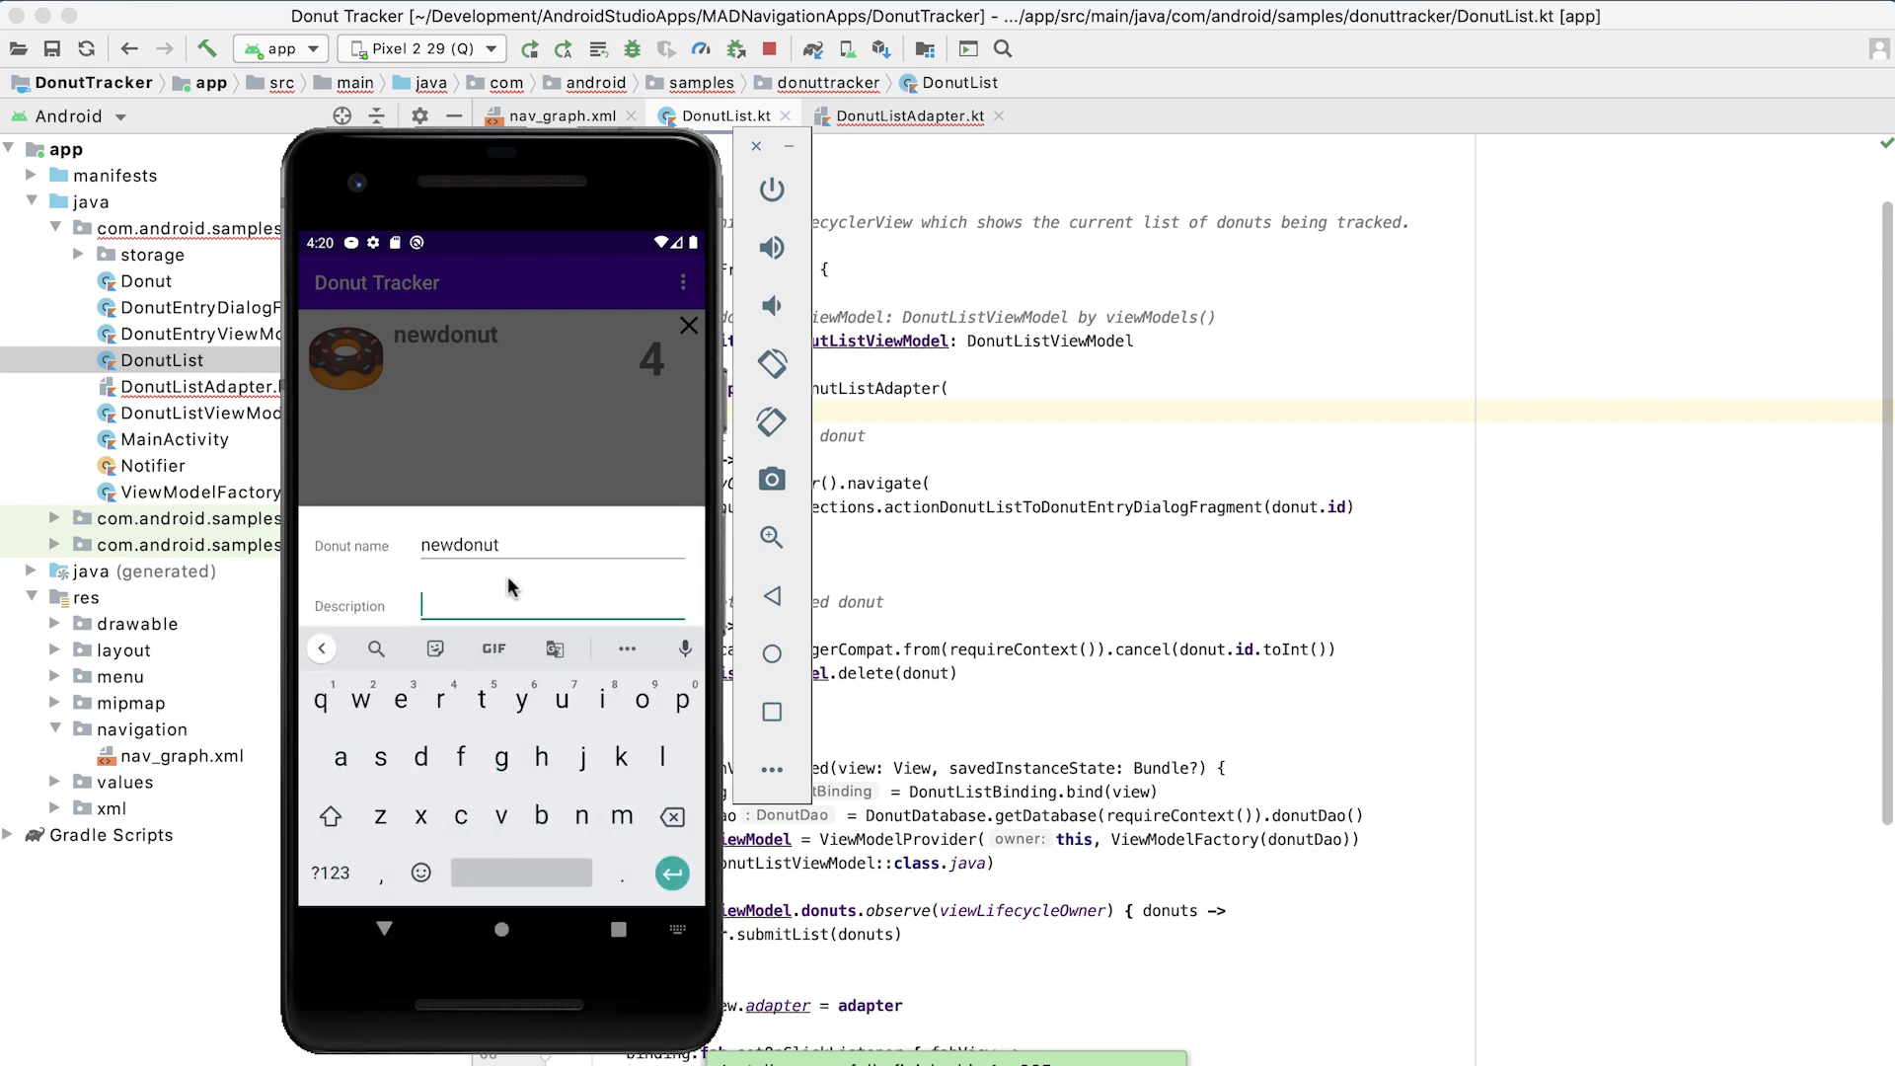
type("fantas")
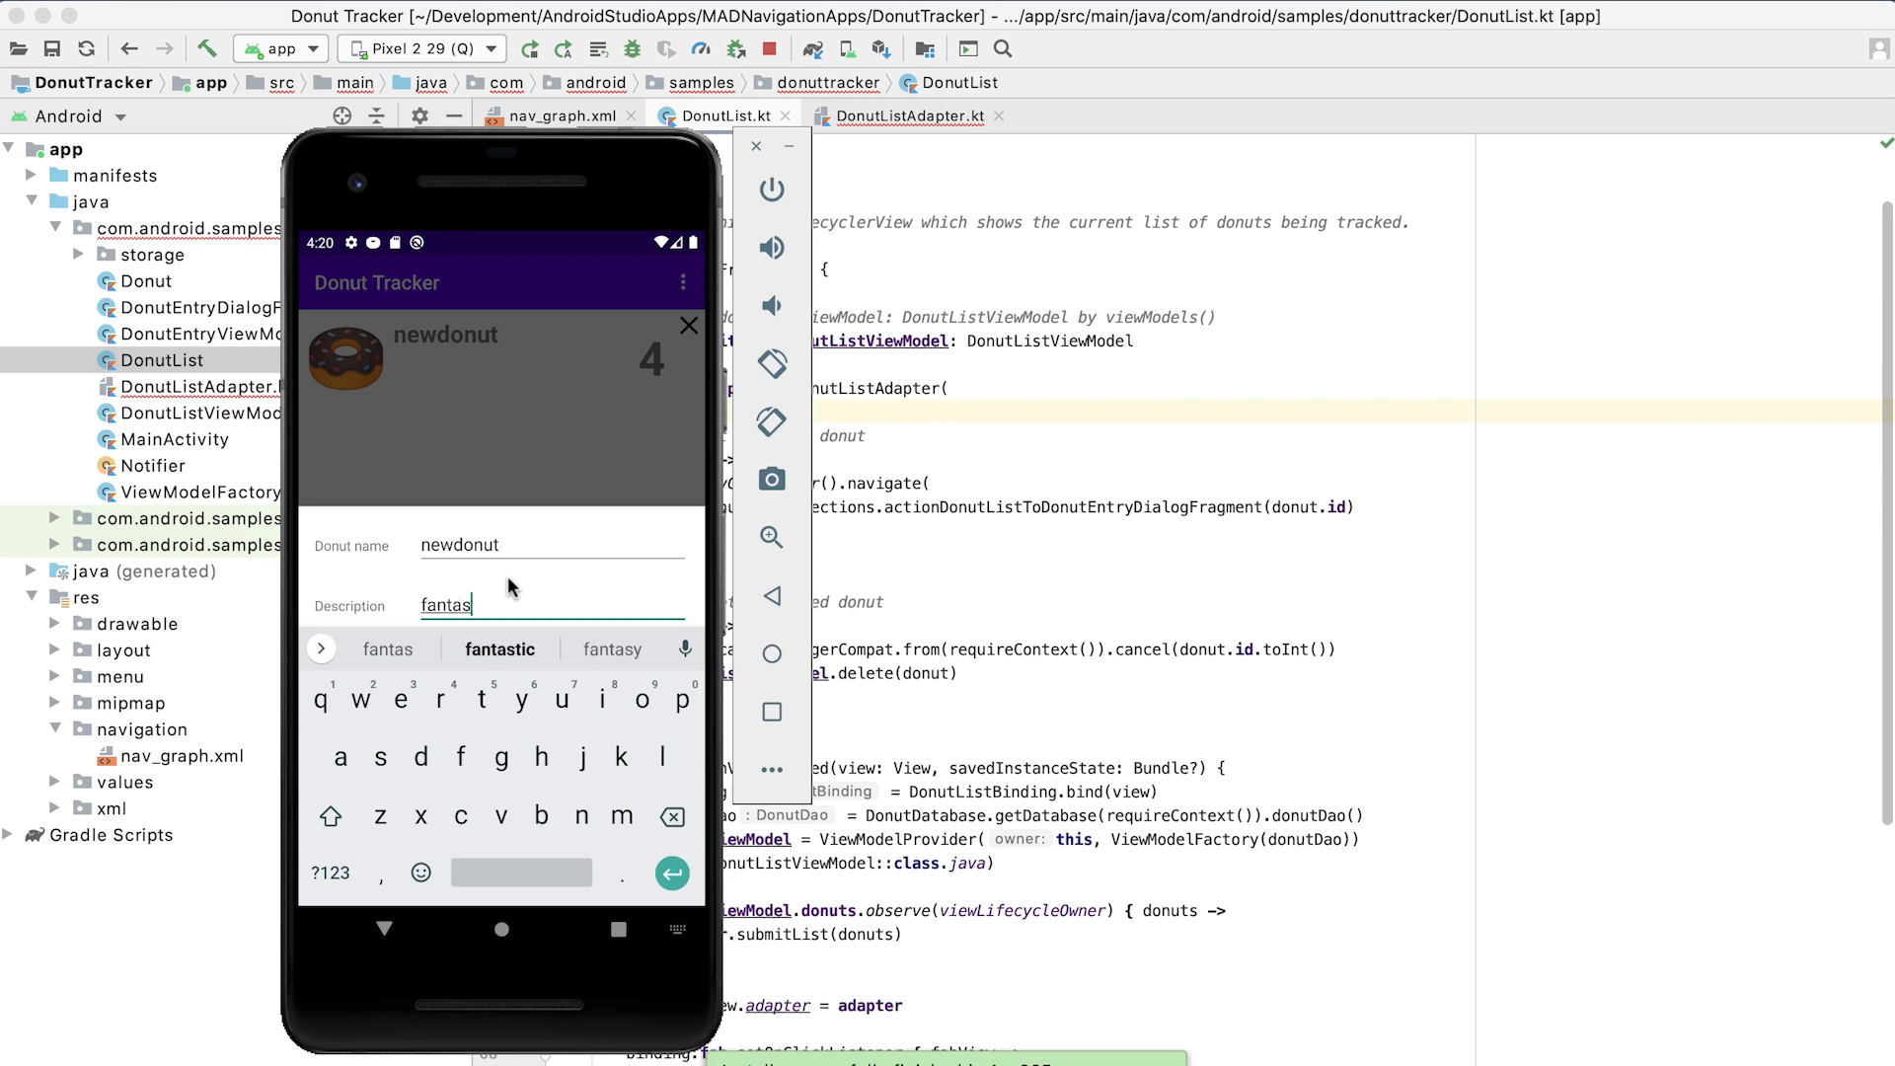
left_click(499, 650)
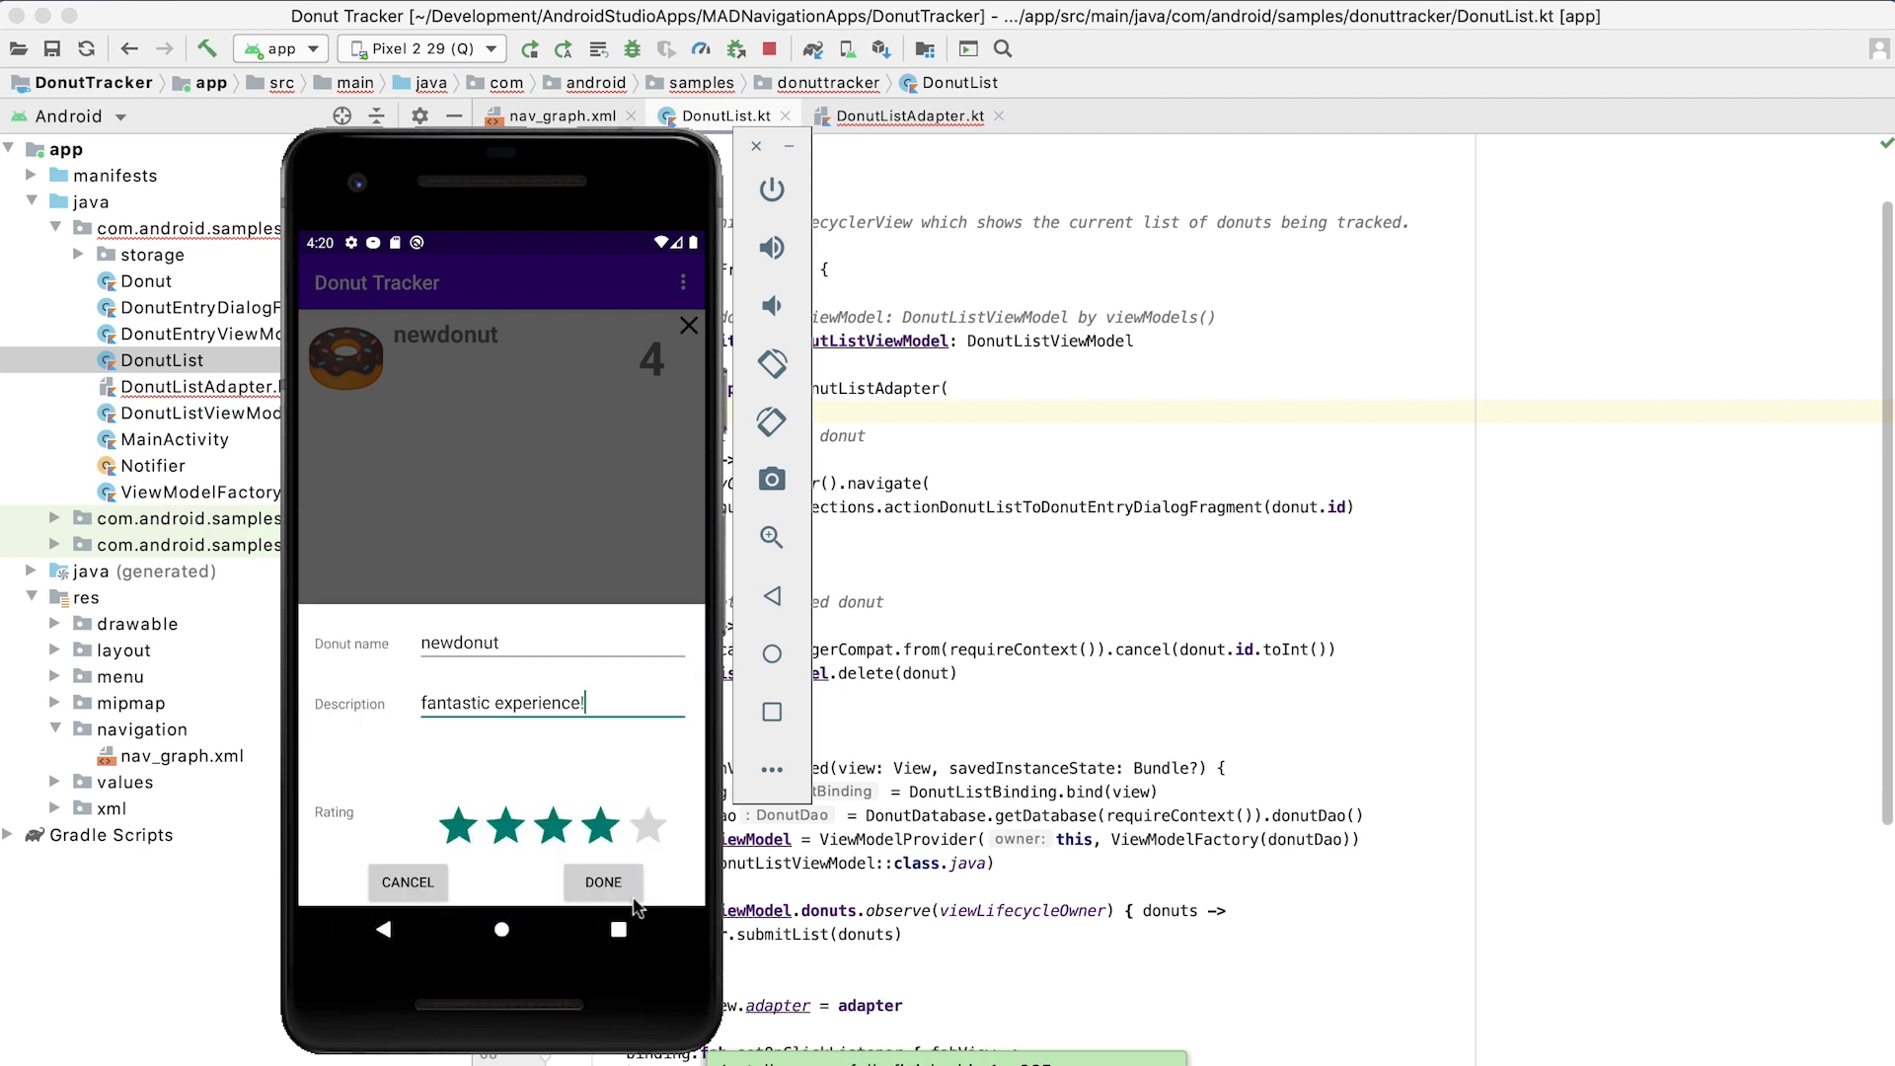
left_click(604, 882)
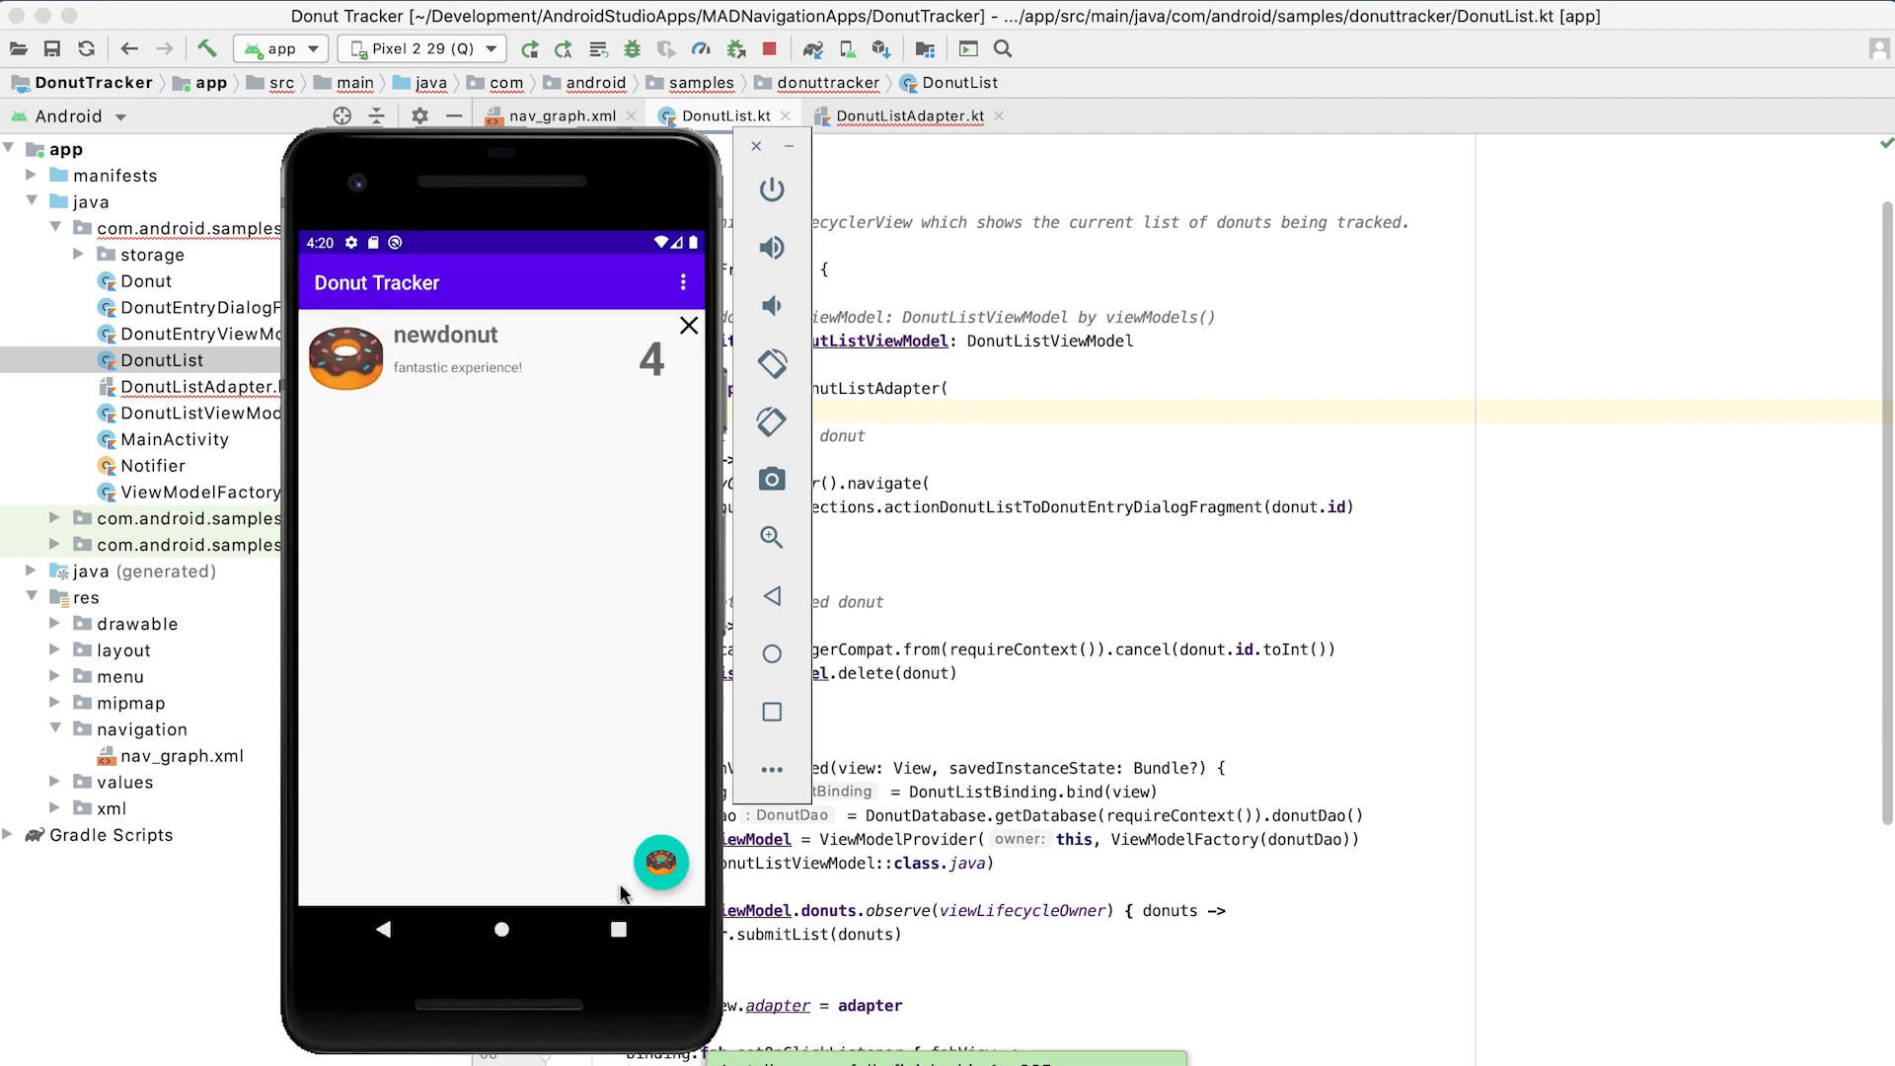
mouse_move(628, 821)
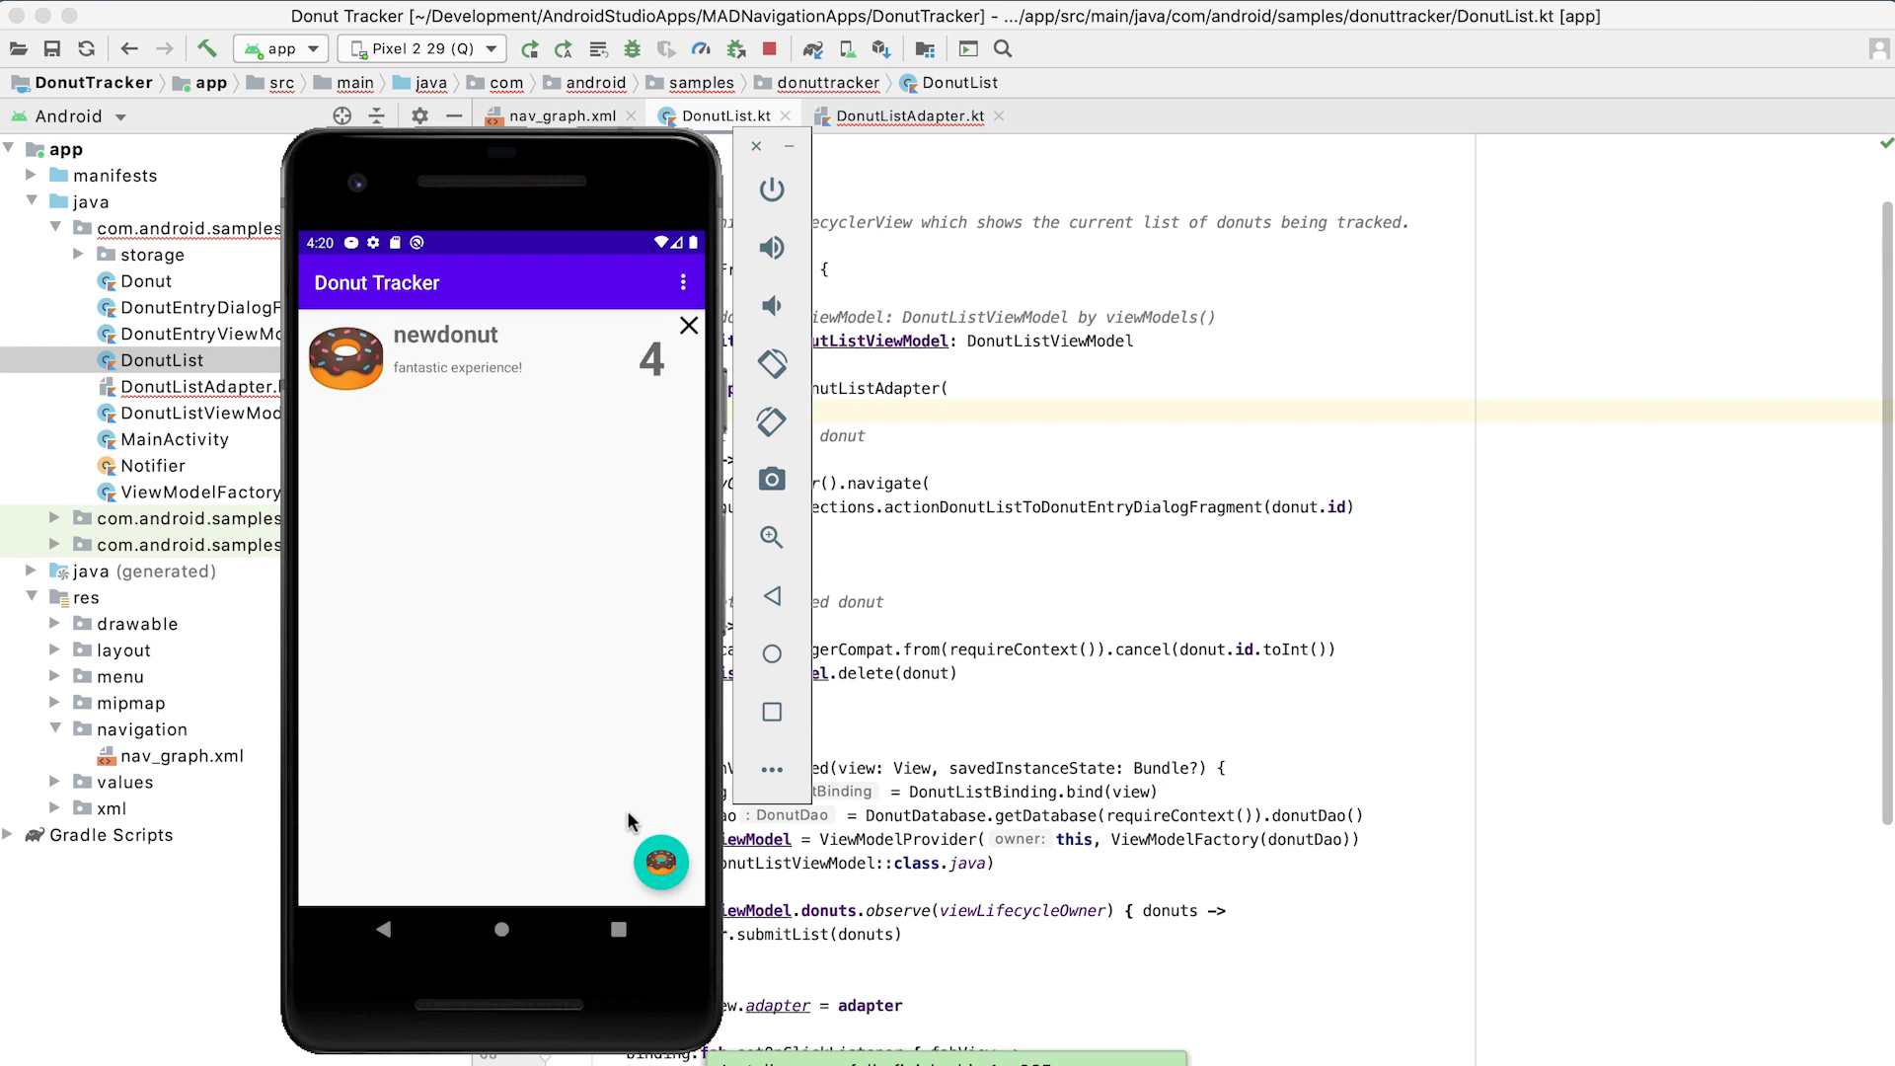
mouse_move(568, 616)
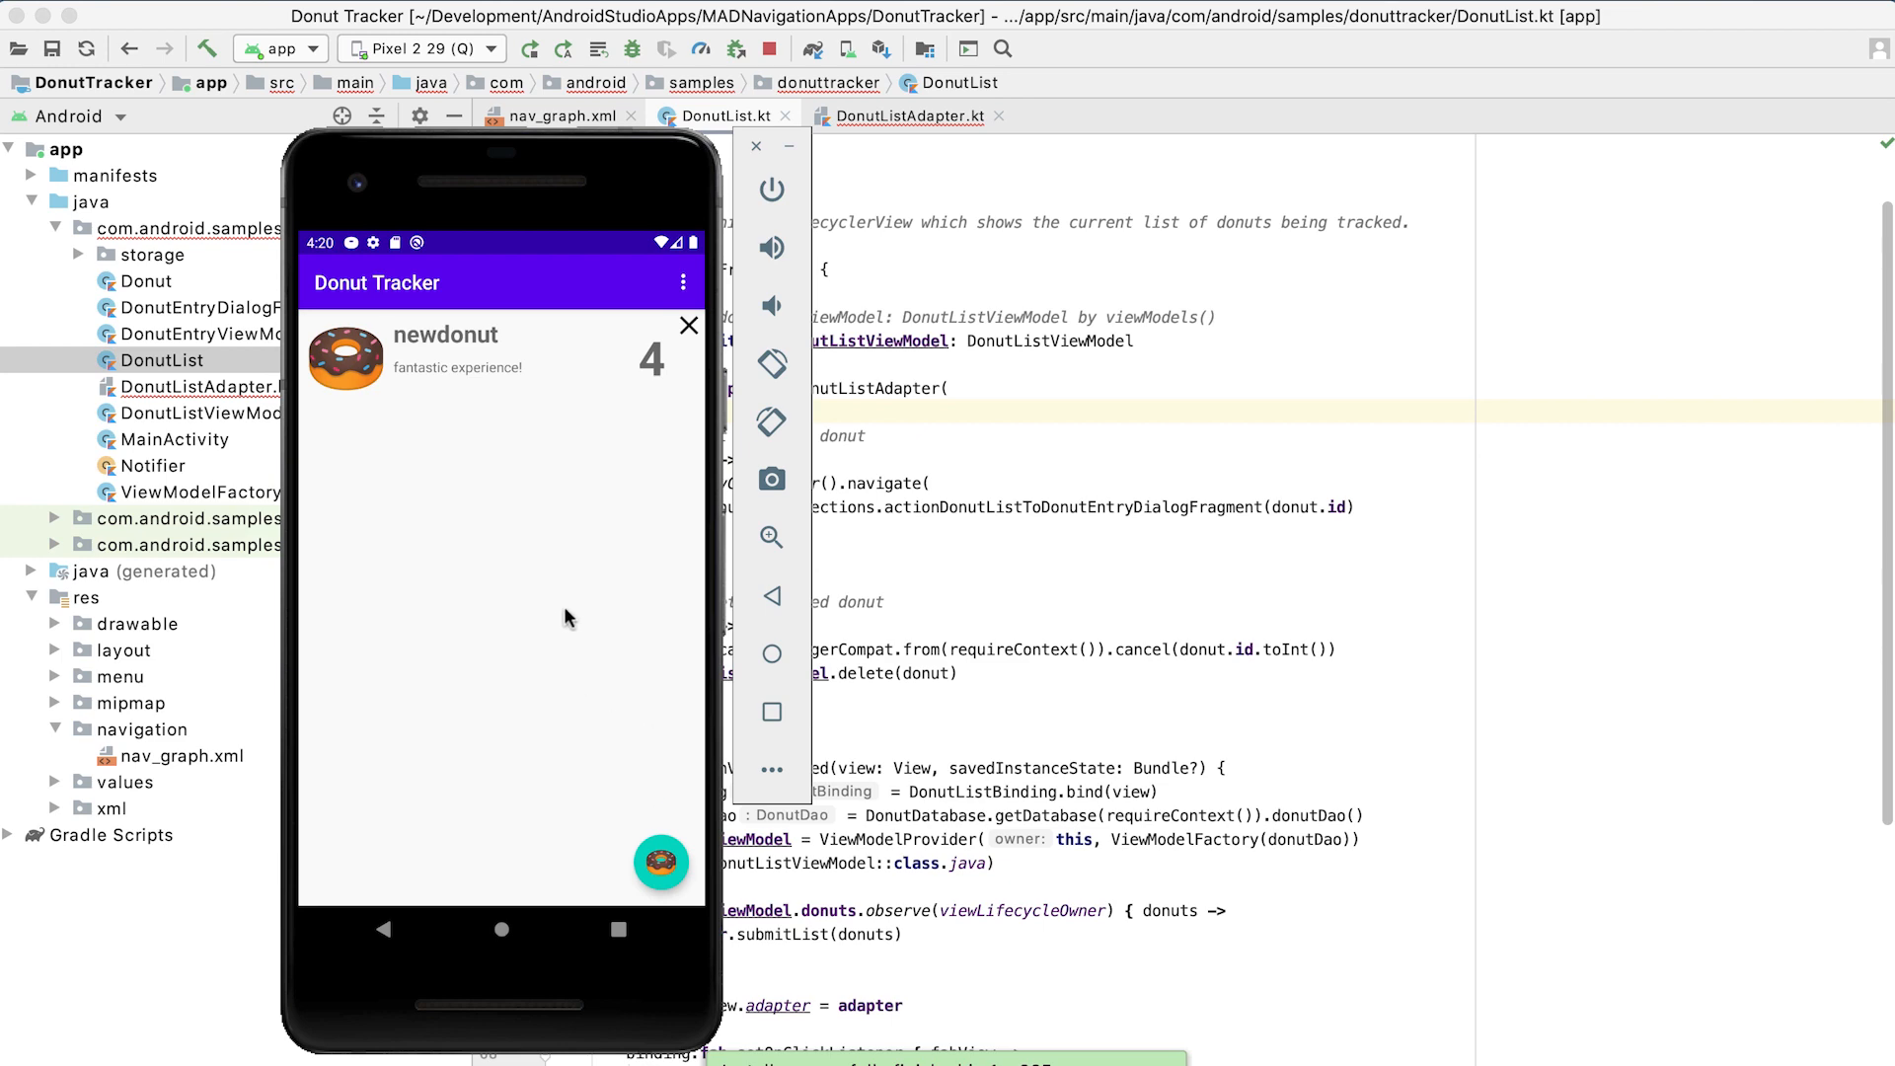